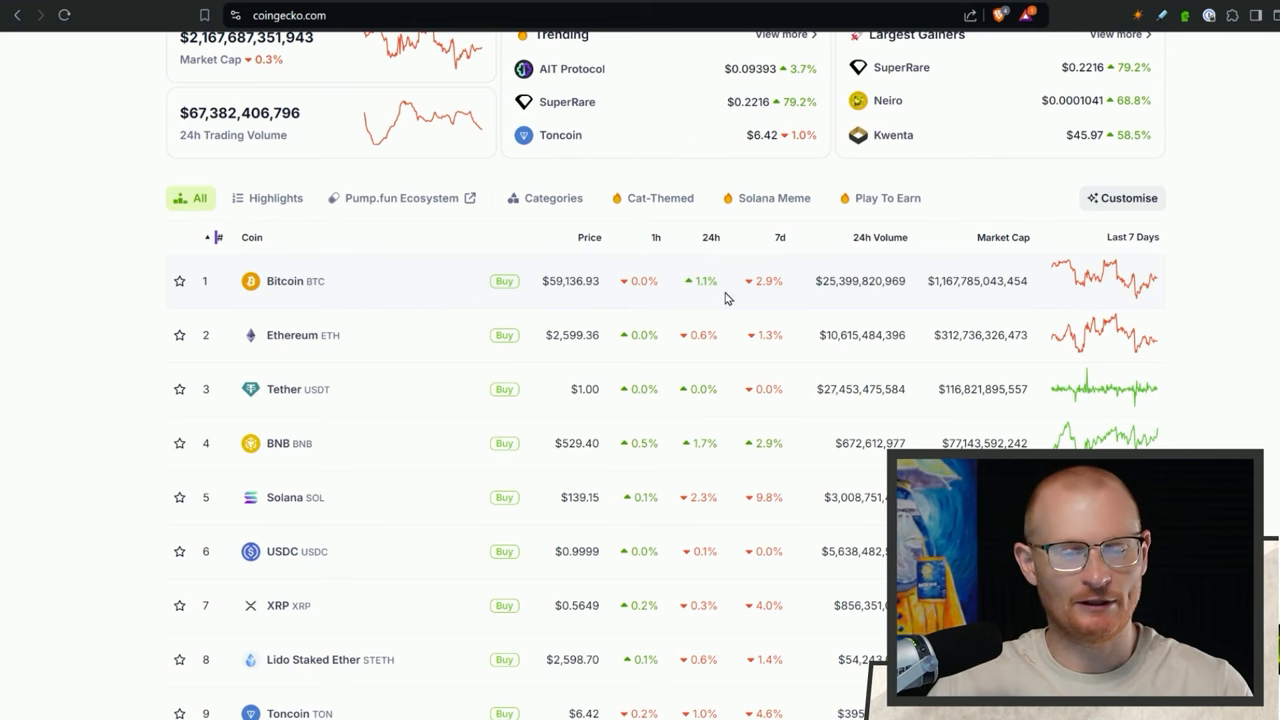
{"action": "mouse_move", "coordinate": [716, 516]}
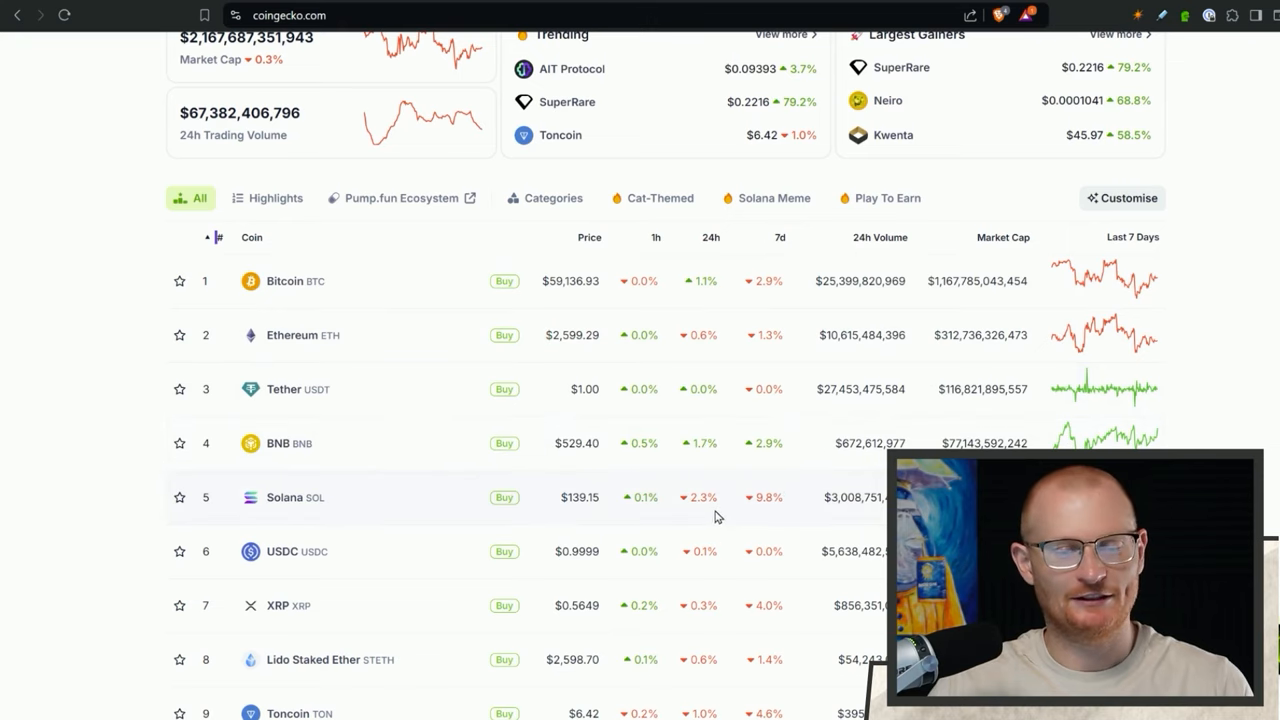
{"action": "mouse_move", "coordinate": [700, 516]}
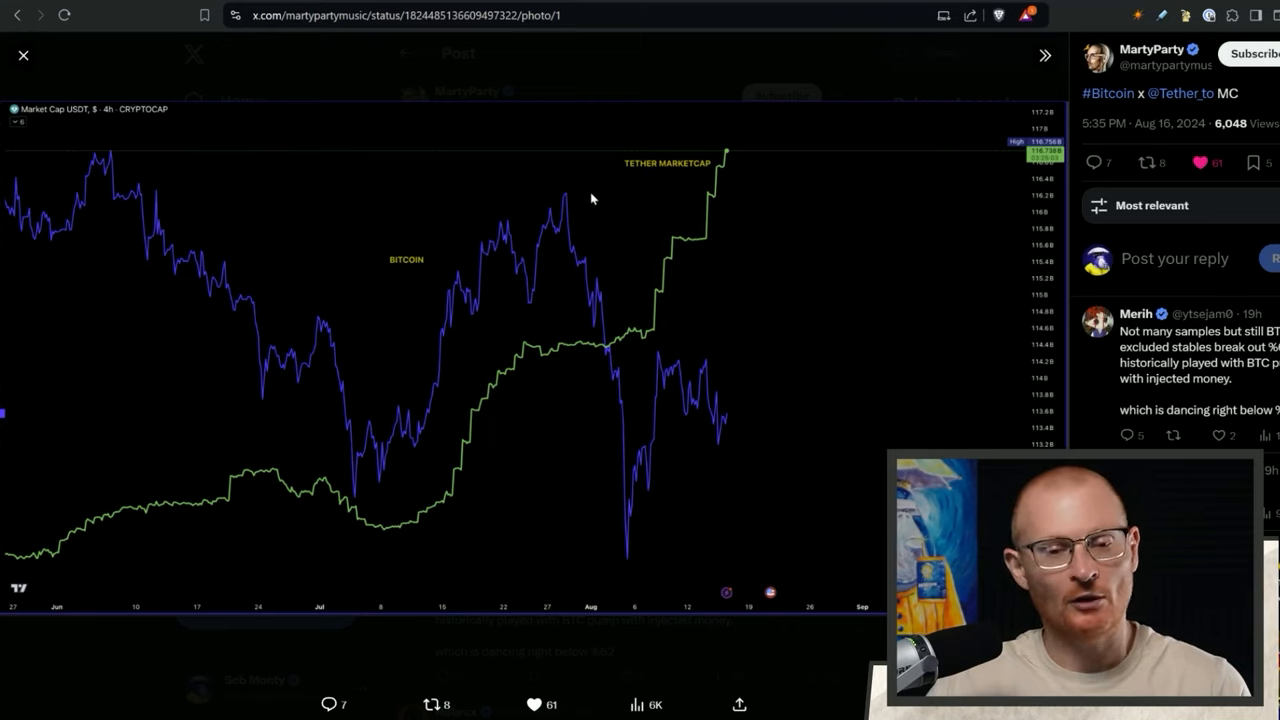
{"action": "mouse_move", "coordinate": [764, 232]}
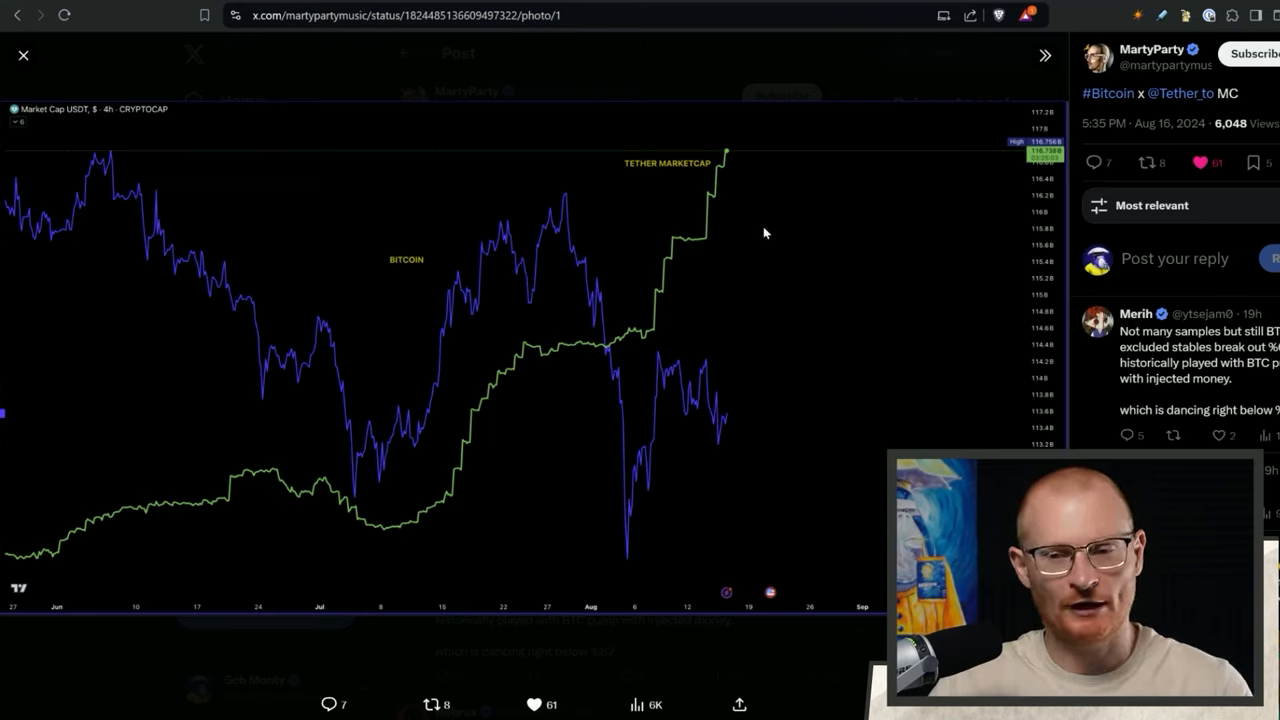
{"action": "mouse_move", "coordinate": [664, 288]}
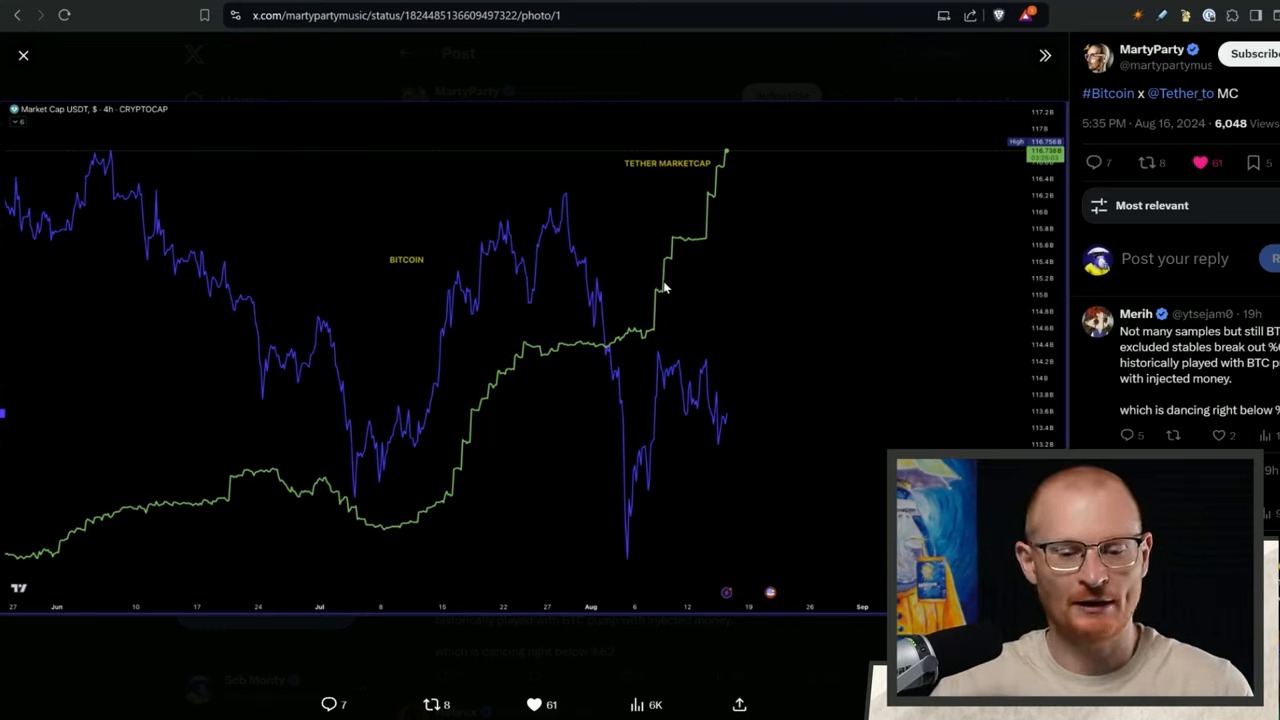
{"action": "mouse_move", "coordinate": [738, 156]}
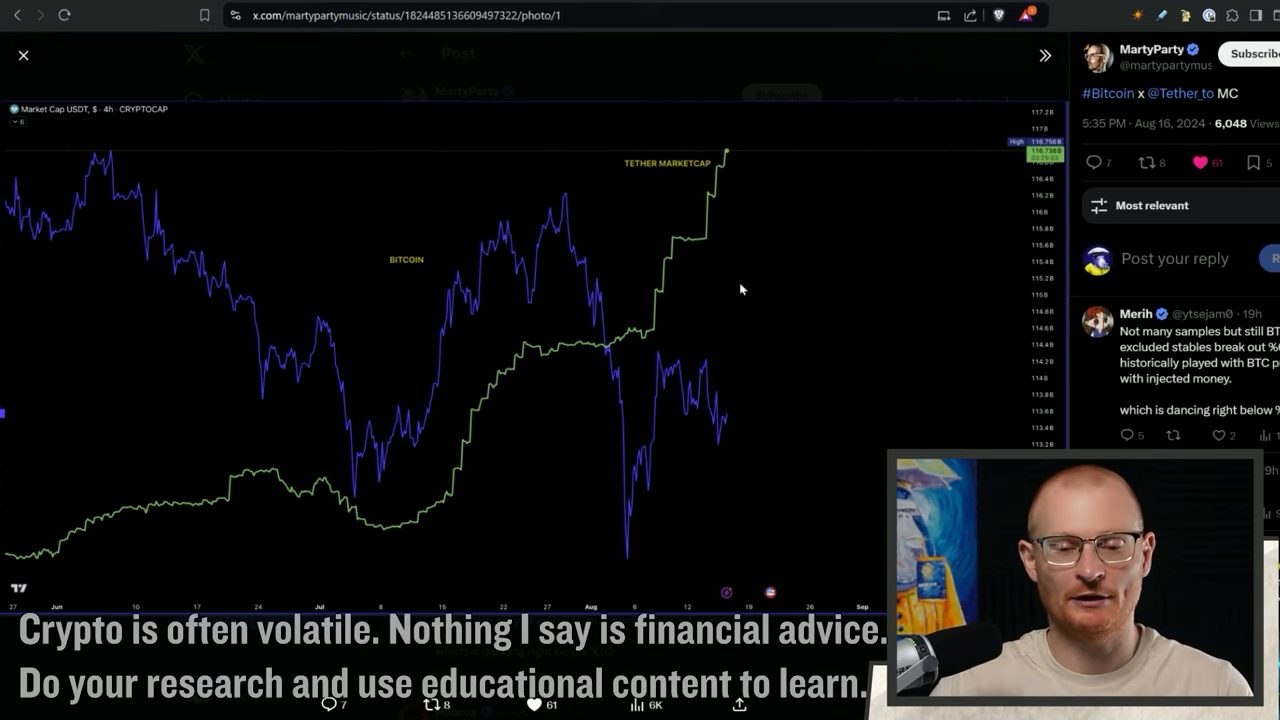
{"action": "mouse_move", "coordinate": [736, 260]}
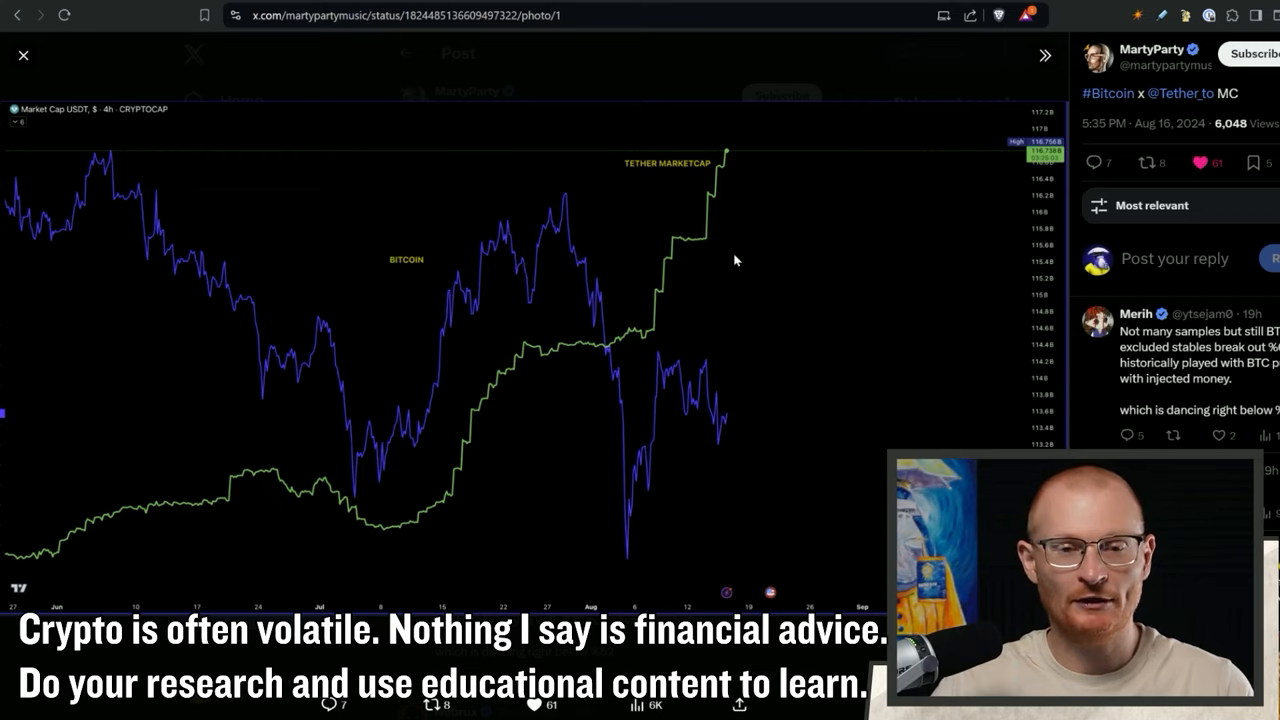
{"action": "mouse_move", "coordinate": [720, 400]}
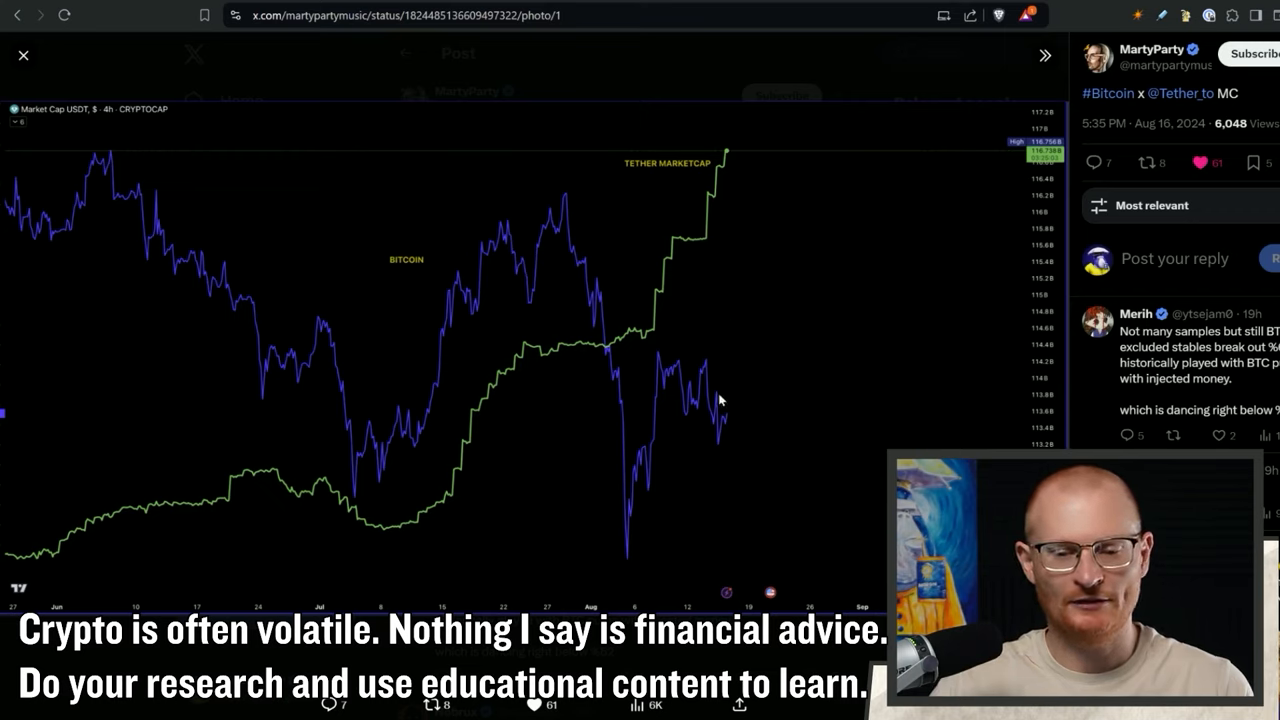
{"action": "mouse_move", "coordinate": [624, 478]}
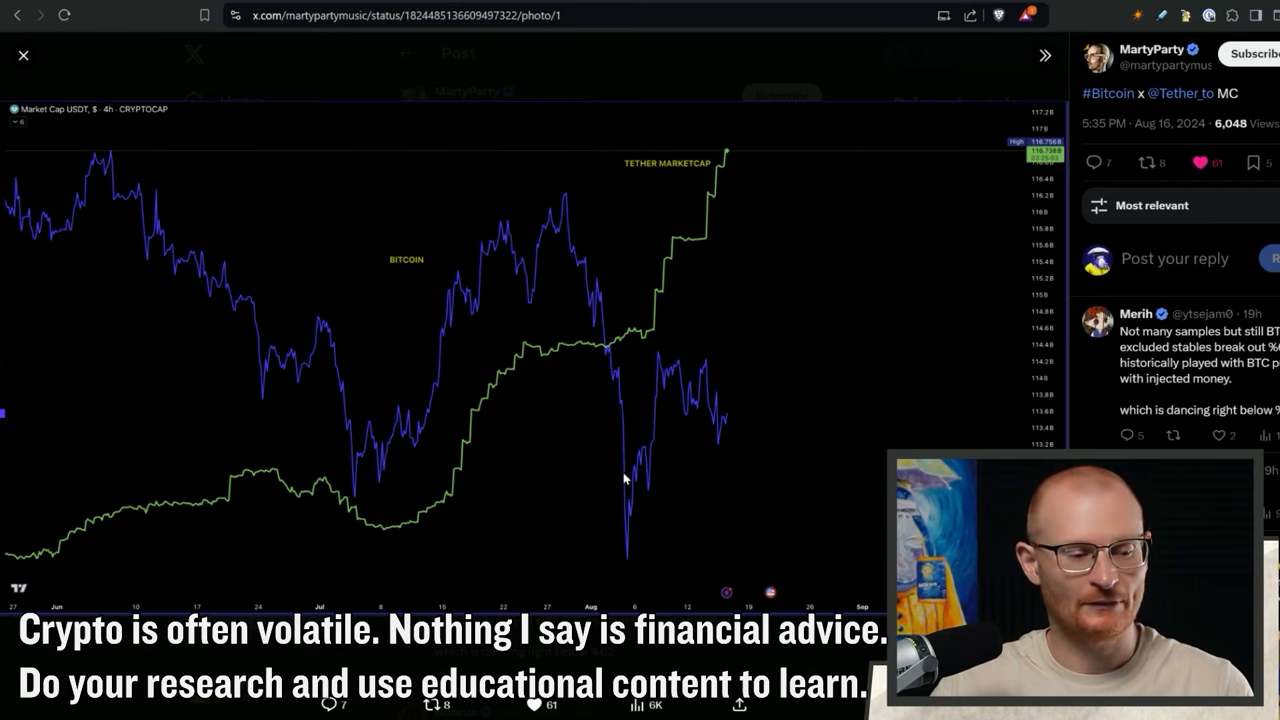
{"action": "mouse_move", "coordinate": [200, 452]}
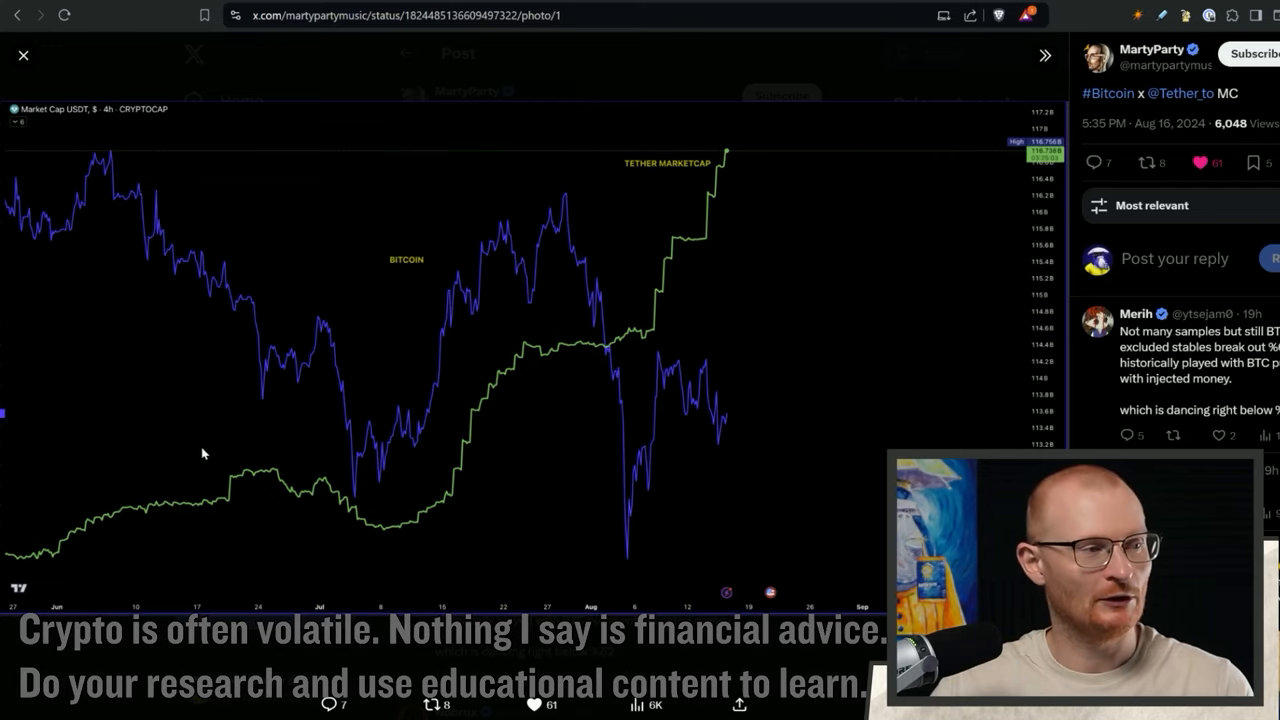
{"action": "mouse_move", "coordinate": [756, 164]}
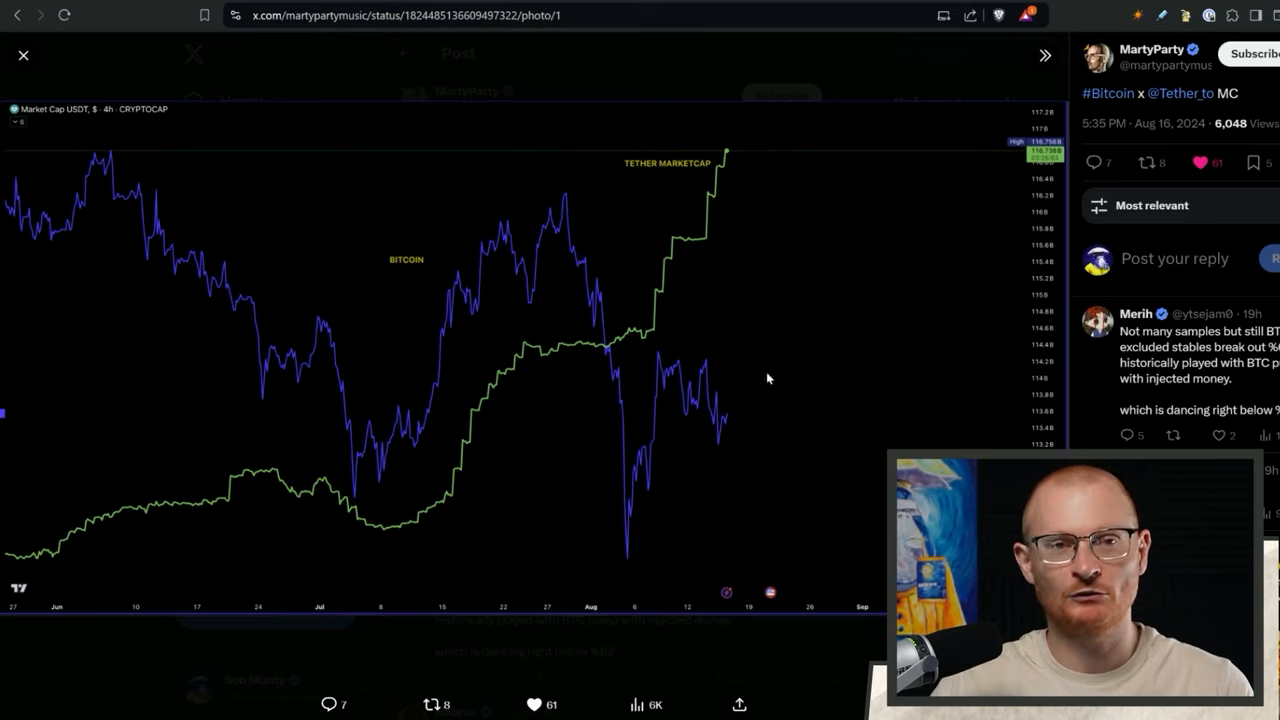
{"action": "mouse_move", "coordinate": [824, 248]}
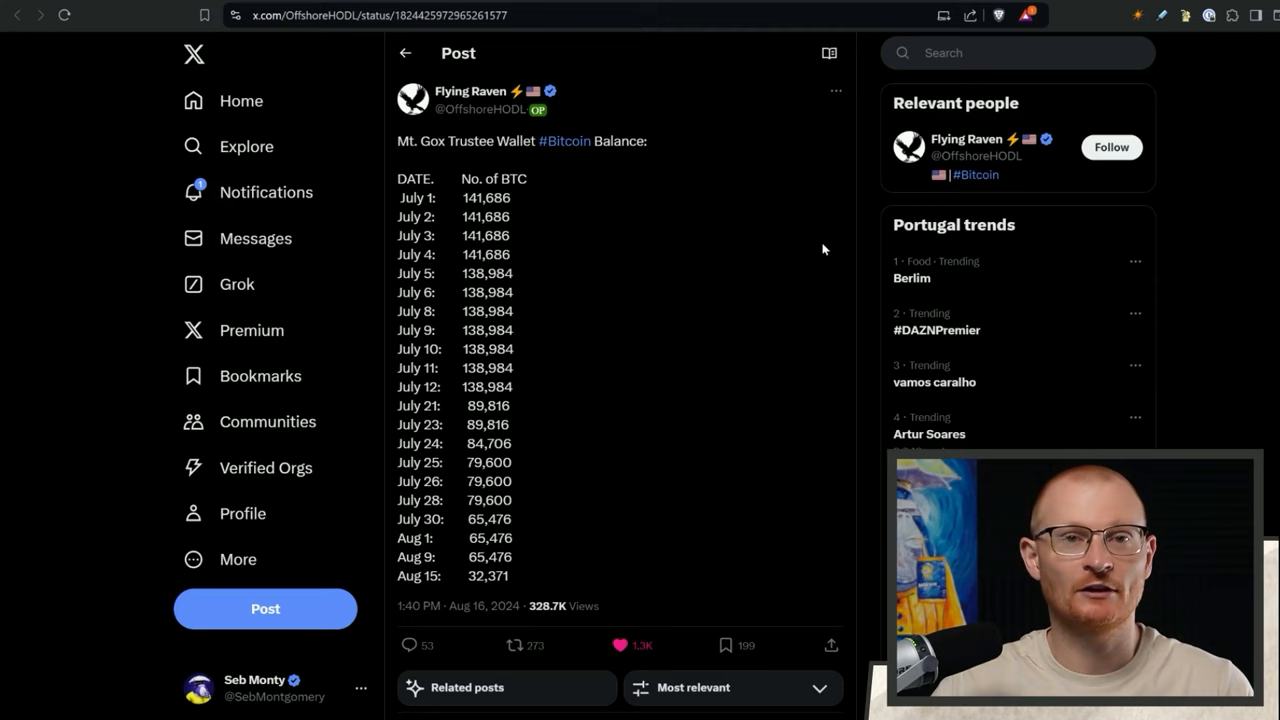
{"action": "mouse_move", "coordinate": [556, 192]}
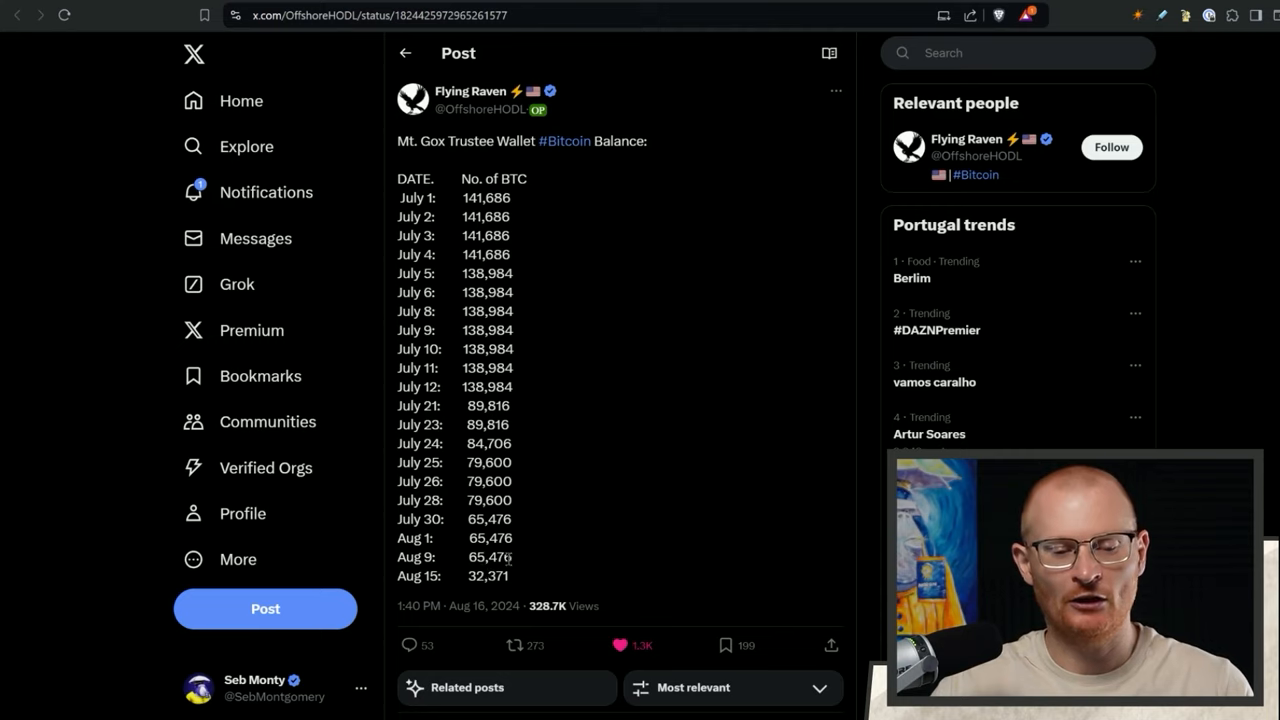
{"action": "mouse_move", "coordinate": [534, 542]}
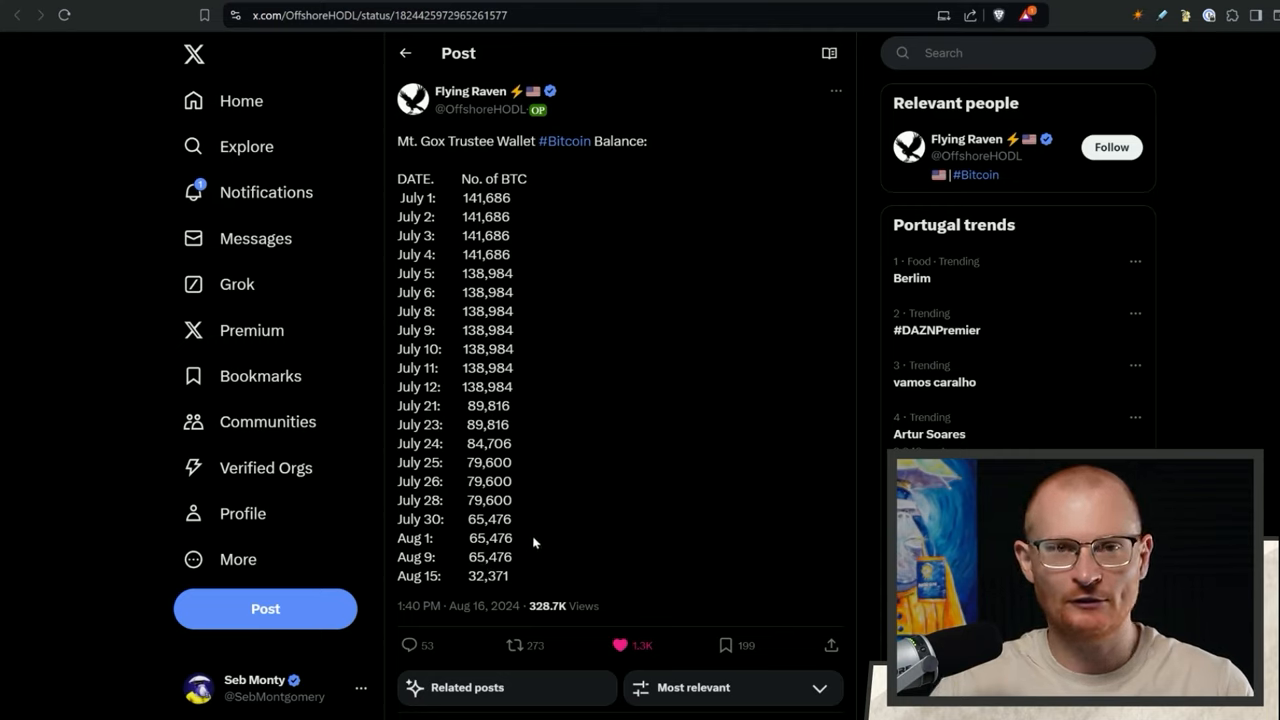
{"action": "mouse_move", "coordinate": [520, 466]}
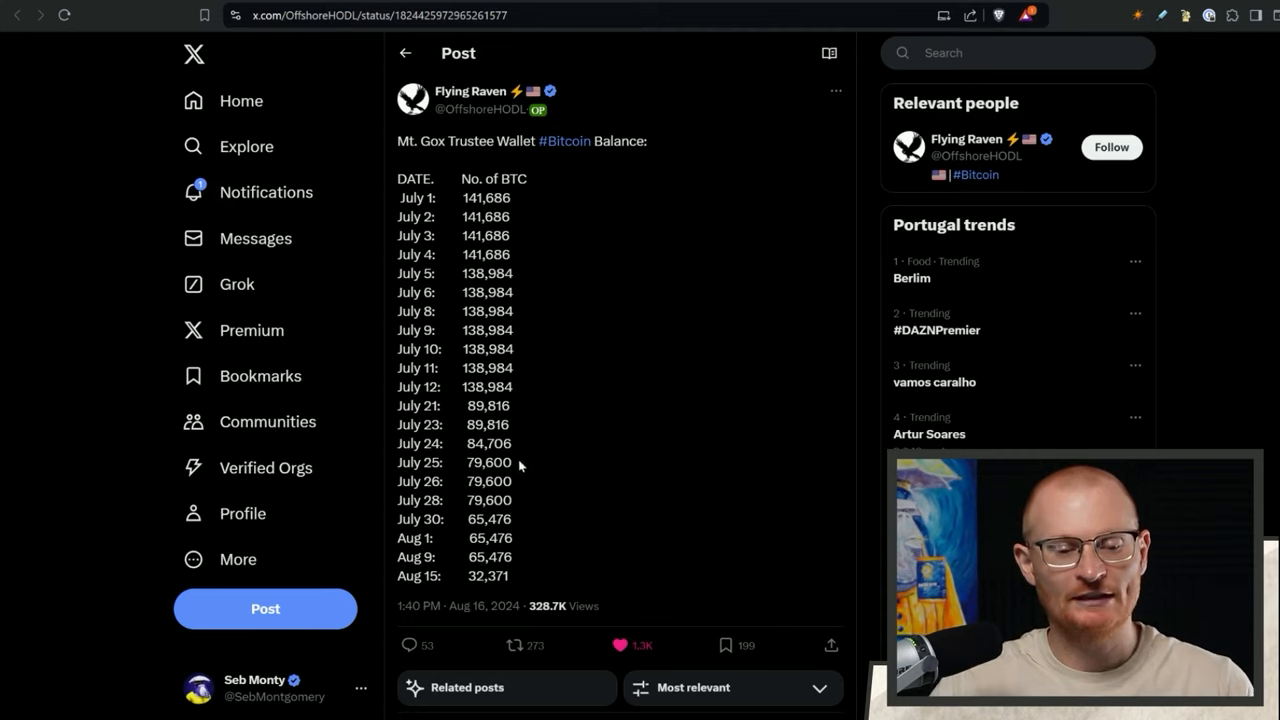
{"action": "mouse_move", "coordinate": [552, 504]}
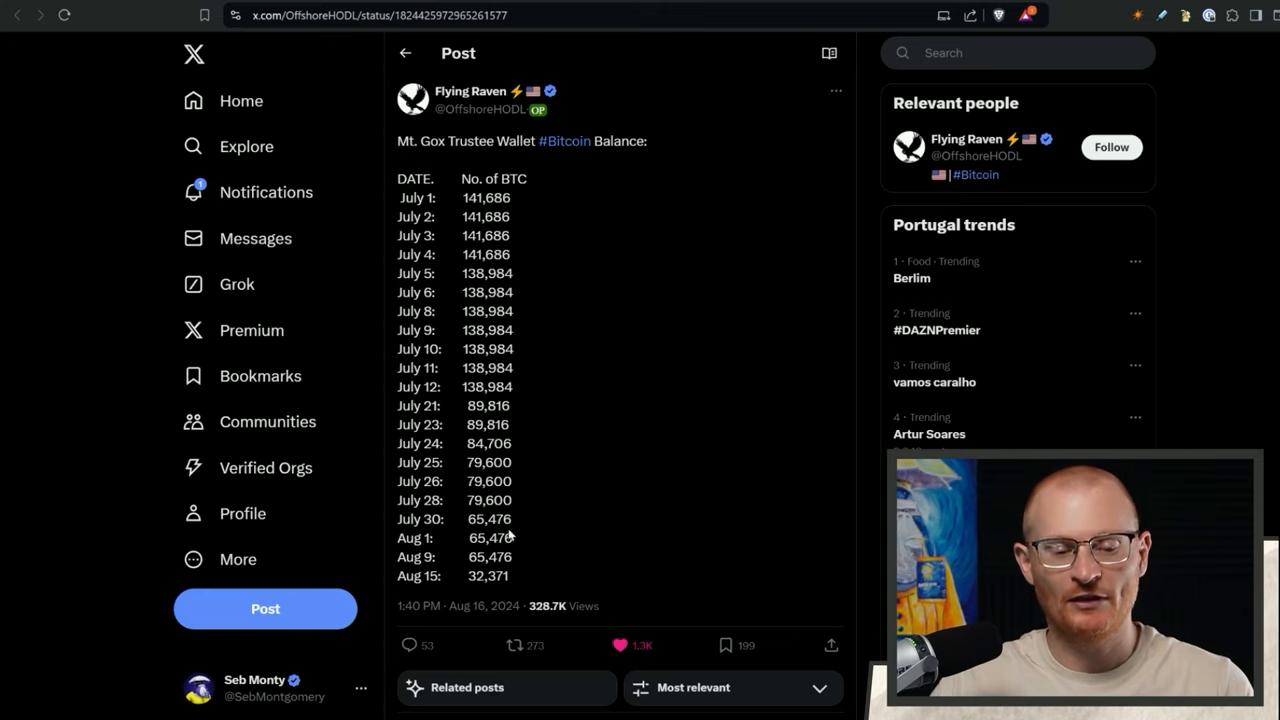
{"action": "mouse_move", "coordinate": [532, 532]}
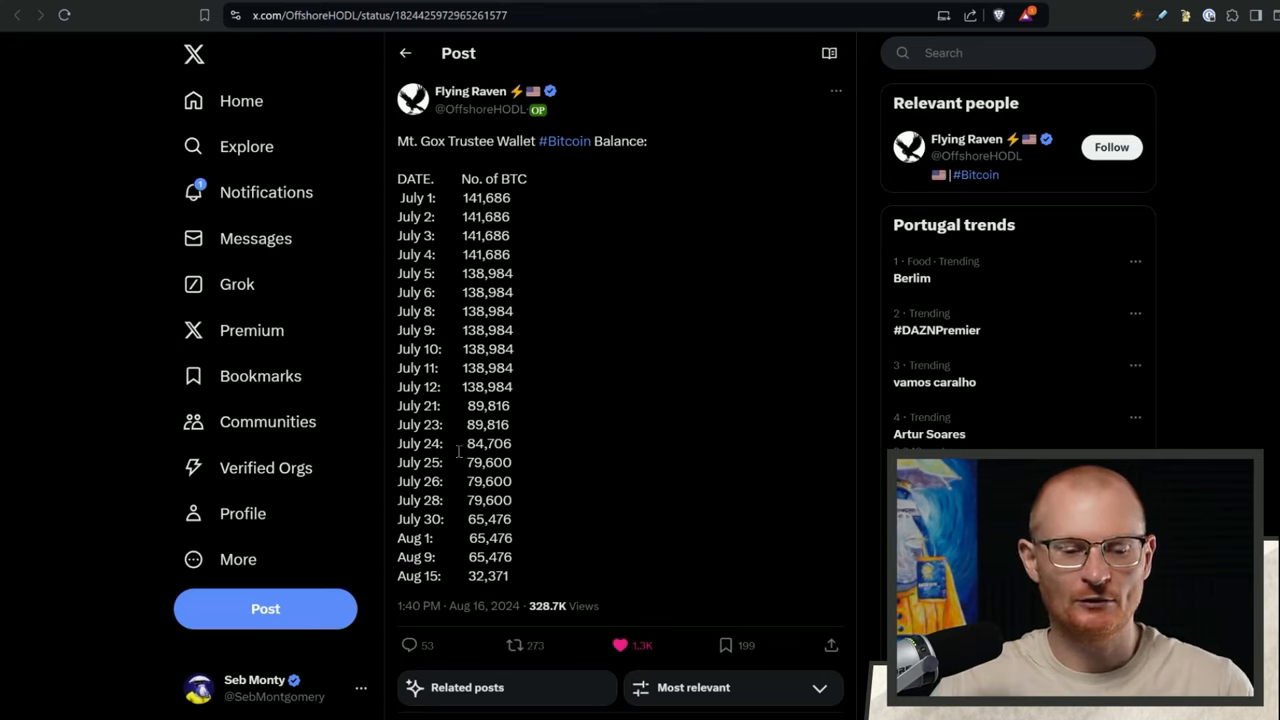
{"action": "mouse_move", "coordinate": [548, 512]}
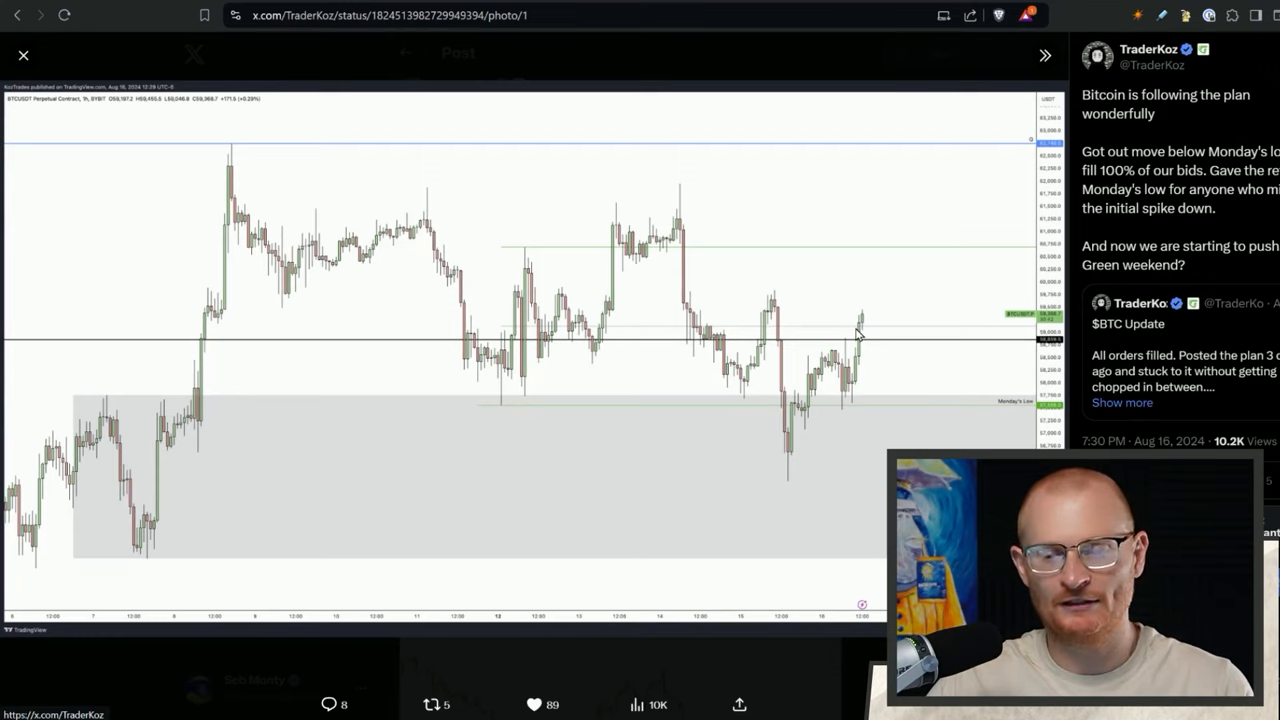
{"action": "mouse_move", "coordinate": [868, 344]}
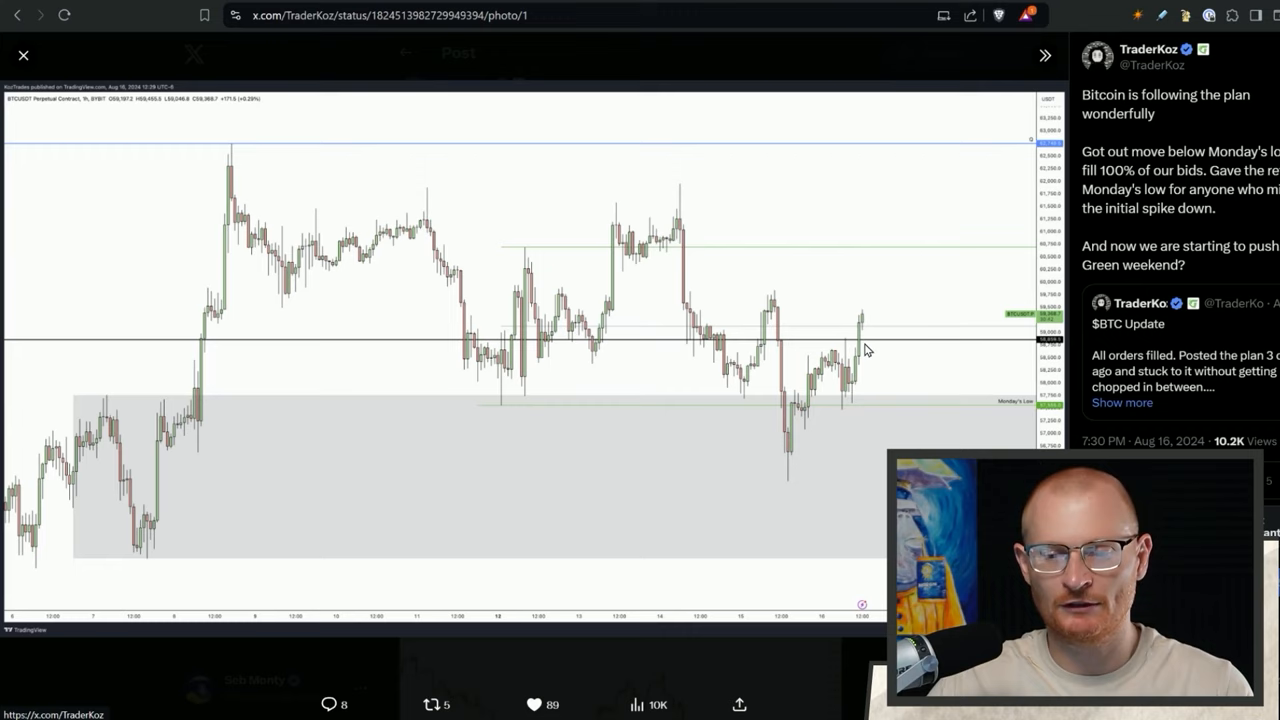
{"action": "mouse_move", "coordinate": [852, 320]}
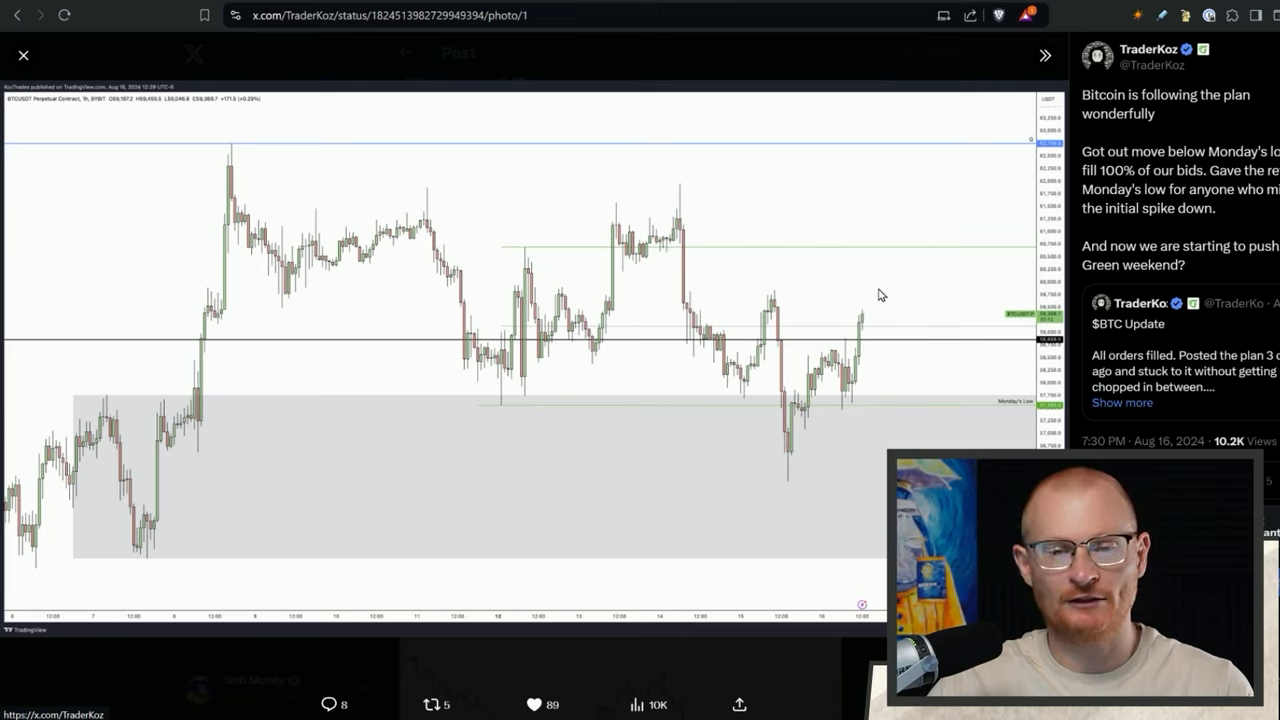
{"action": "mouse_move", "coordinate": [892, 264]}
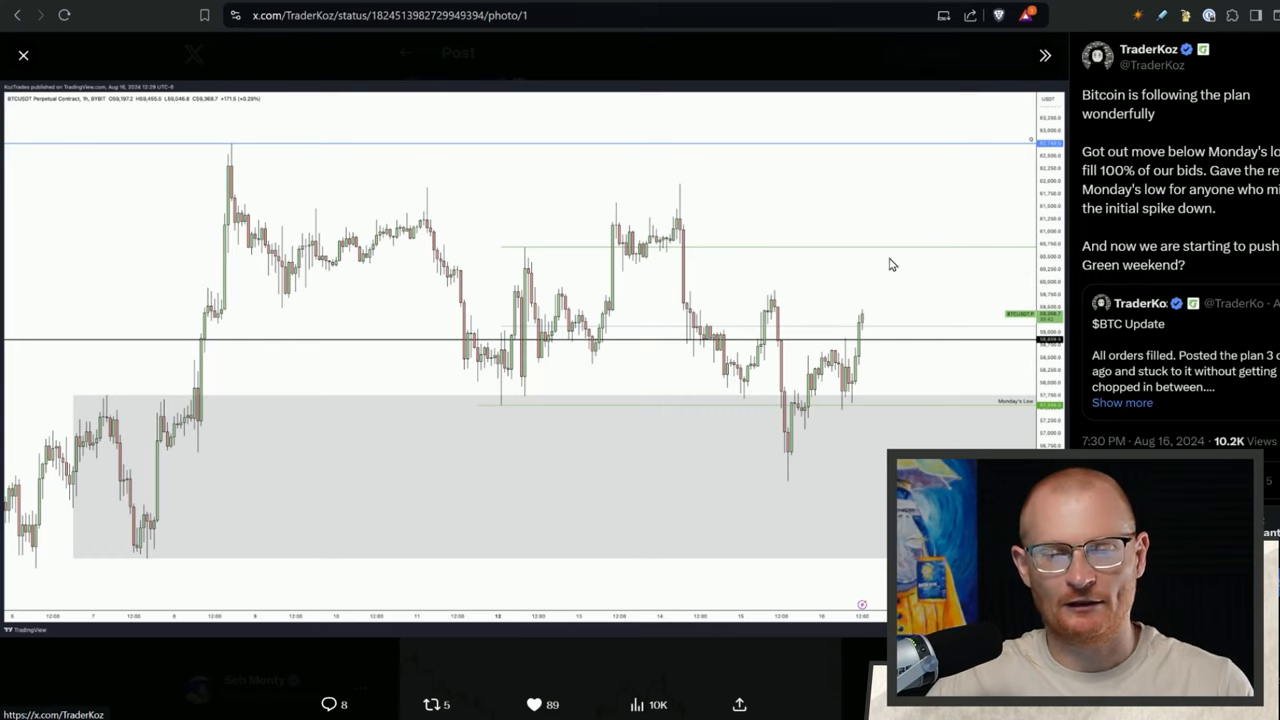
{"action": "mouse_move", "coordinate": [892, 352]}
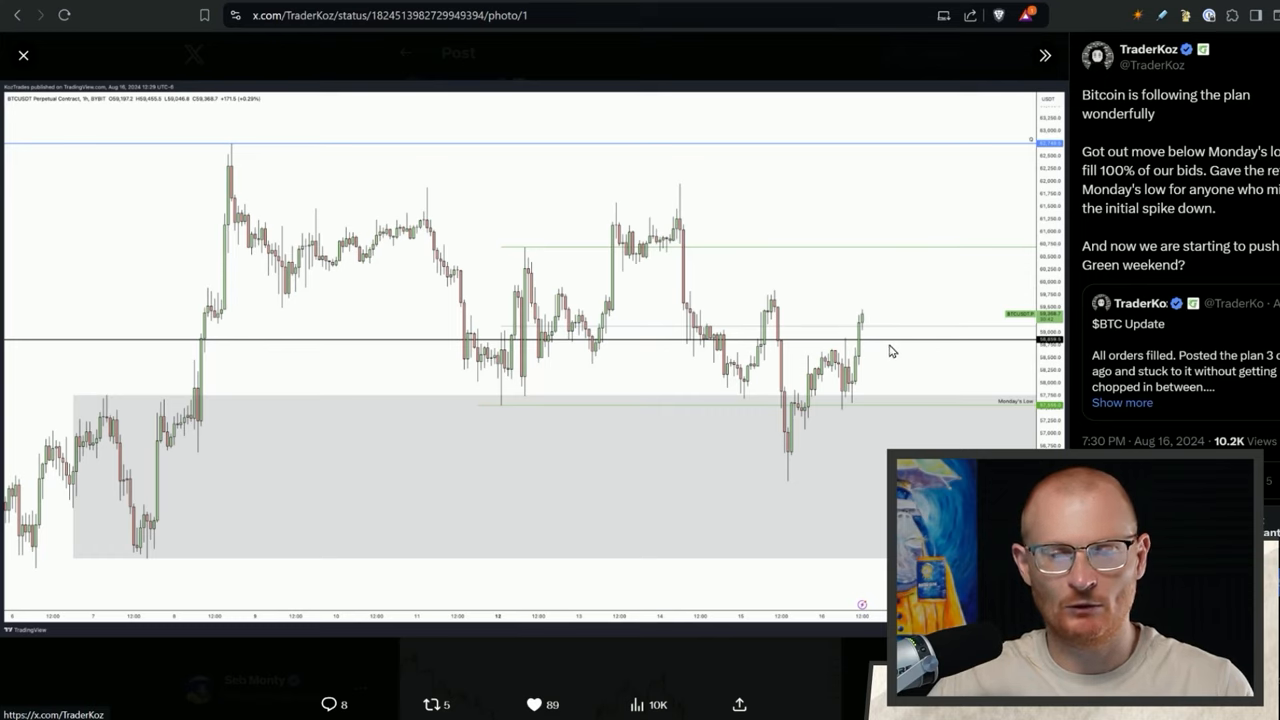
{"action": "mouse_move", "coordinate": [850, 318]}
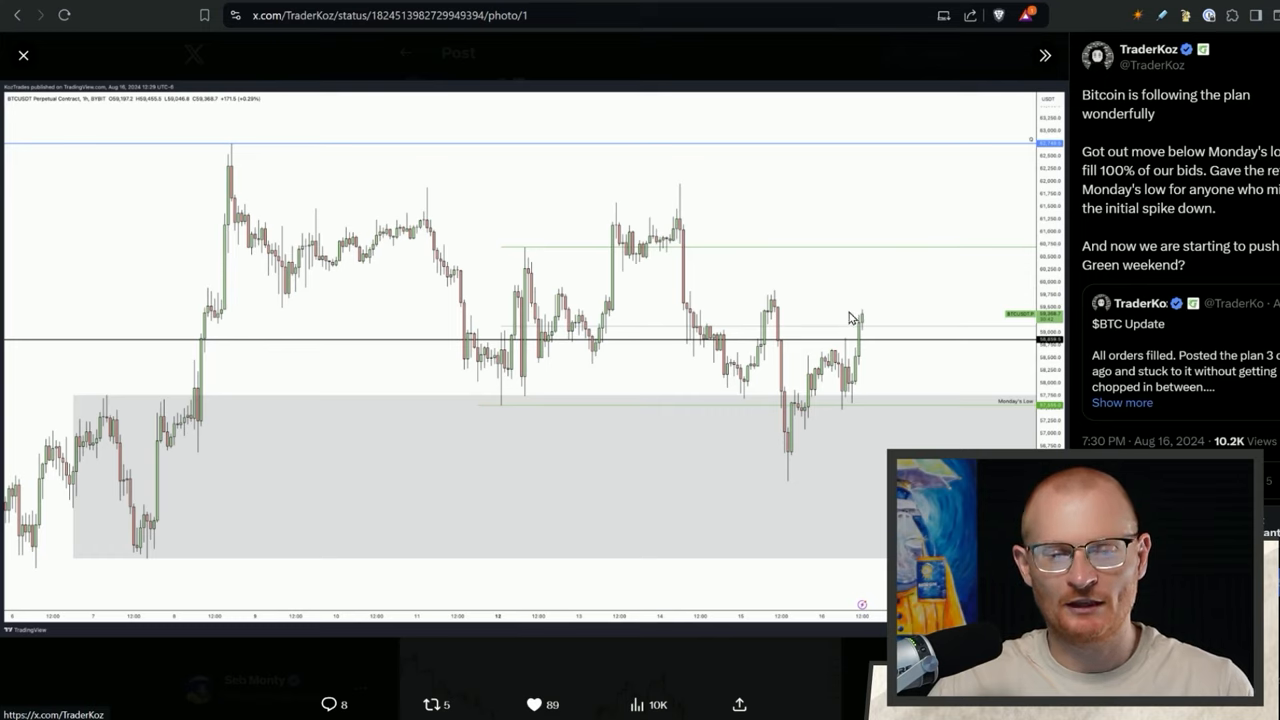
{"action": "mouse_move", "coordinate": [890, 390]}
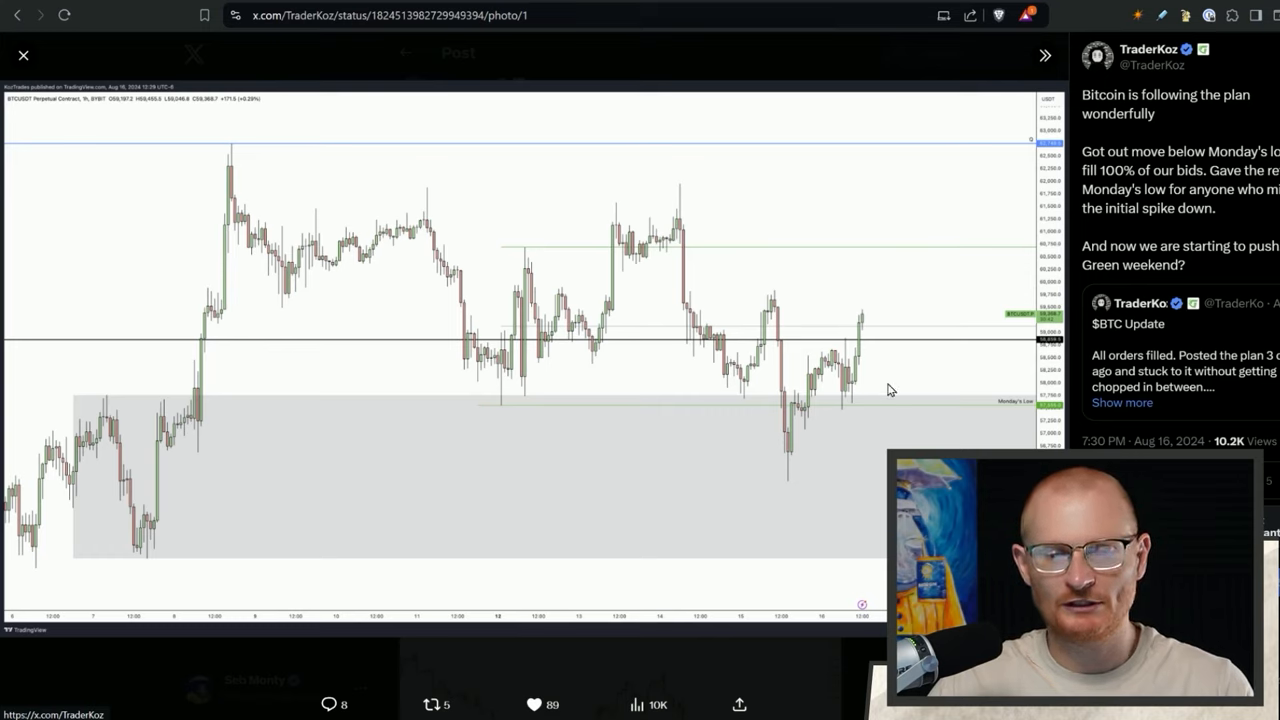
{"action": "mouse_move", "coordinate": [748, 338]}
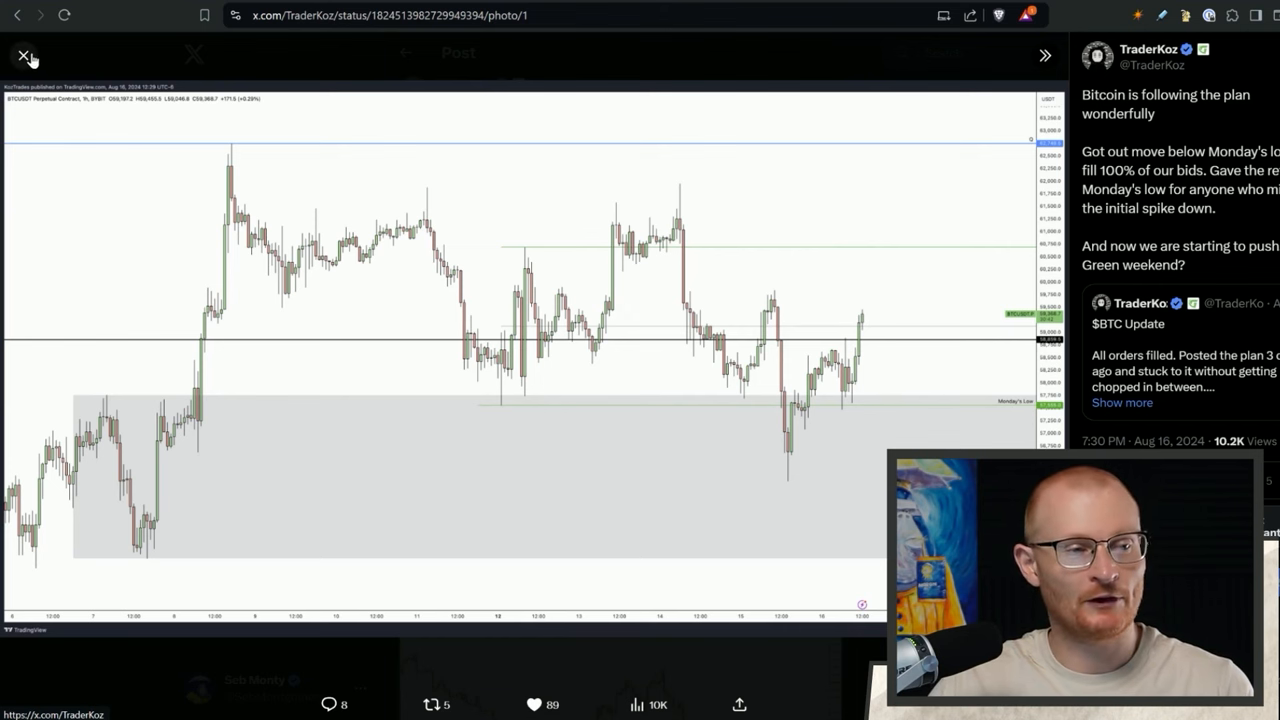
Step: Close the enlarged chart to return to TraderKoz's $SOL negative-funding post
{"action": "left_click", "coordinate": [26, 56]}
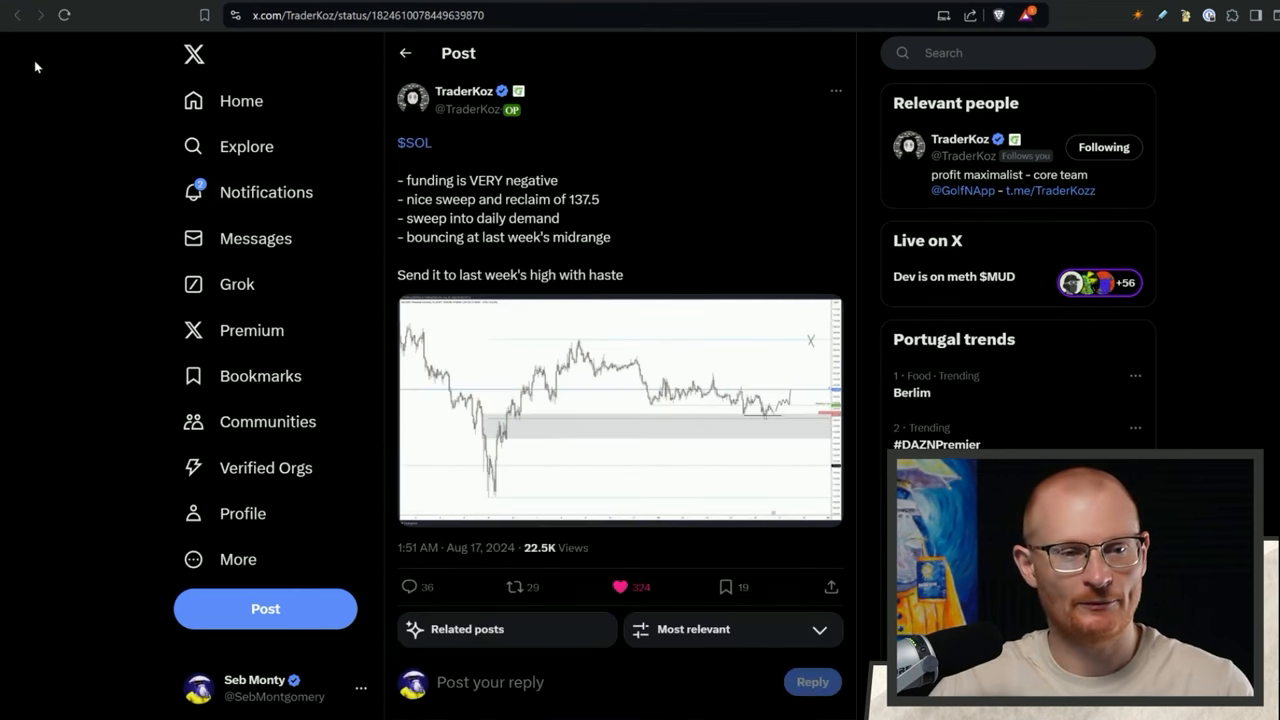
{"action": "mouse_move", "coordinate": [604, 222]}
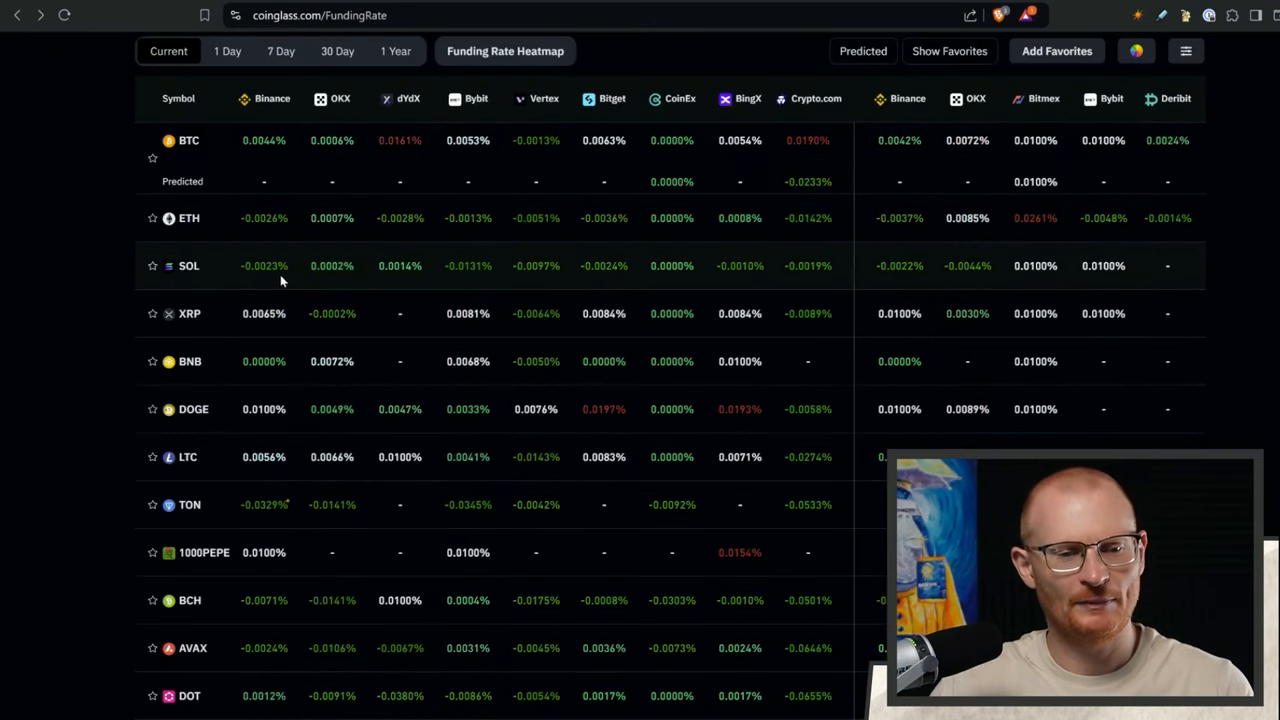
{"action": "mouse_move", "coordinate": [400, 272]}
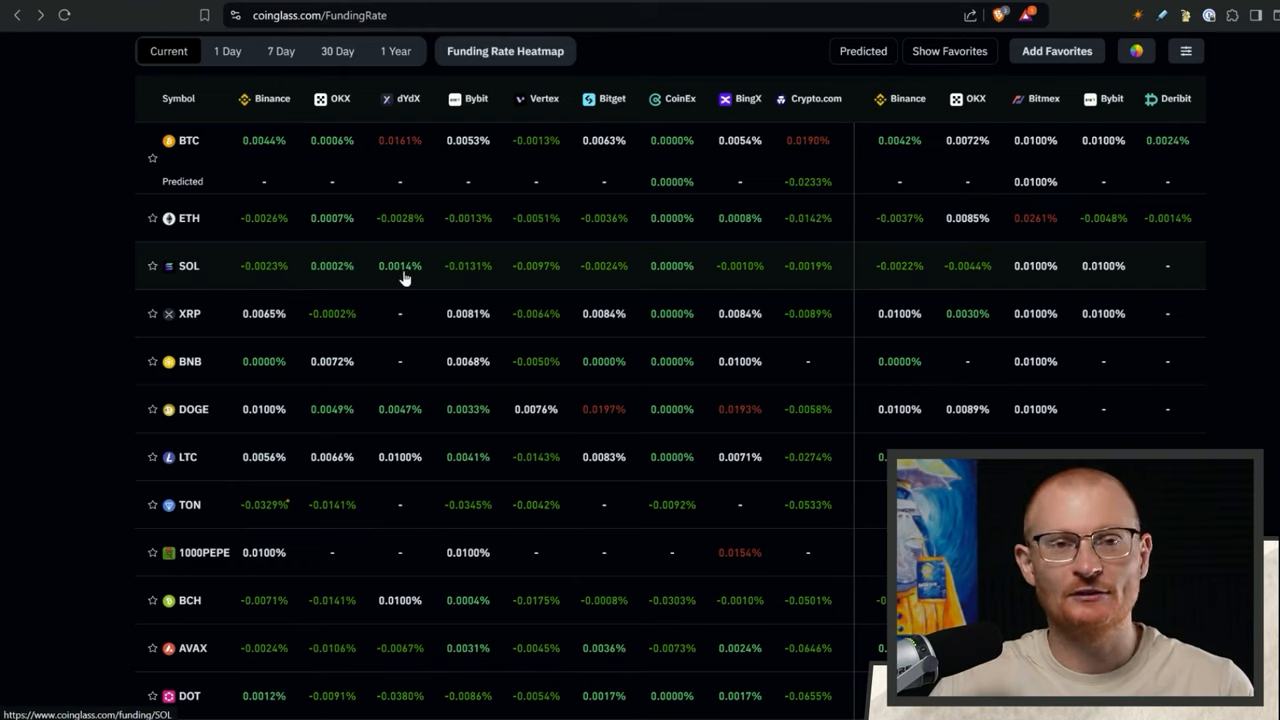
{"action": "mouse_move", "coordinate": [558, 284]}
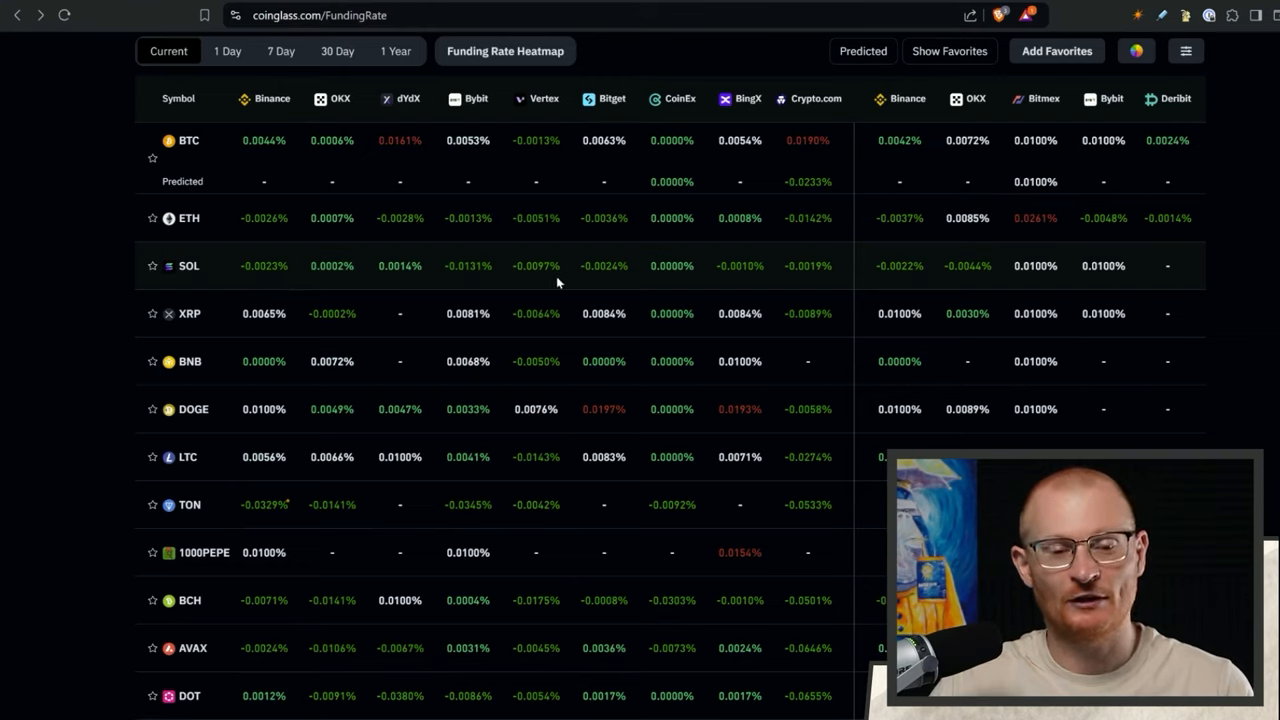
{"action": "mouse_move", "coordinate": [628, 288]}
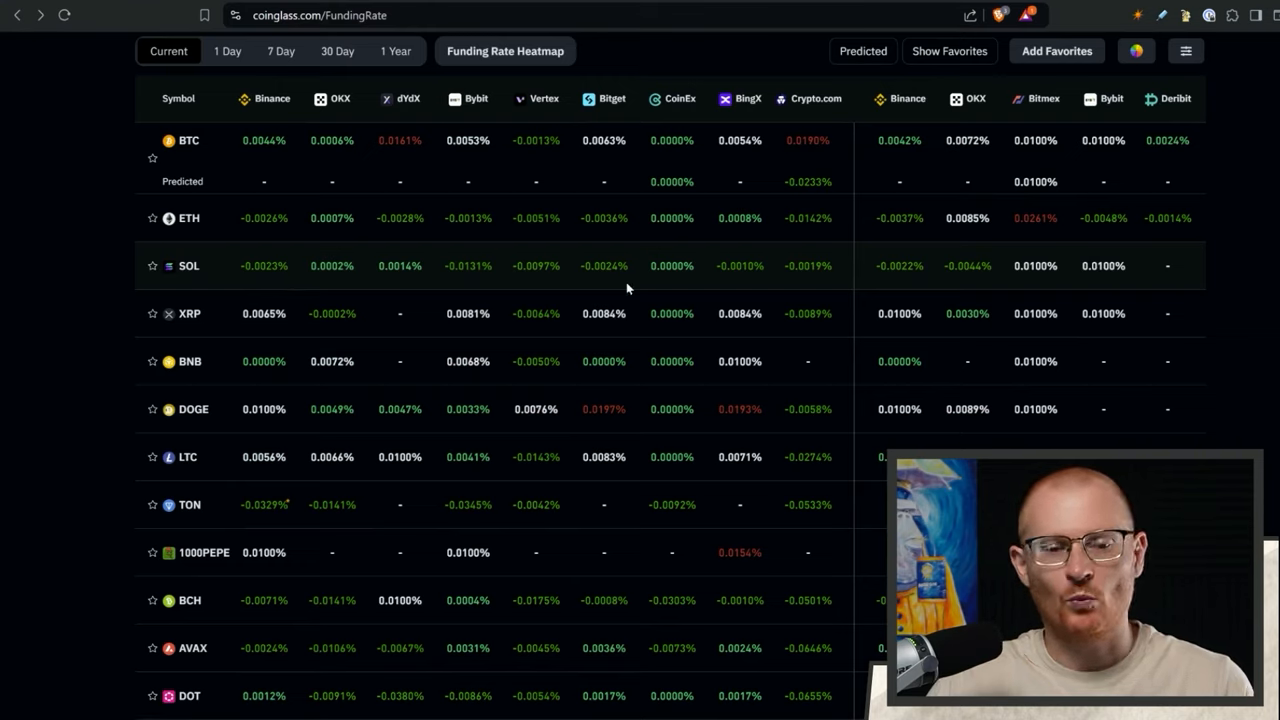
{"action": "mouse_move", "coordinate": [644, 264]}
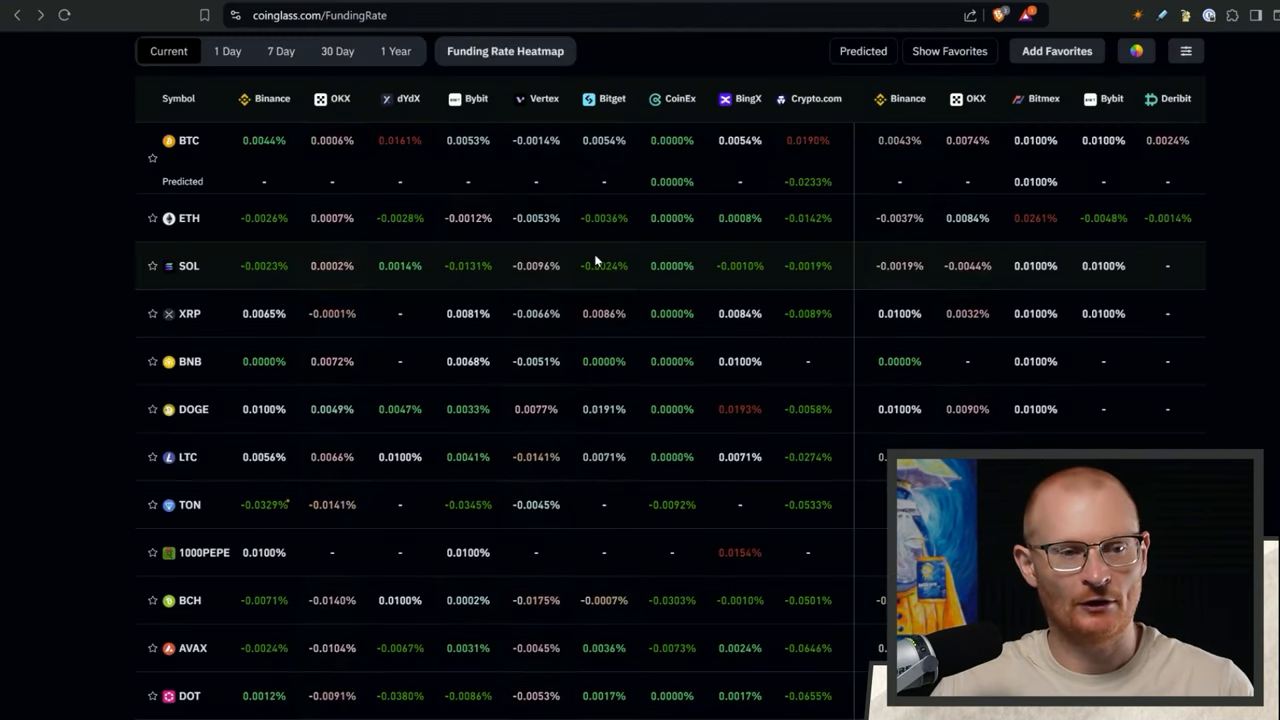
{"action": "mouse_move", "coordinate": [510, 278]}
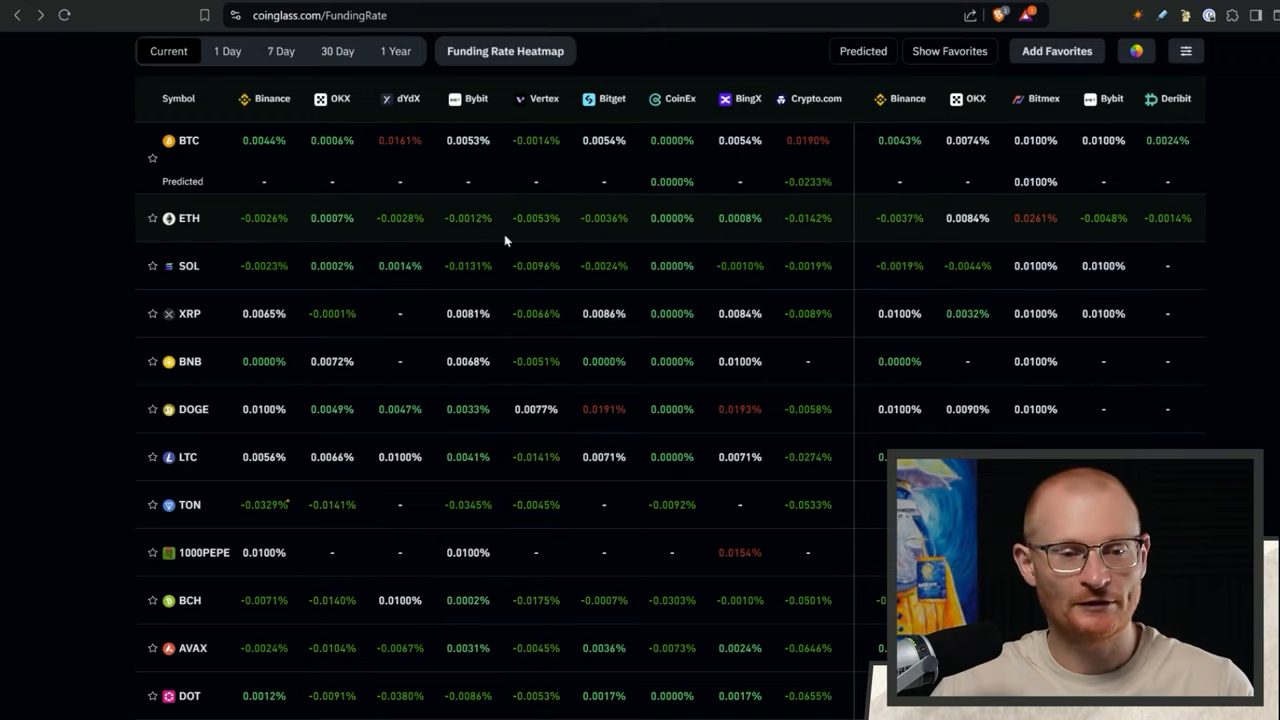
{"action": "mouse_move", "coordinate": [604, 286]}
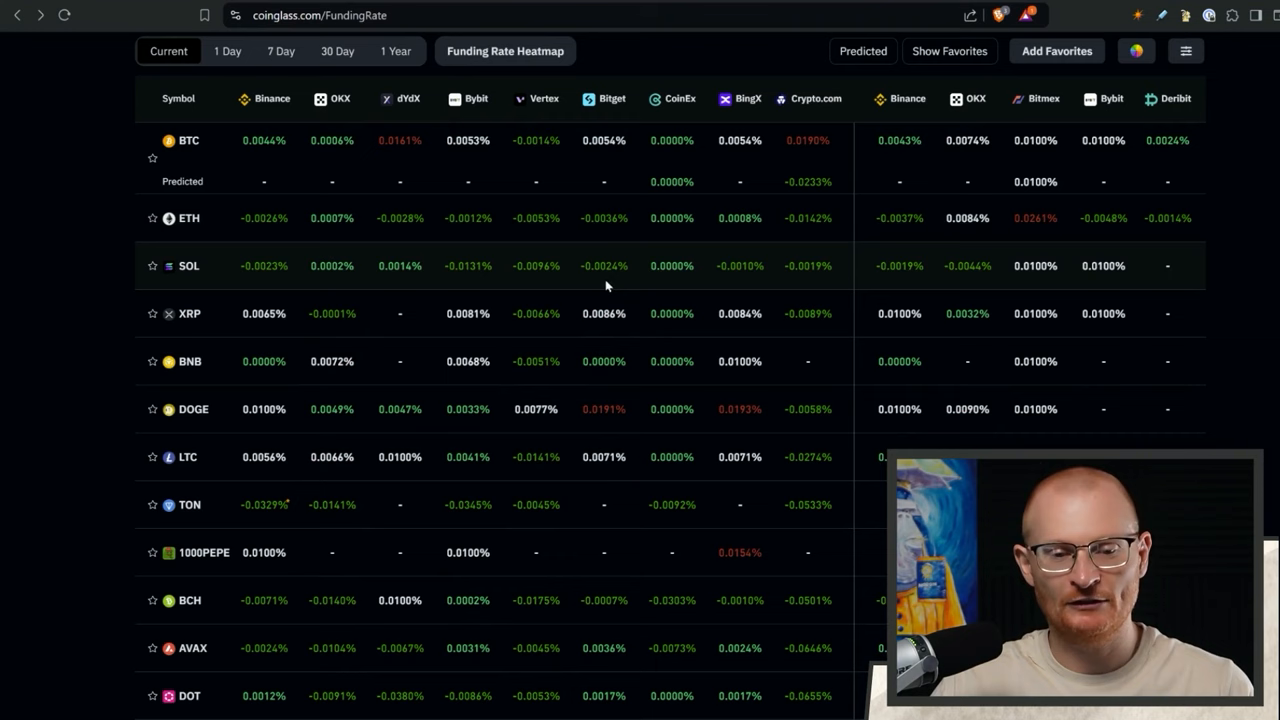
{"action": "mouse_move", "coordinate": [308, 252]}
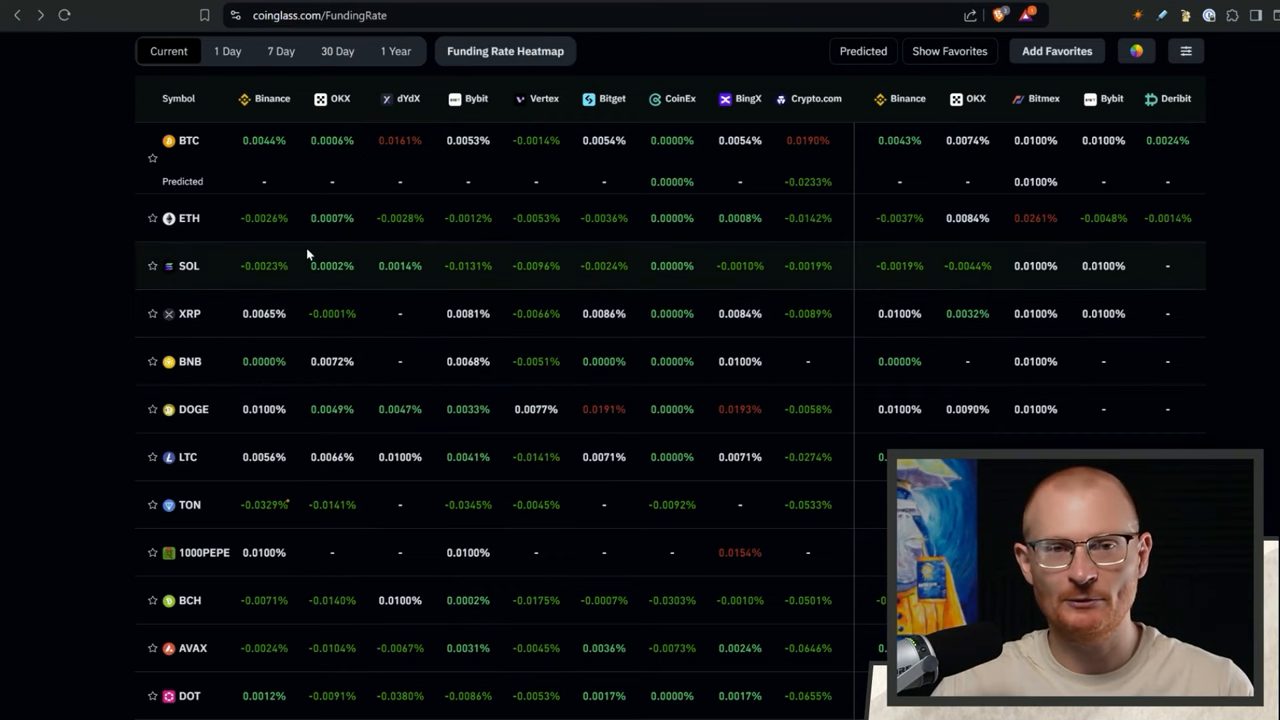
{"action": "mouse_move", "coordinate": [364, 256]}
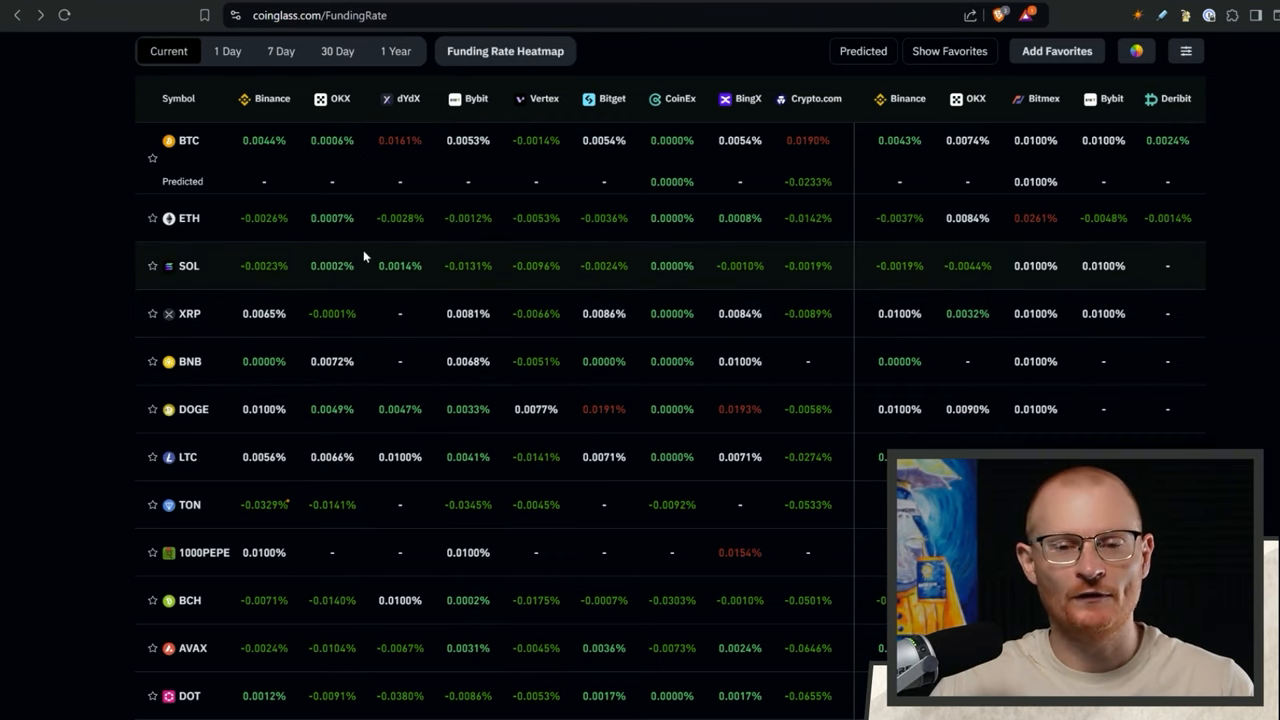
{"action": "scroll", "scroll_direction": "up", "scroll_amount": 3}
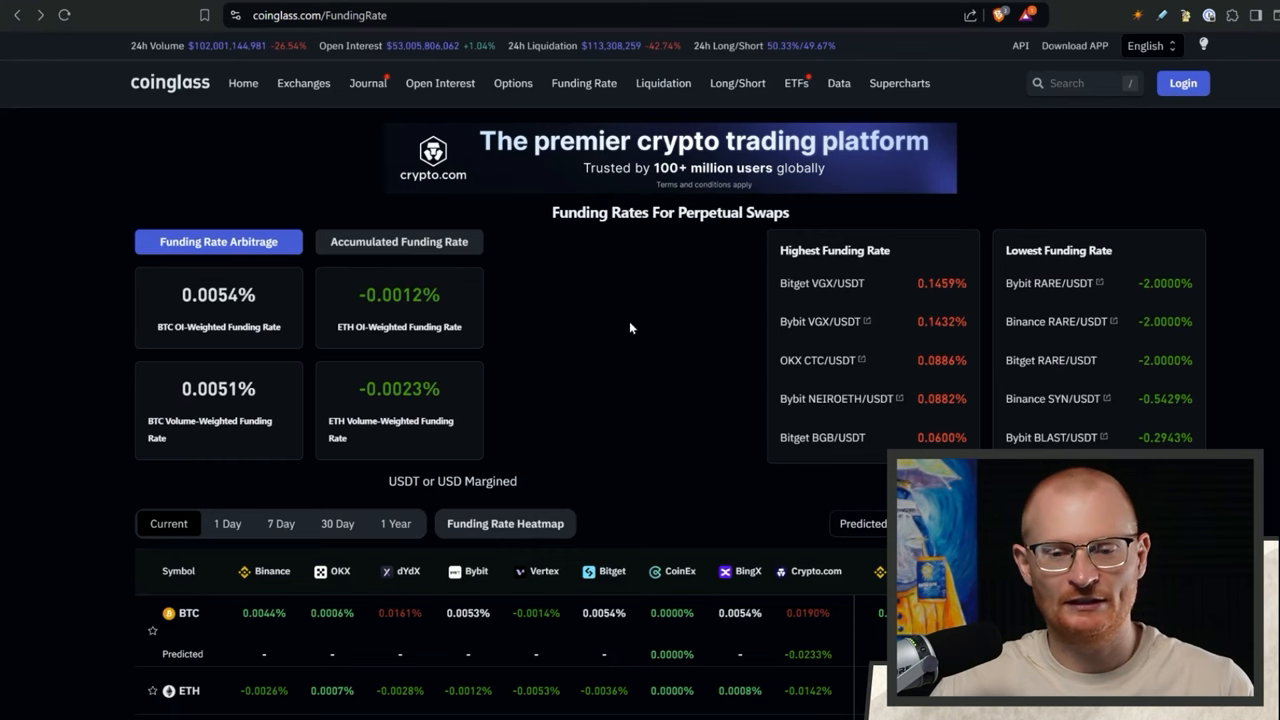
{"action": "mouse_move", "coordinate": [650, 346]}
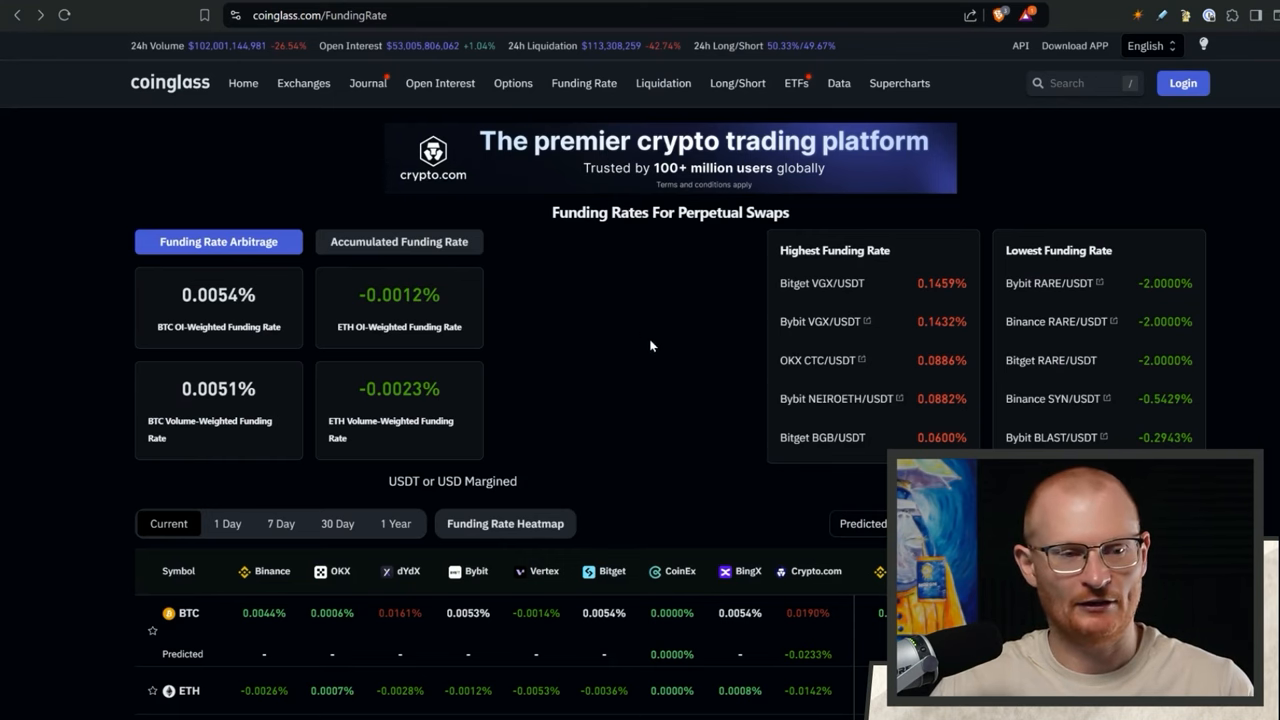
{"action": "scroll", "scroll_direction": "down", "scroll_amount": 3}
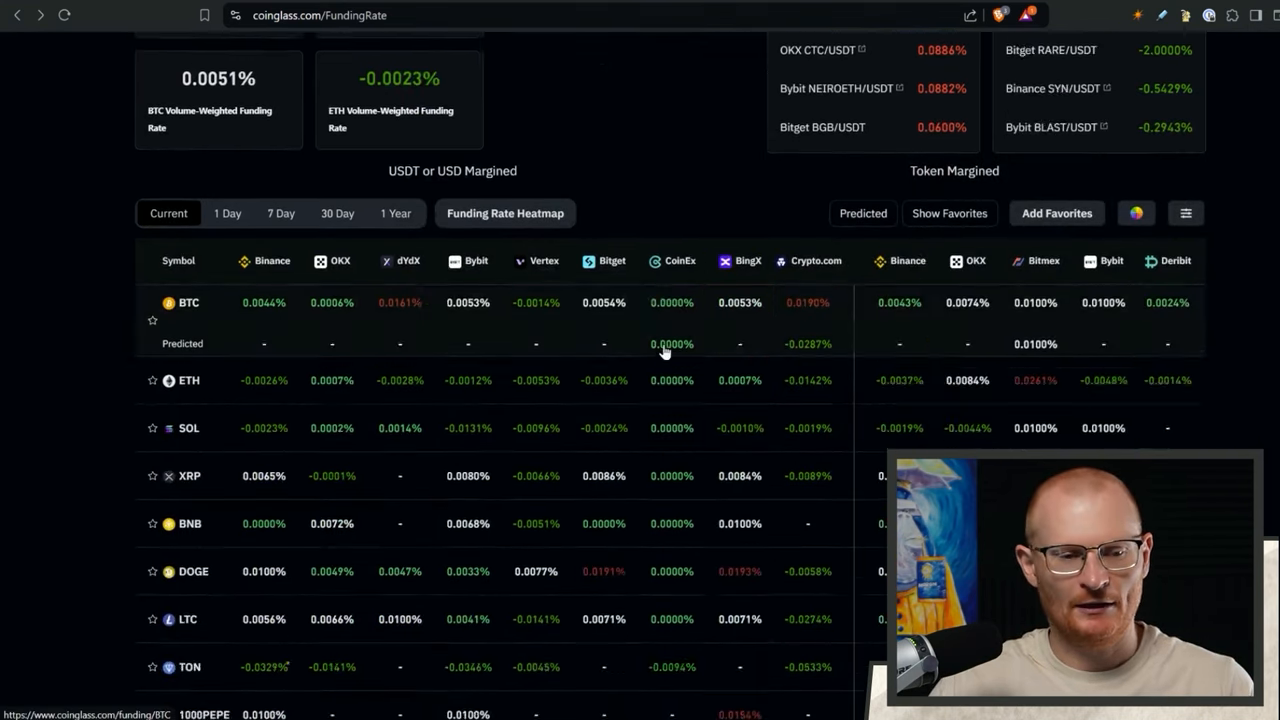
{"action": "scroll", "scroll_direction": "down", "scroll_amount": 3}
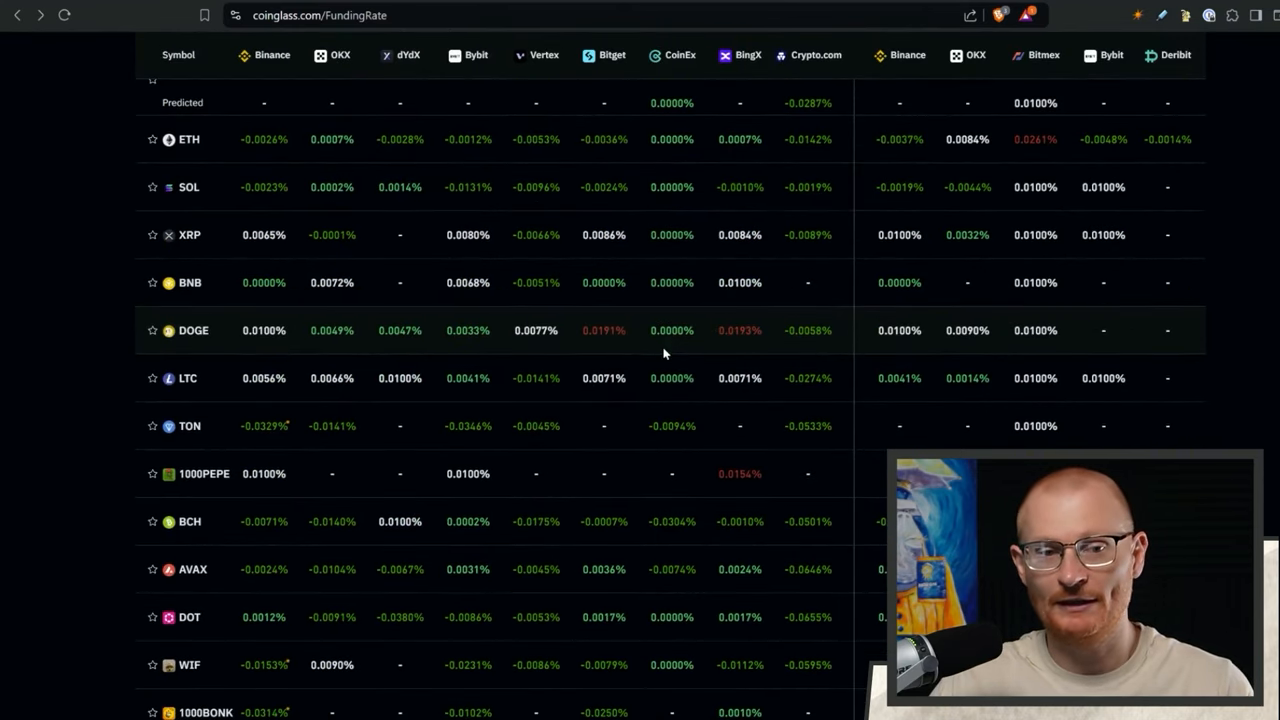
{"action": "mouse_move", "coordinate": [422, 210]}
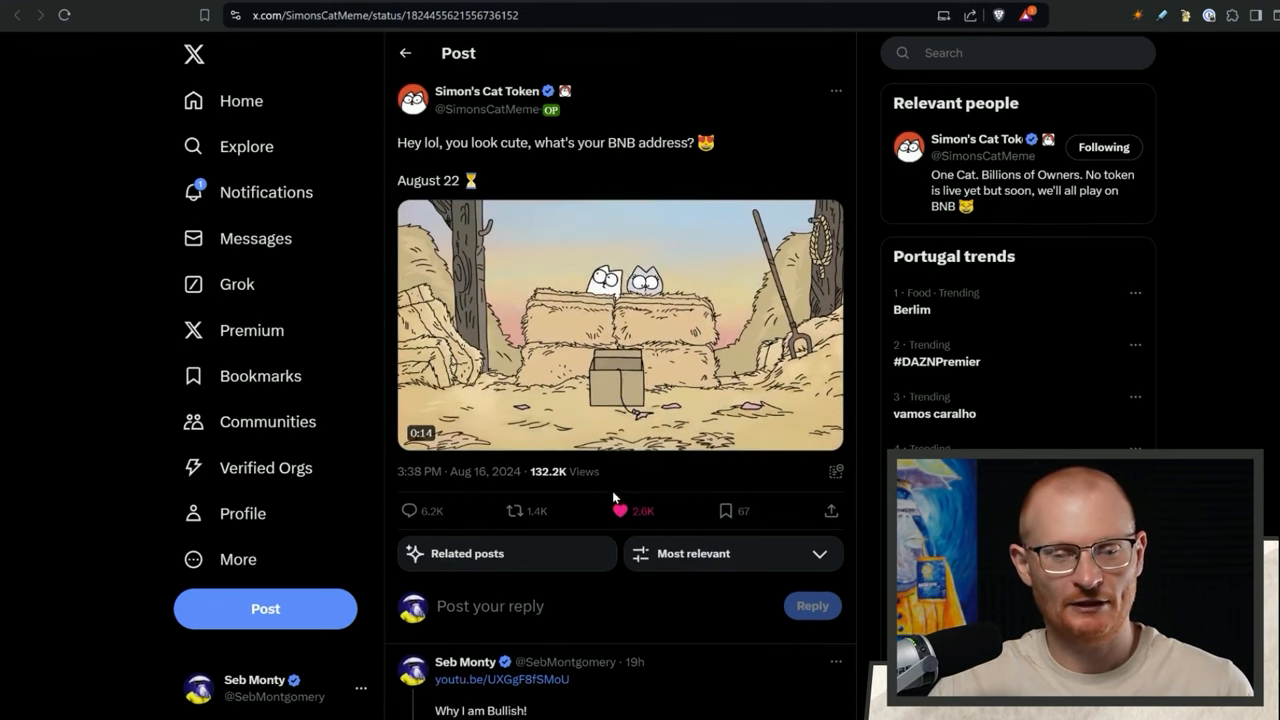
Step: Replay the August 22 video clip in the Simon's Cat Token post
{"action": "left_click", "coordinate": [620, 324]}
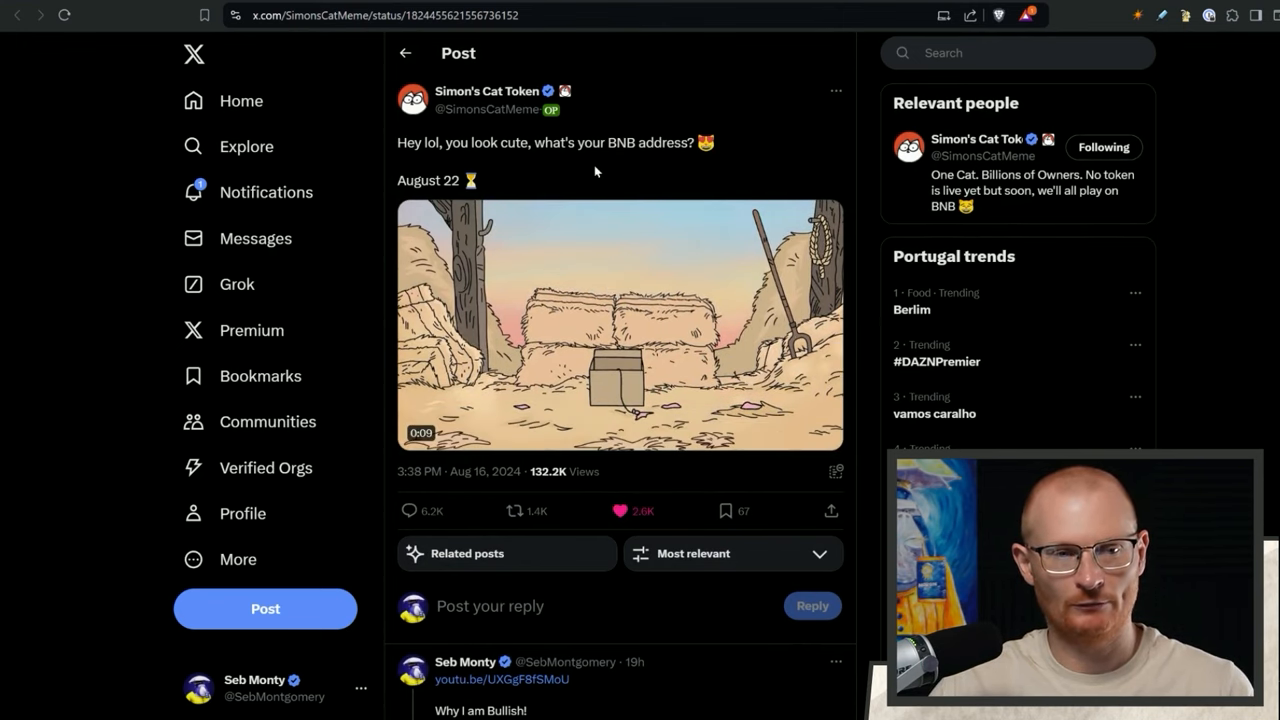
Step: Watch the linked Simon's Cat memecoin YouTube video, jumping ahead to its final thoughts section
{"action": "left_click", "coordinate": [500, 680]}
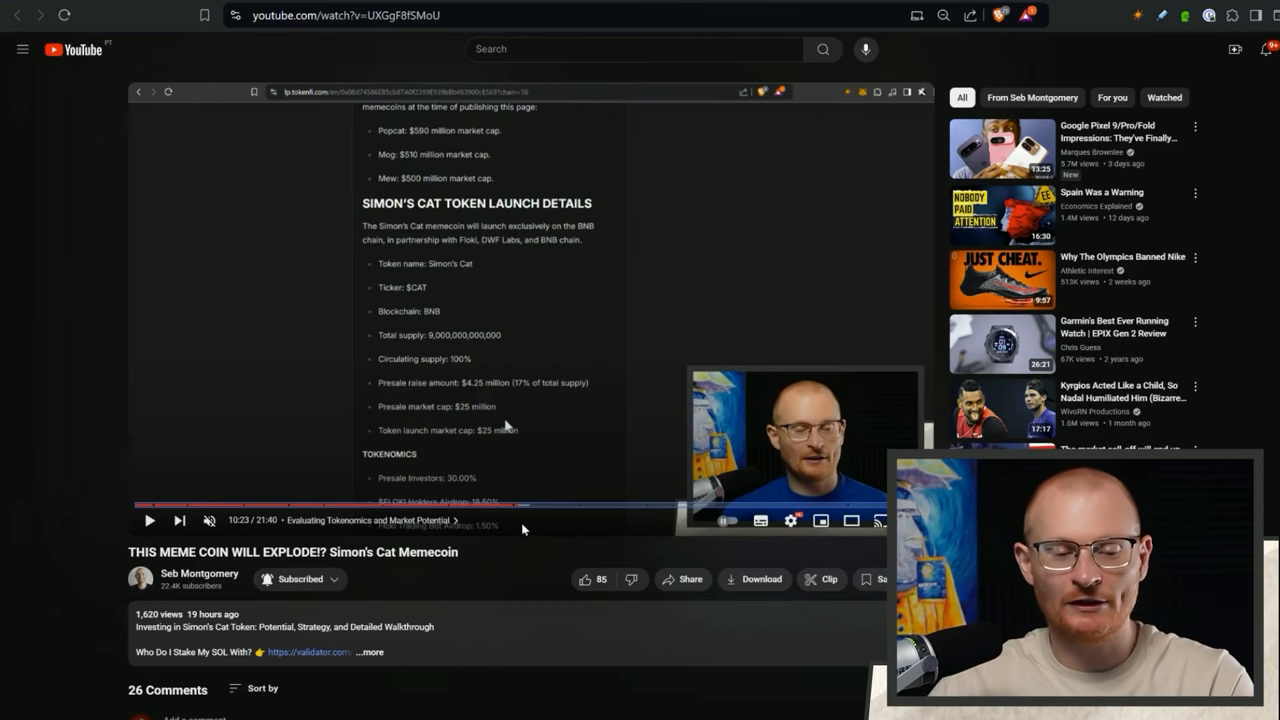
{"action": "mouse_move", "coordinate": [548, 510]}
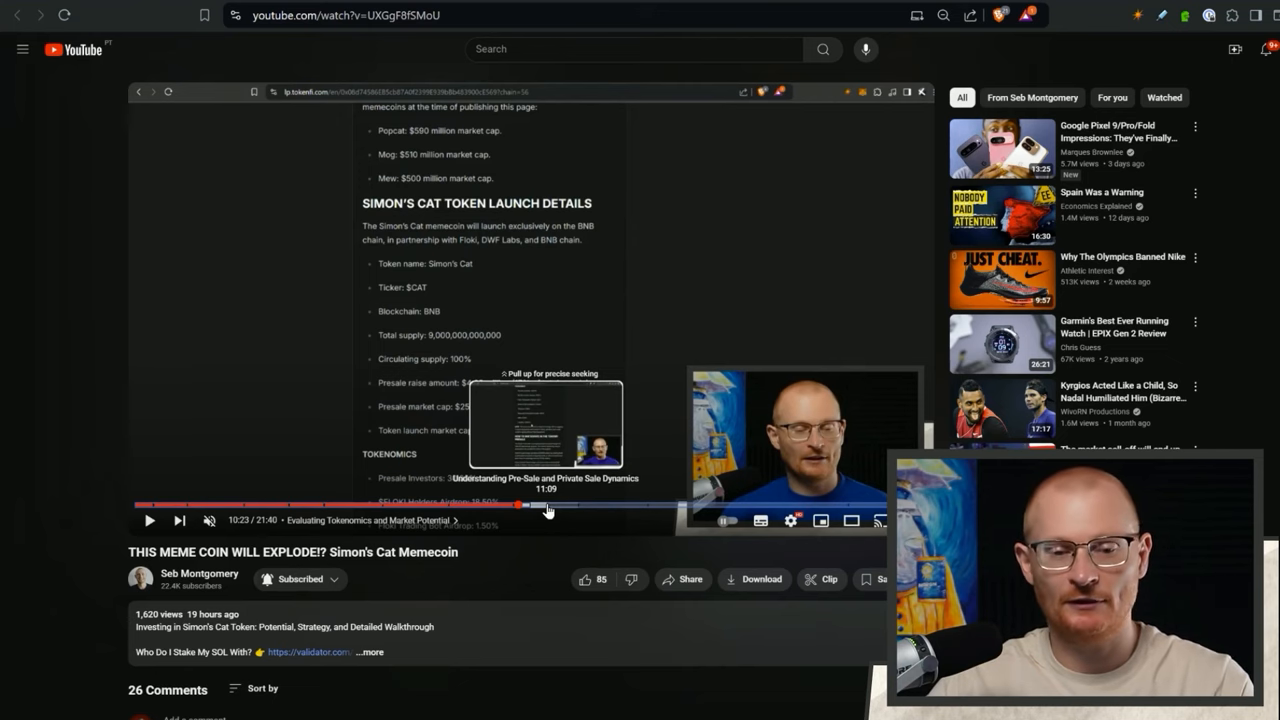
{"action": "mouse_move", "coordinate": [164, 504]}
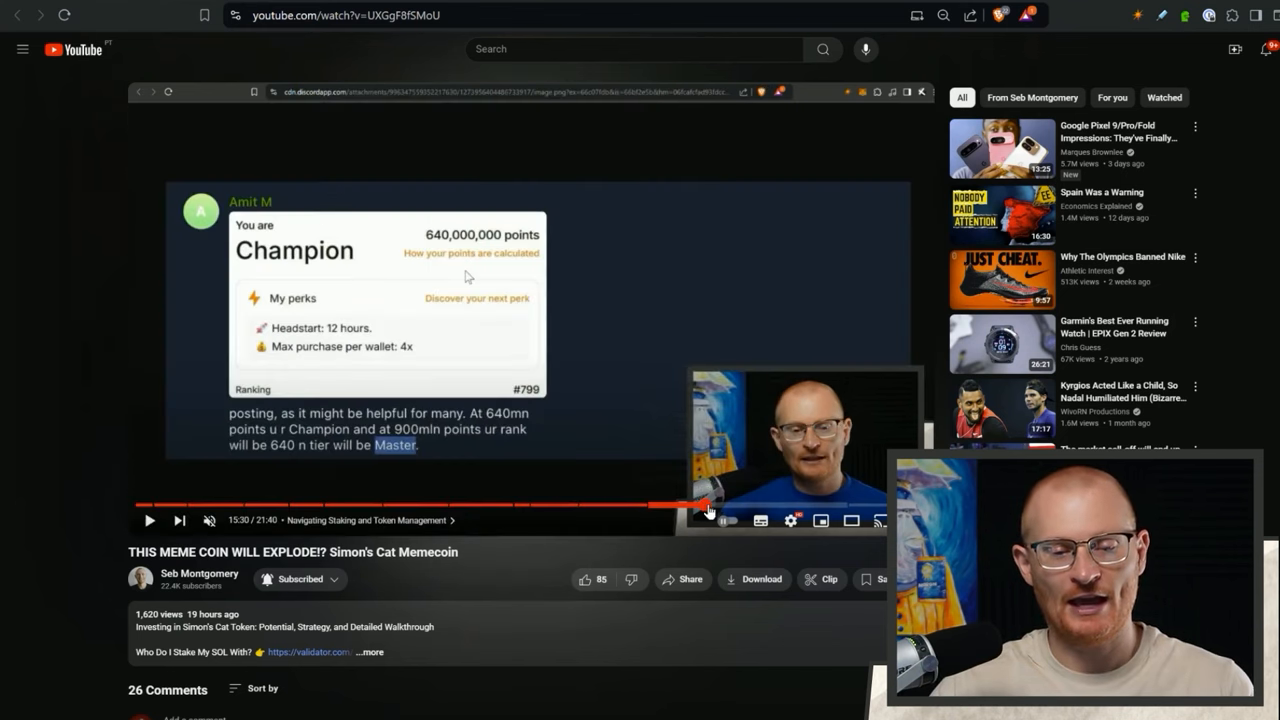
{"action": "mouse_move", "coordinate": [744, 510]}
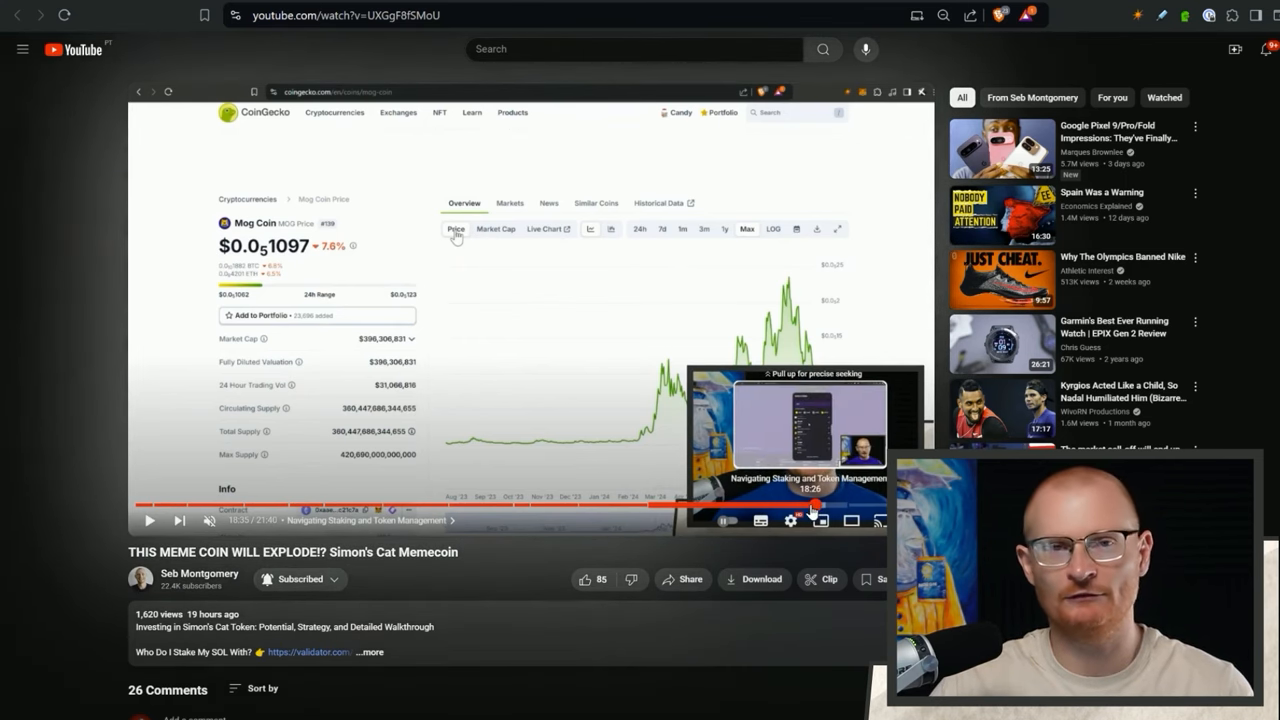
{"action": "left_click", "coordinate": [864, 508]}
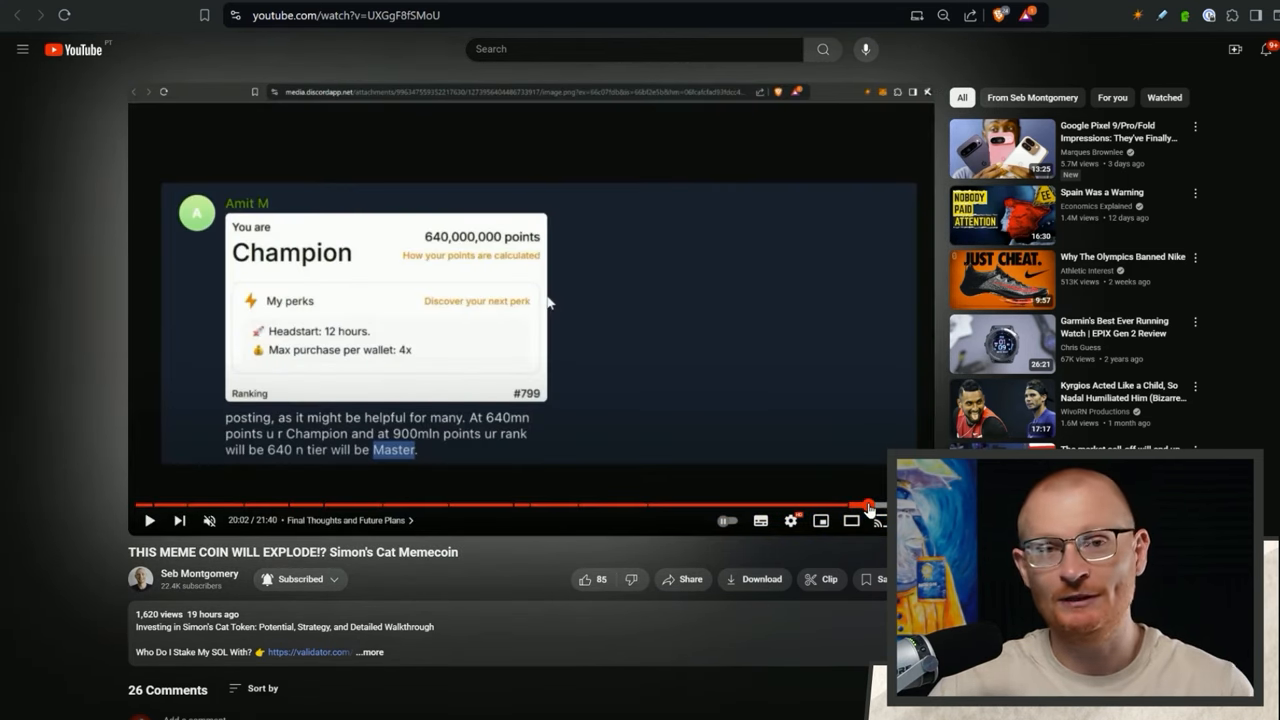
{"action": "mouse_move", "coordinate": [750, 512]}
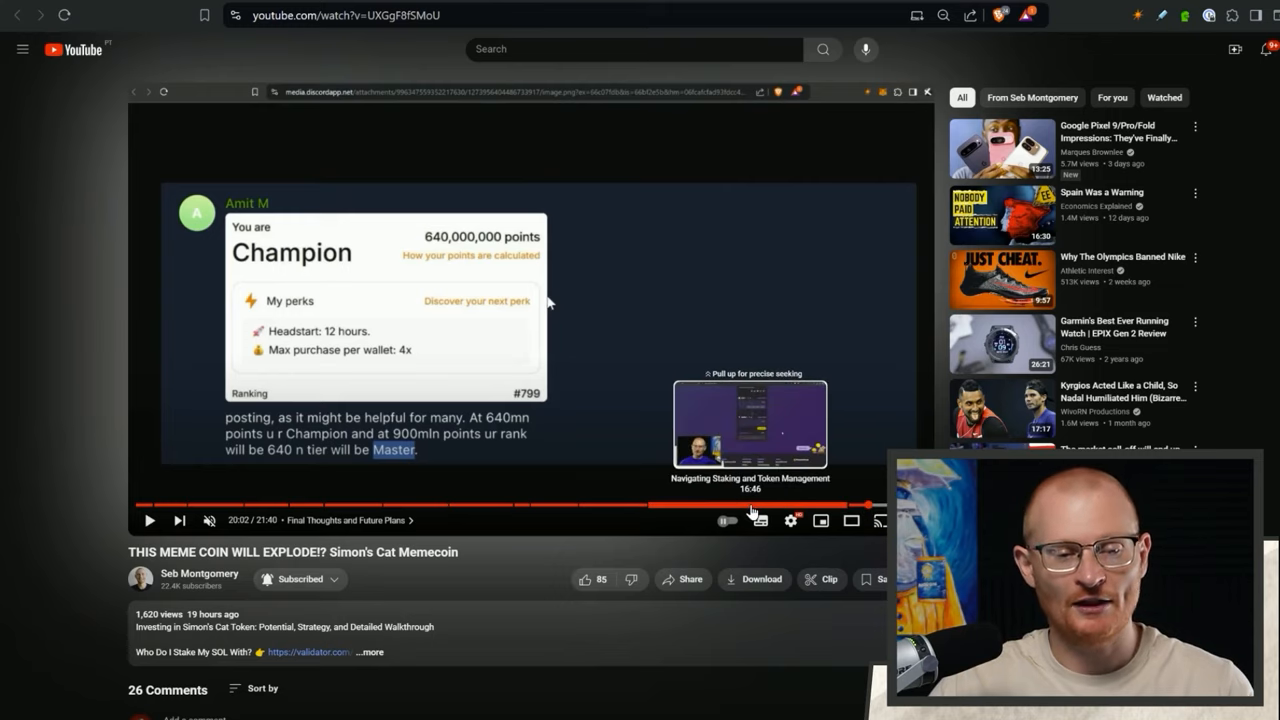
{"action": "mouse_move", "coordinate": [708, 508]}
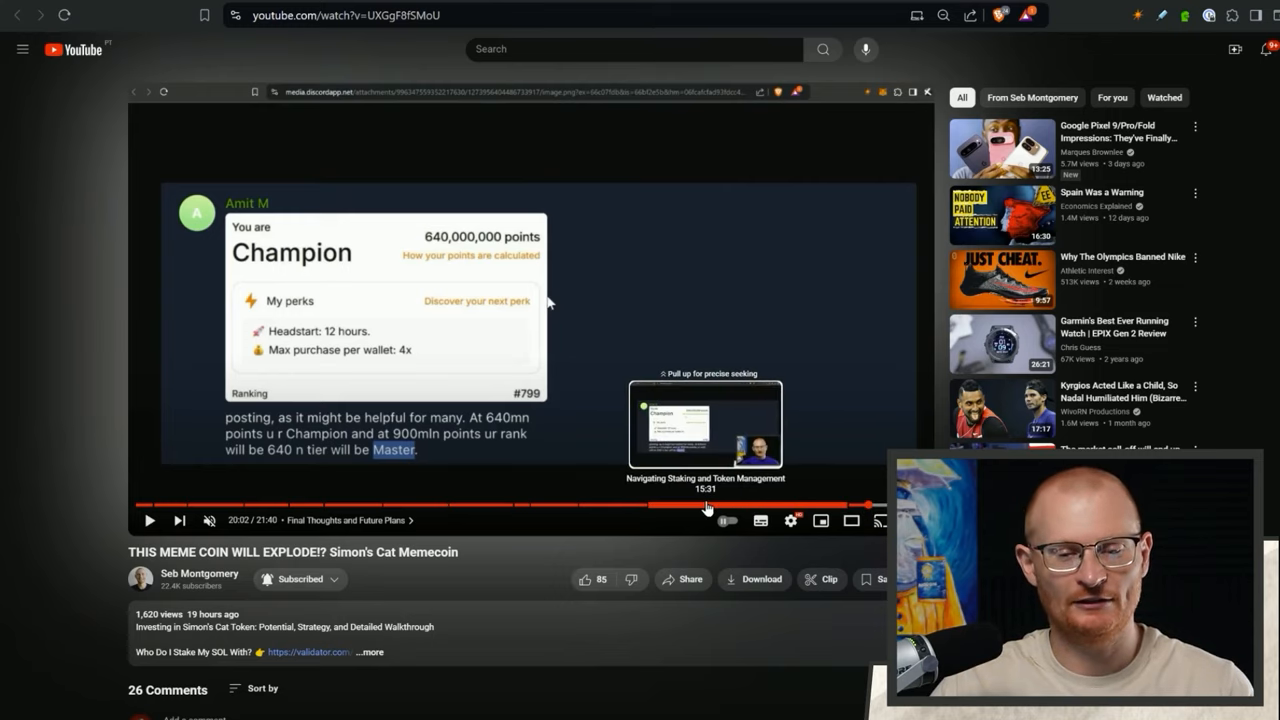
{"action": "mouse_move", "coordinate": [278, 218]}
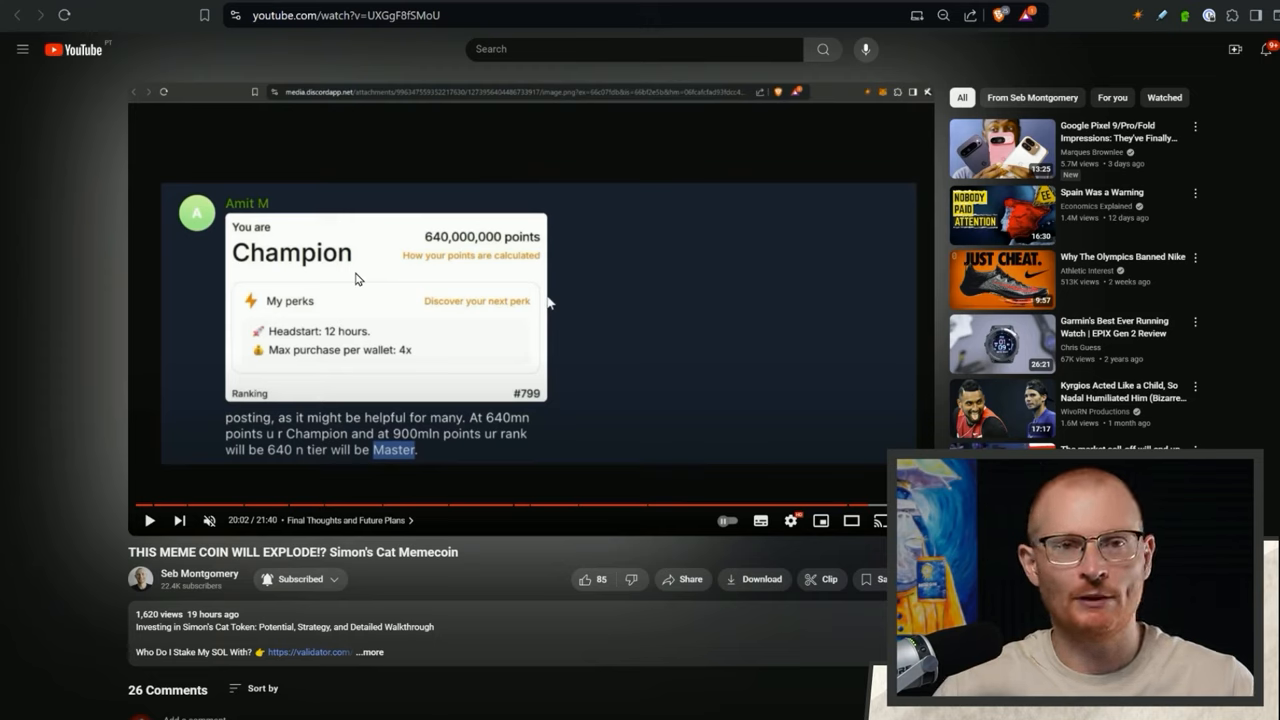
{"action": "mouse_move", "coordinate": [436, 114]}
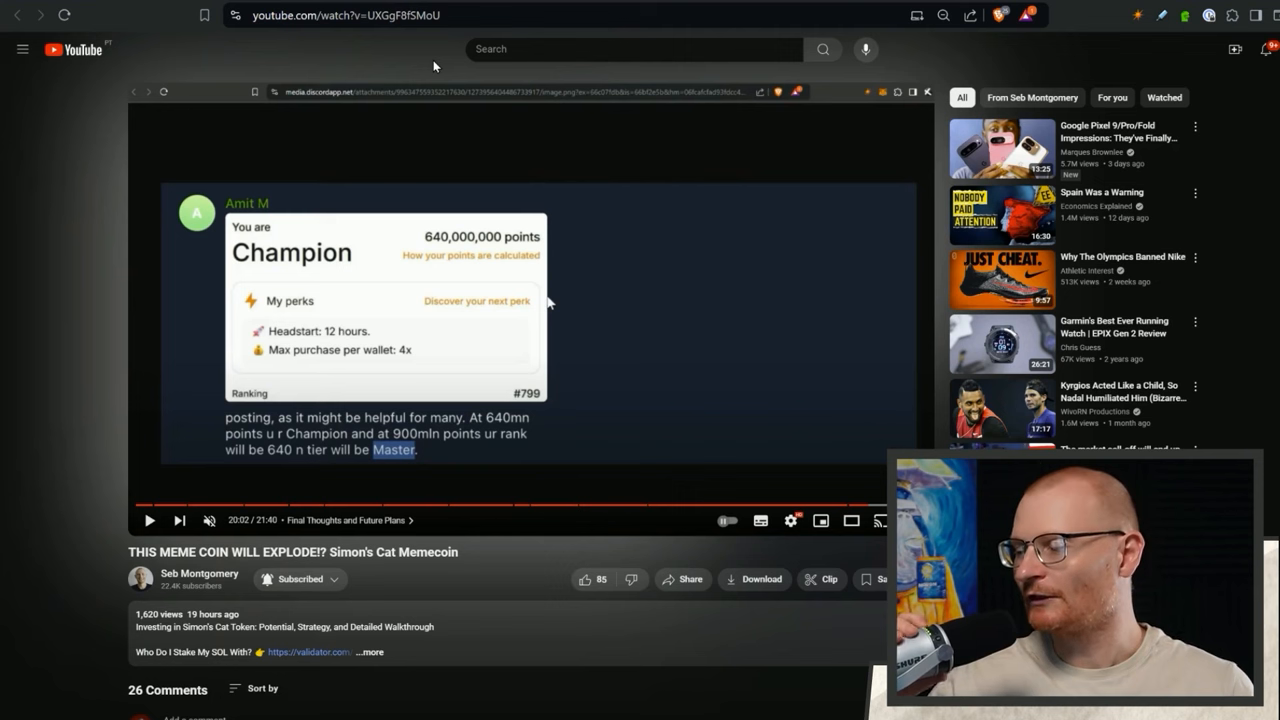
{"action": "mouse_move", "coordinate": [458, 2]}
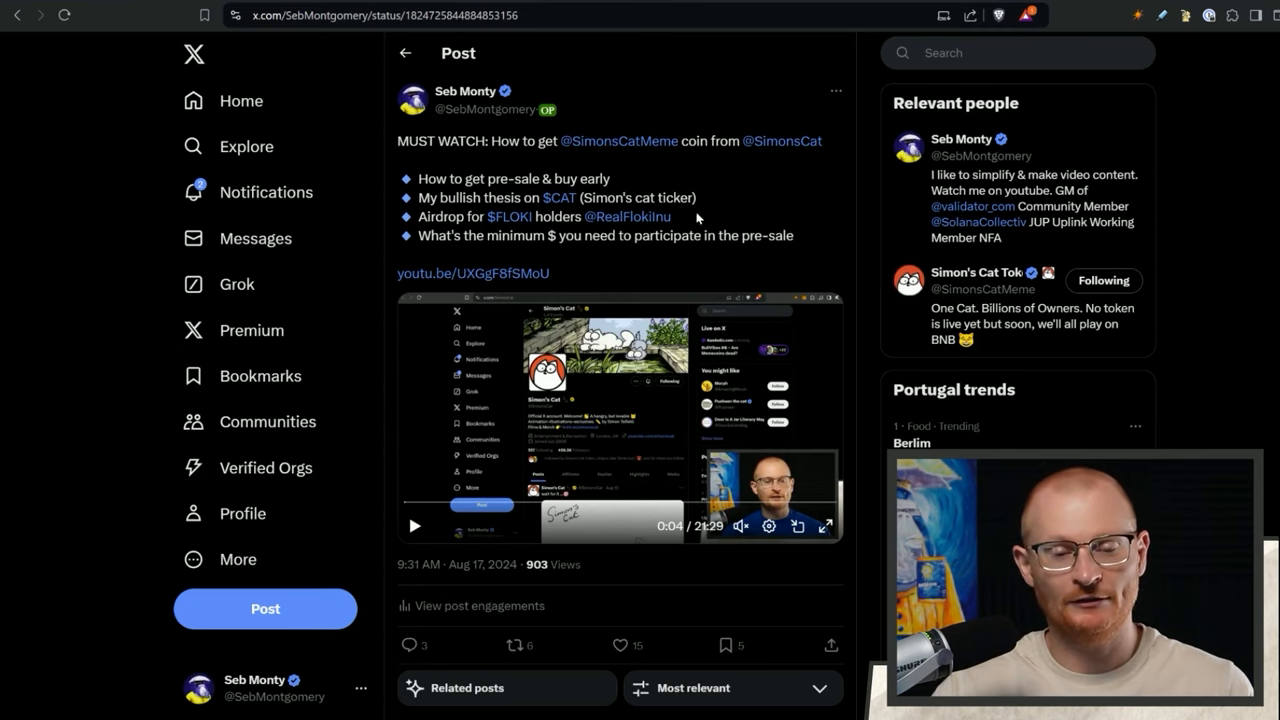
{"action": "mouse_move", "coordinate": [616, 240]}
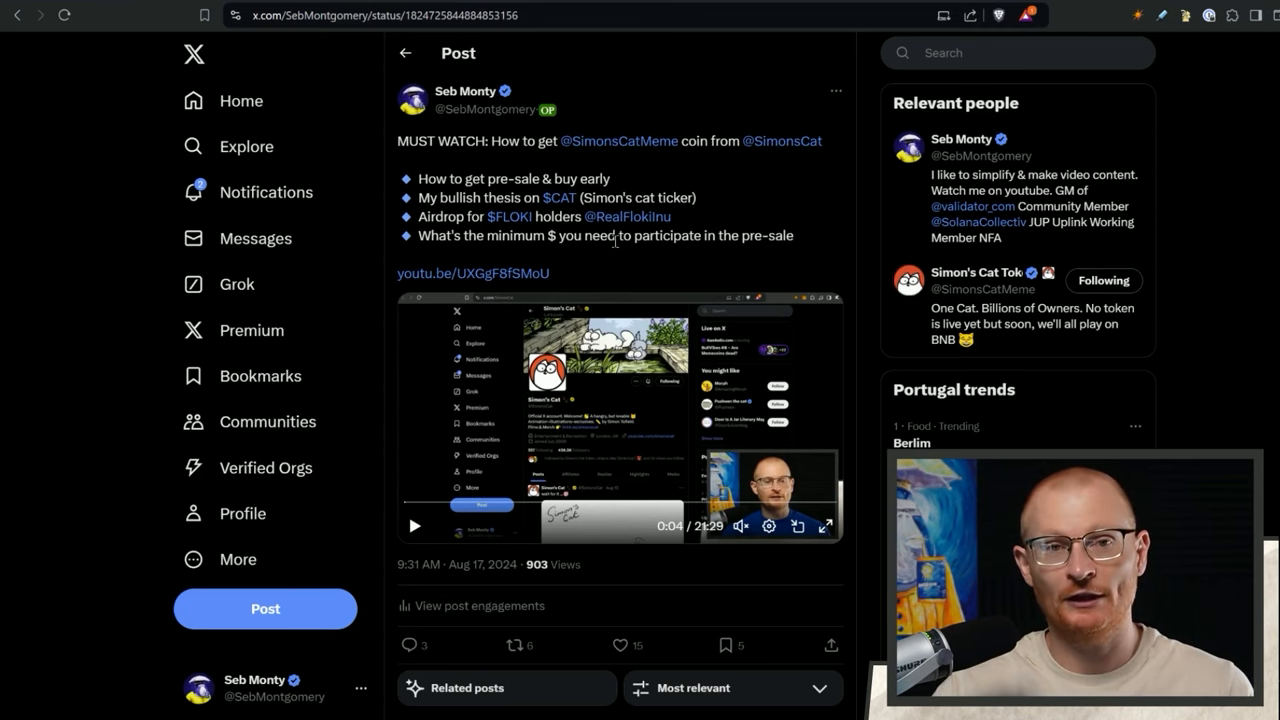
Step: Set a reminder for FLOKI's Floki/TokenFi Weekly Recap space from its post
{"action": "left_click", "coordinate": [628, 216]}
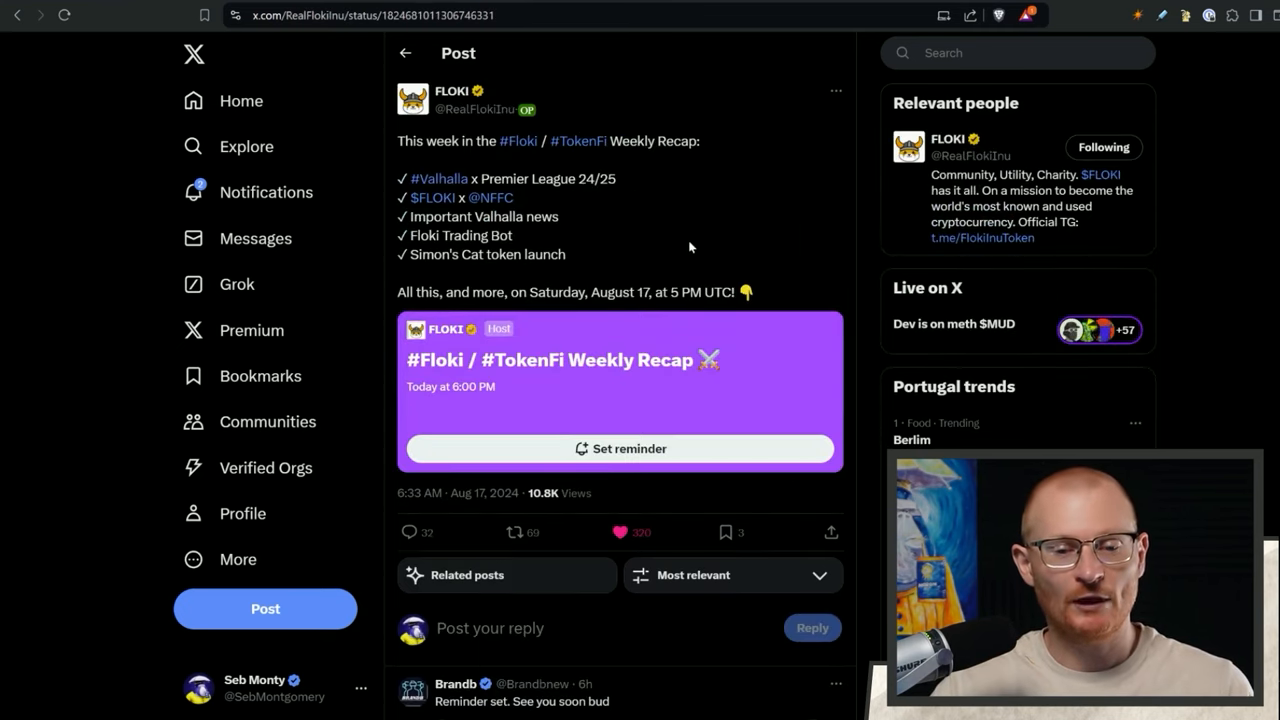
{"action": "mouse_move", "coordinate": [704, 328]}
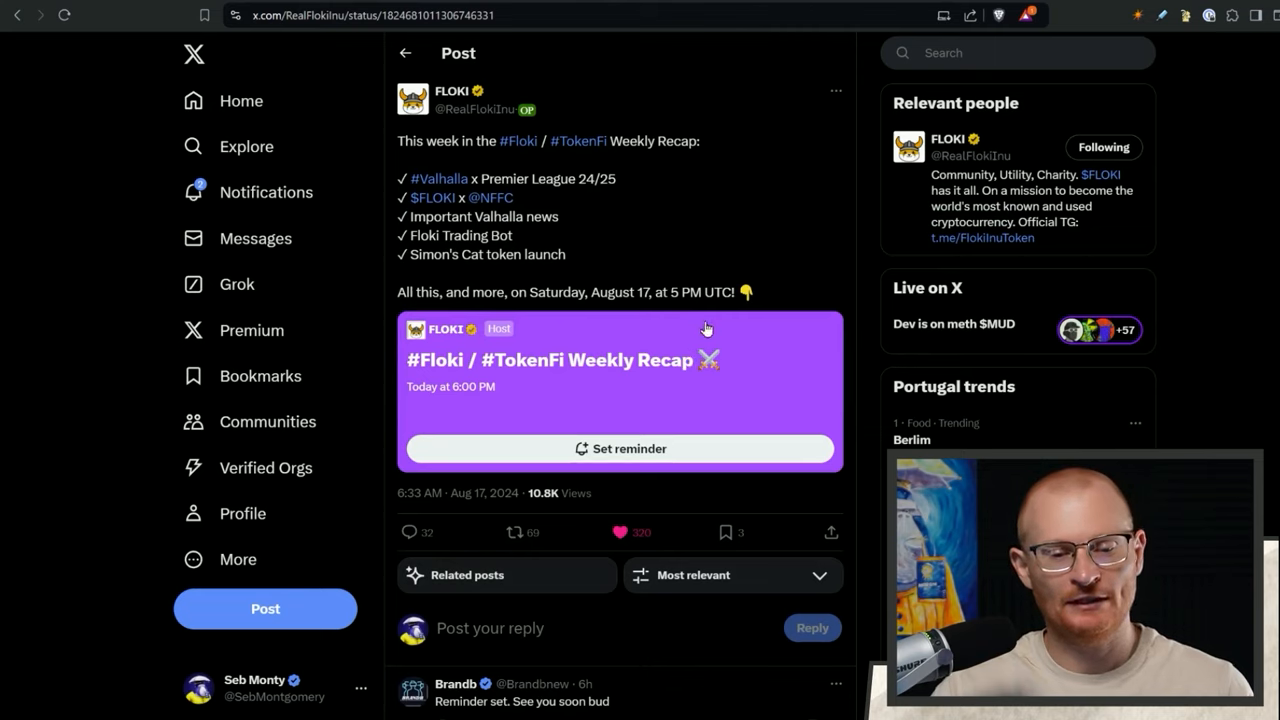
{"action": "left_click", "coordinate": [620, 448]}
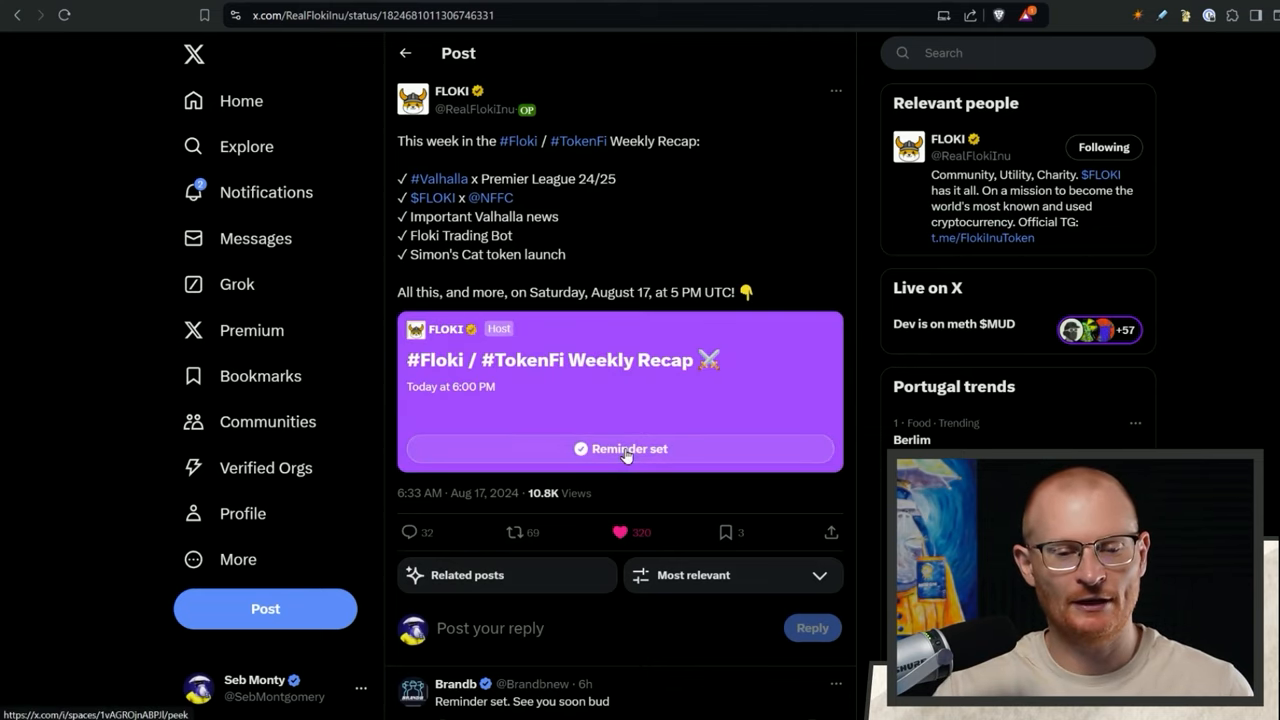
{"action": "mouse_move", "coordinate": [636, 262]}
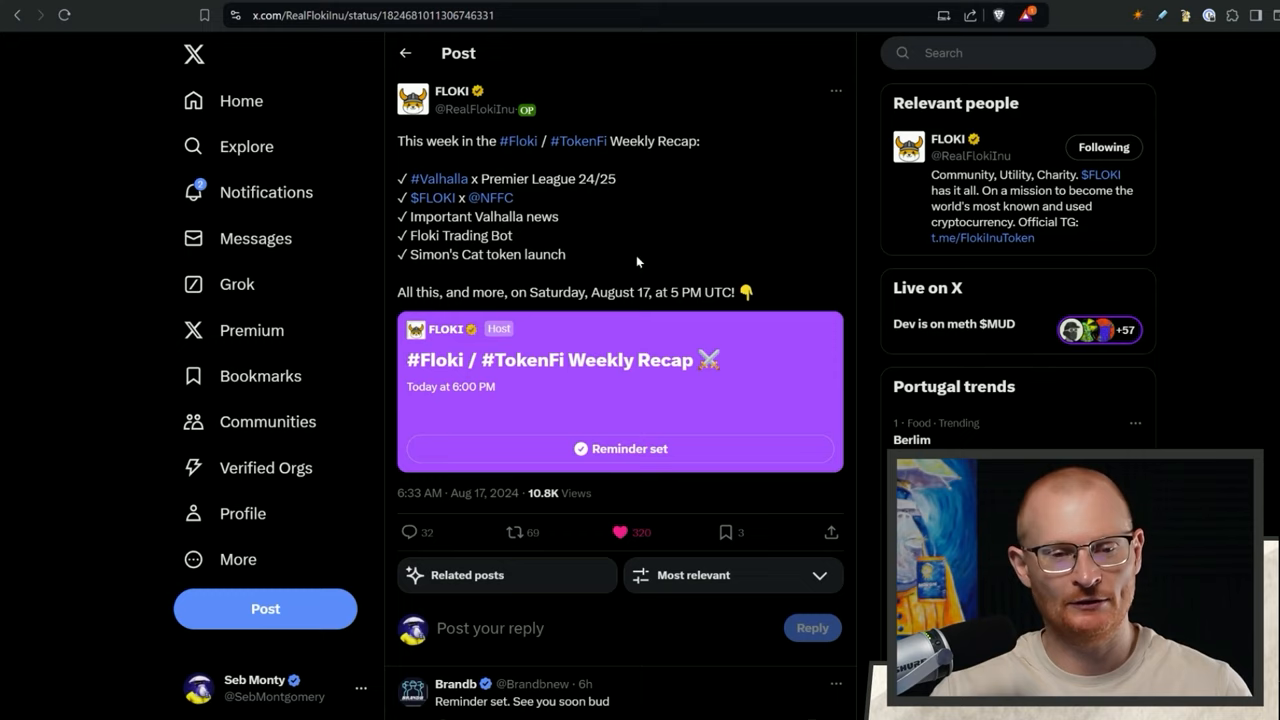
{"action": "mouse_move", "coordinate": [580, 278]}
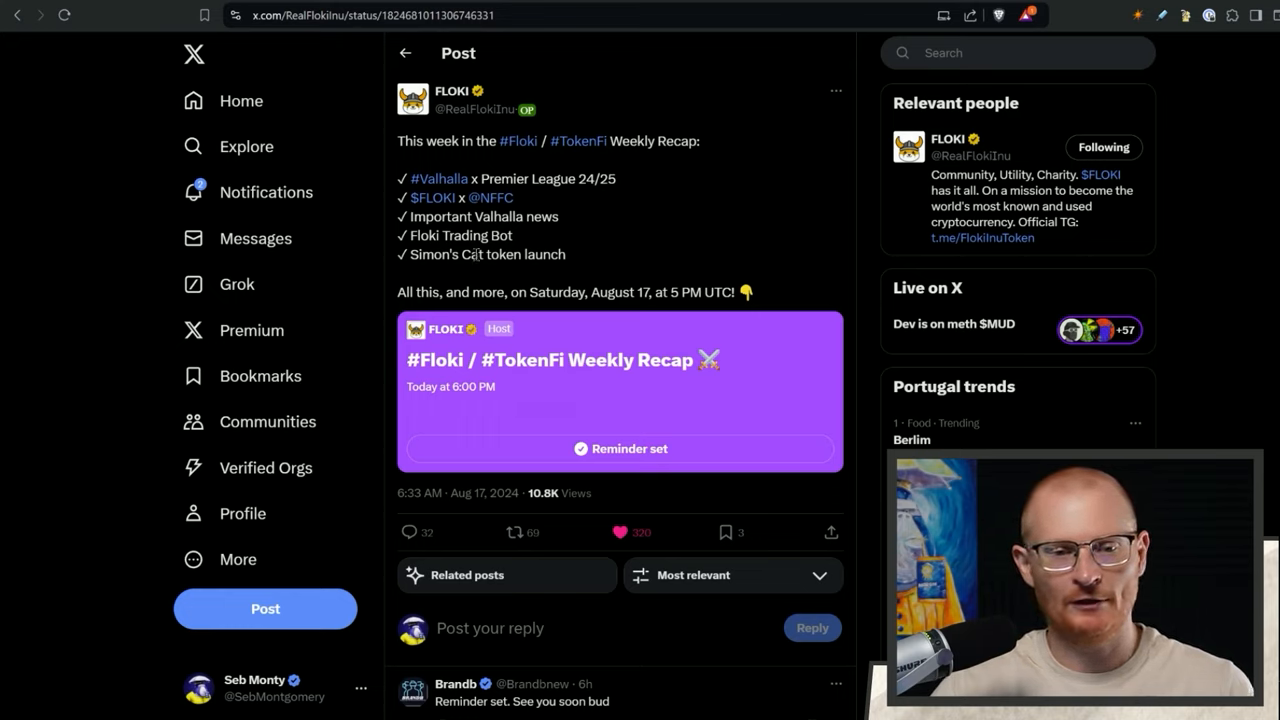
{"action": "mouse_move", "coordinate": [640, 218]}
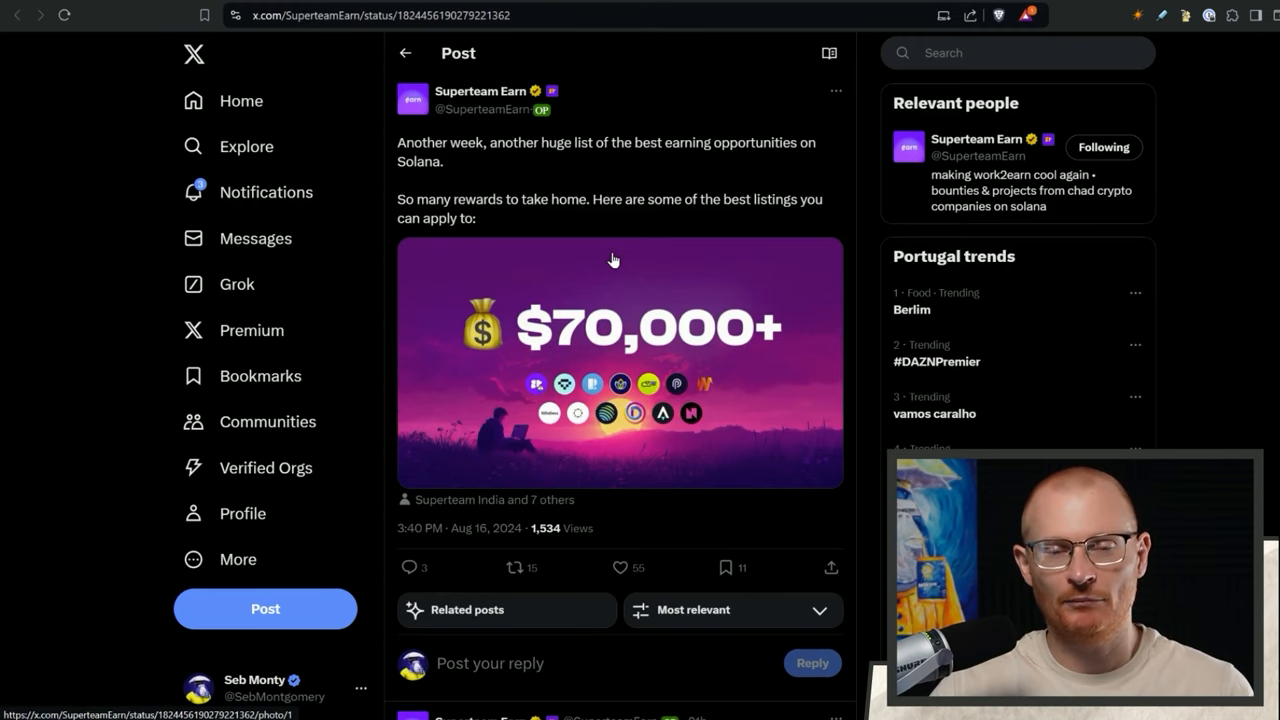
{"action": "mouse_move", "coordinate": [480, 92]}
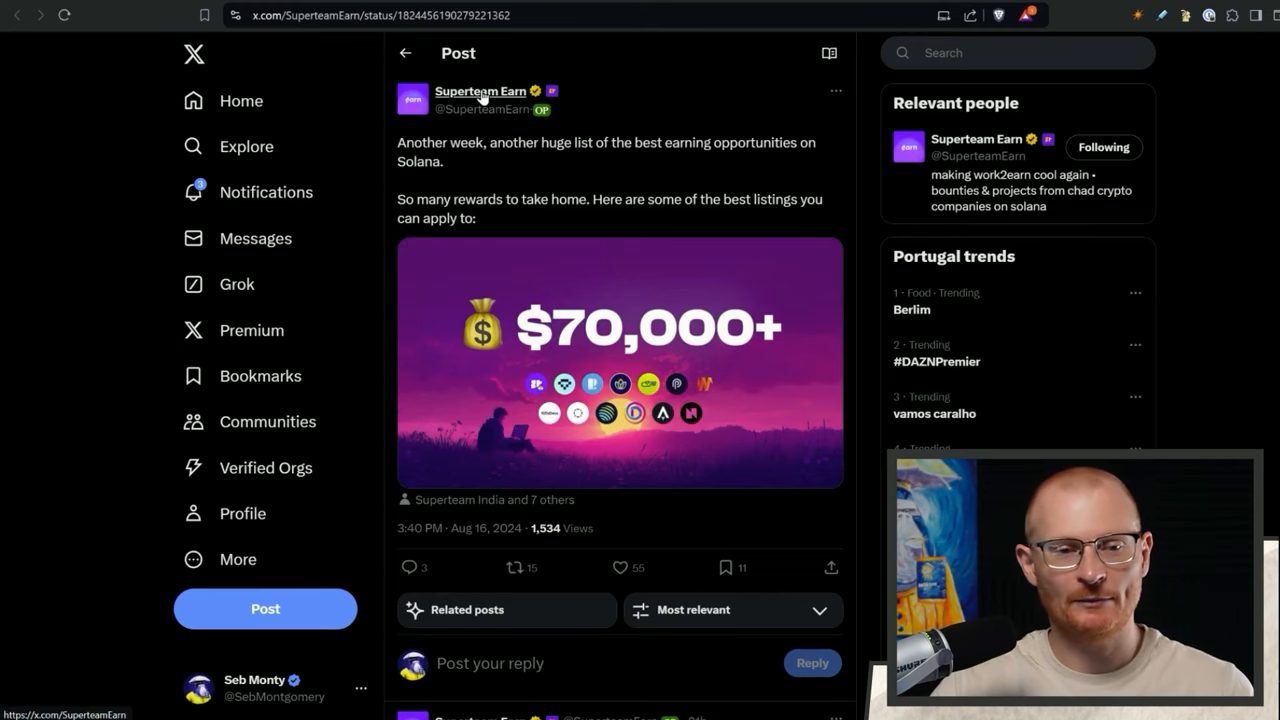
Step: Go from the Superteam Earn profile to its earn.superteam.fun website
{"action": "left_click", "coordinate": [480, 92]}
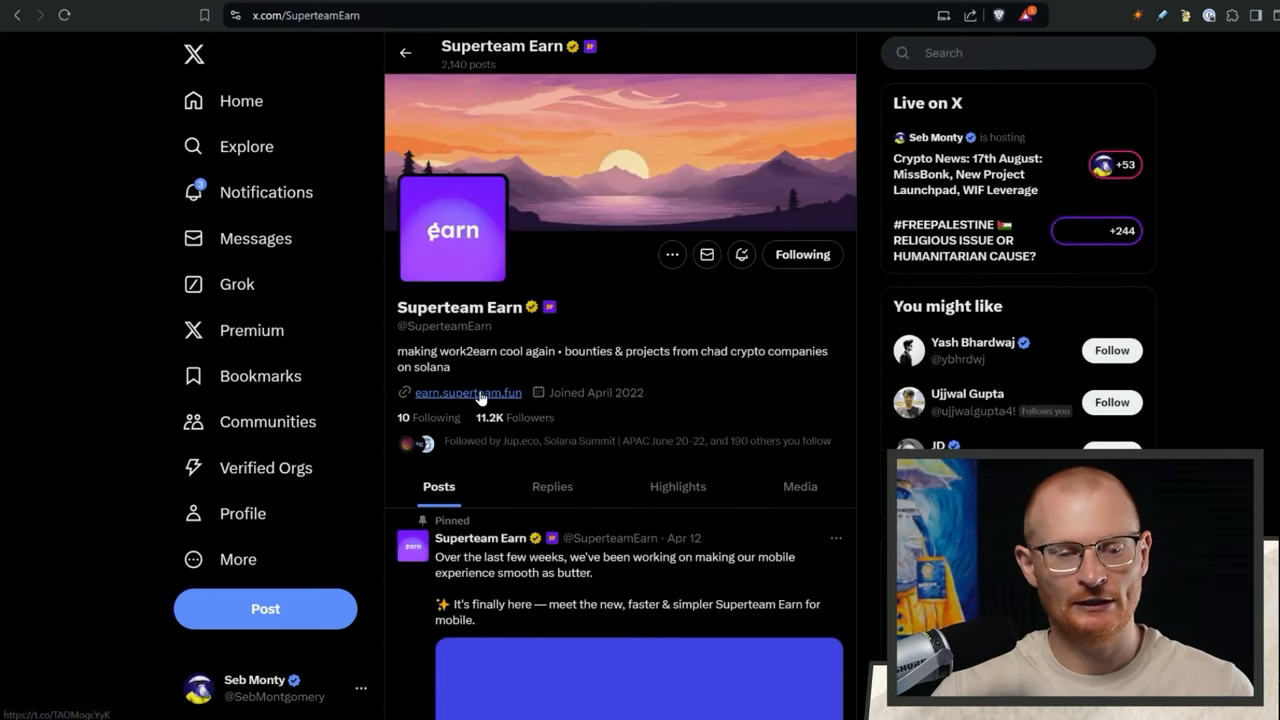
{"action": "left_click", "coordinate": [468, 392]}
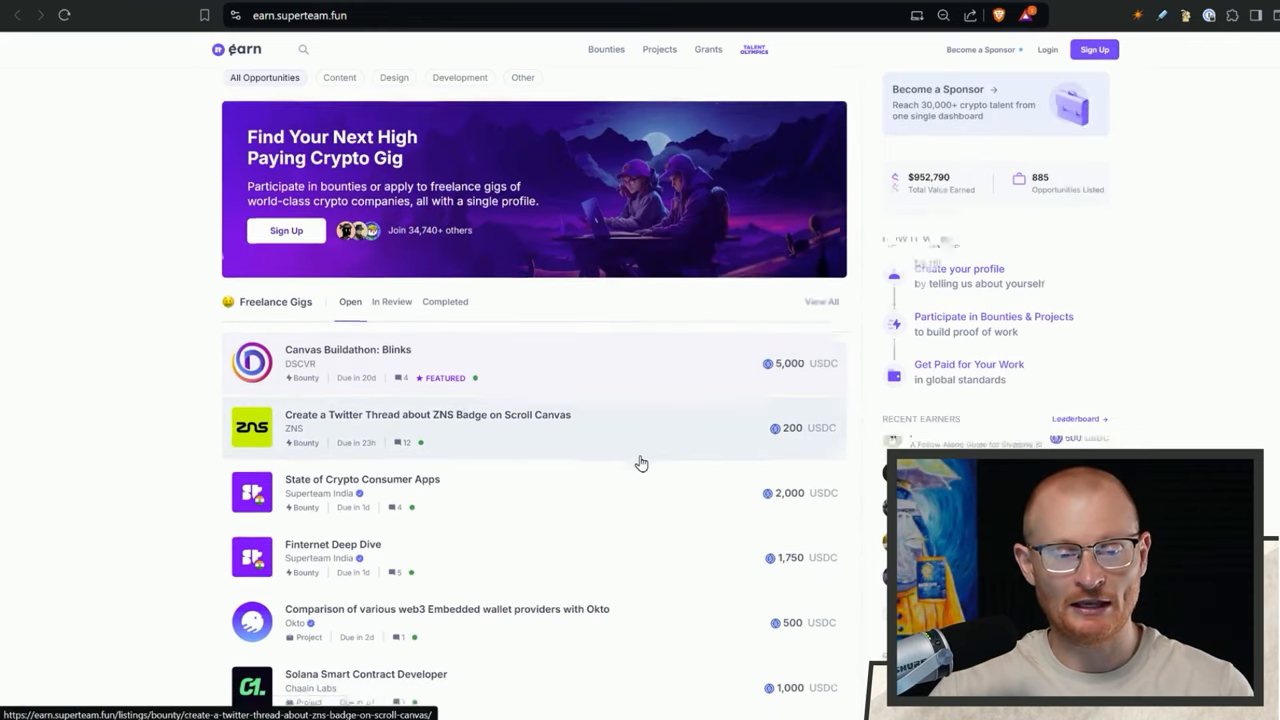
Step: Scroll down the Freelance Gigs list to more bounties like Solana Smart Contract Developer
{"action": "scroll", "scroll_direction": "down", "scroll_amount": 3}
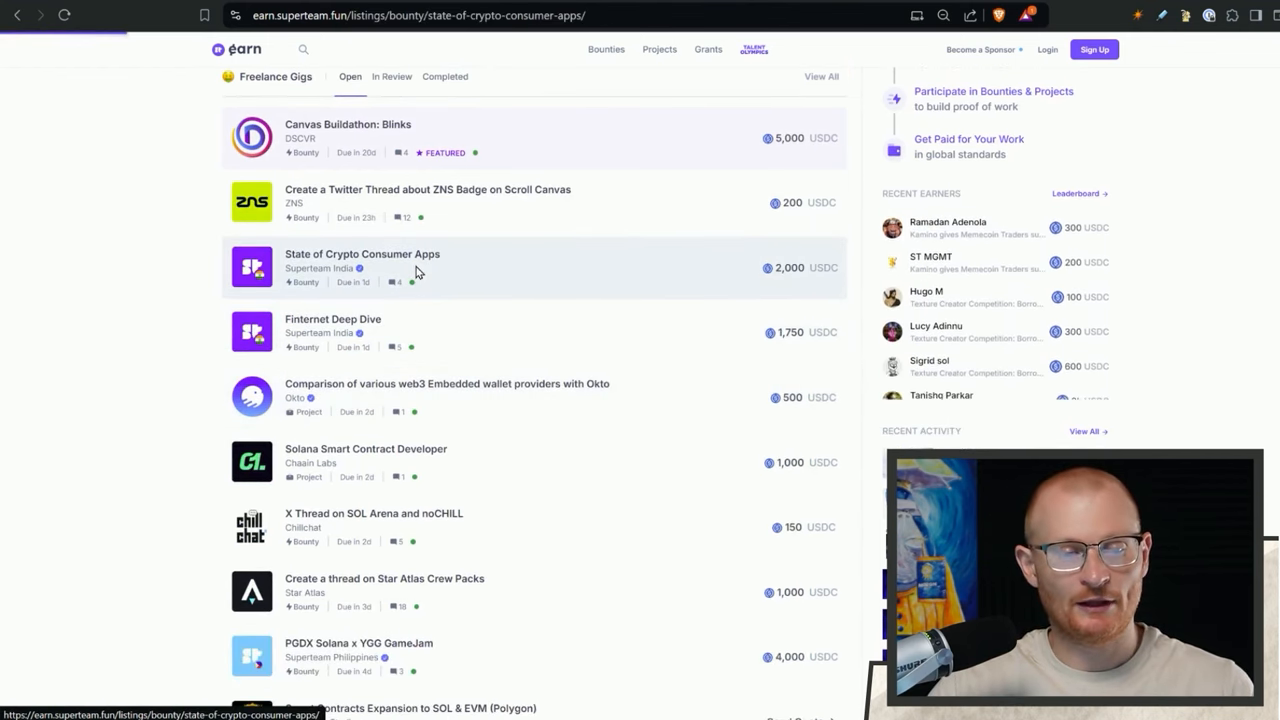
{"action": "left_click", "coordinate": [362, 252]}
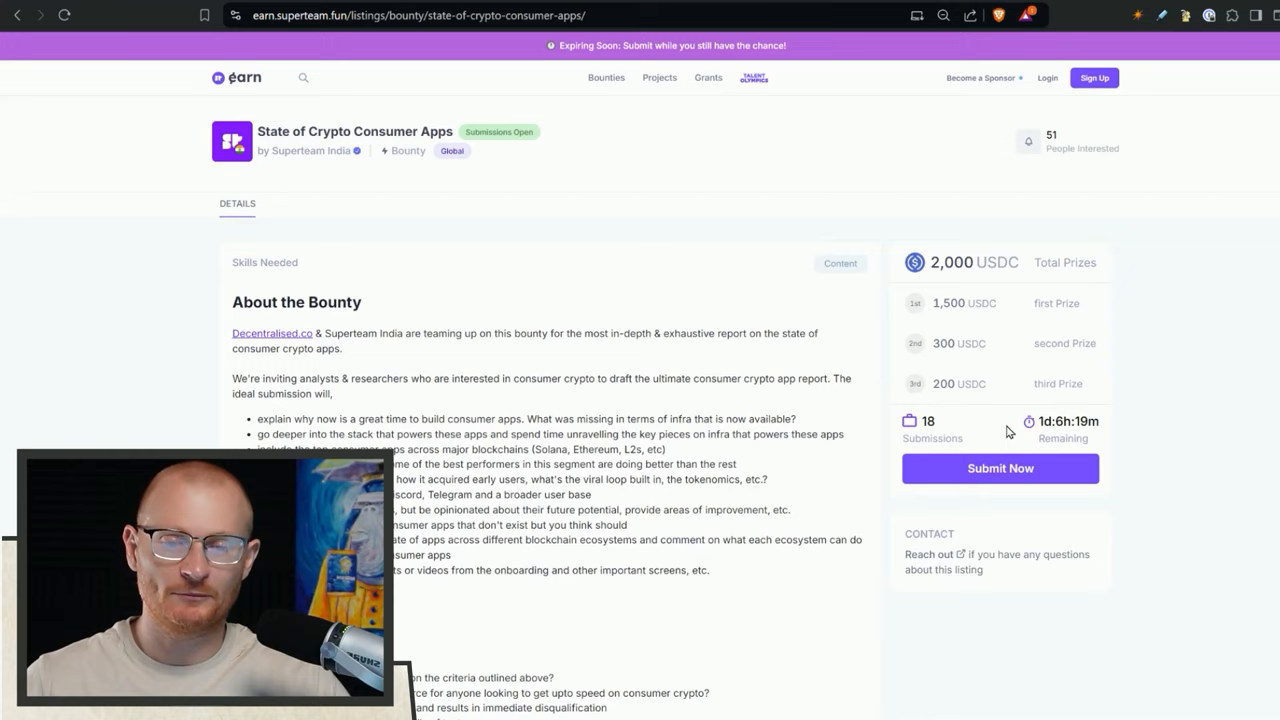
{"action": "mouse_move", "coordinate": [1004, 332]}
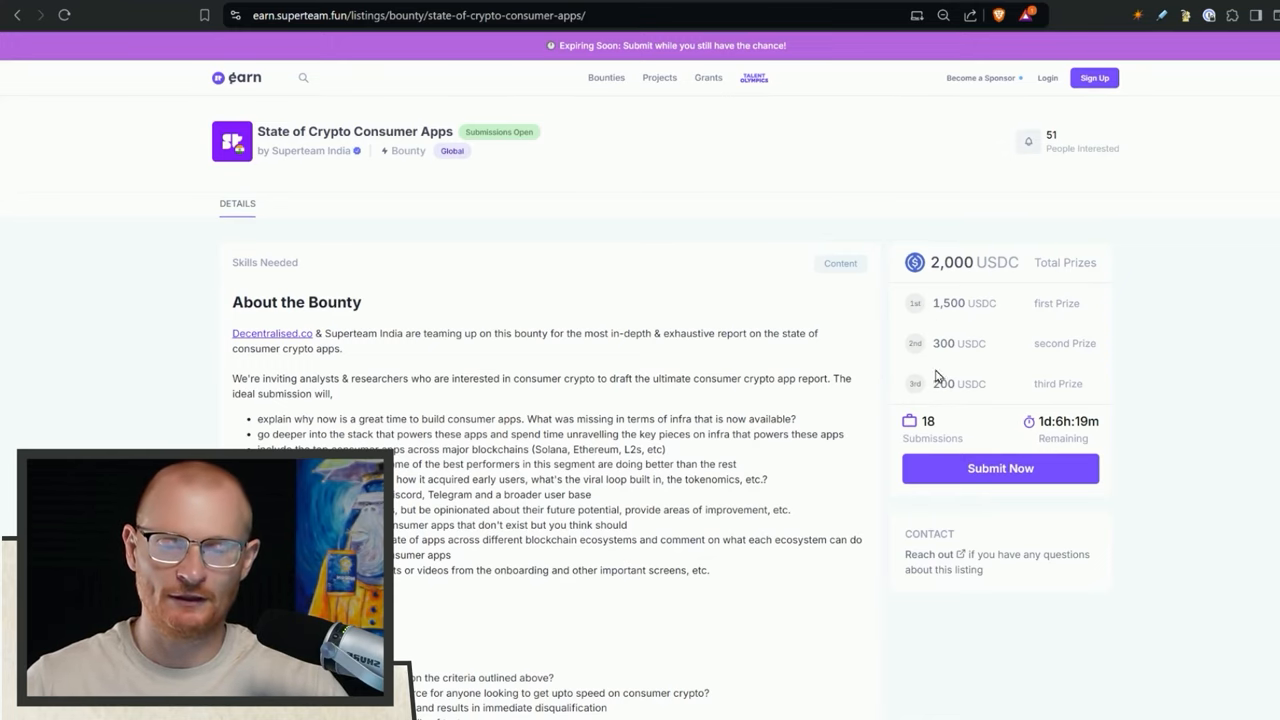
{"action": "scroll", "scroll_direction": "down", "scroll_amount": 3}
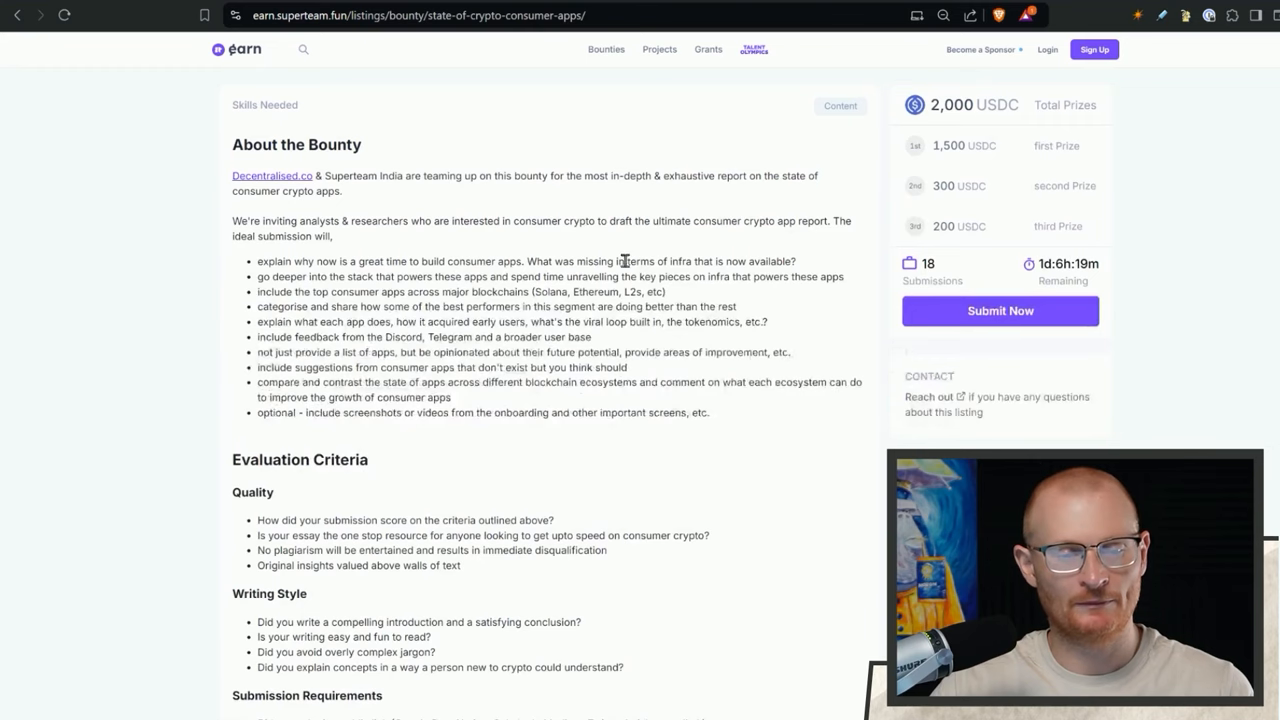
{"action": "scroll", "scroll_direction": "down", "scroll_amount": 3}
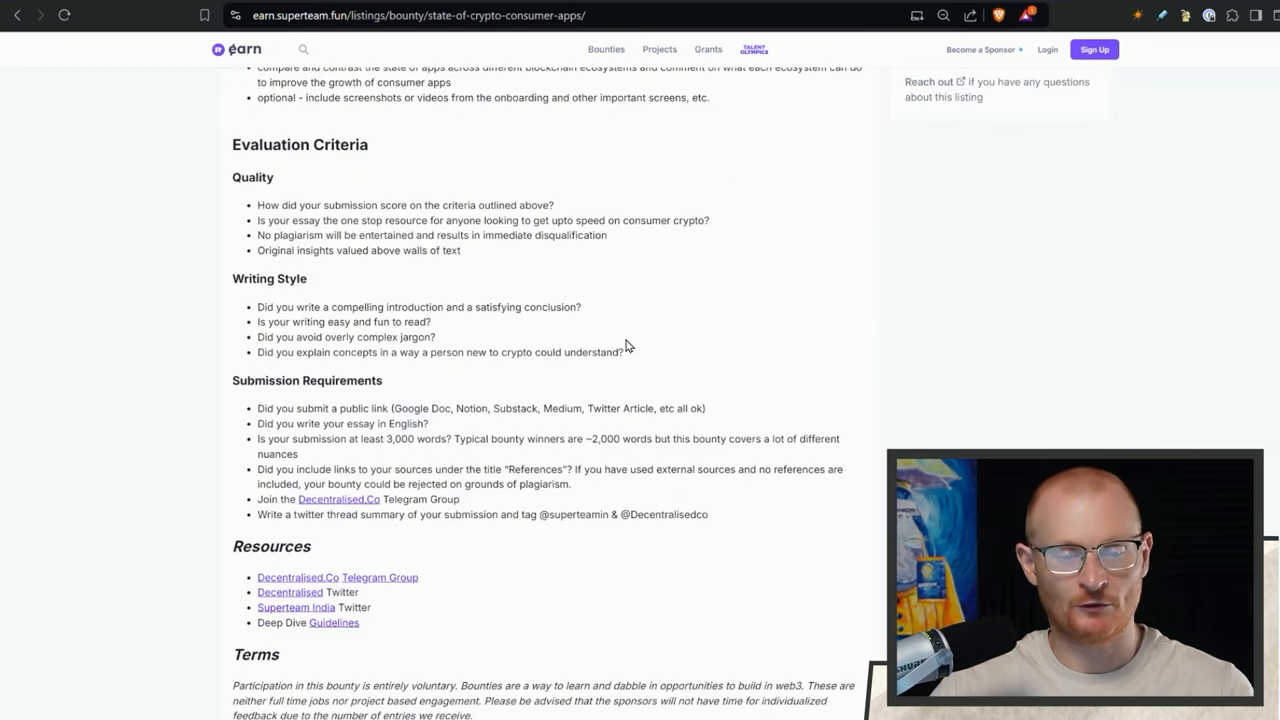
{"action": "mouse_move", "coordinate": [670, 348]}
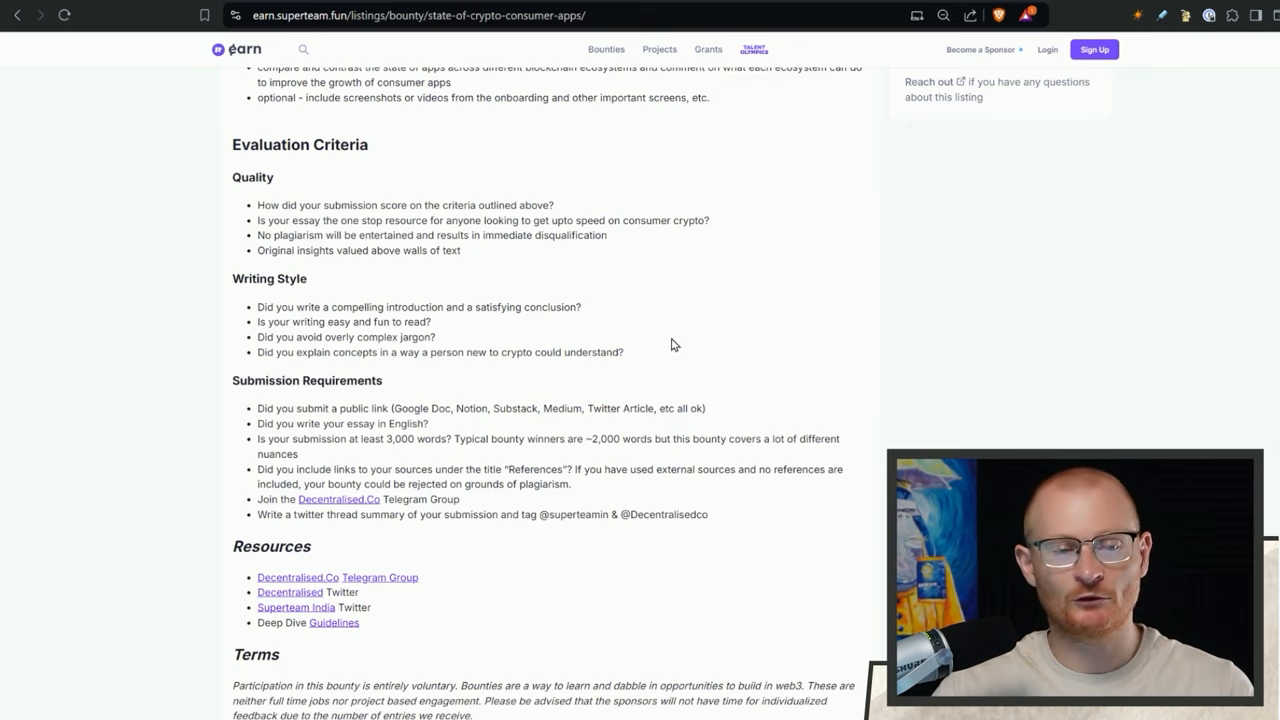
{"action": "scroll", "scroll_direction": "down", "scroll_amount": 3}
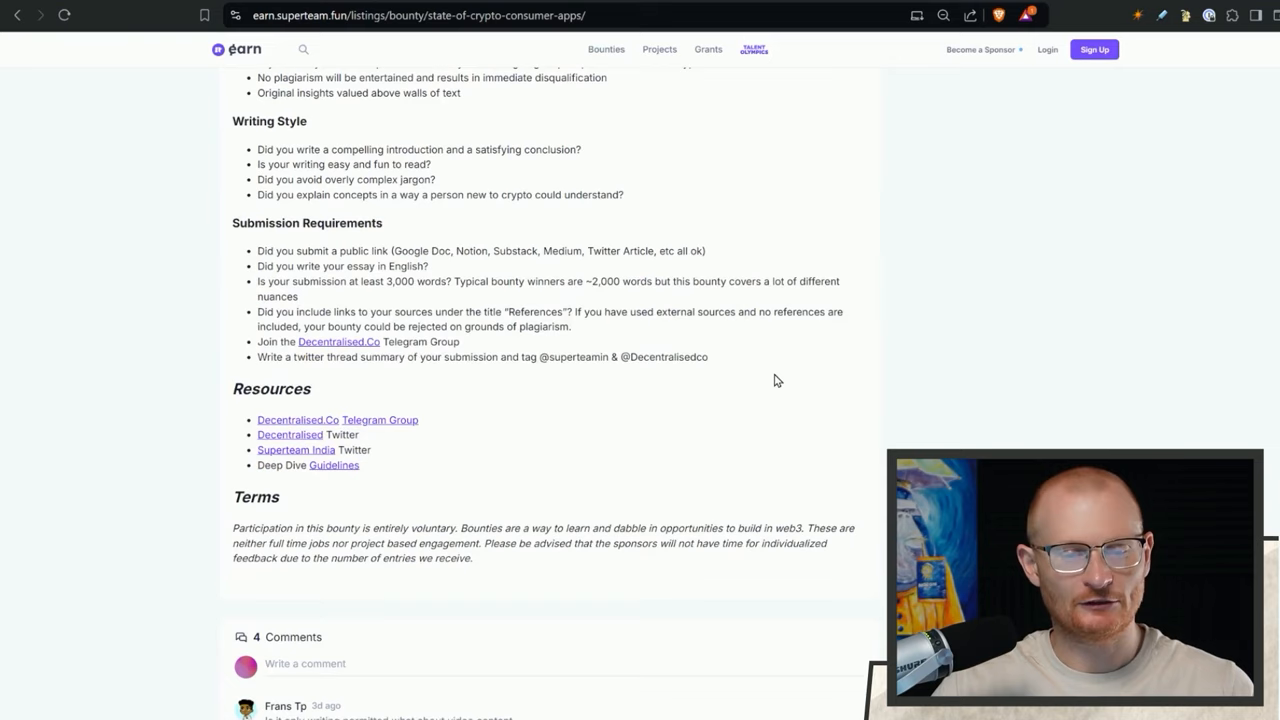
{"action": "scroll", "scroll_direction": "up", "scroll_amount": 3}
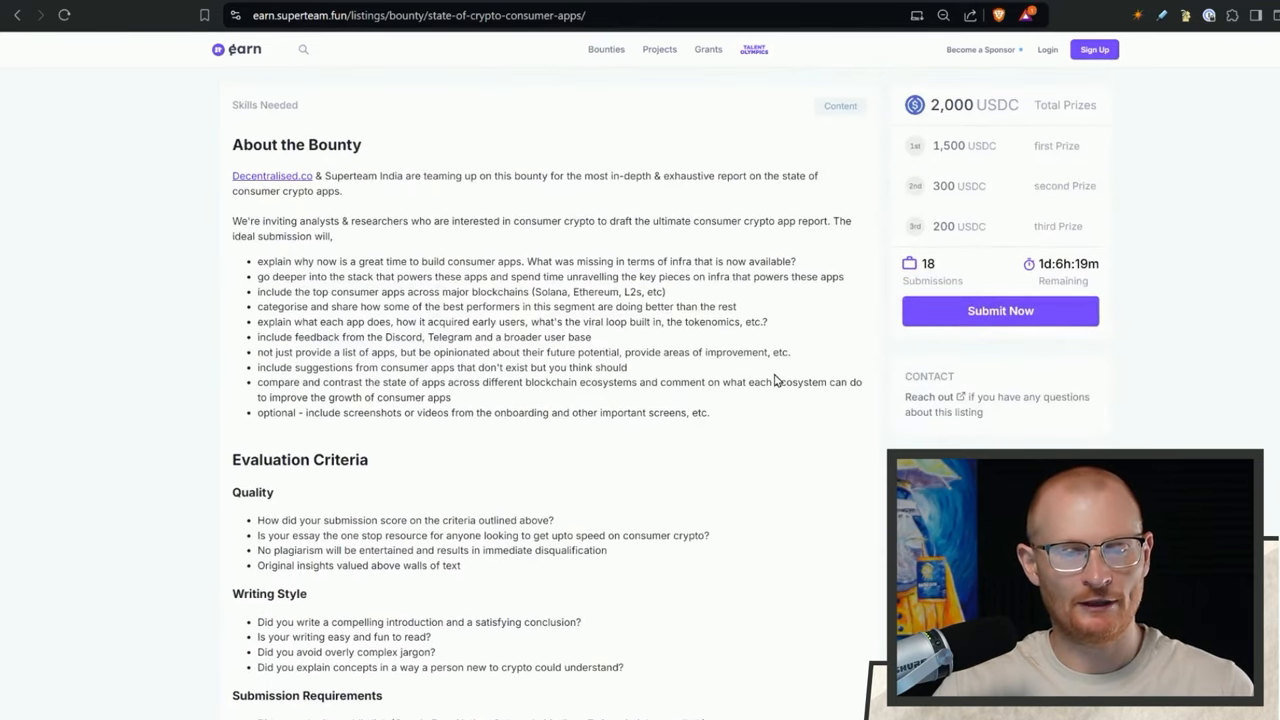
{"action": "mouse_move", "coordinate": [780, 356]}
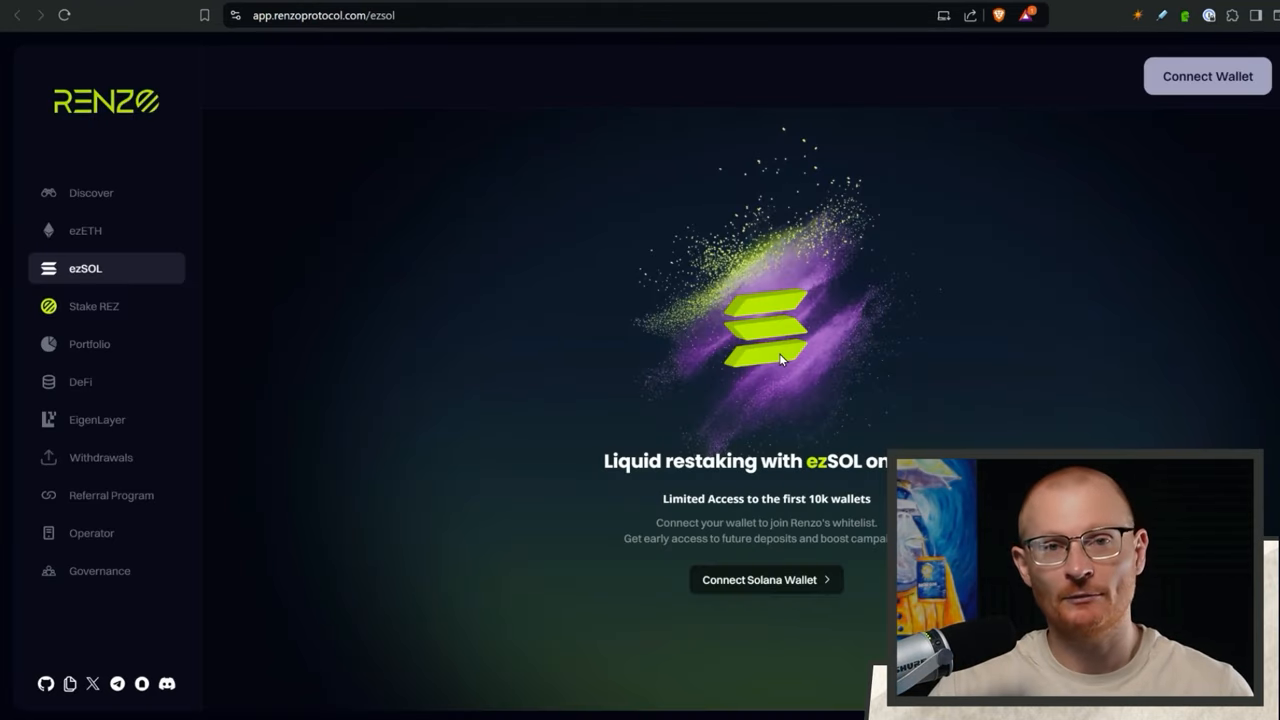
{"action": "mouse_move", "coordinate": [824, 396]}
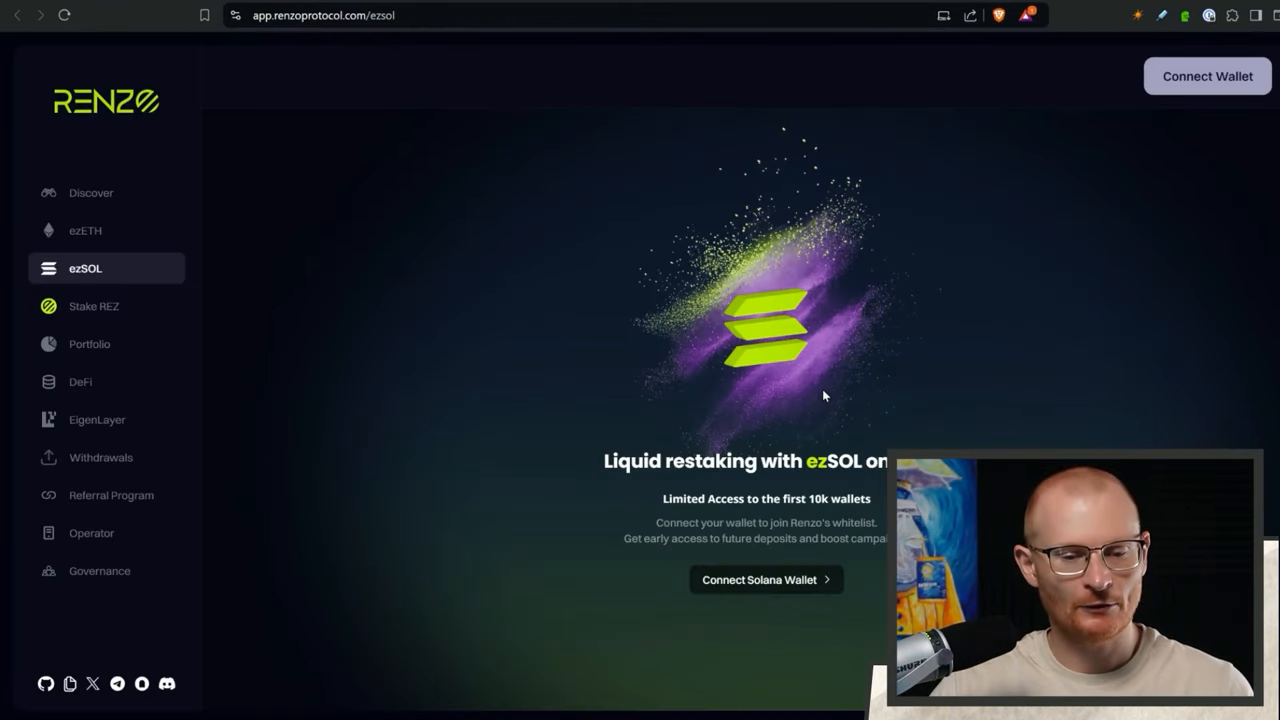
{"action": "mouse_move", "coordinate": [852, 488]}
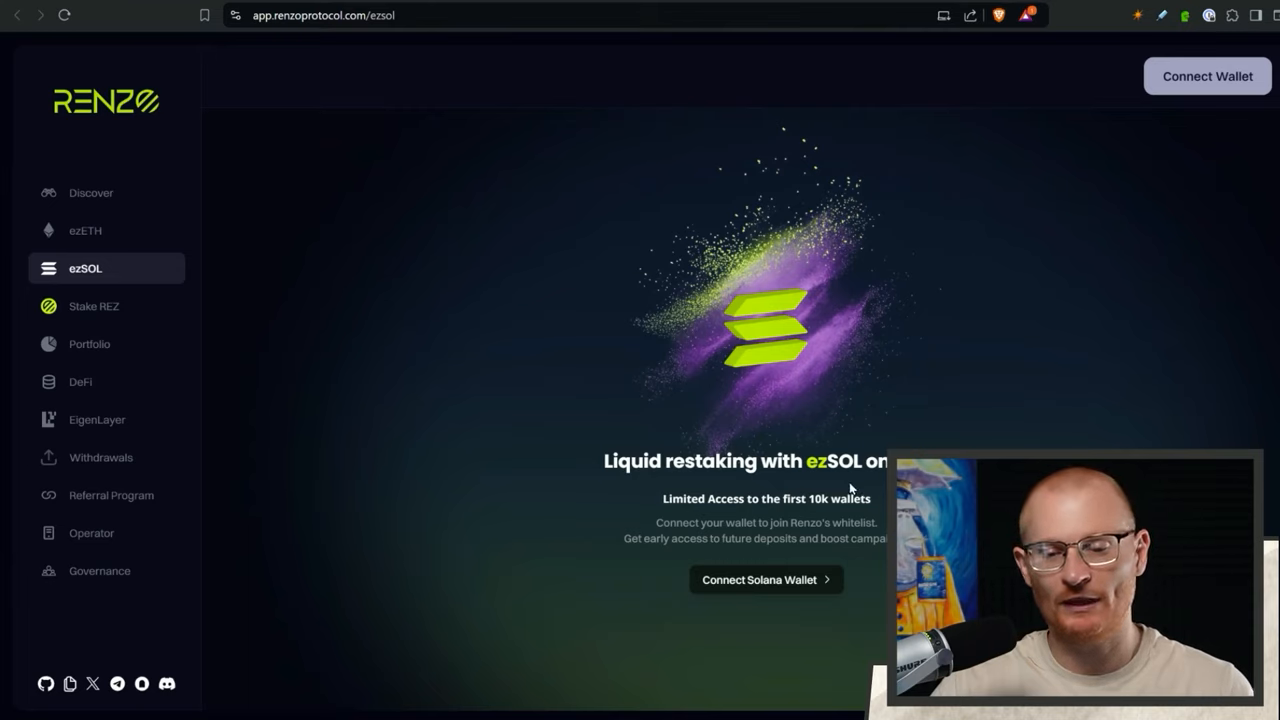
{"action": "mouse_move", "coordinate": [152, 110]}
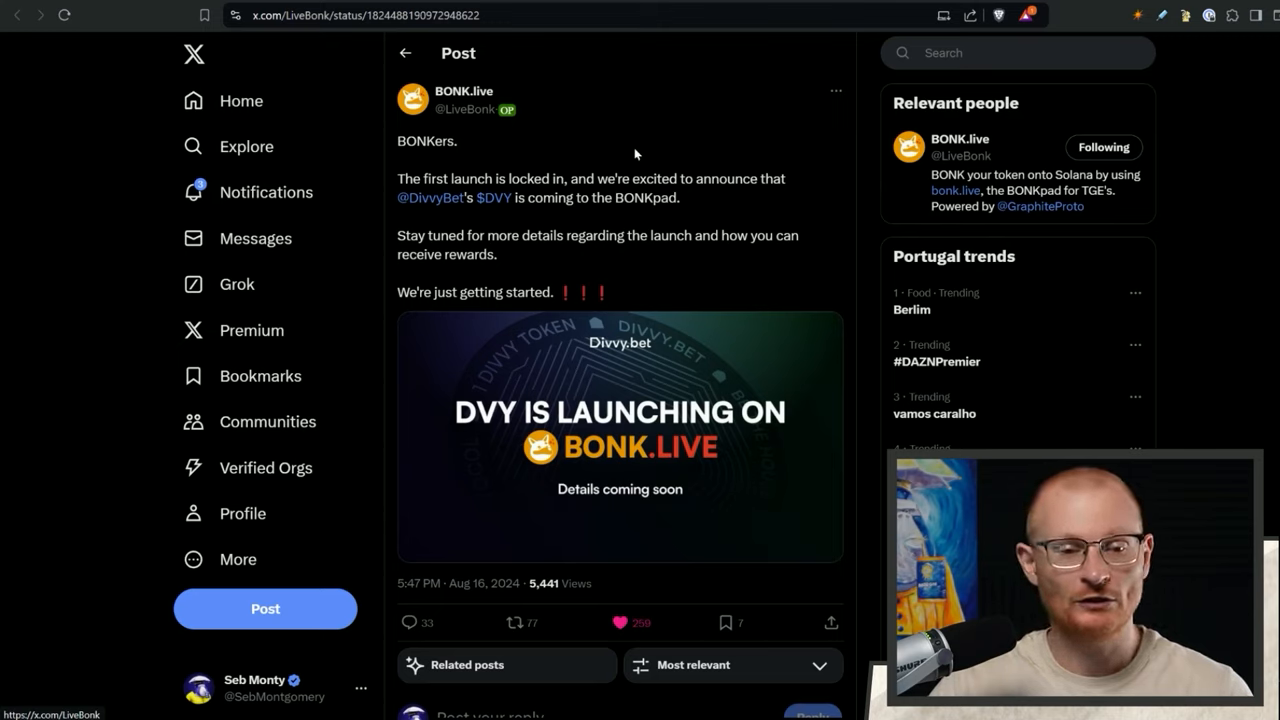
{"action": "mouse_move", "coordinate": [448, 216]}
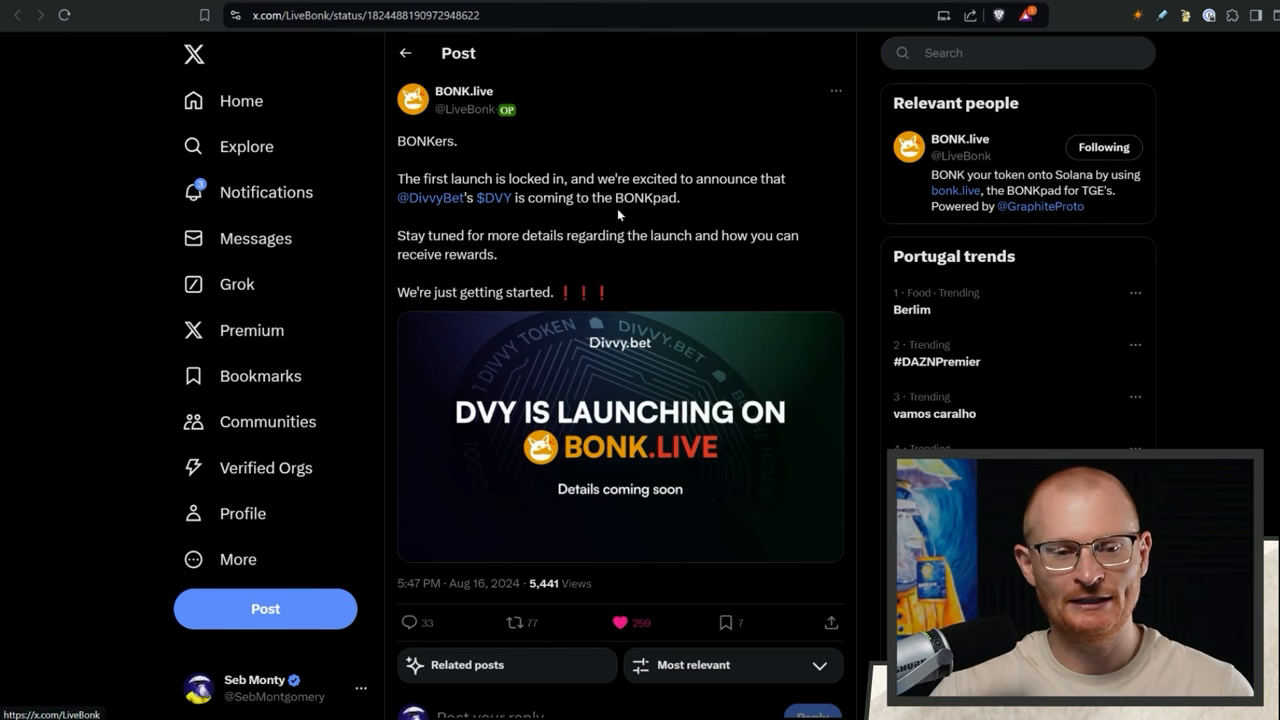
{"action": "mouse_move", "coordinate": [432, 198]}
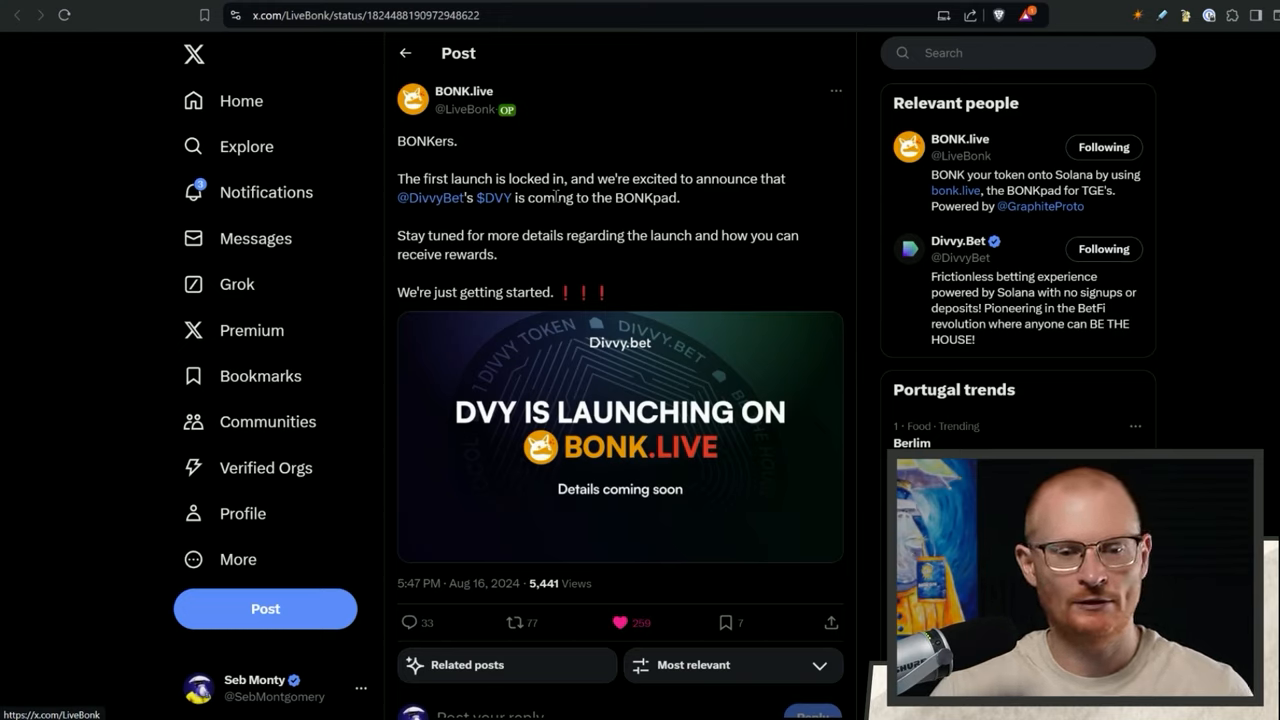
{"action": "mouse_move", "coordinate": [582, 166]}
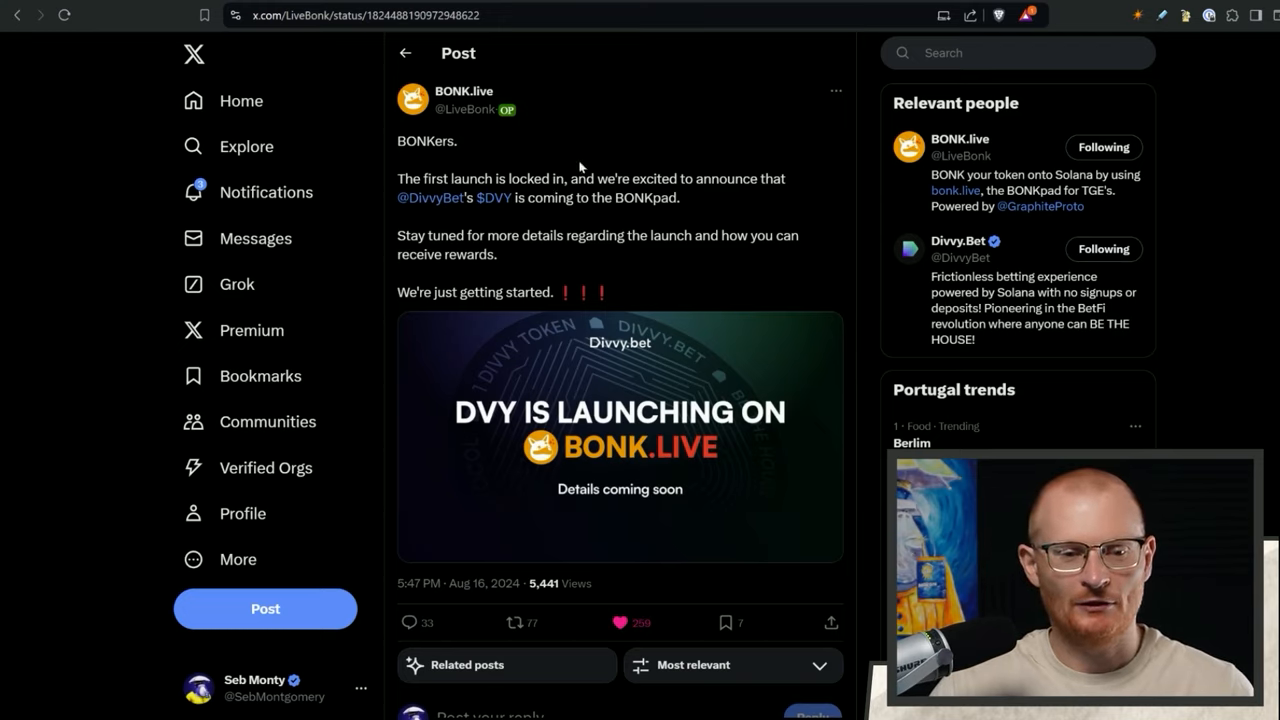
{"action": "mouse_move", "coordinate": [430, 198]}
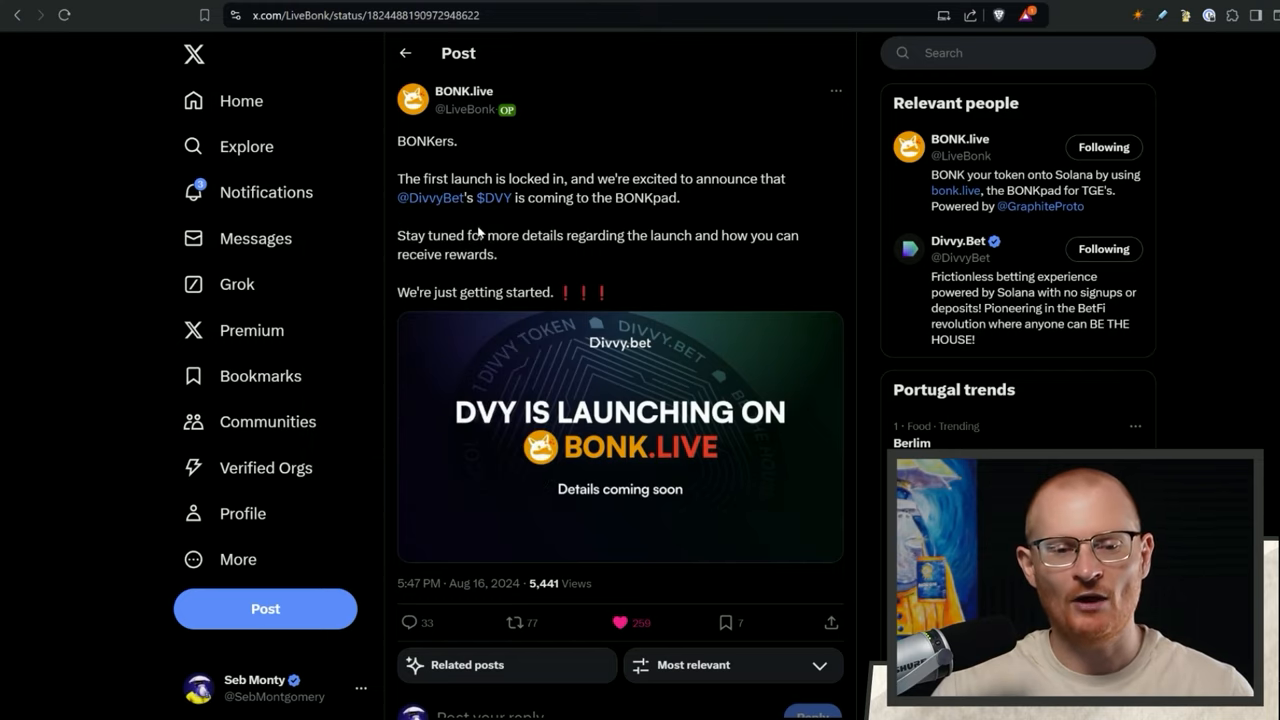
{"action": "mouse_move", "coordinate": [582, 264]}
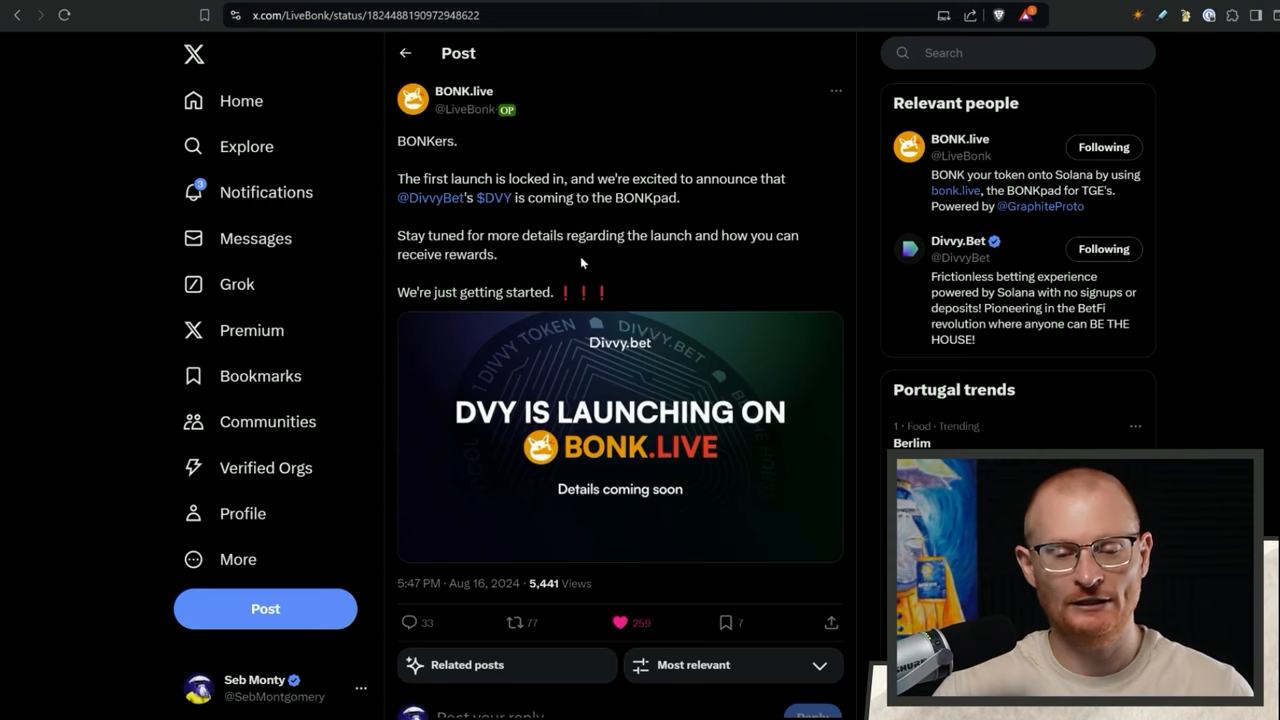
{"action": "mouse_move", "coordinate": [660, 312]}
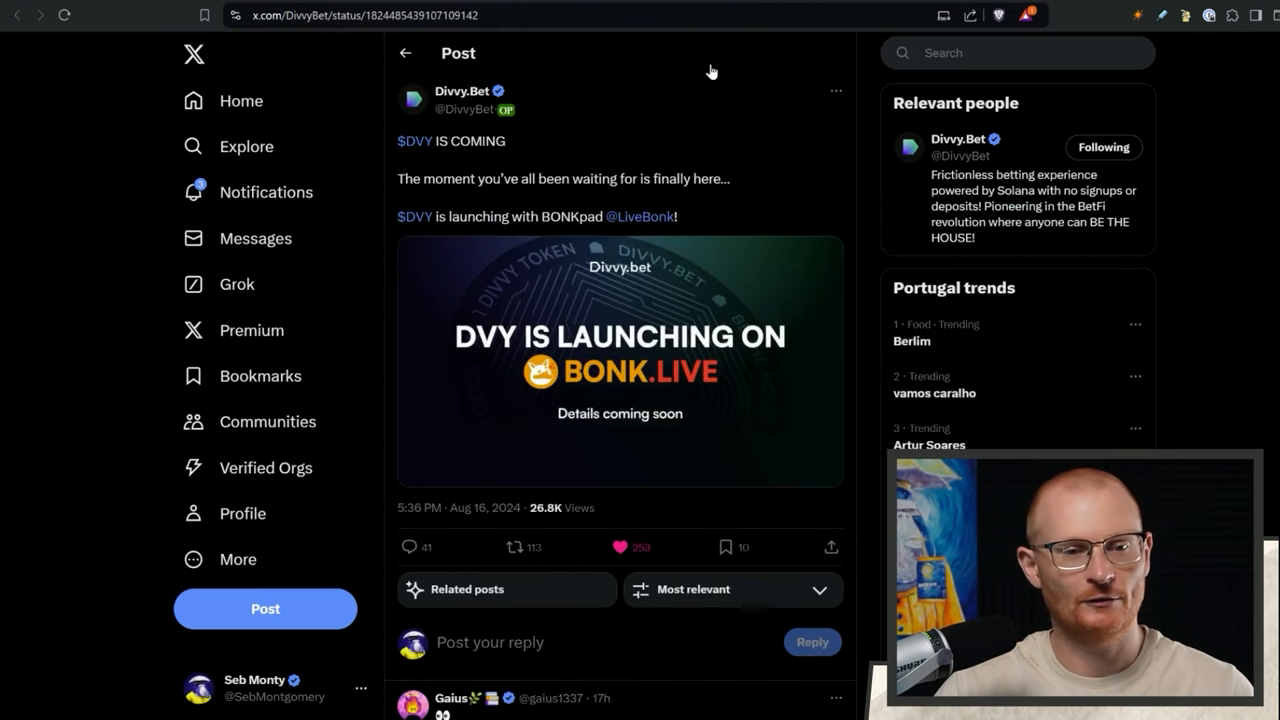
Step: Scroll past Divvy.Bet's $DVY launch post to Lulo's PYUSD lending rates post
{"action": "scroll", "scroll_direction": "down", "scroll_amount": 3}
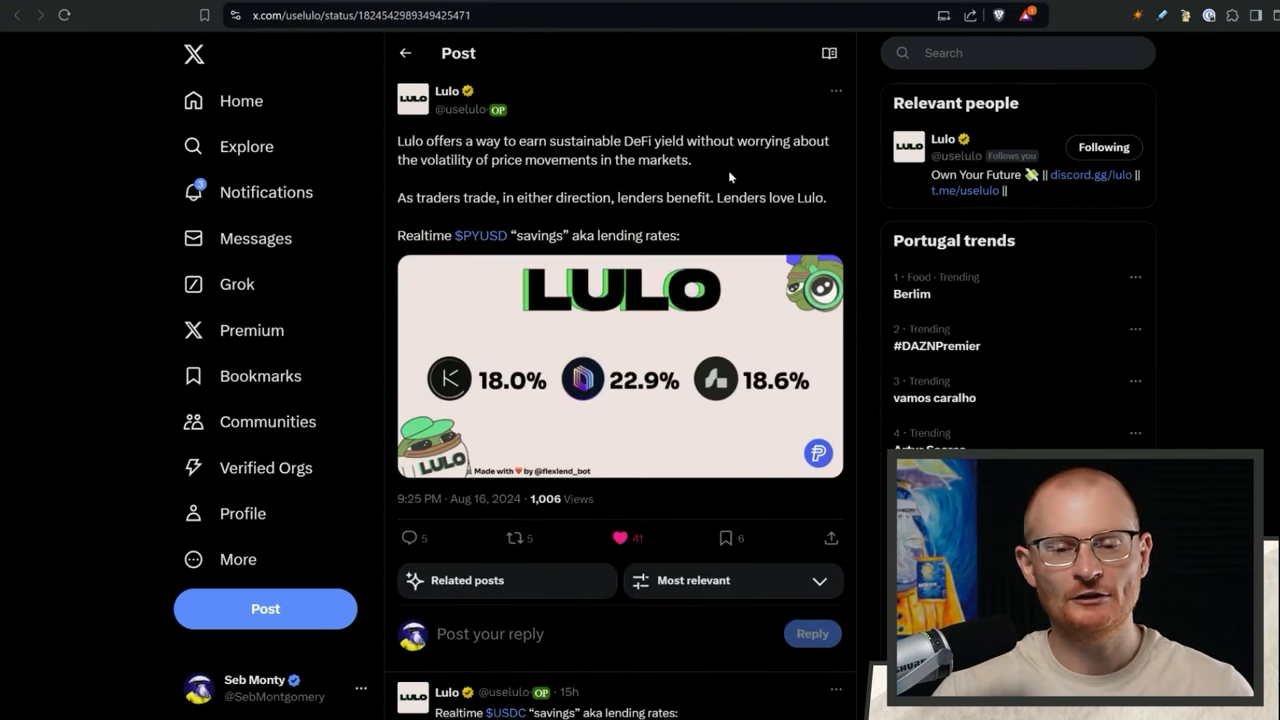
{"action": "mouse_move", "coordinate": [724, 188]}
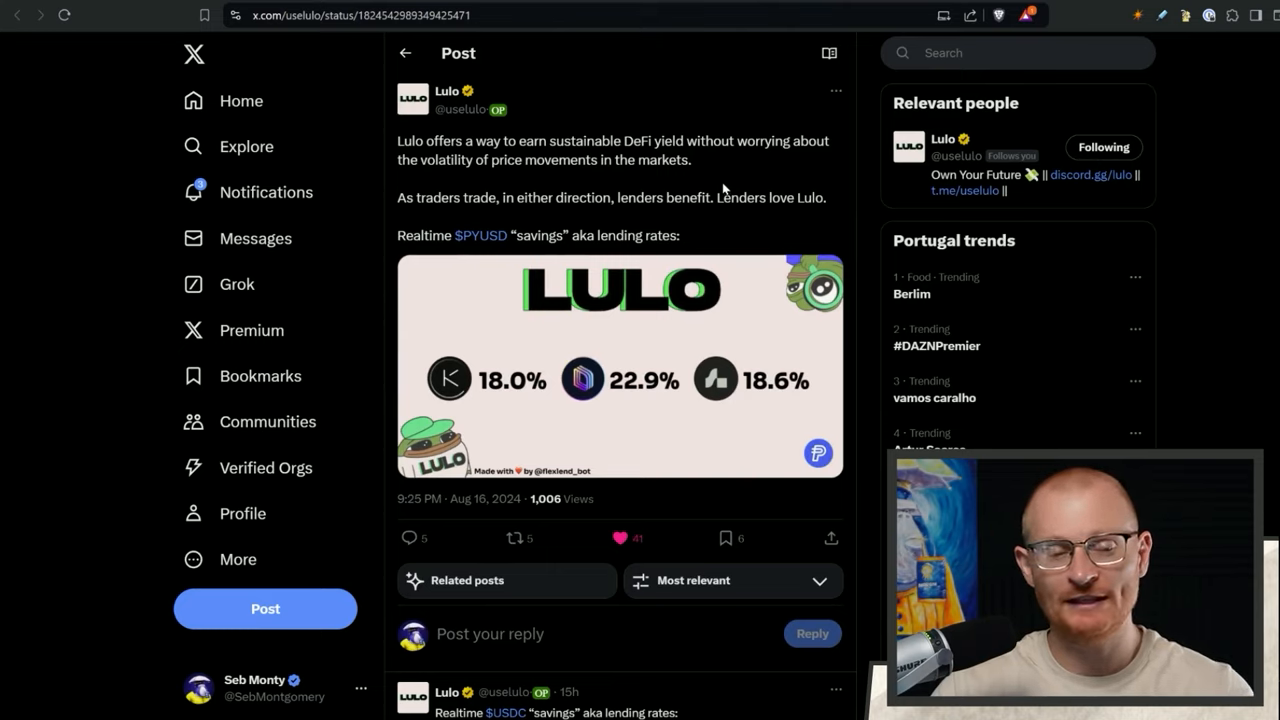
{"action": "mouse_move", "coordinate": [490, 252]}
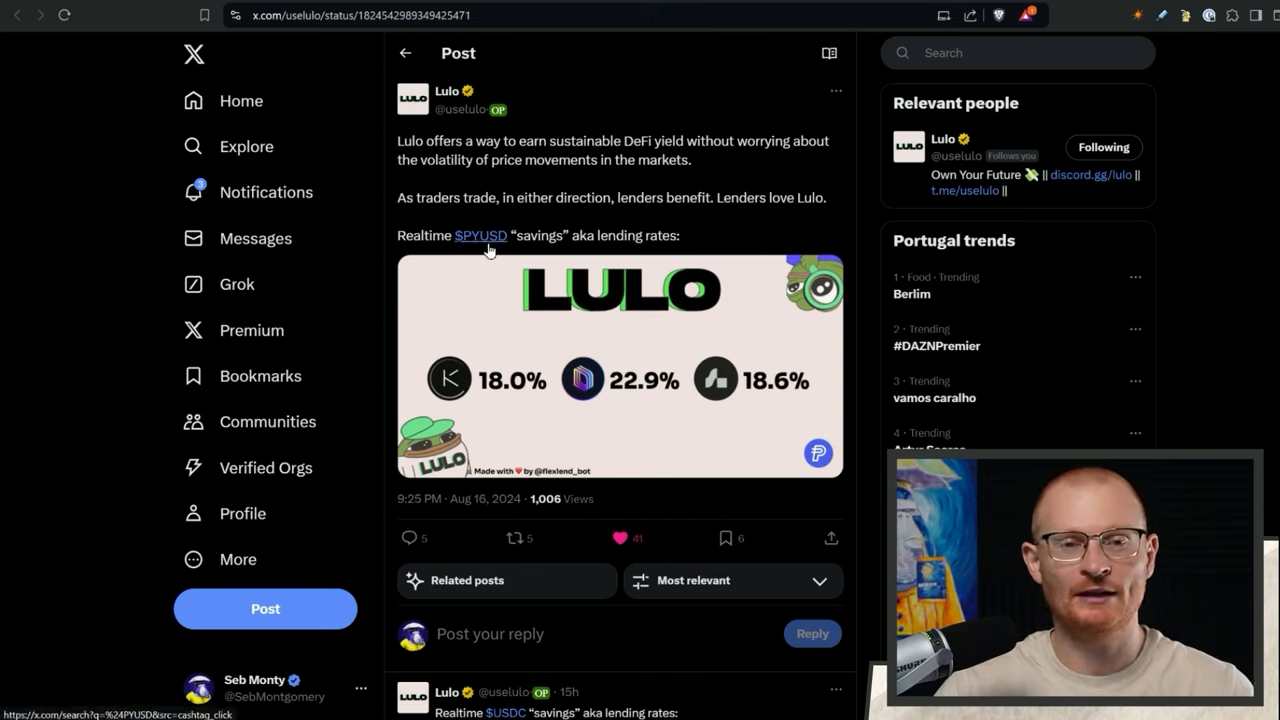
{"action": "mouse_move", "coordinate": [504, 250]}
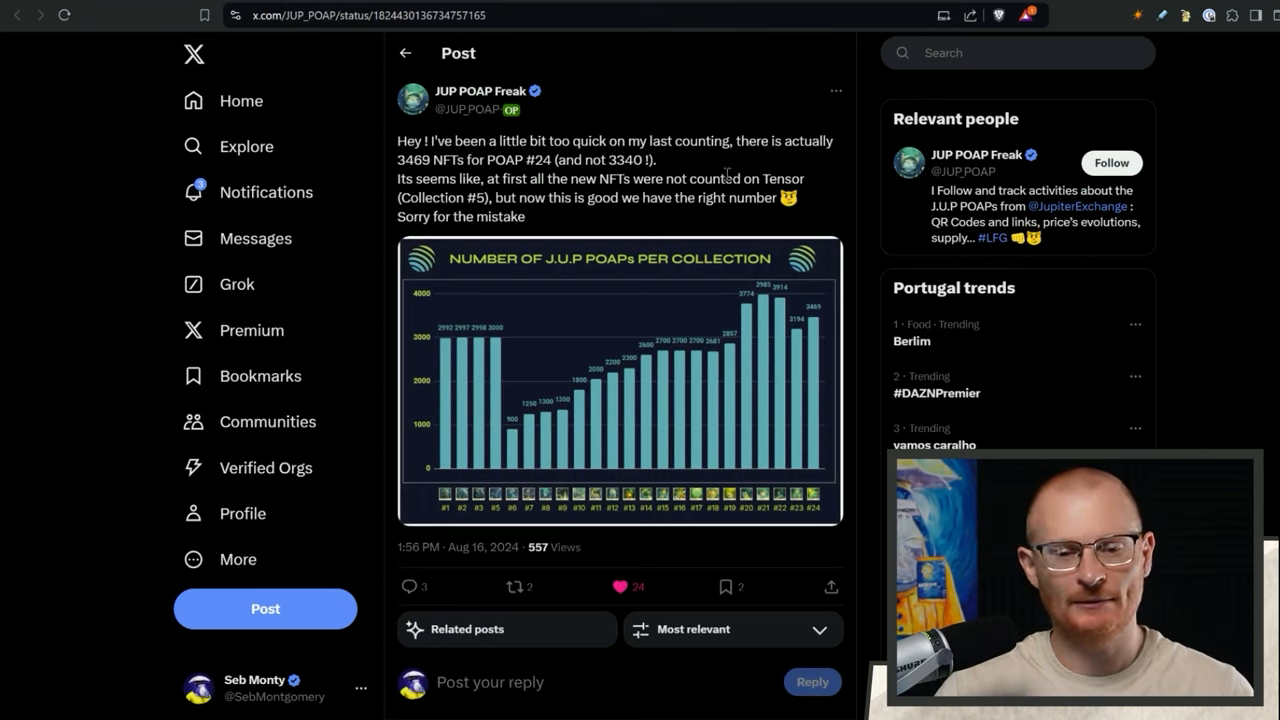
{"action": "mouse_move", "coordinate": [796, 326]}
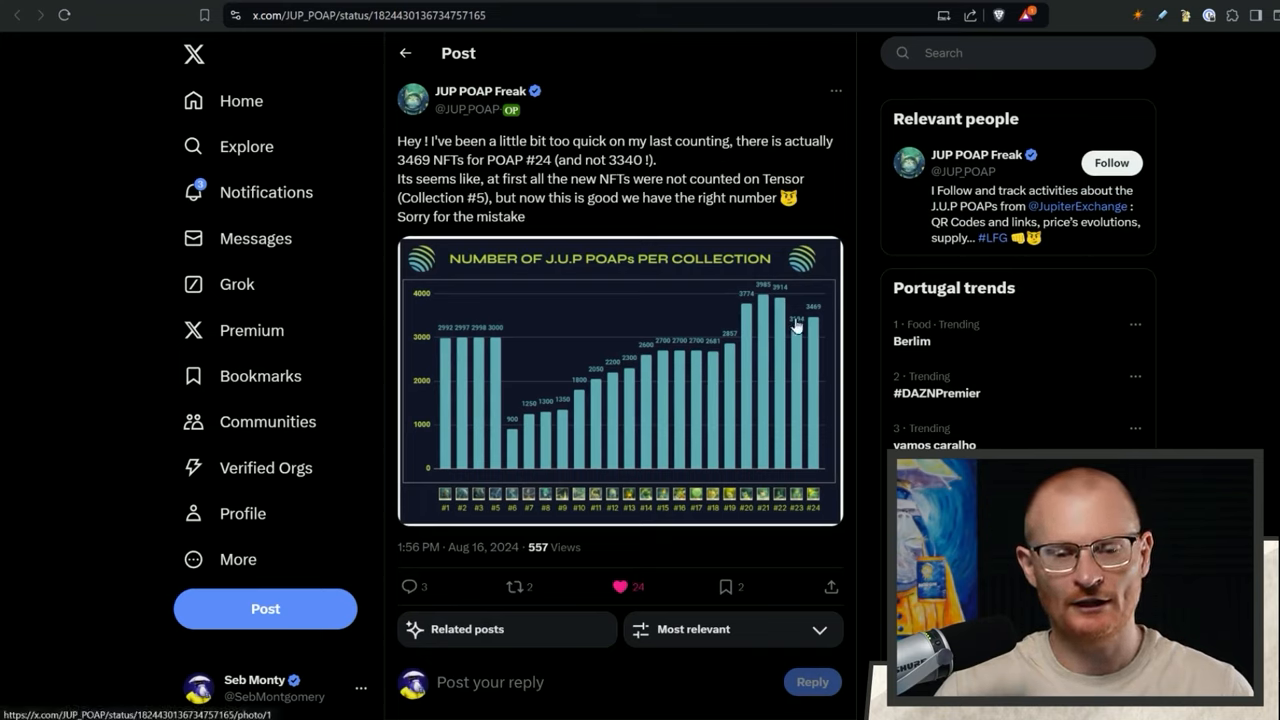
{"action": "mouse_move", "coordinate": [808, 336]}
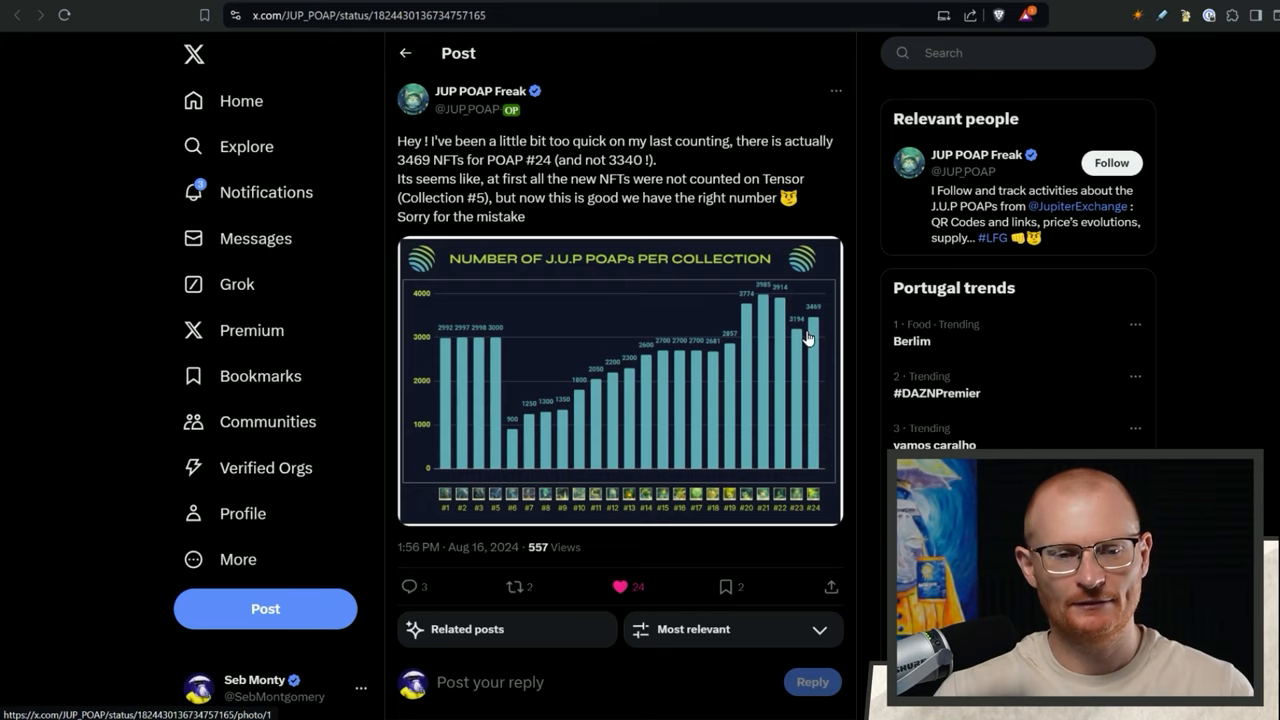
{"action": "mouse_move", "coordinate": [816, 344]}
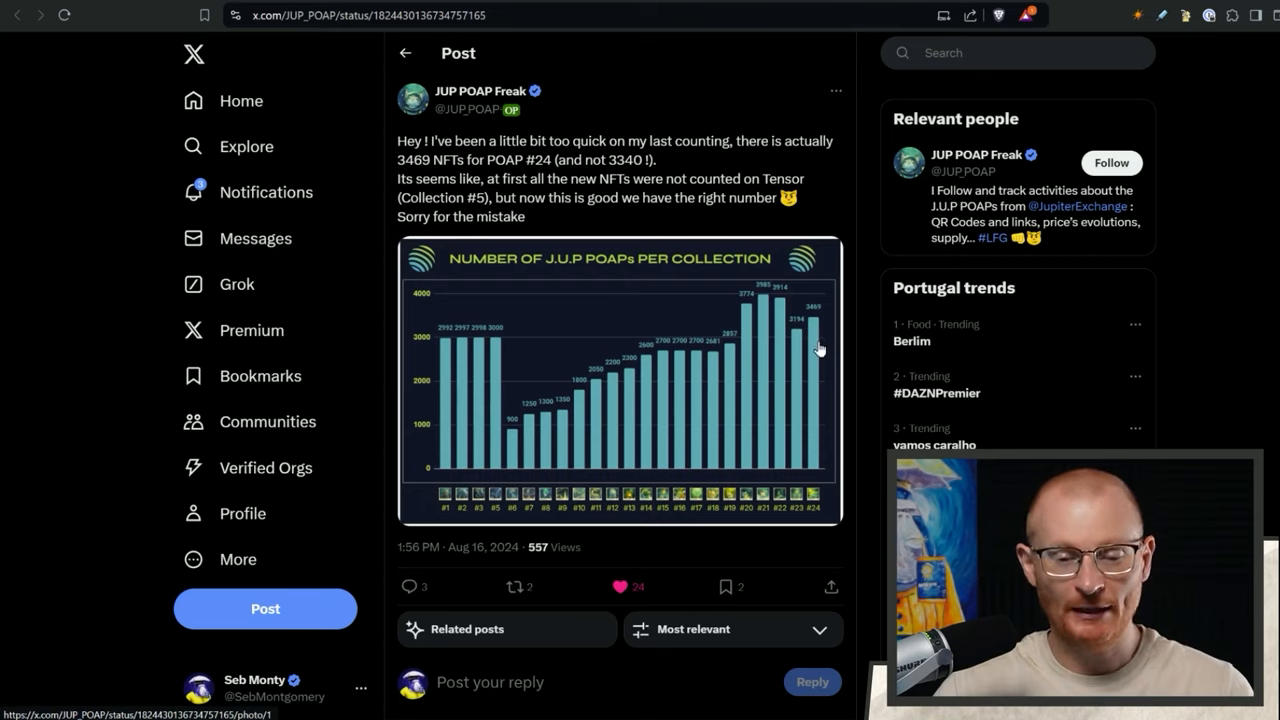
{"action": "mouse_move", "coordinate": [804, 372]}
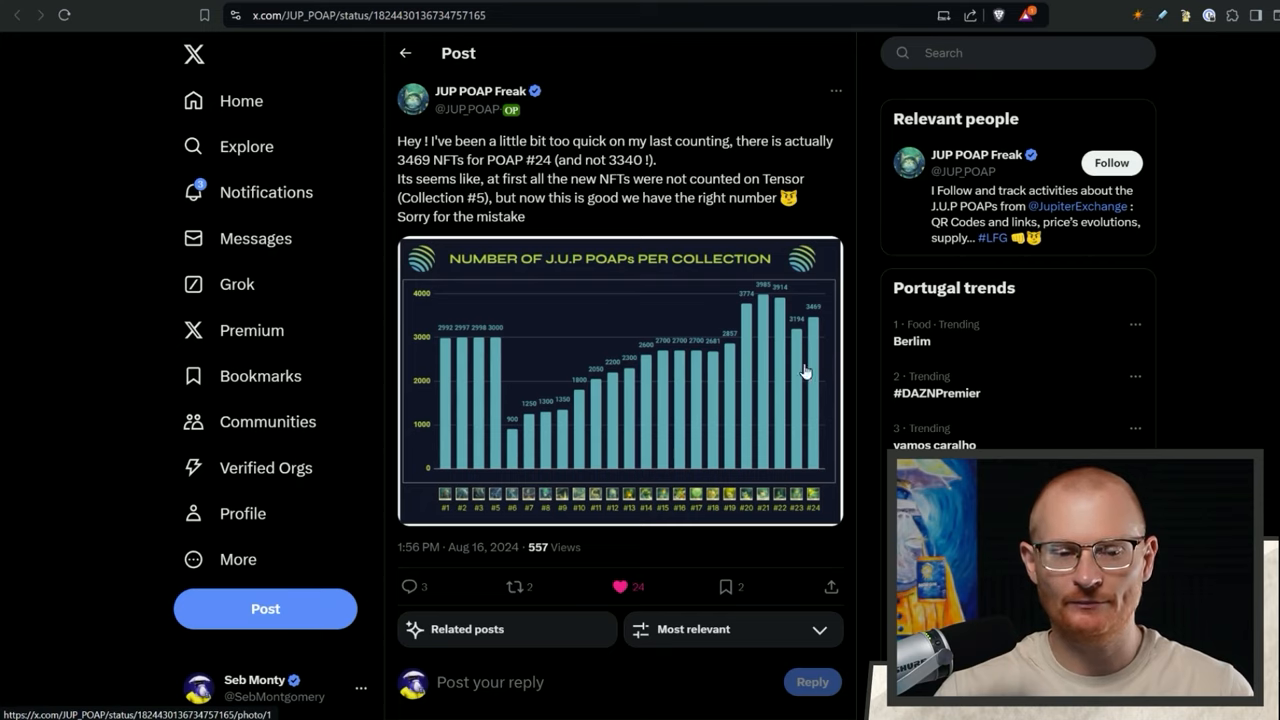
{"action": "mouse_move", "coordinate": [480, 376]}
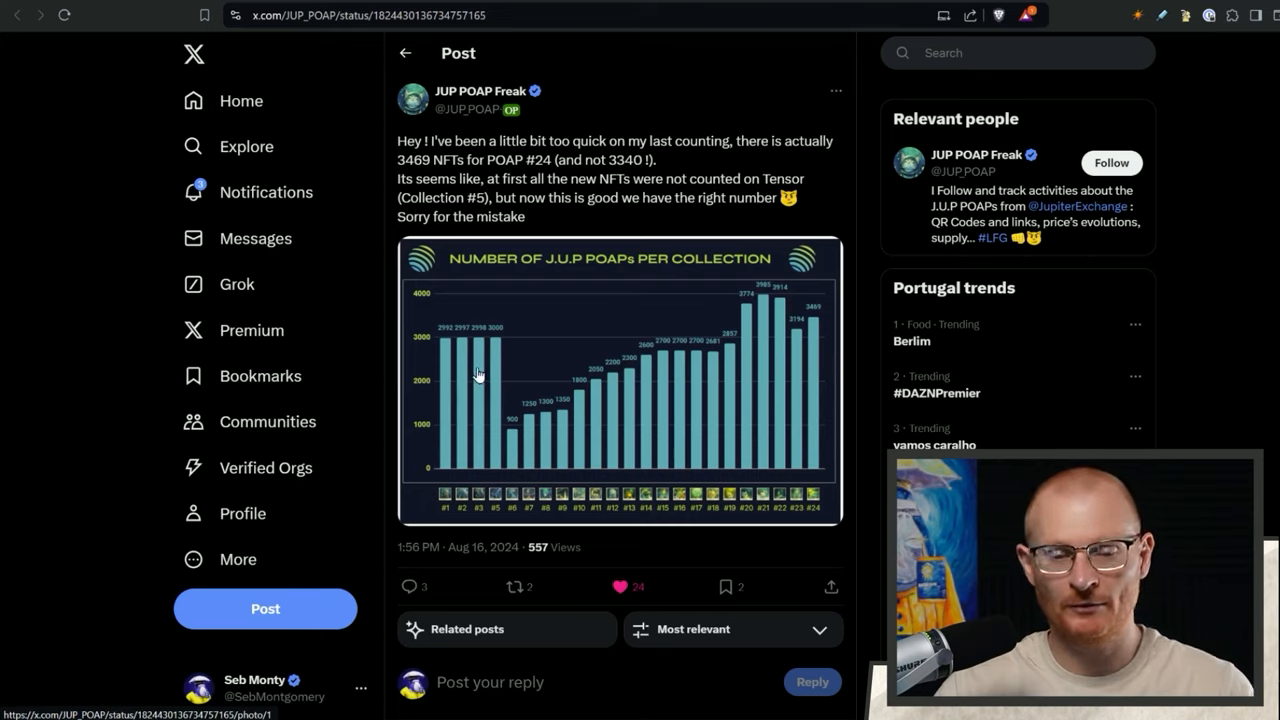
{"action": "mouse_move", "coordinate": [444, 390]}
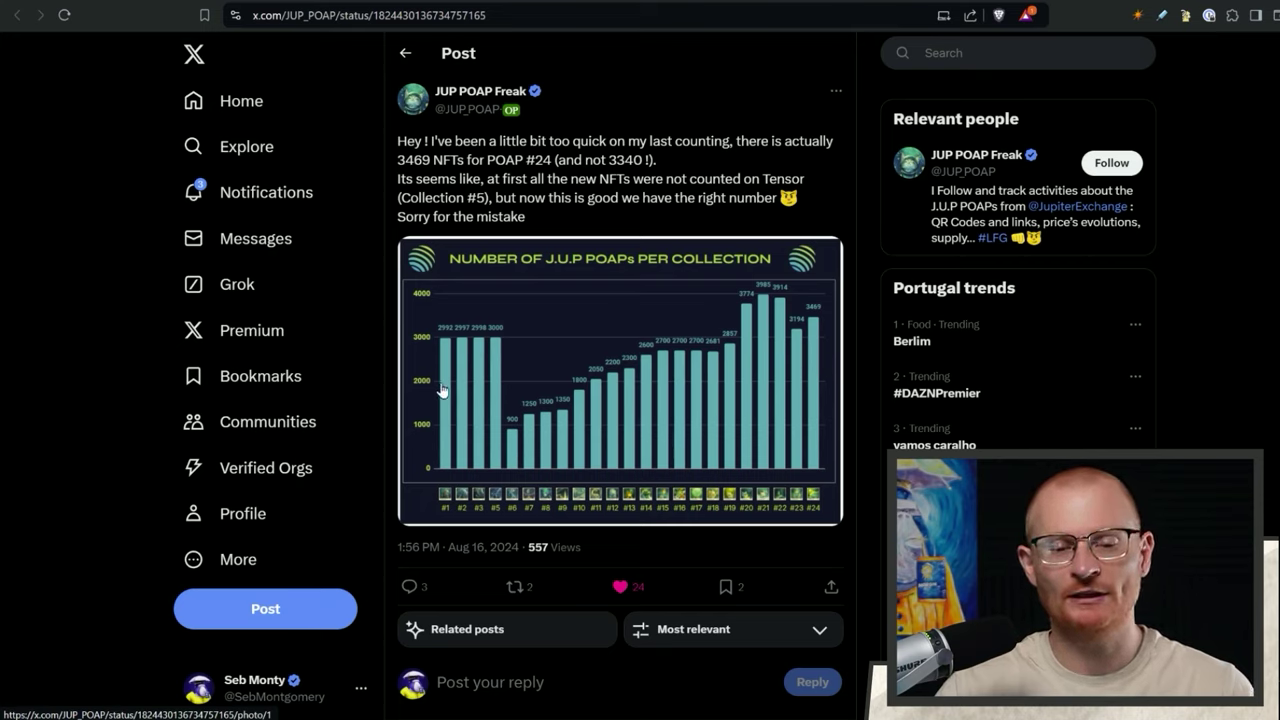
{"action": "mouse_move", "coordinate": [680, 414]}
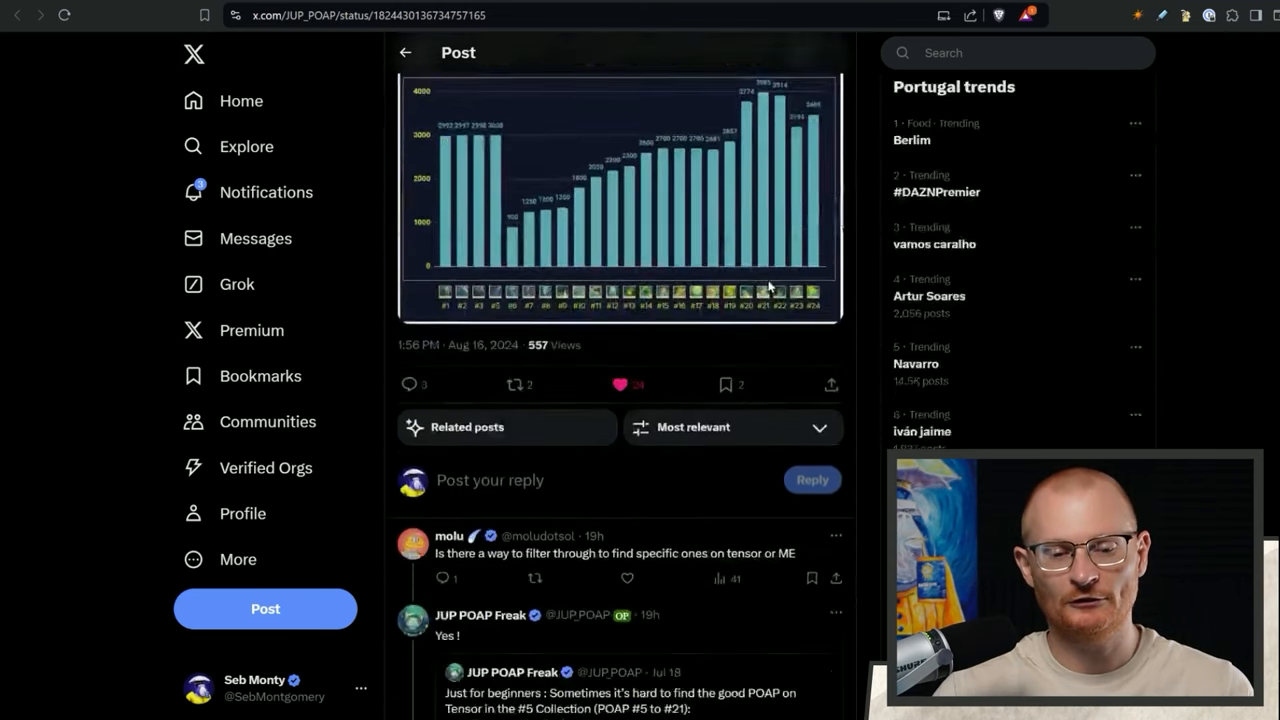
Step: Browse replies under the J.U.P POAP chart, including the Tensor filtering tip, then return to the chart
{"action": "scroll", "scroll_direction": "down", "scroll_amount": 3}
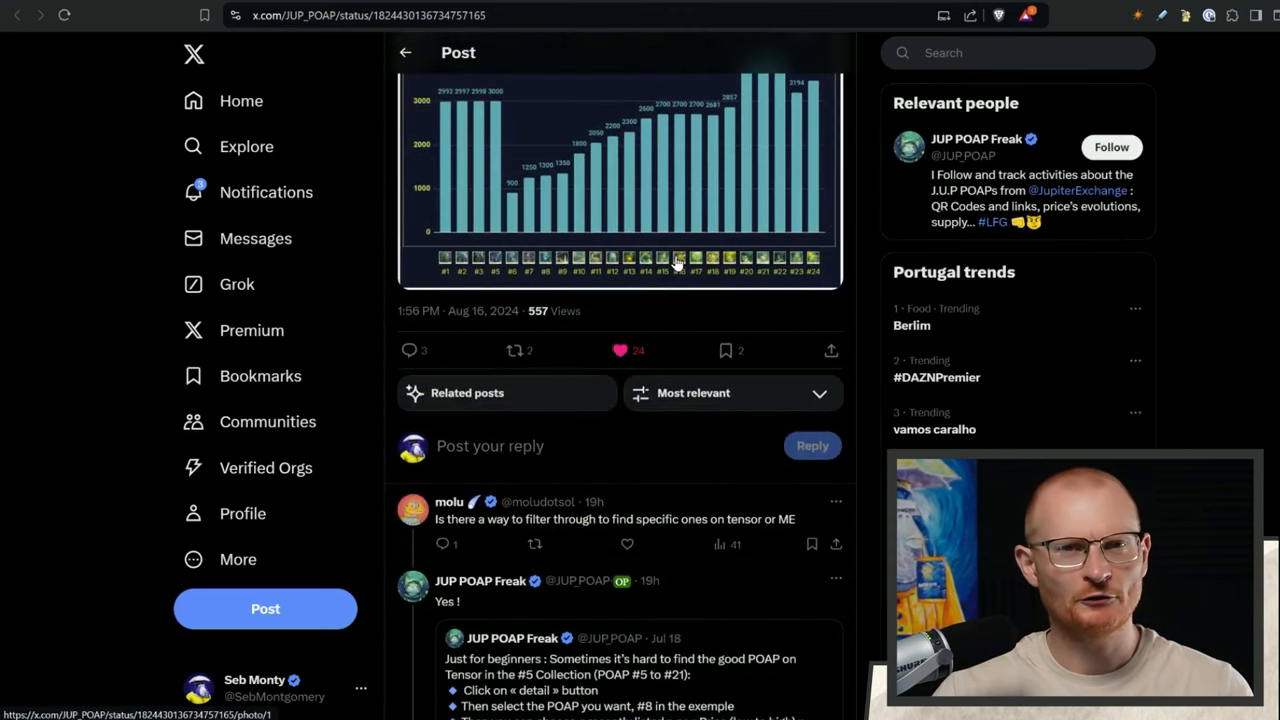
{"action": "scroll", "scroll_direction": "up", "scroll_amount": 3}
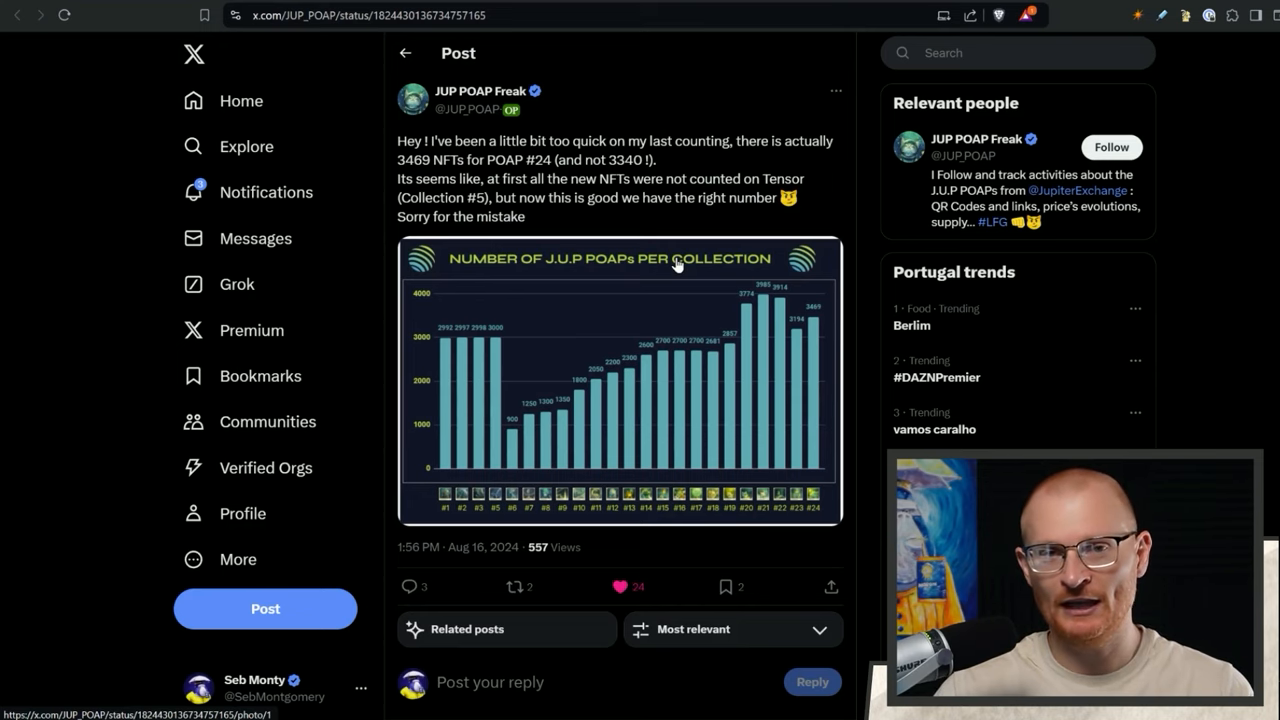
{"action": "mouse_move", "coordinate": [472, 424]}
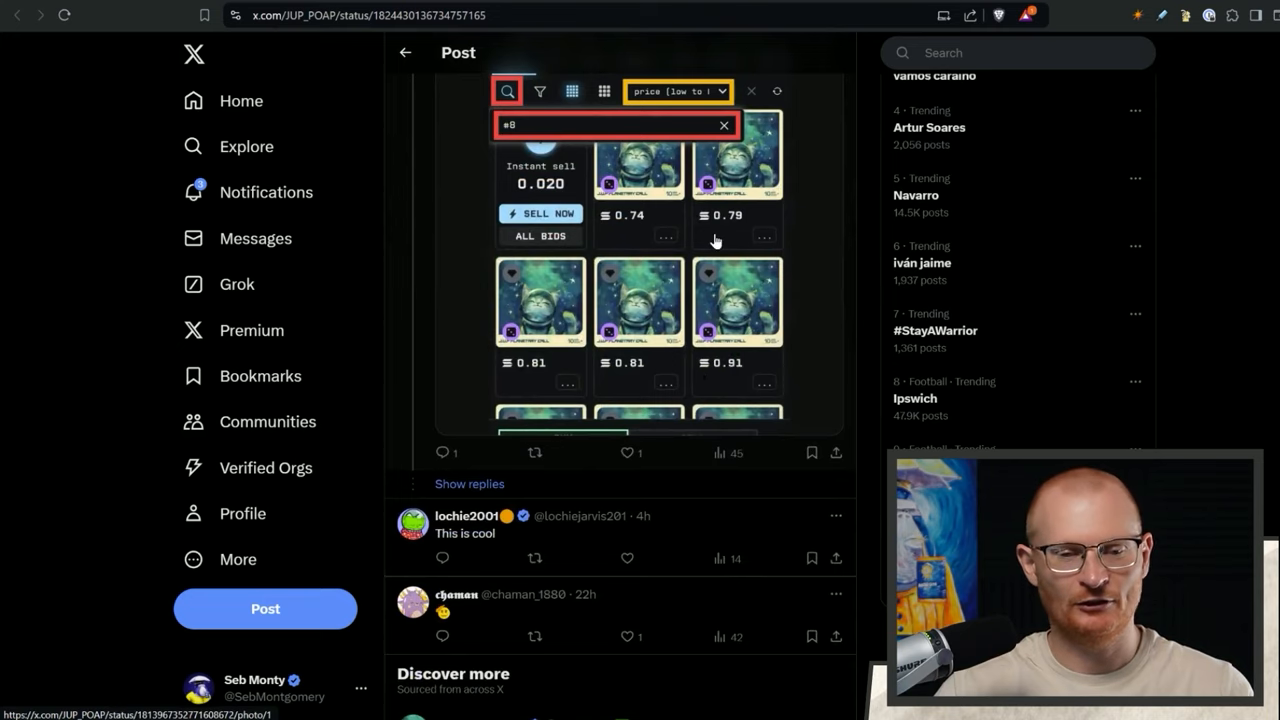
{"action": "mouse_move", "coordinate": [708, 244]}
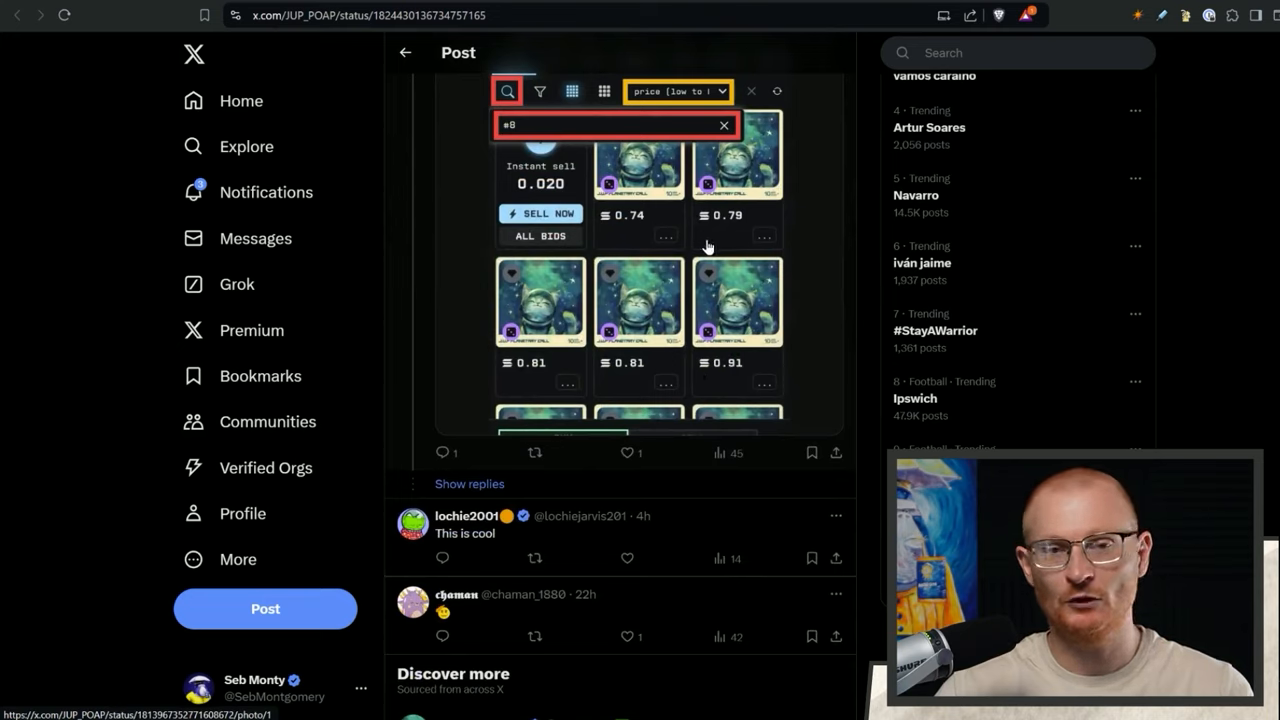
{"action": "mouse_move", "coordinate": [708, 244]}
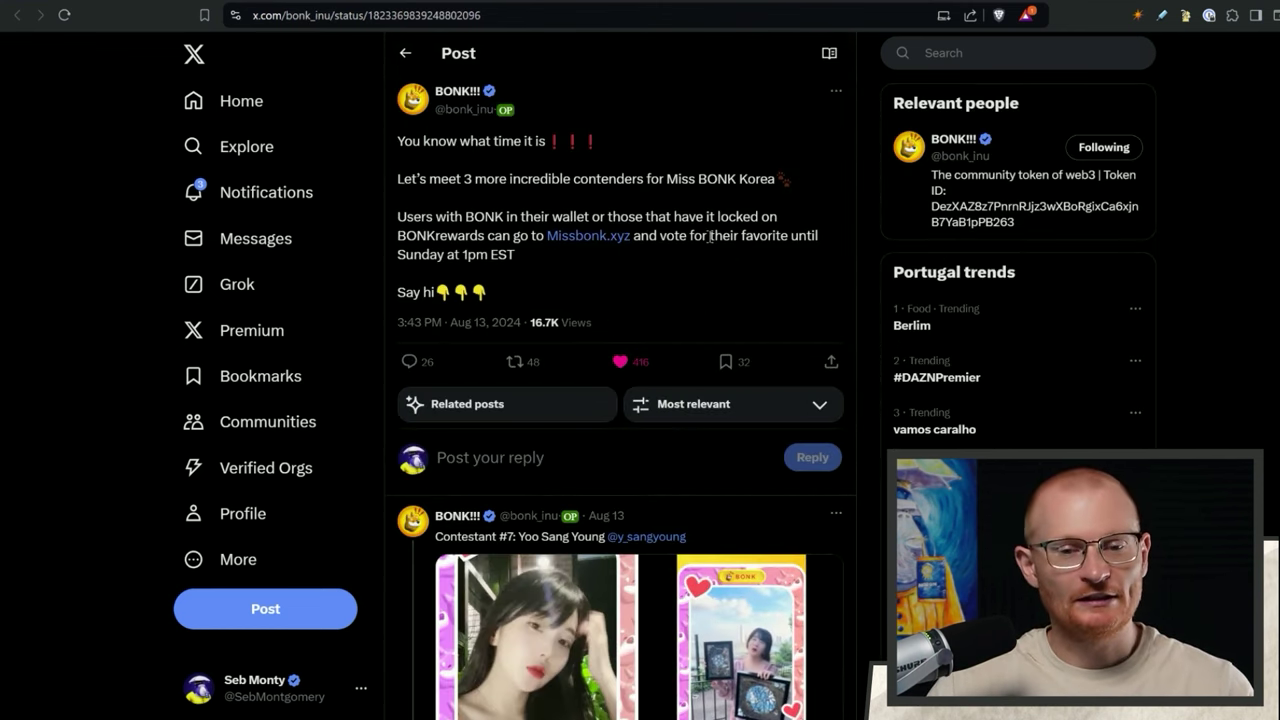
{"action": "mouse_move", "coordinate": [660, 280]}
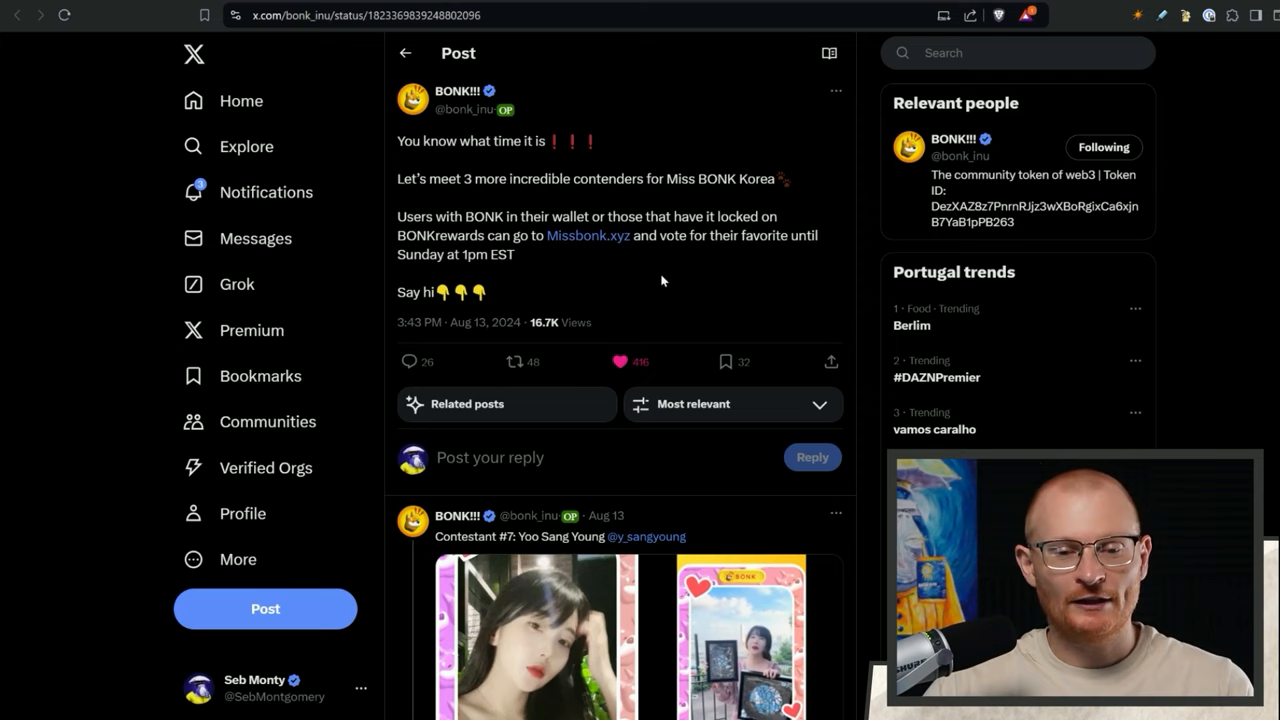
{"action": "mouse_move", "coordinate": [548, 258]}
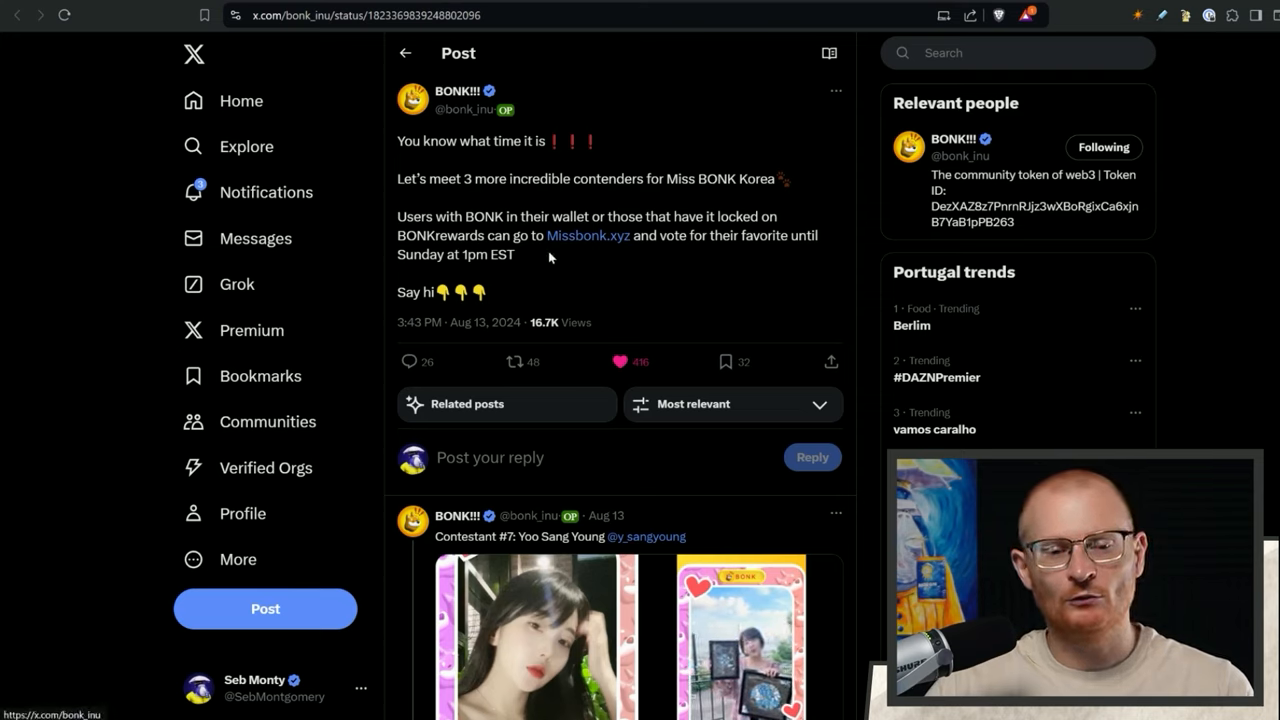
{"action": "mouse_move", "coordinate": [588, 236]}
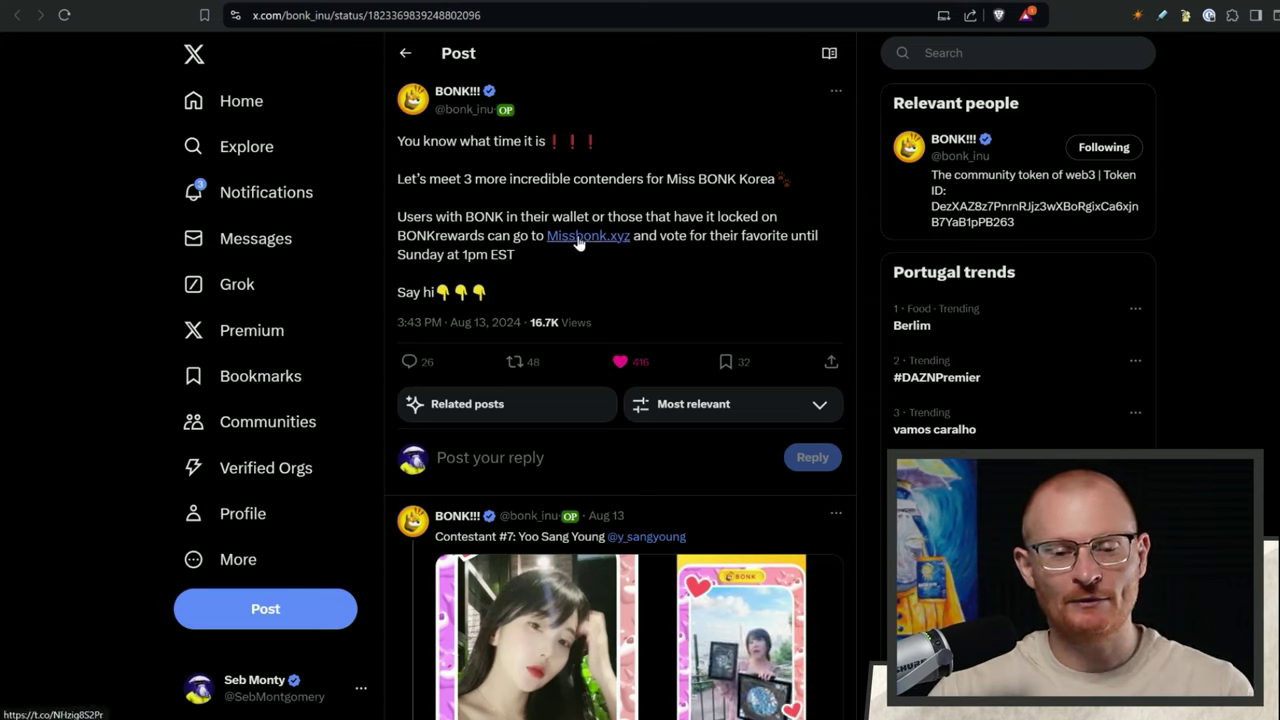
Step: Open the missbonk.xyz voting site from the Miss BONK Korea post
{"action": "left_click", "coordinate": [588, 236]}
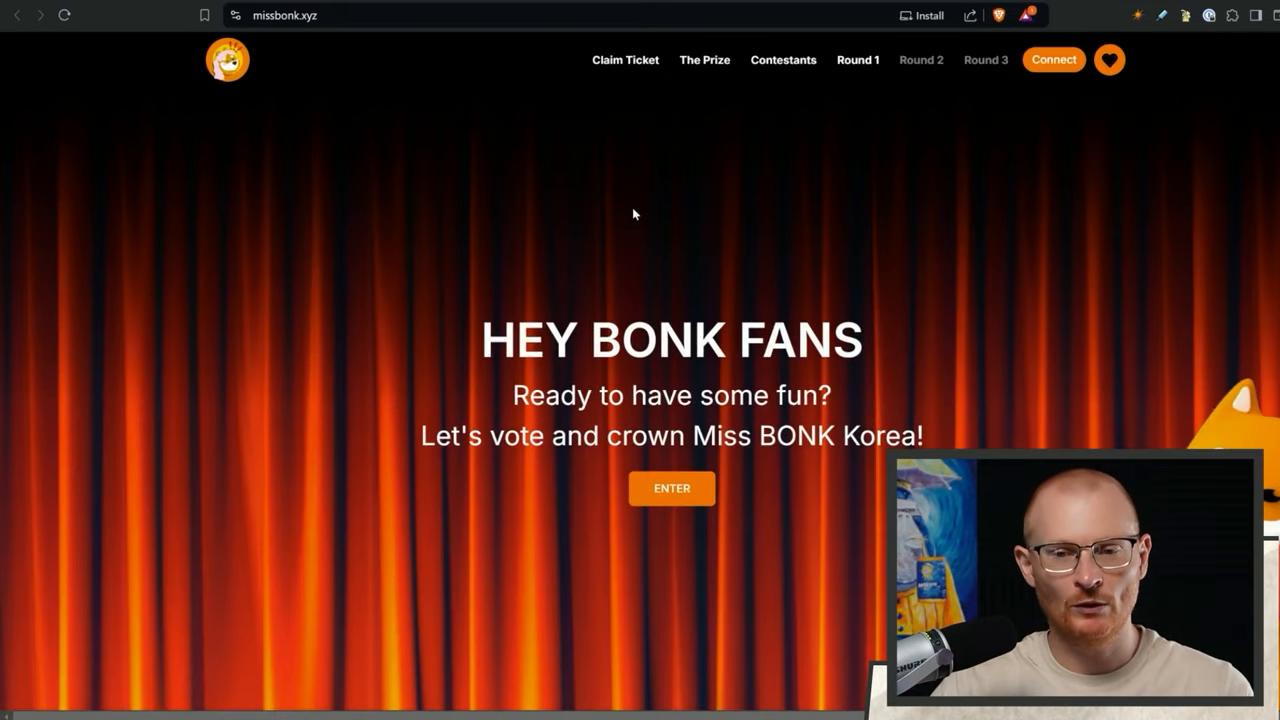
{"action": "mouse_move", "coordinate": [784, 60]}
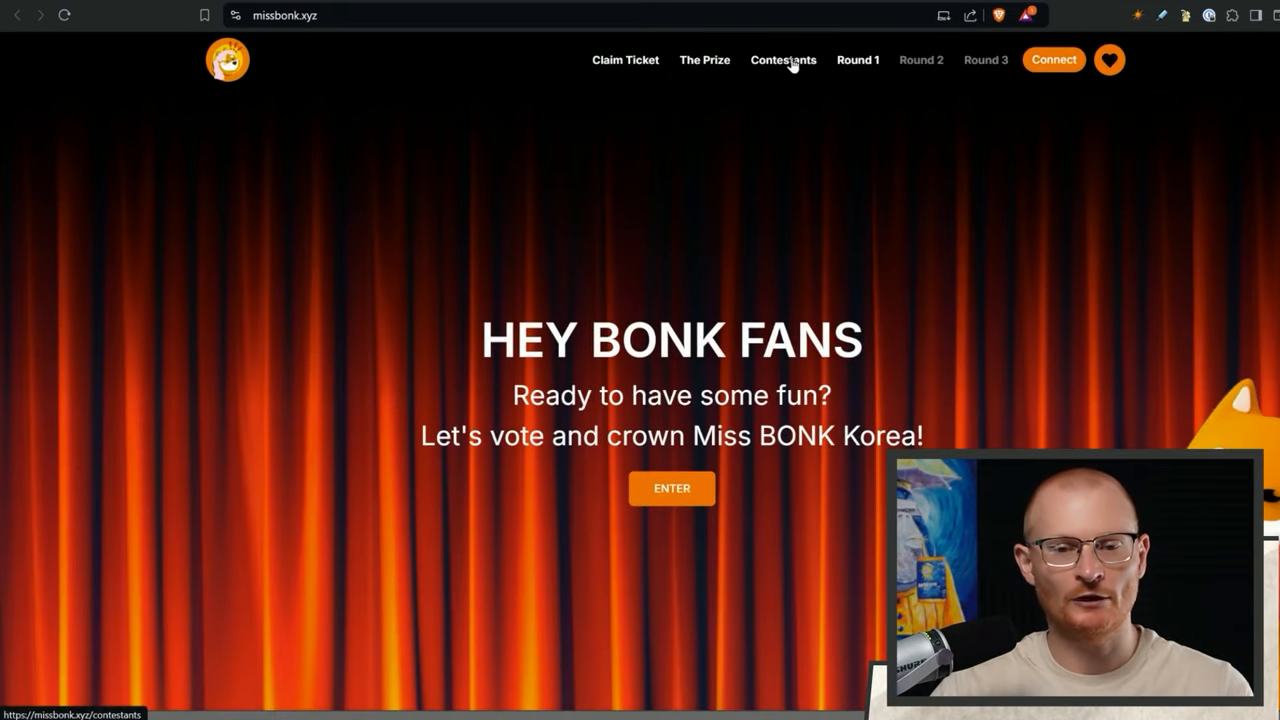
{"action": "mouse_move", "coordinate": [792, 512]}
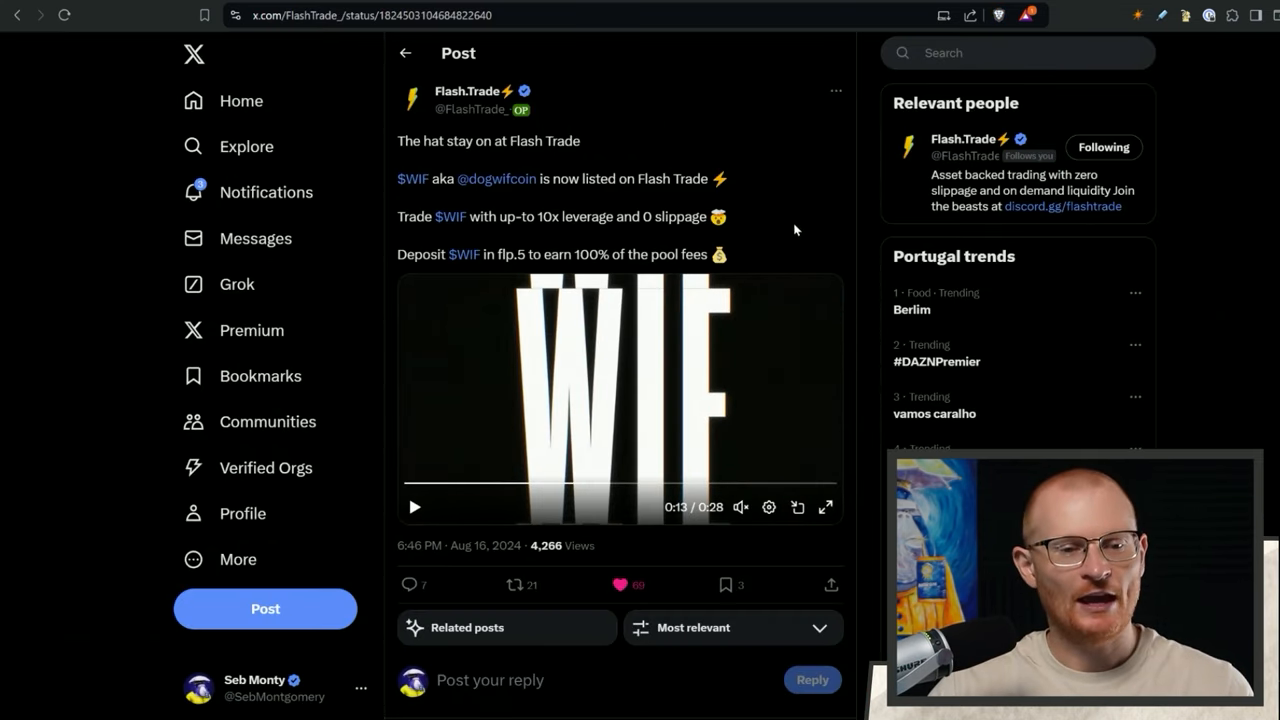
{"action": "mouse_move", "coordinate": [814, 222]}
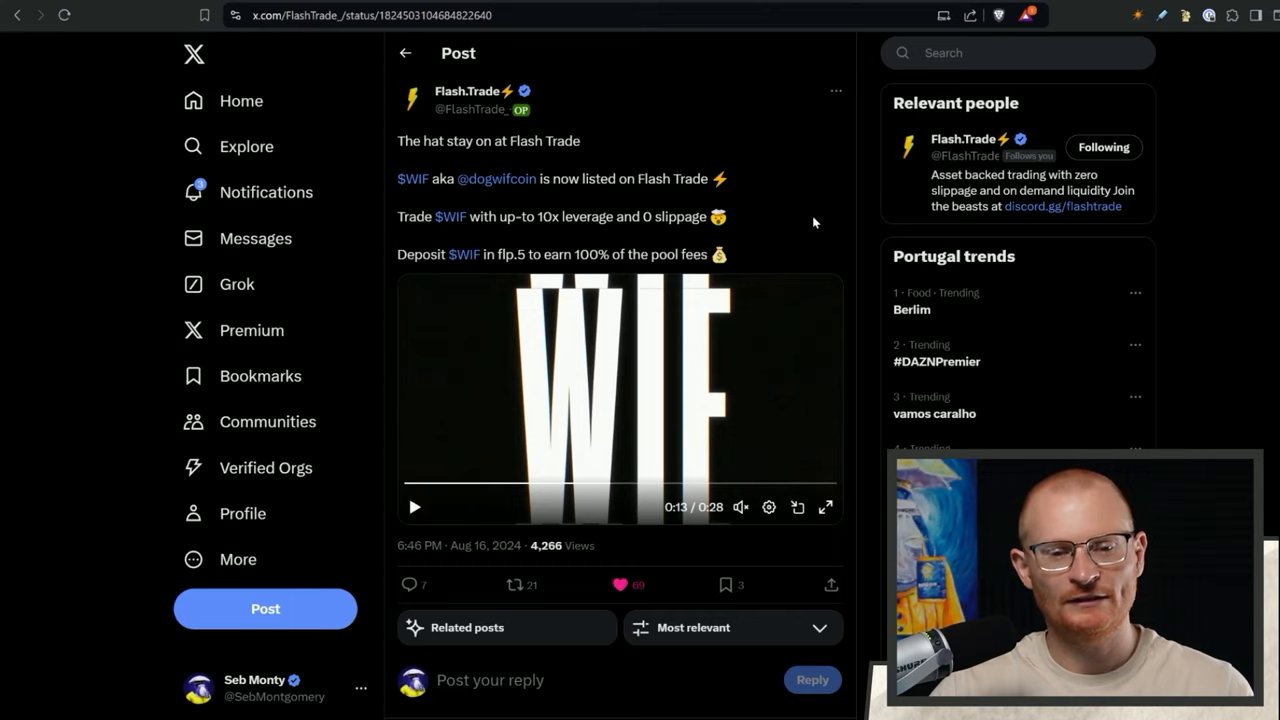
{"action": "mouse_move", "coordinate": [598, 242]}
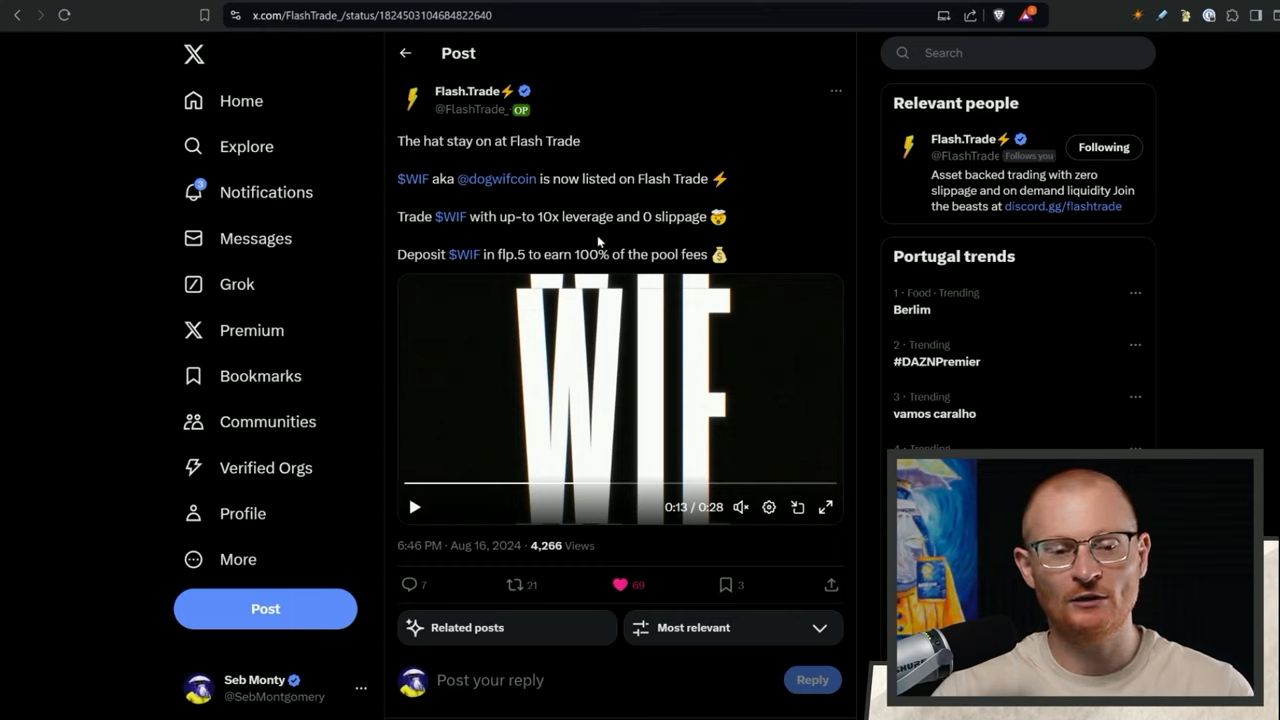
{"action": "mouse_move", "coordinate": [704, 244]}
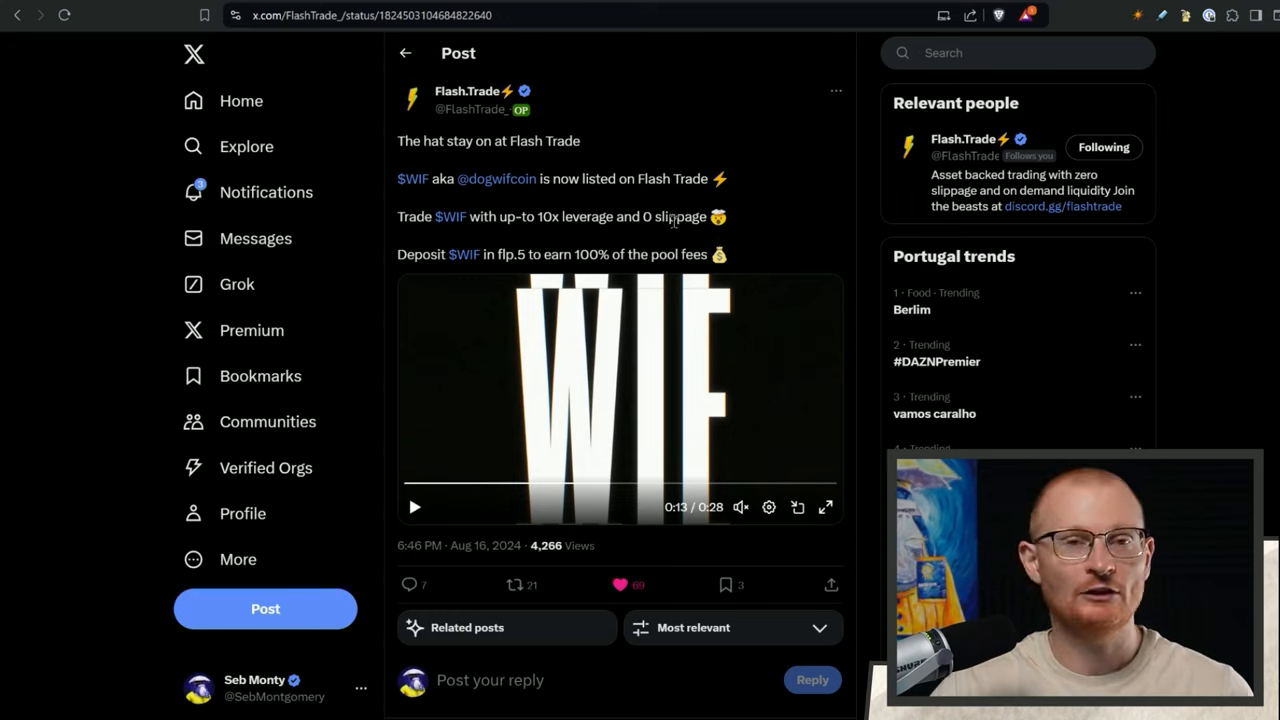
{"action": "mouse_move", "coordinate": [672, 228]}
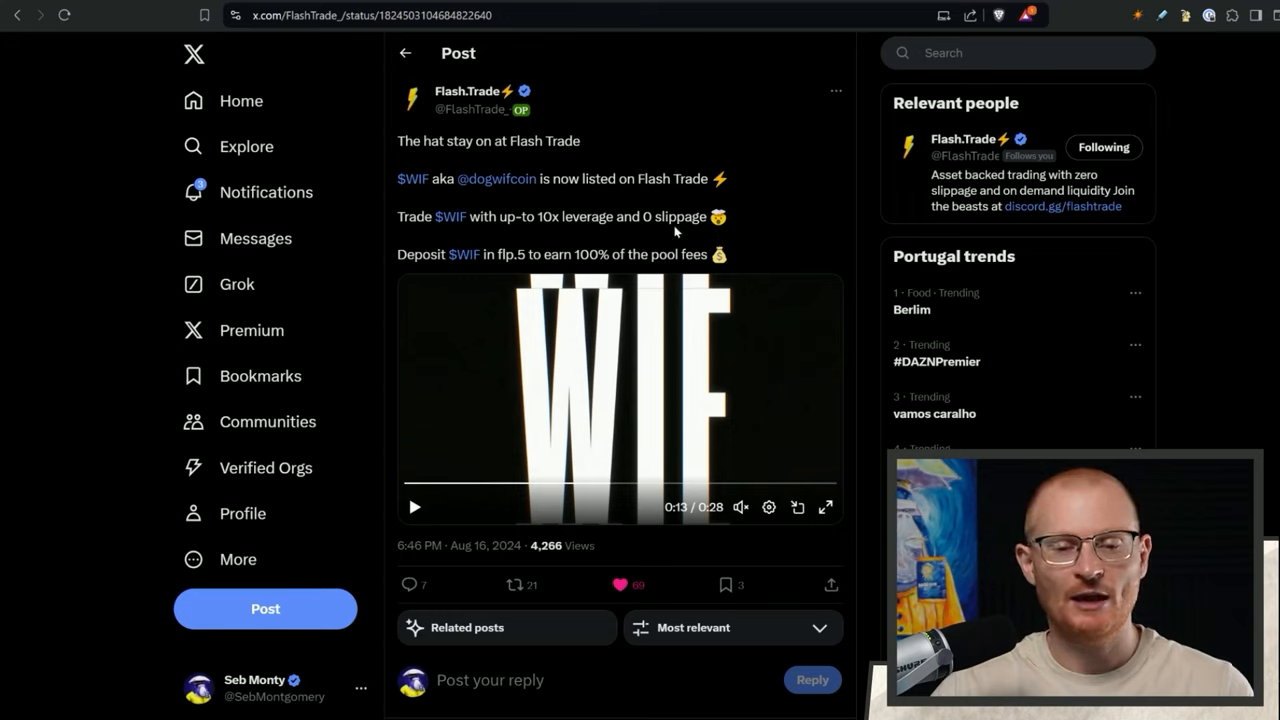
{"action": "mouse_move", "coordinate": [584, 276]}
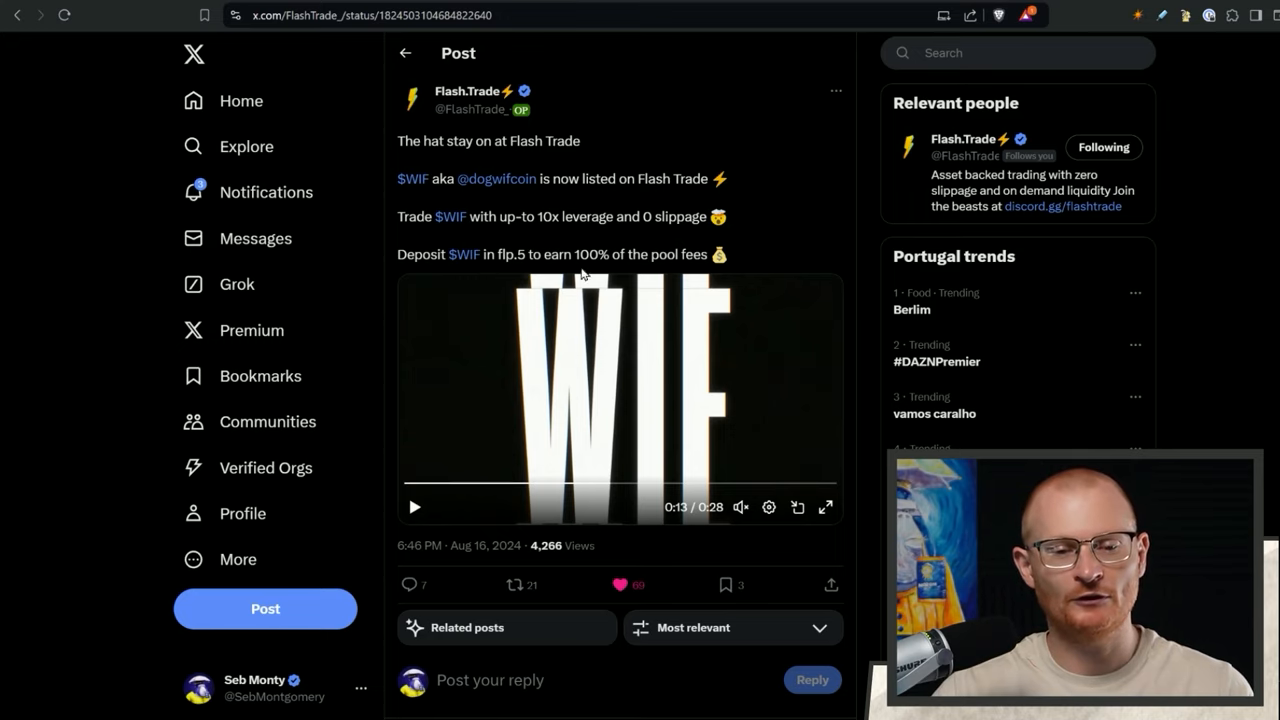
{"action": "mouse_move", "coordinate": [788, 250]}
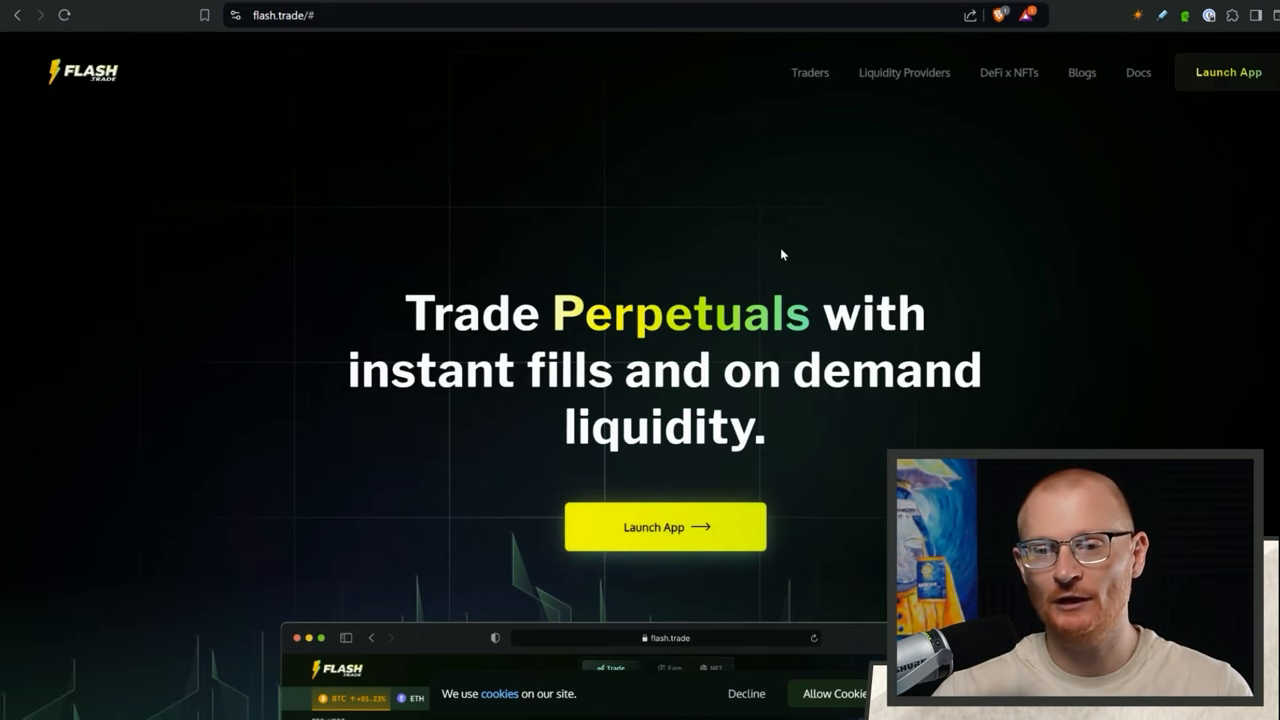
Step: Launch the Flash Trade app showing the WIF/USDC perpetuals chart and open WIF short
{"action": "left_click", "coordinate": [664, 526]}
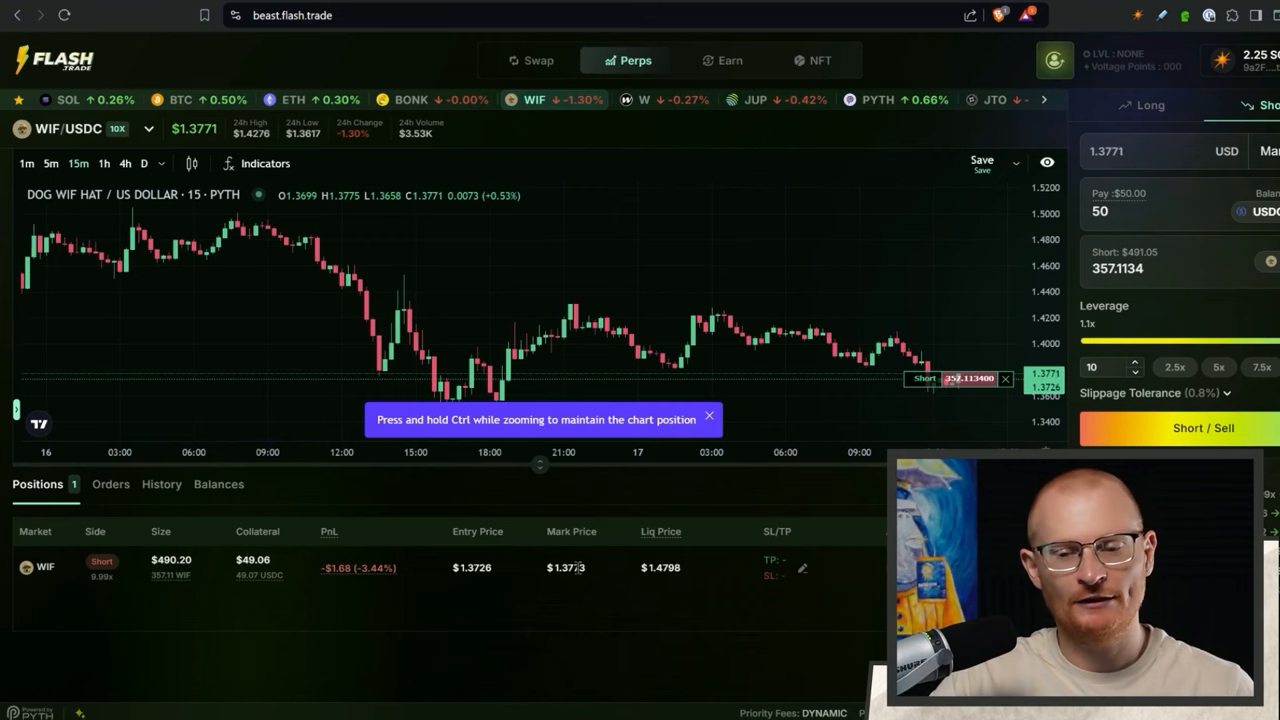
{"action": "mouse_move", "coordinate": [910, 398]}
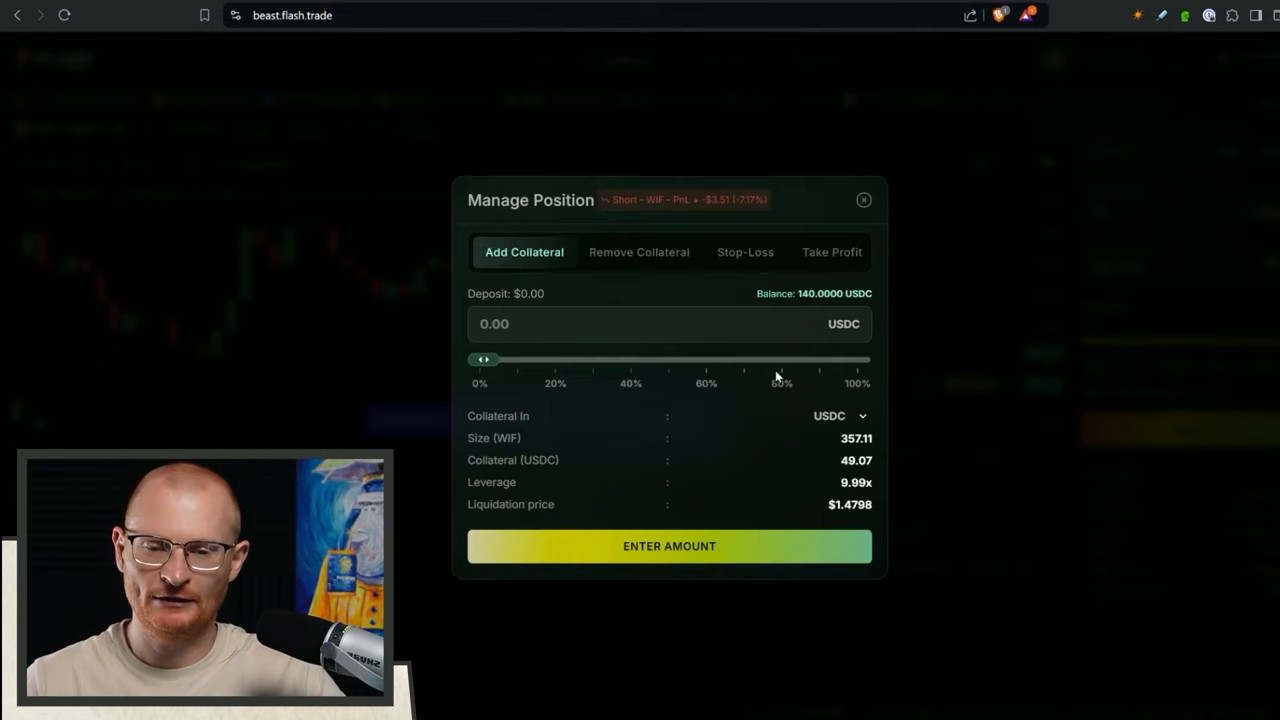
Step: Add a $1.33 take-profit order on the WIF short and dismiss the Manage Position dialog
{"action": "left_click", "coordinate": [832, 252]}
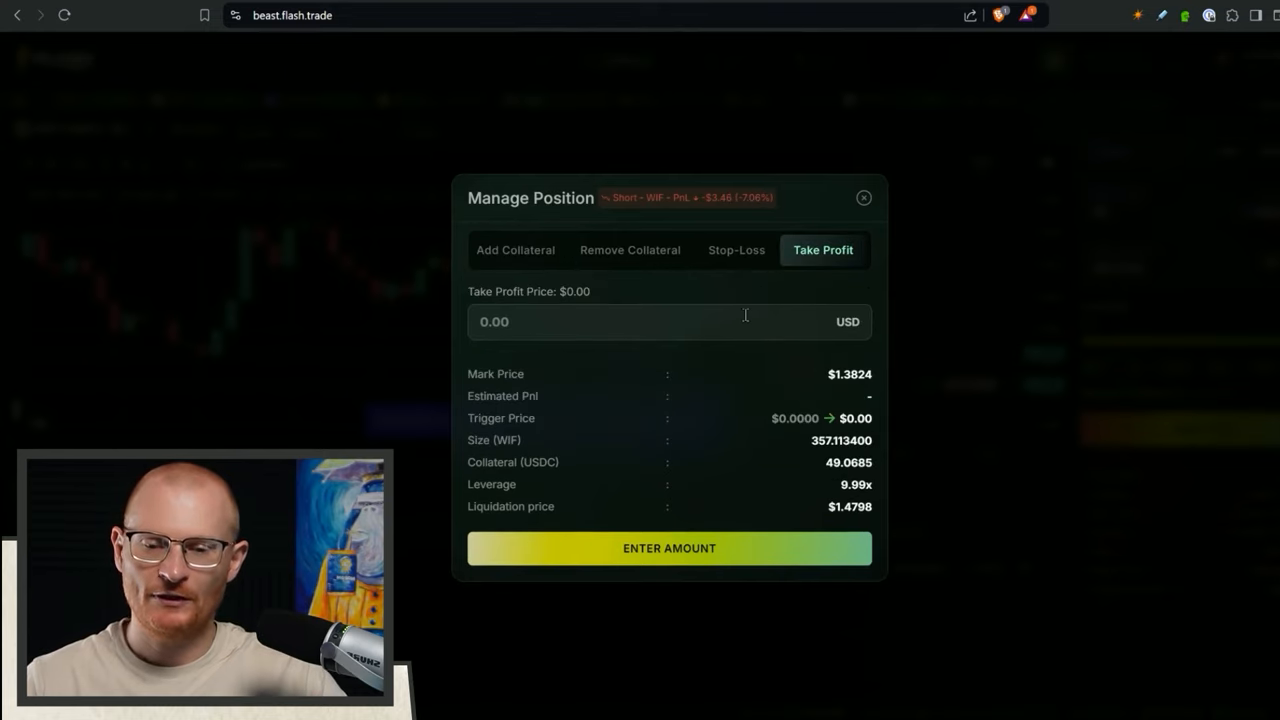
{"action": "mouse_move", "coordinate": [532, 312]}
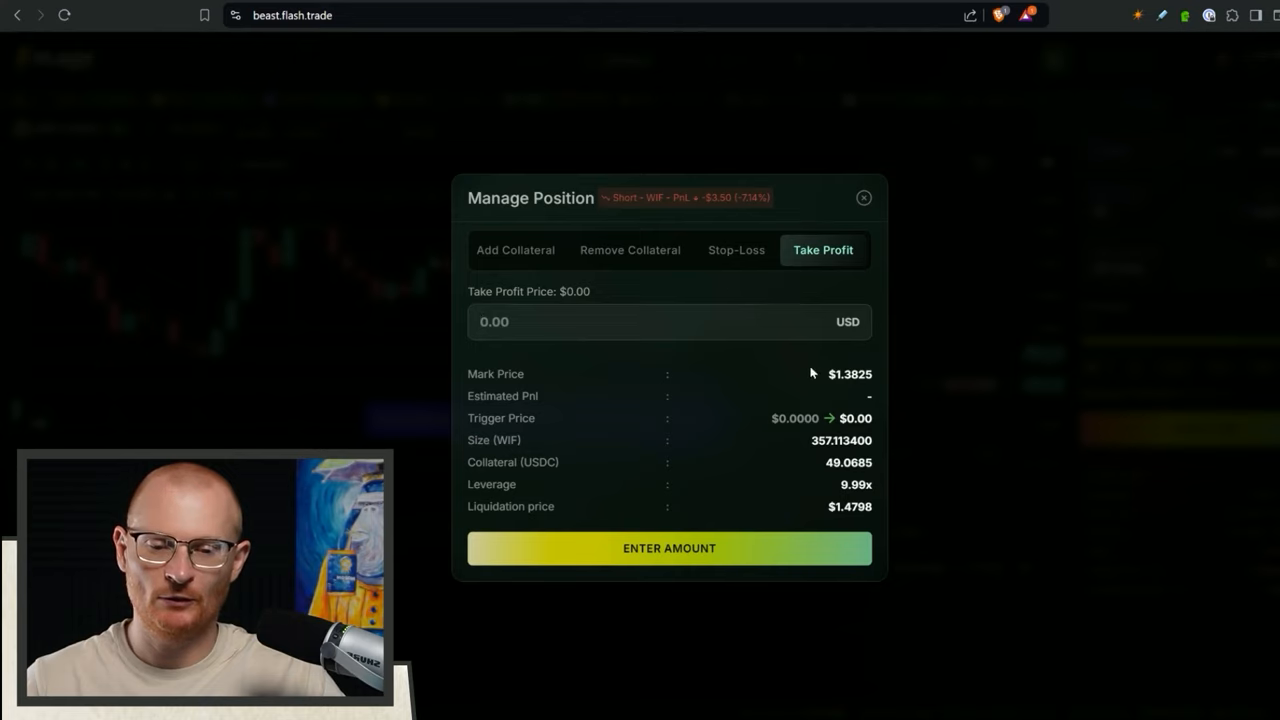
{"action": "type", "text": "1."}
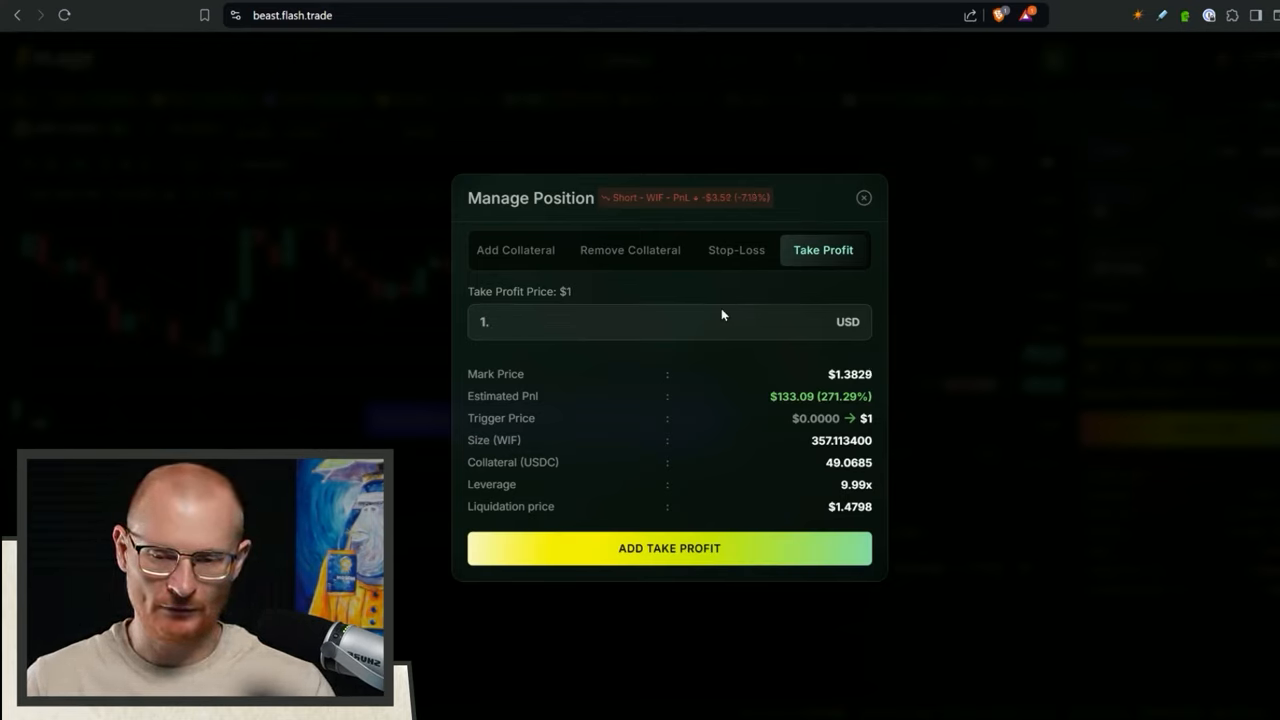
{"action": "type", "text": "25"}
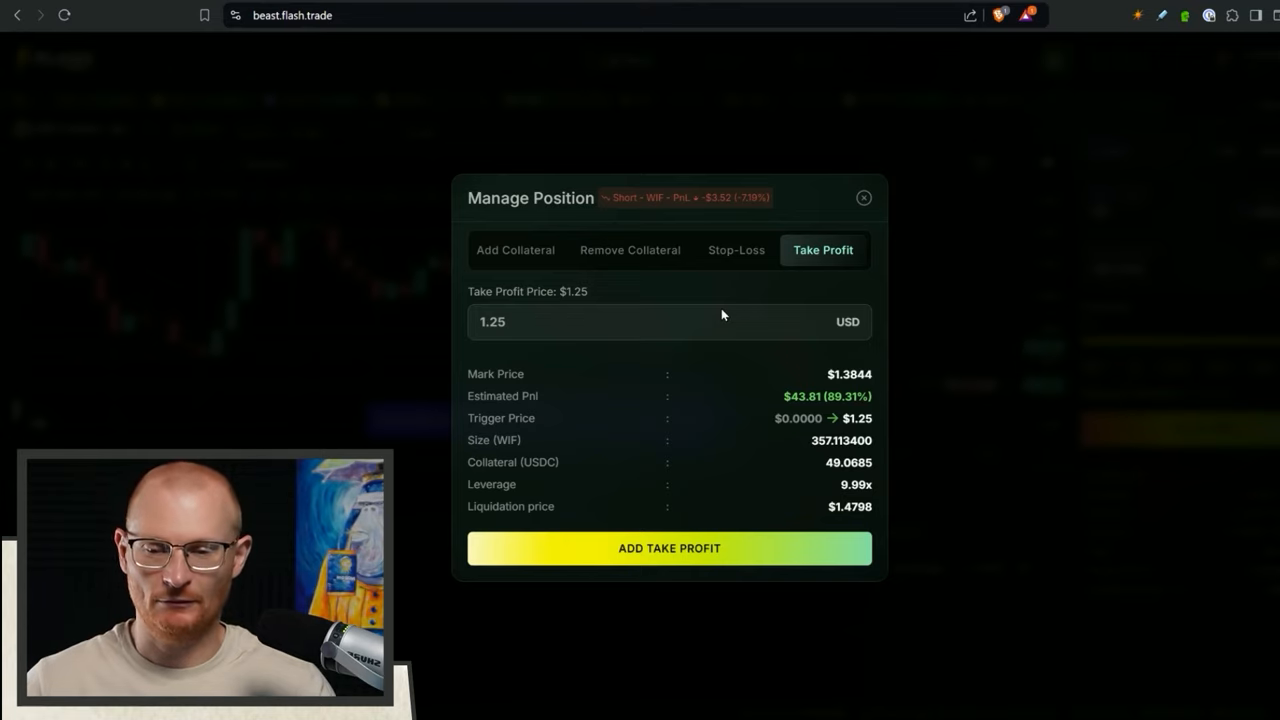
{"action": "type", "text": "1.3"}
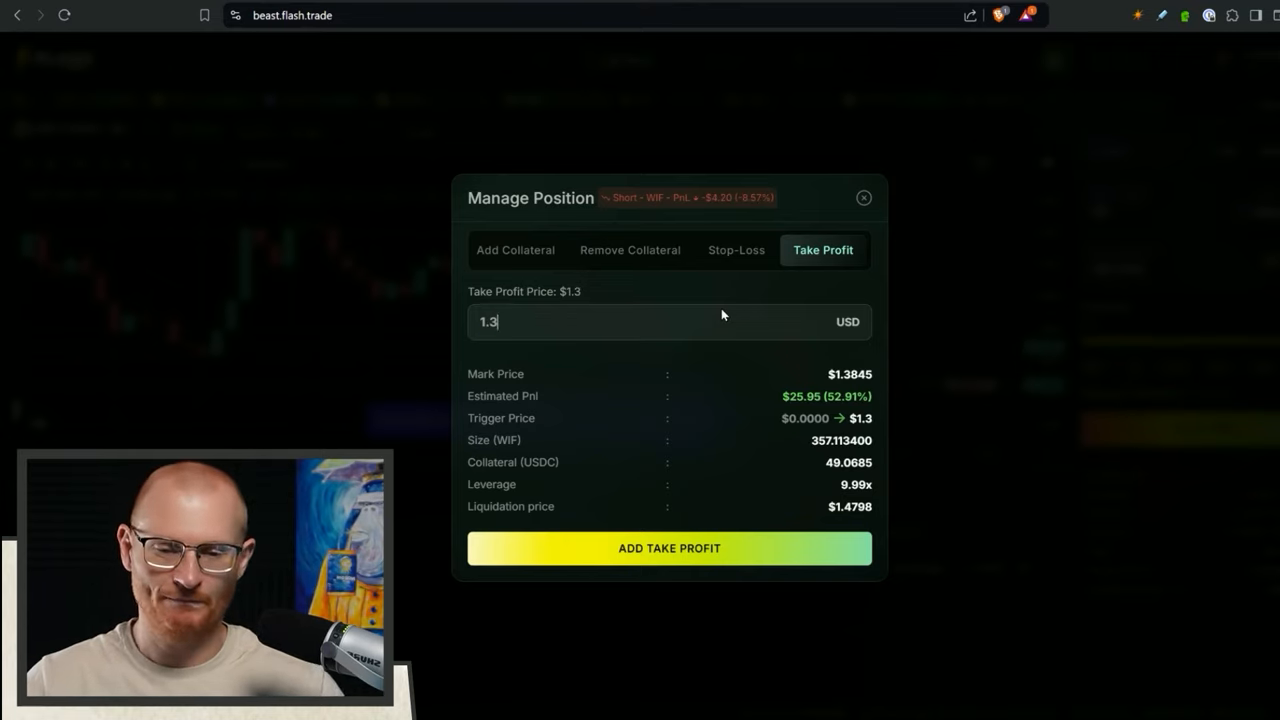
{"action": "type", "text": "3"}
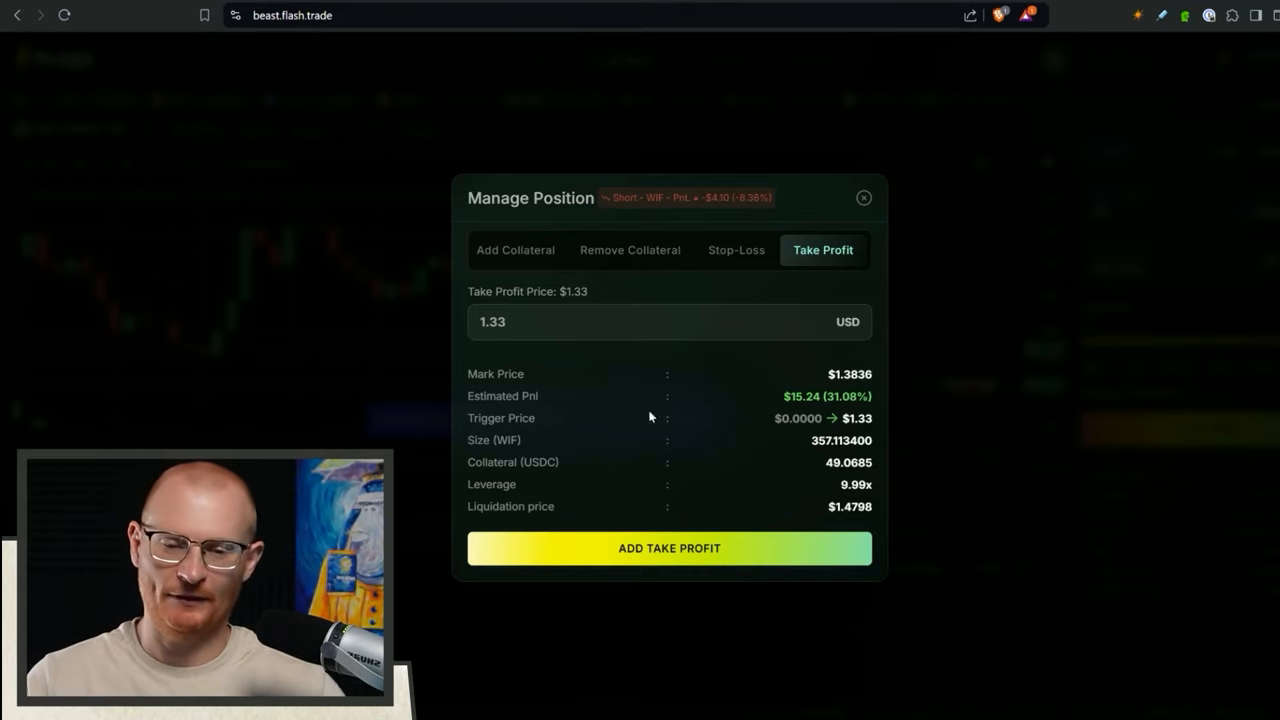
{"action": "left_click", "coordinate": [668, 548]}
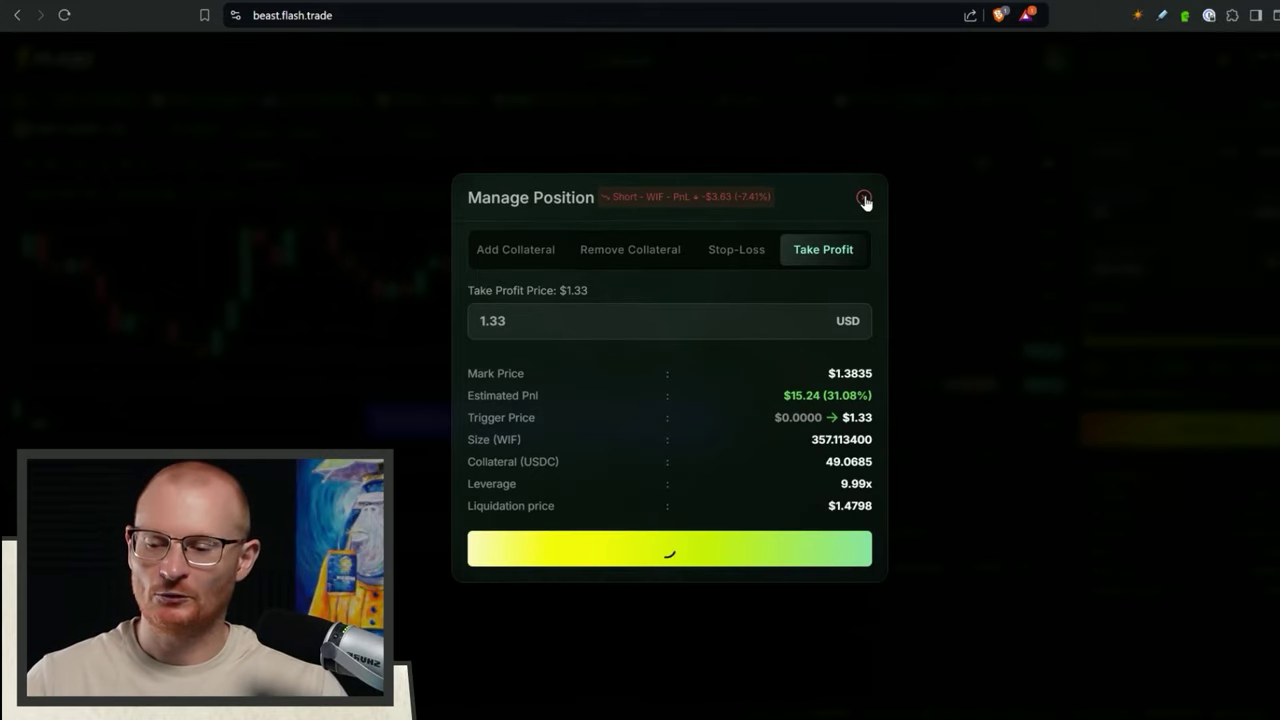
{"action": "left_click", "coordinate": [864, 198]}
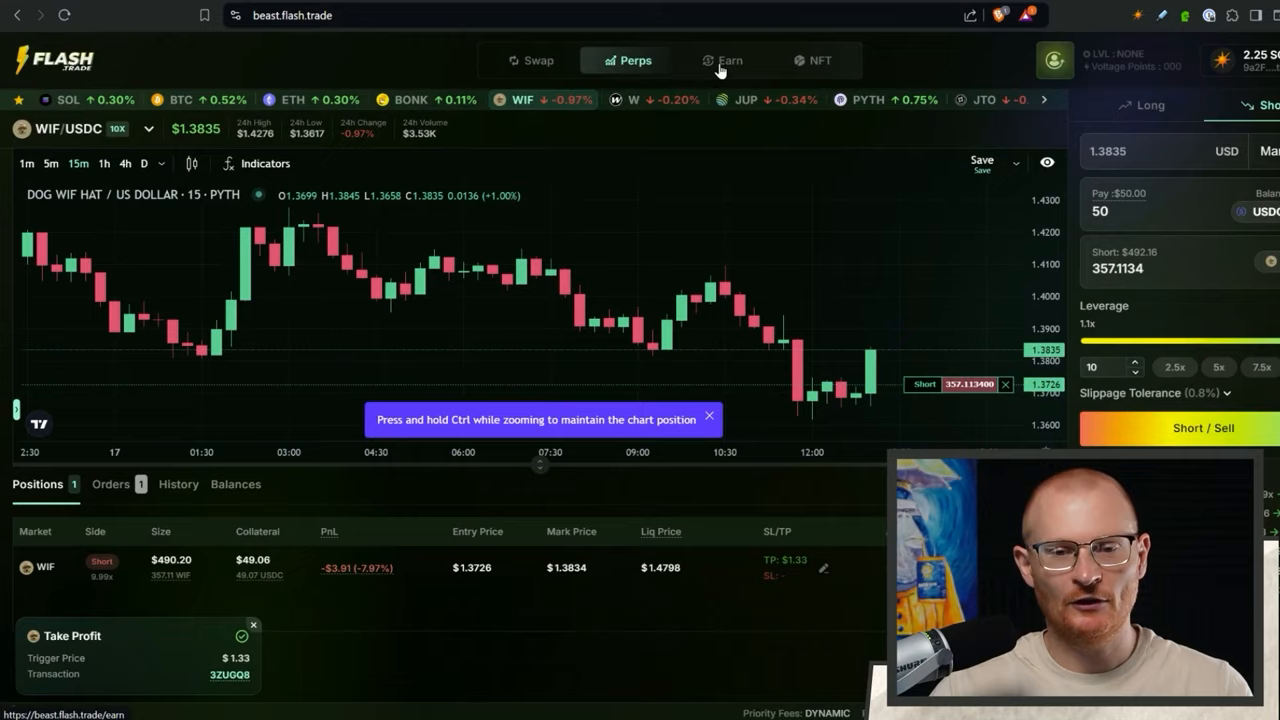
Step: Browse Earn Pool #1's token mix, then view Pool #2 (FLP.2, 4.31% APY, USDC only)
{"action": "left_click", "coordinate": [728, 60]}
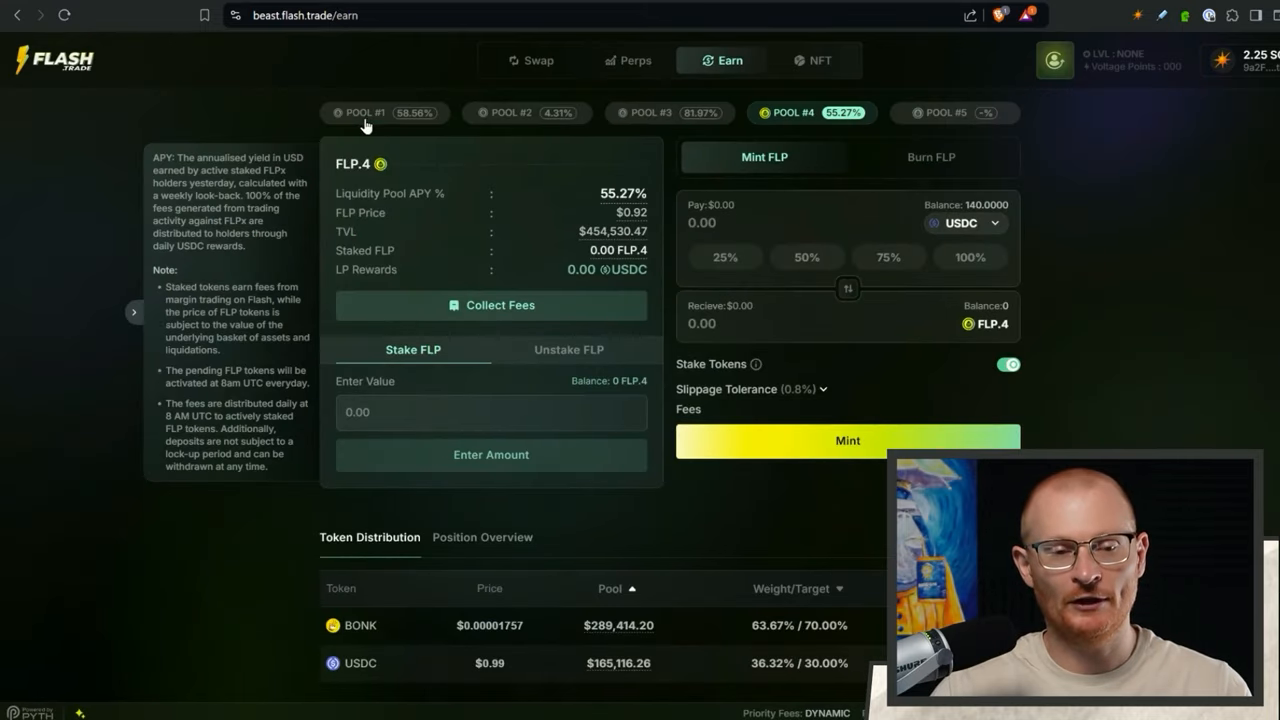
{"action": "left_click", "coordinate": [360, 112]}
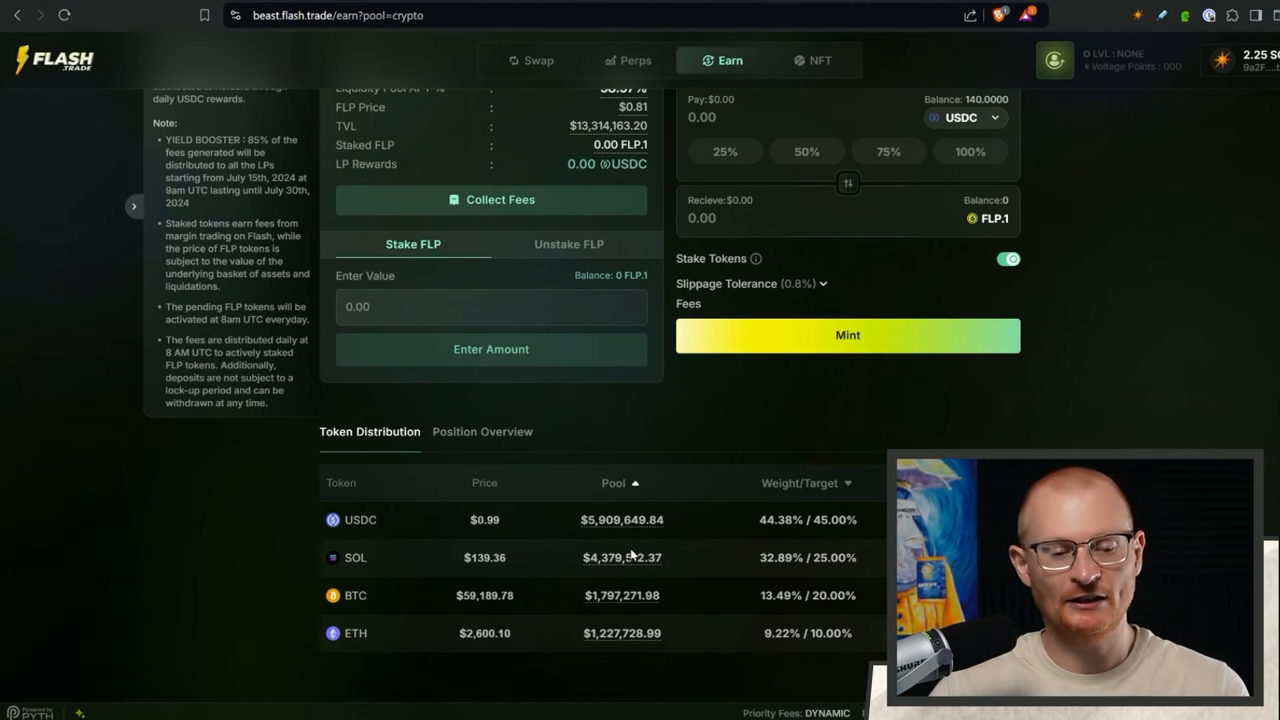
{"action": "scroll", "scroll_direction": "up", "scroll_amount": 3}
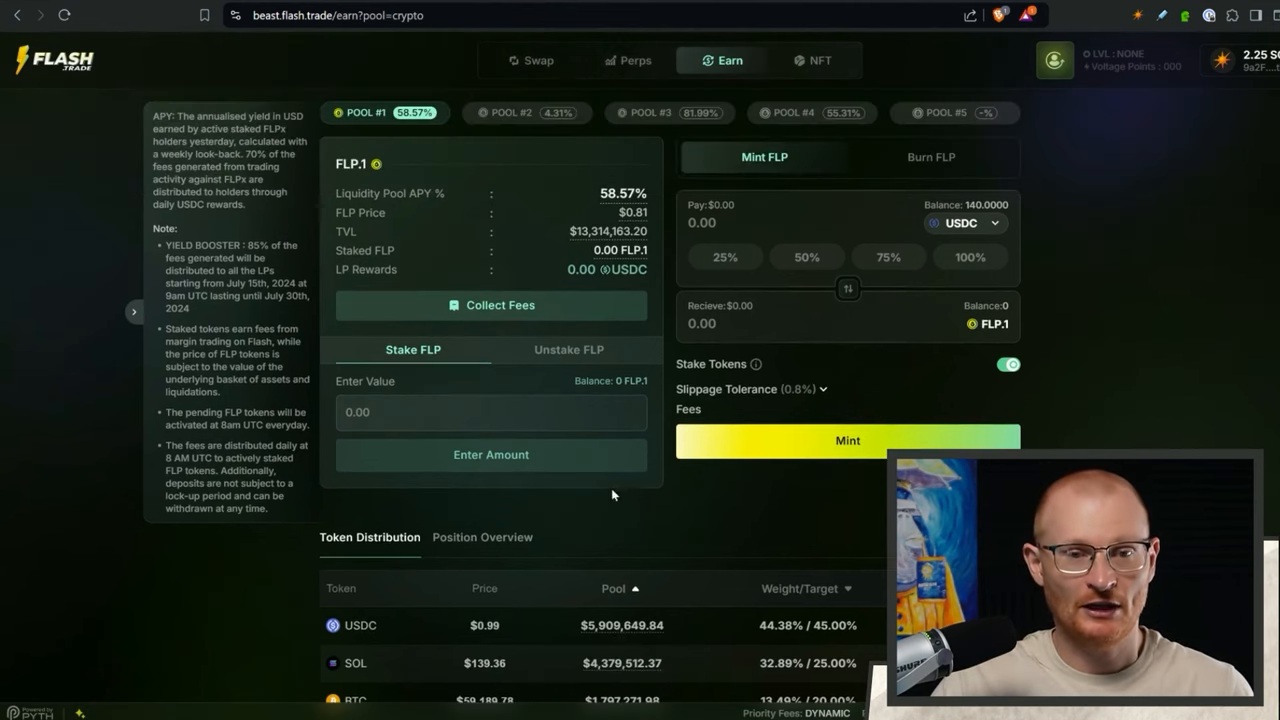
{"action": "scroll", "scroll_direction": "down", "scroll_amount": 3}
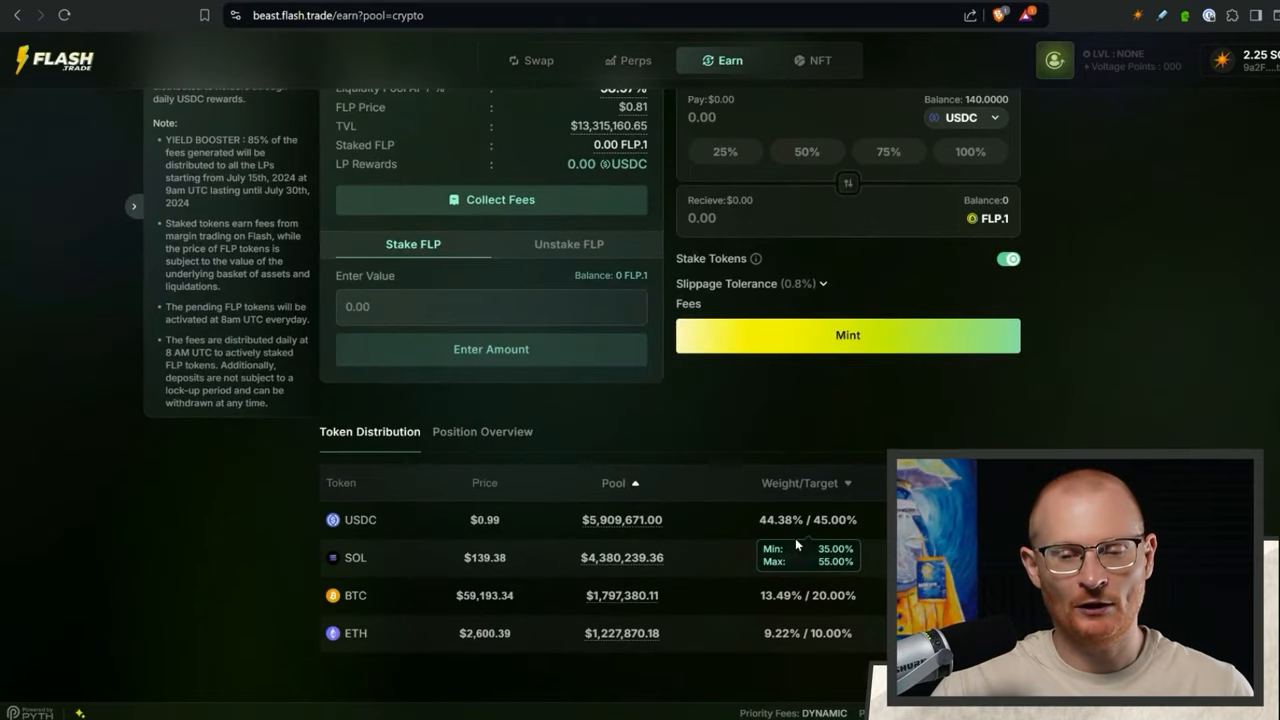
{"action": "mouse_move", "coordinate": [788, 468]}
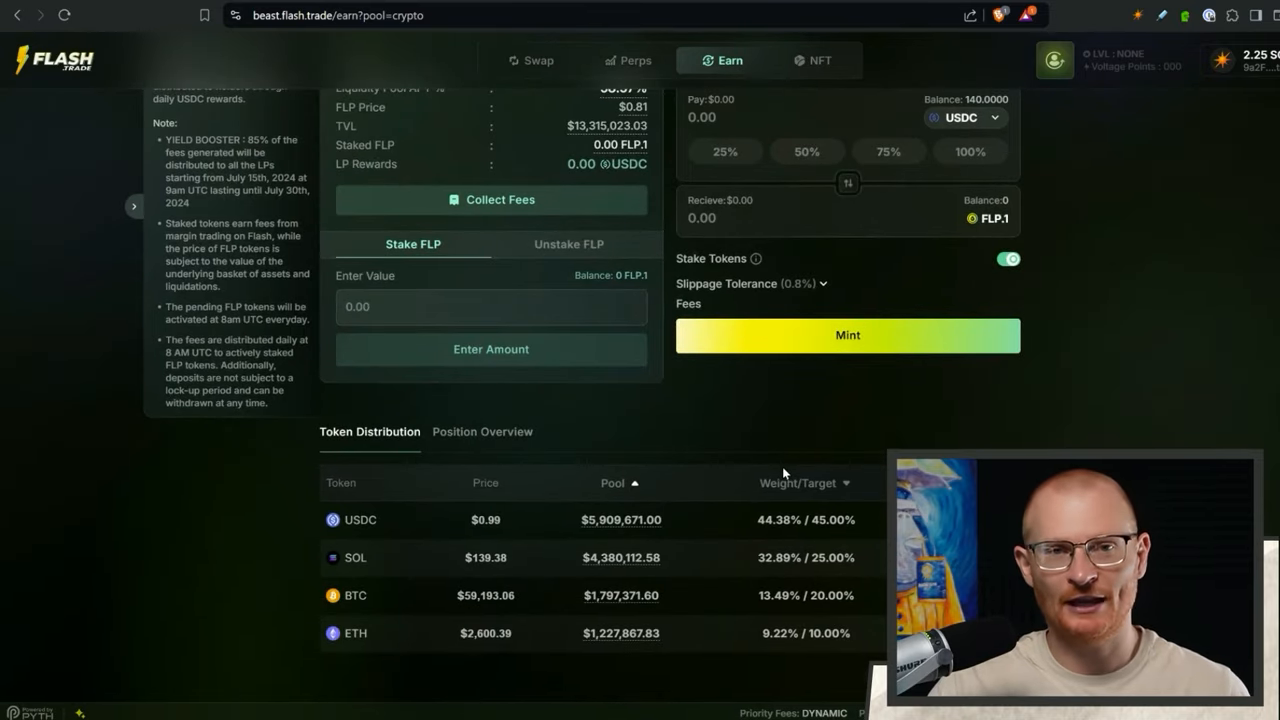
{"action": "scroll", "scroll_direction": "up", "scroll_amount": 3}
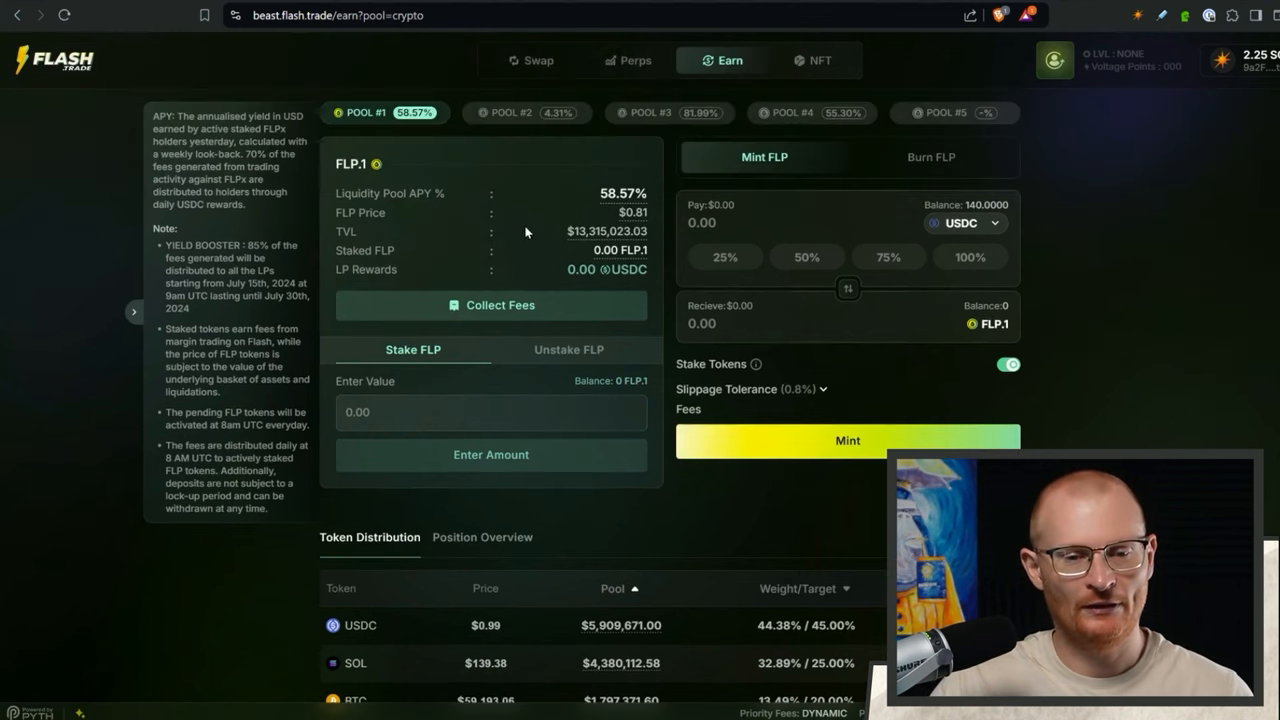
{"action": "scroll", "scroll_direction": "down", "scroll_amount": 3}
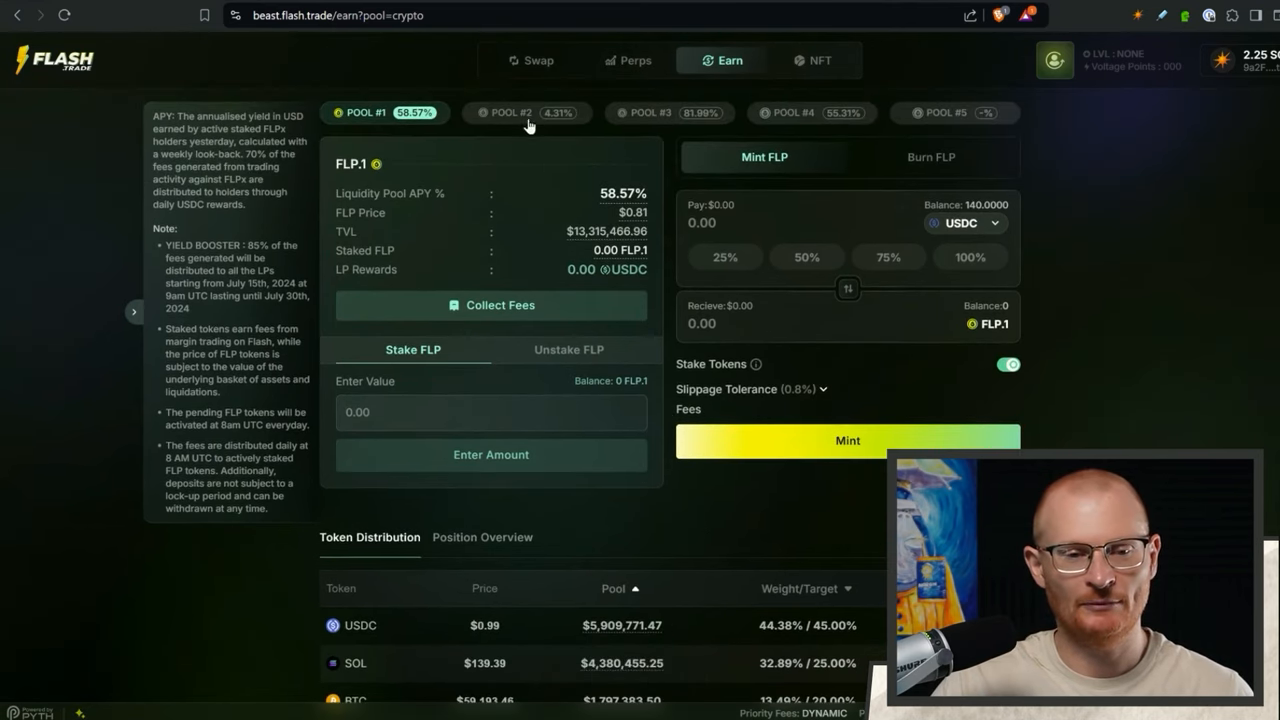
{"action": "left_click", "coordinate": [528, 112]}
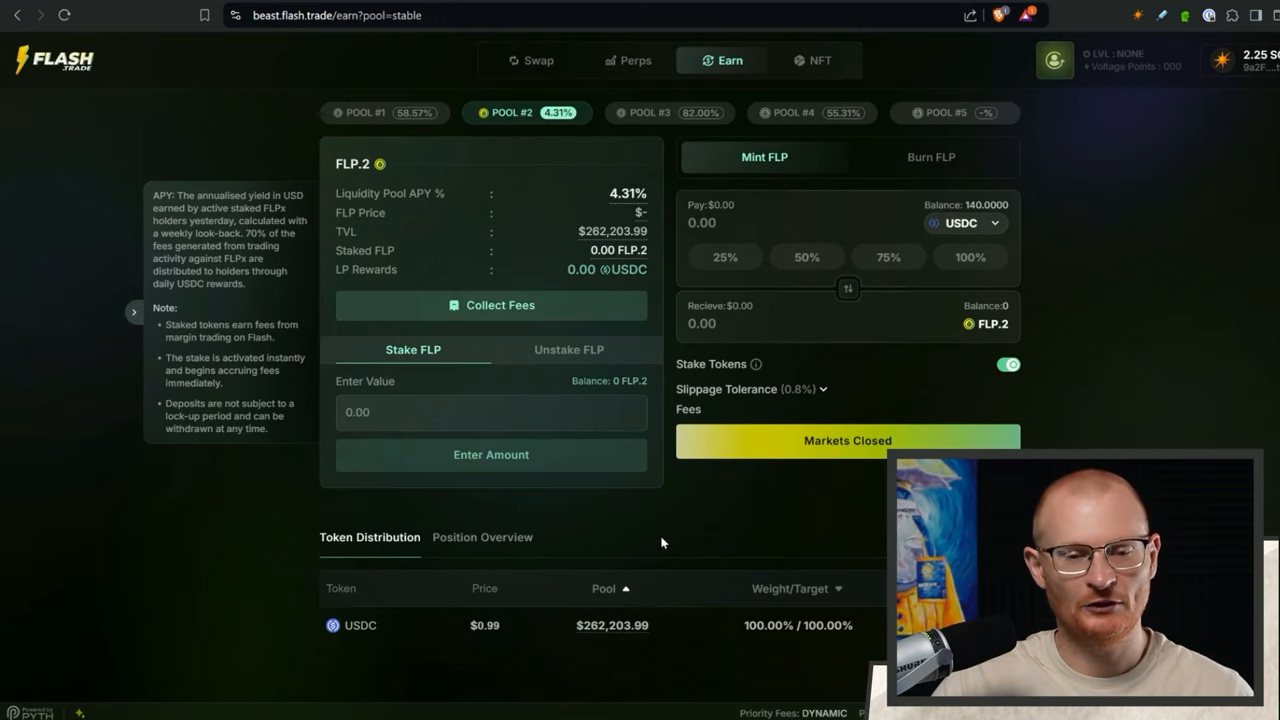
{"action": "mouse_move", "coordinate": [636, 204]}
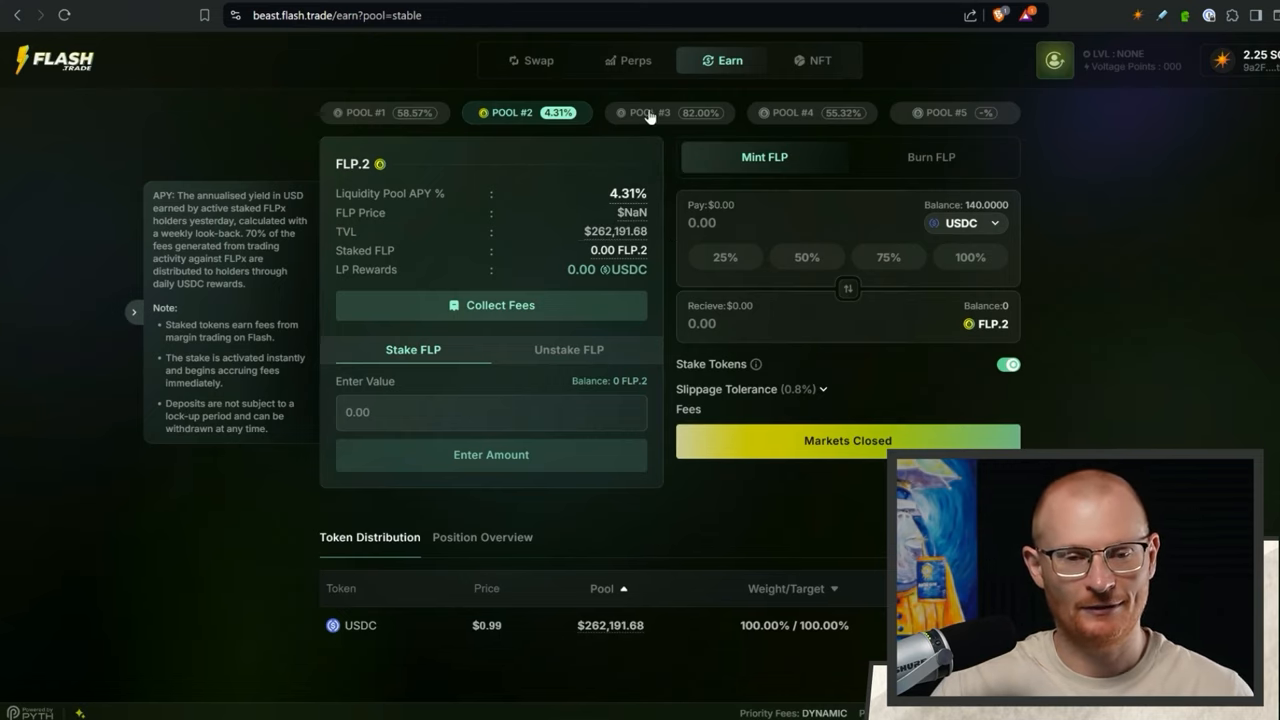
Step: Review Pool #3 (FLP.3, 82.01% APY, Solana alts), then view the BONK/USDC Pool #4
{"action": "left_click", "coordinate": [662, 112]}
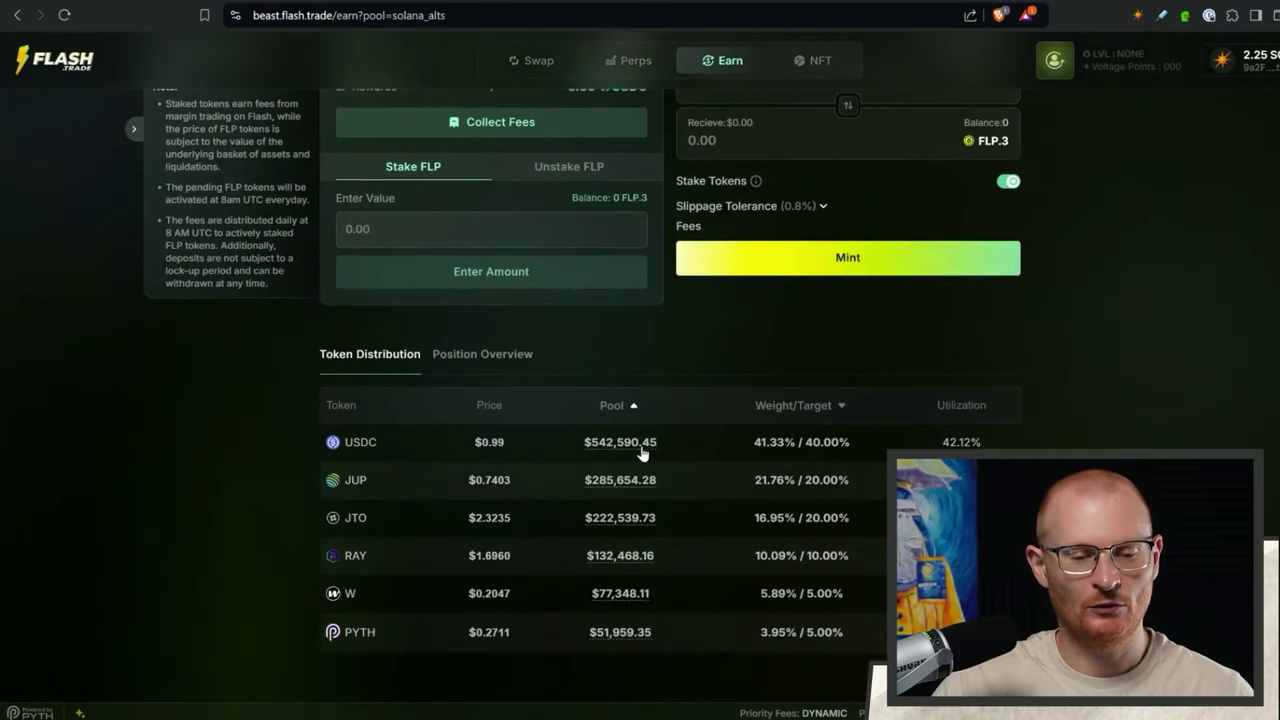
{"action": "mouse_move", "coordinate": [464, 590]}
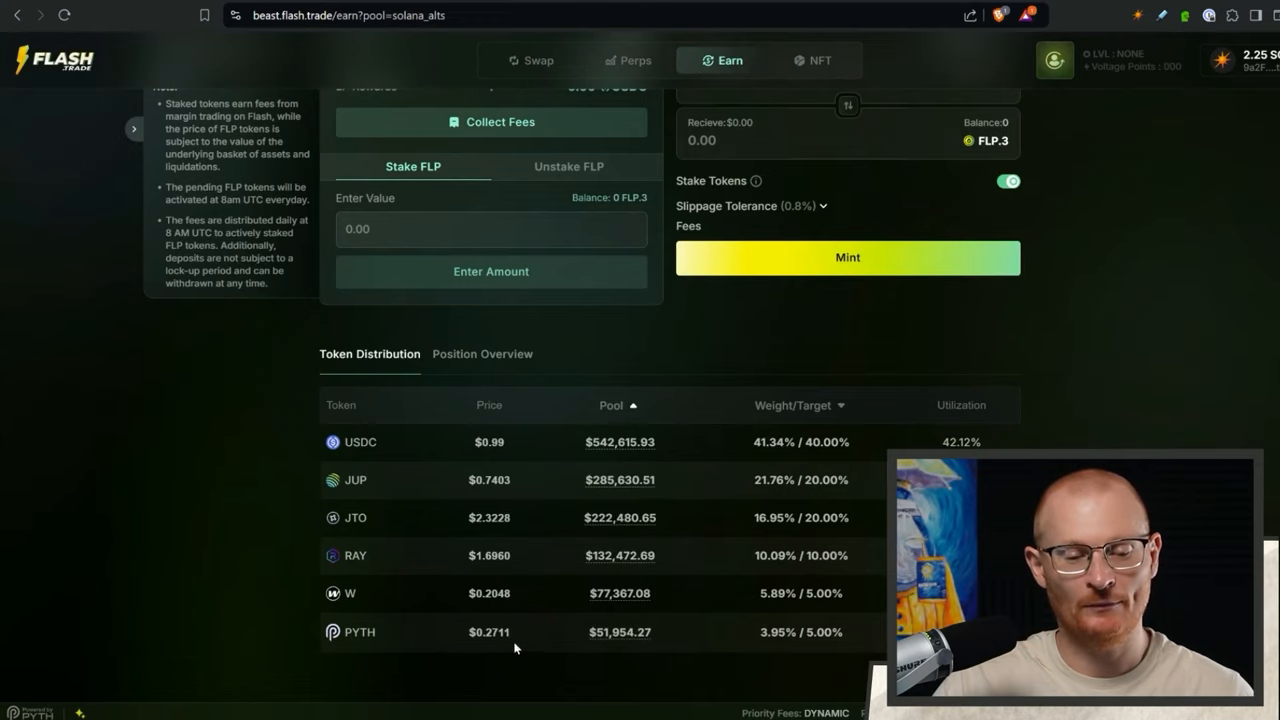
{"action": "mouse_move", "coordinate": [442, 442]}
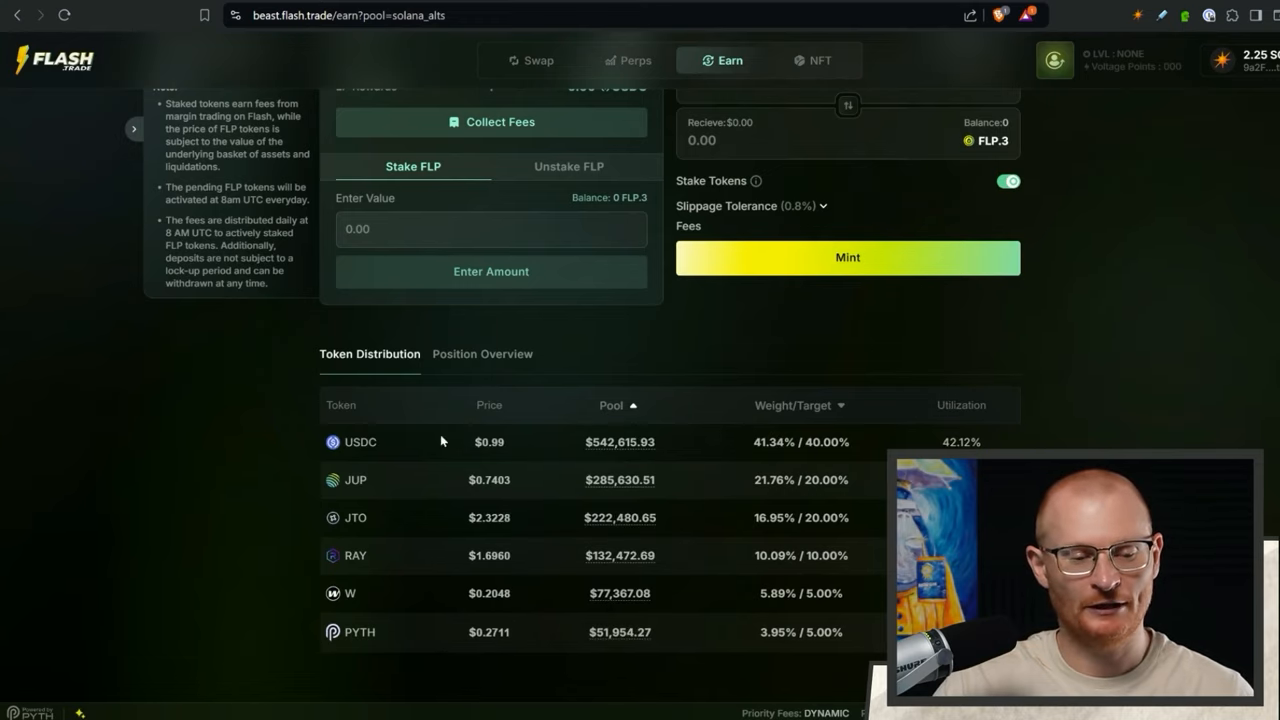
{"action": "scroll", "scroll_direction": "up", "scroll_amount": 3}
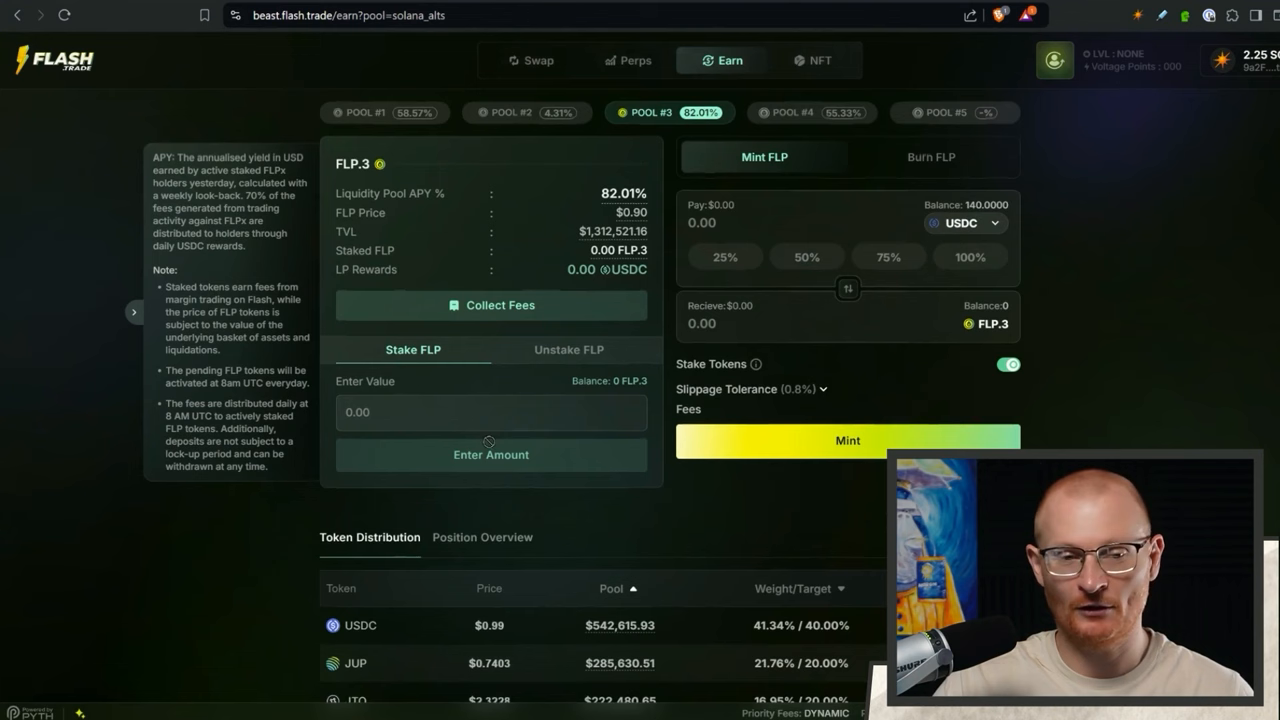
{"action": "left_click", "coordinate": [790, 106]}
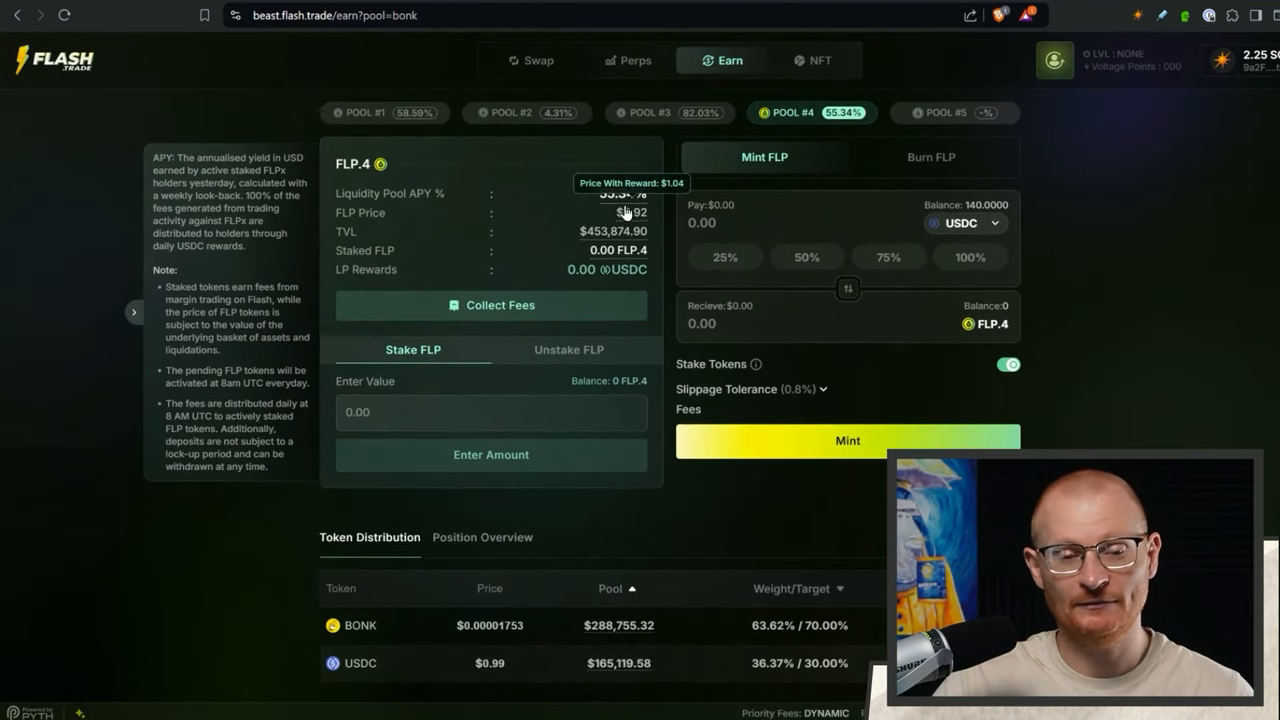
{"action": "mouse_move", "coordinate": [626, 408]}
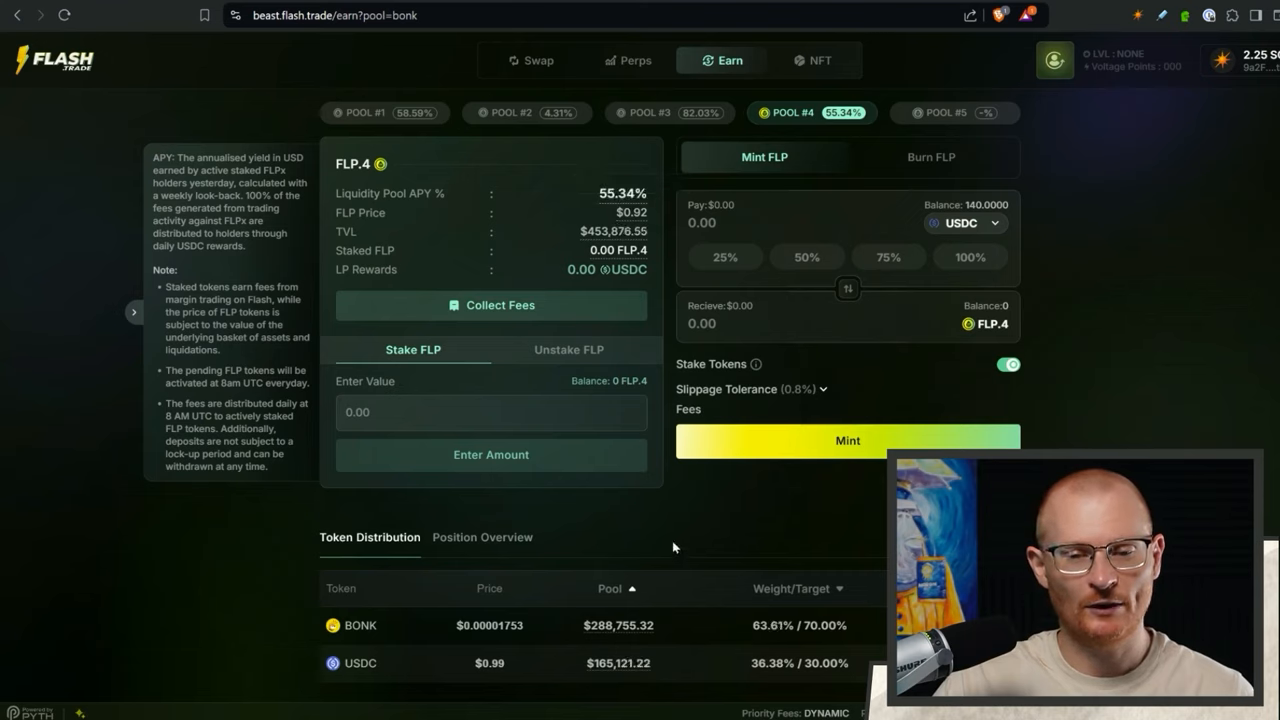
{"action": "mouse_move", "coordinate": [614, 204]}
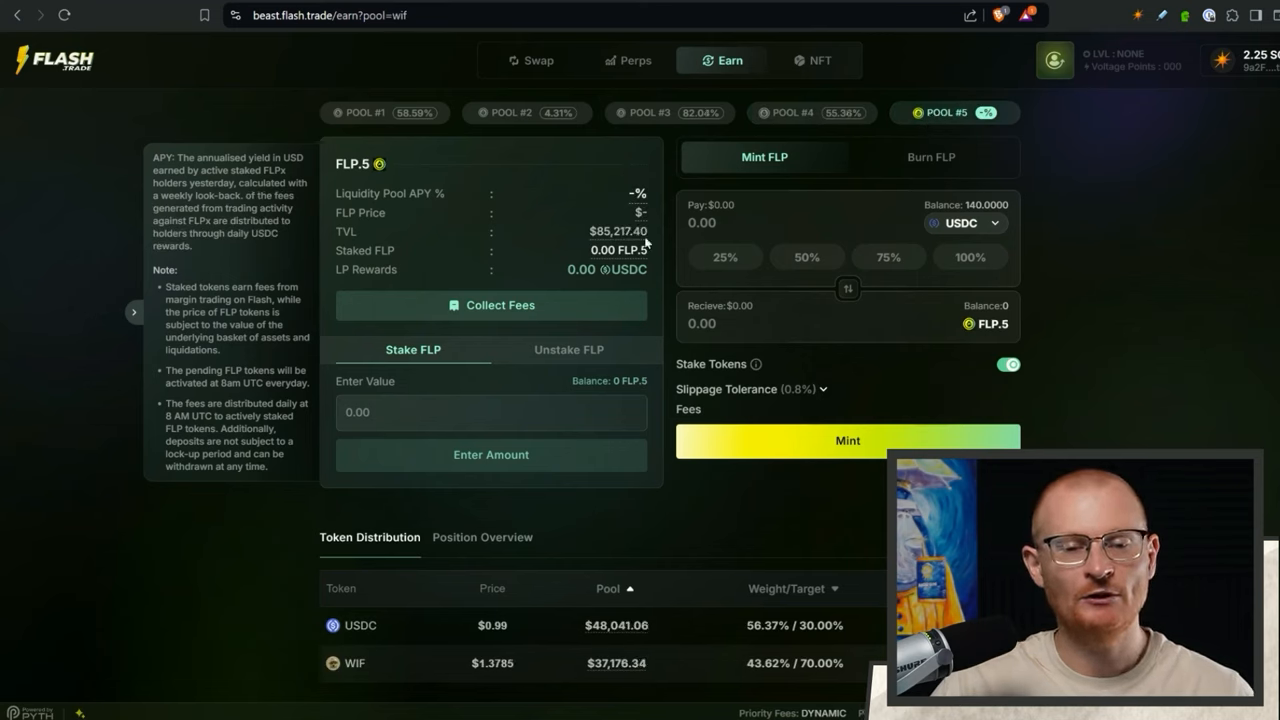
{"action": "mouse_move", "coordinate": [580, 344]}
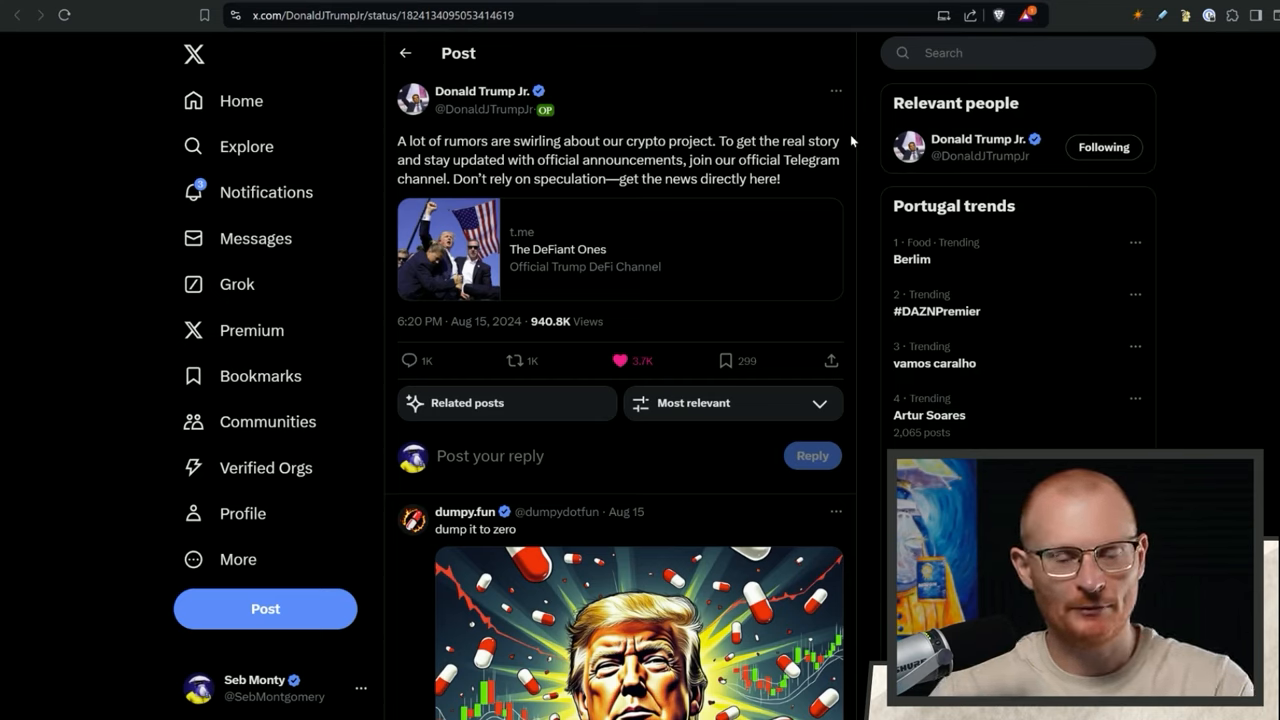
{"action": "mouse_move", "coordinate": [678, 176]}
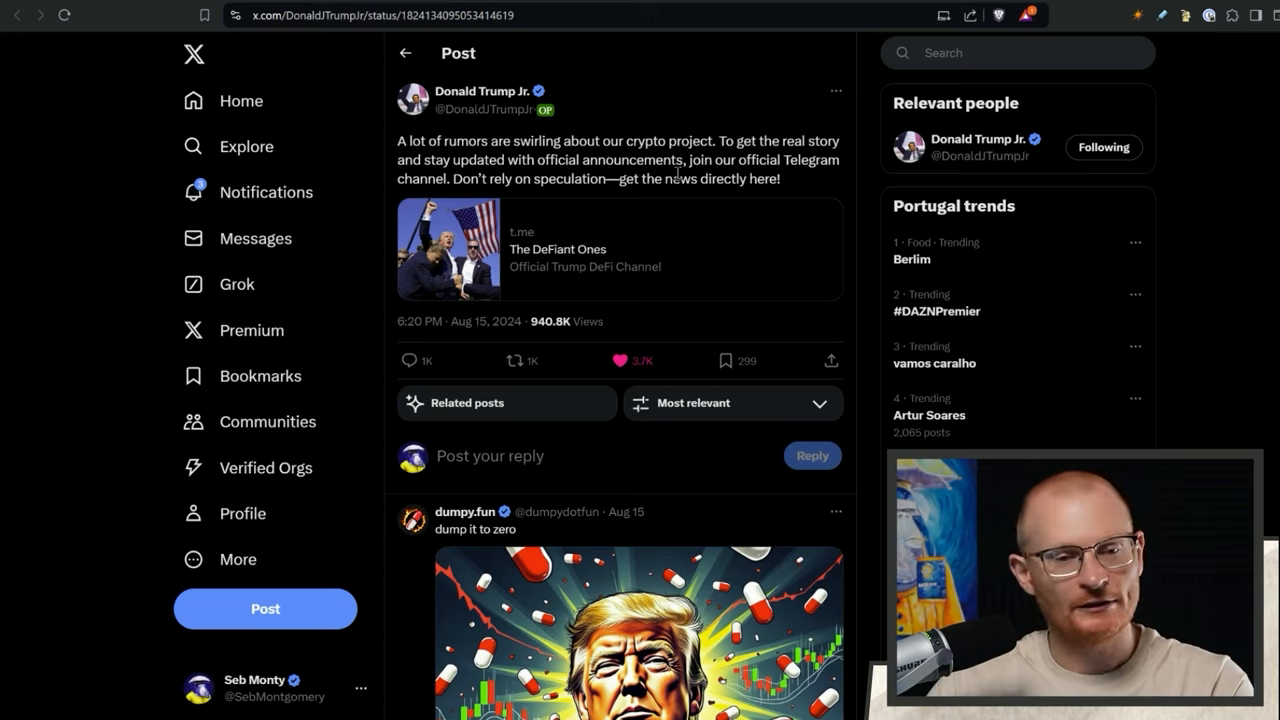
{"action": "mouse_move", "coordinate": [792, 164]}
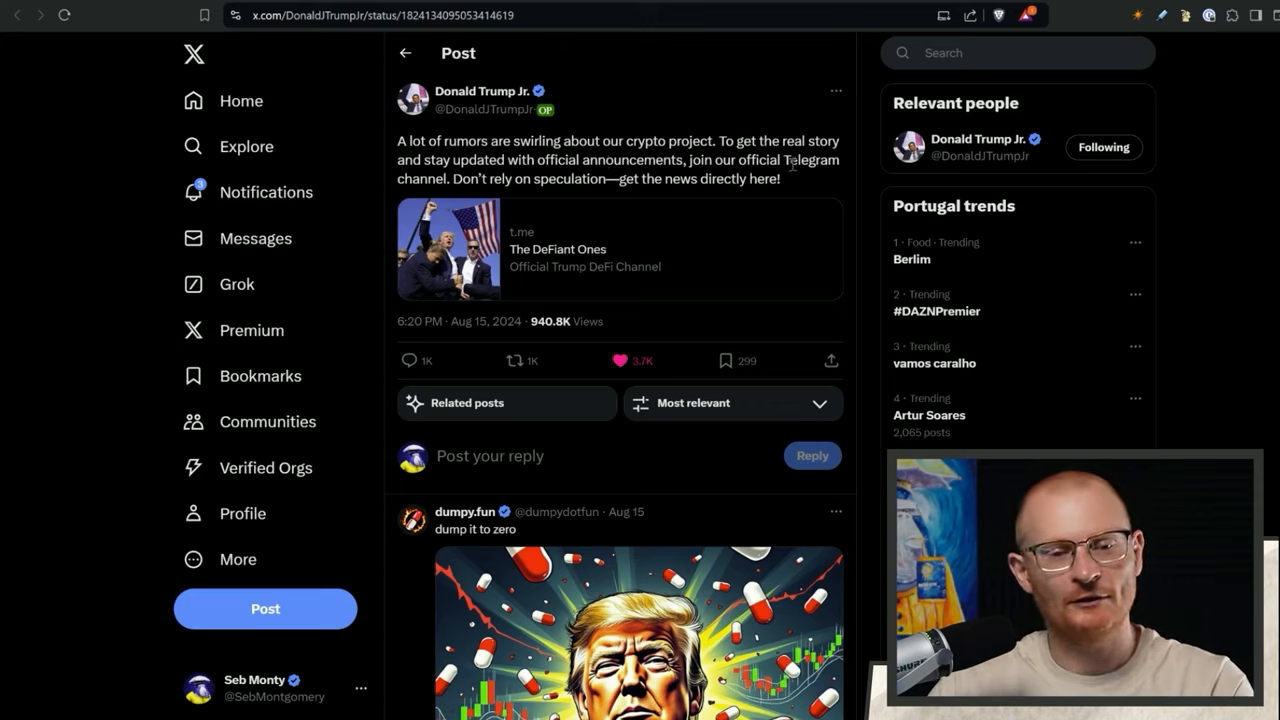
{"action": "mouse_move", "coordinate": [812, 192]}
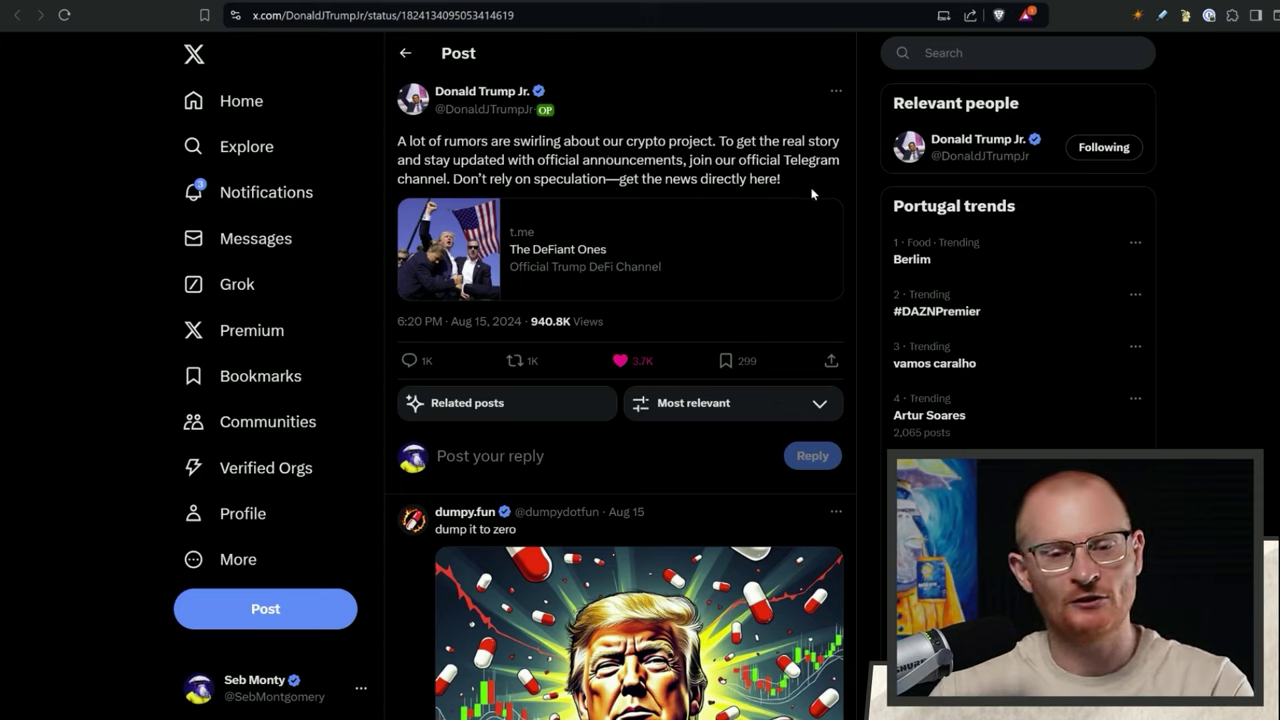
{"action": "mouse_move", "coordinate": [652, 224]}
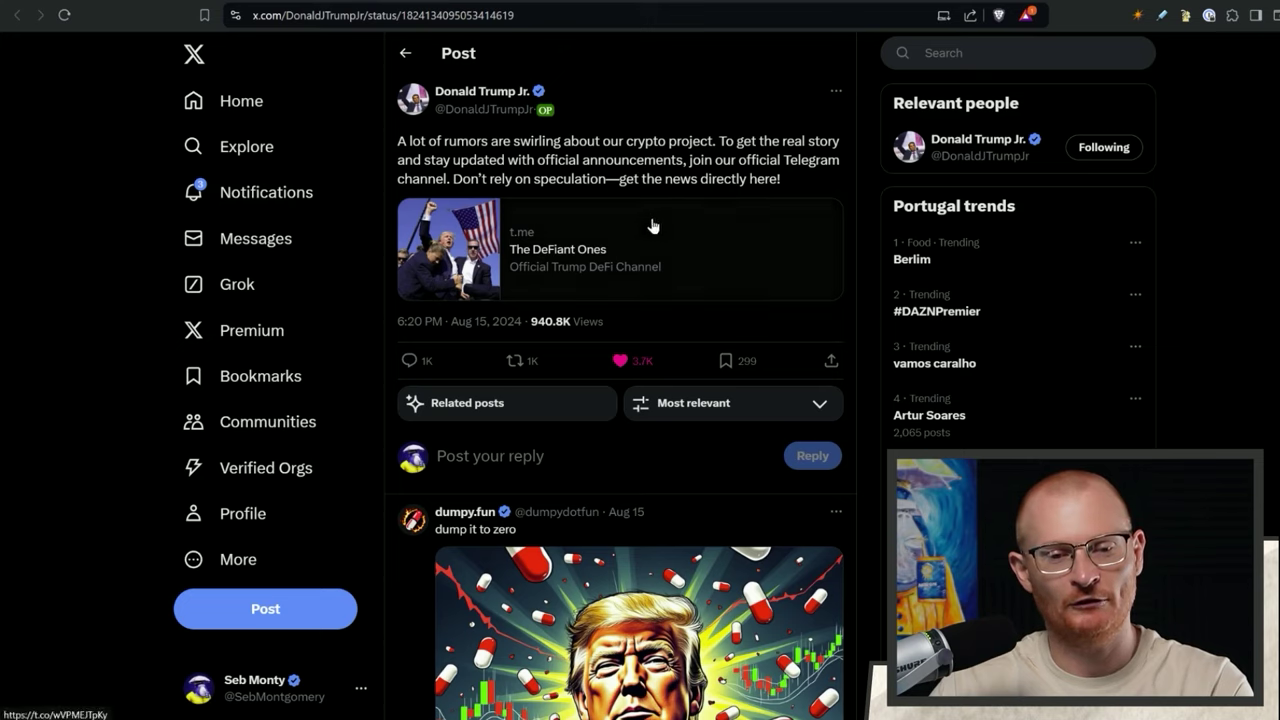
{"action": "mouse_move", "coordinate": [582, 212]}
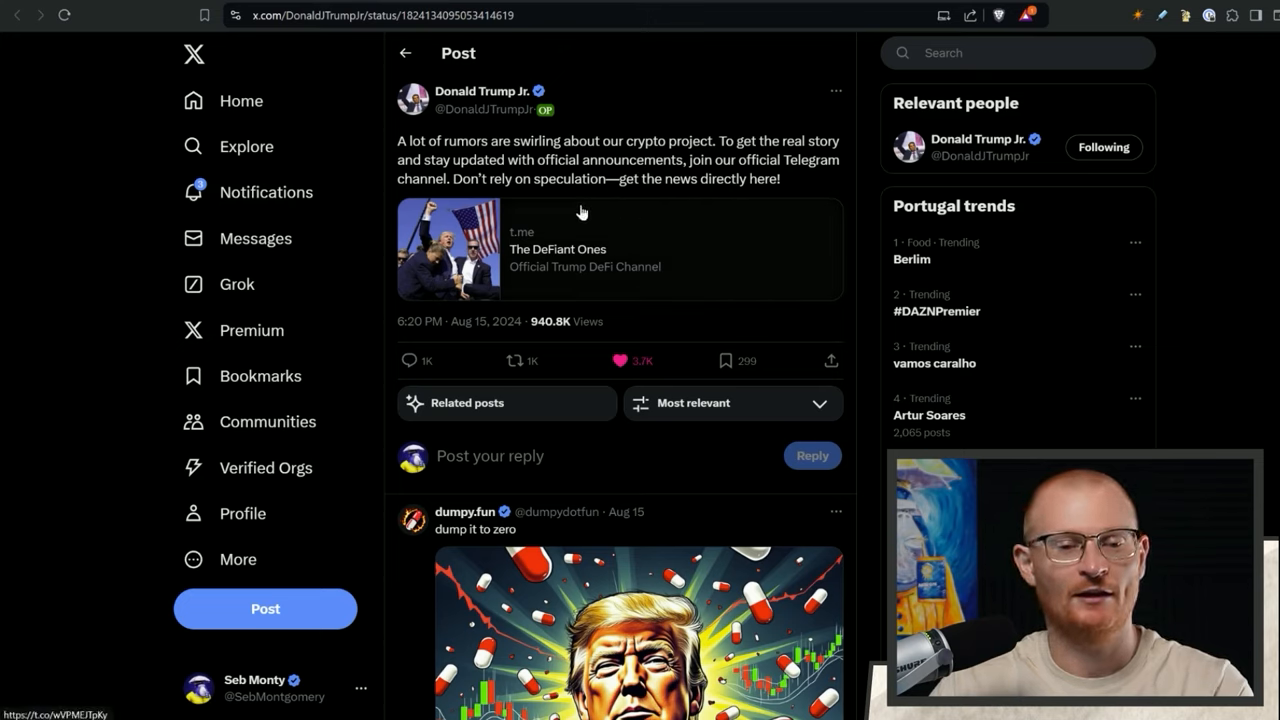
{"action": "mouse_move", "coordinate": [676, 284]}
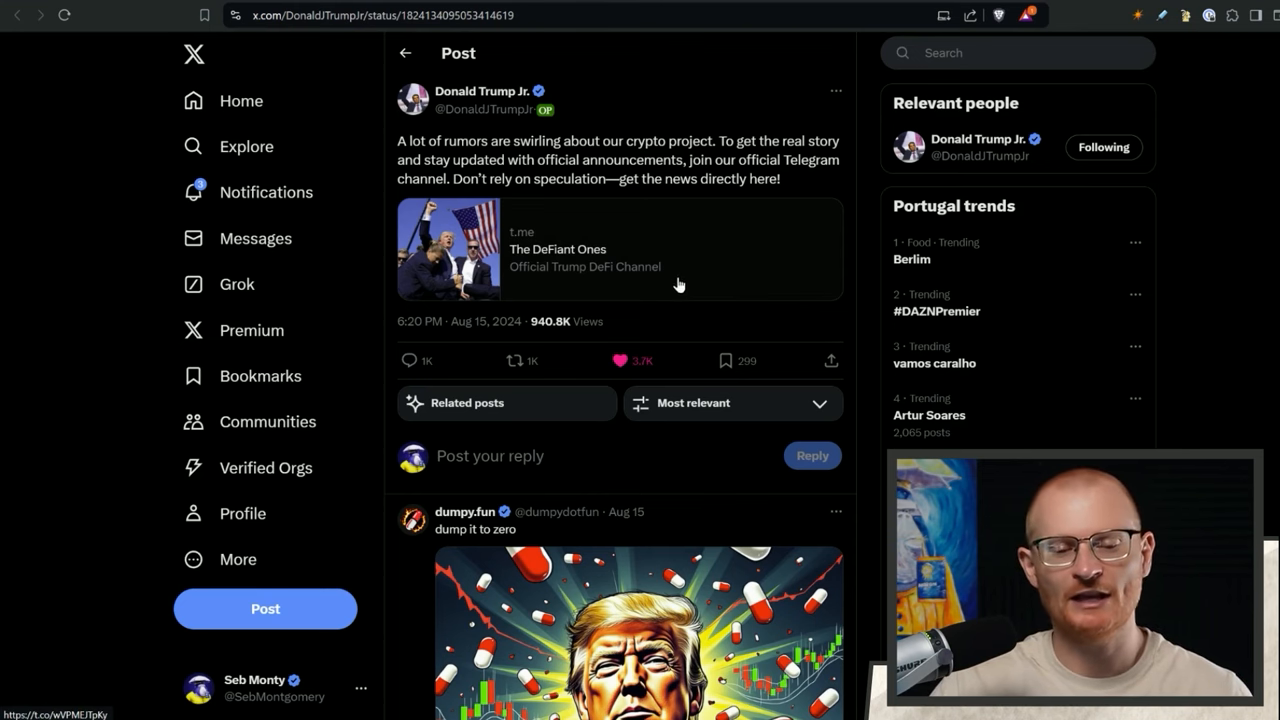
{"action": "scroll", "scroll_direction": "down", "scroll_amount": 3}
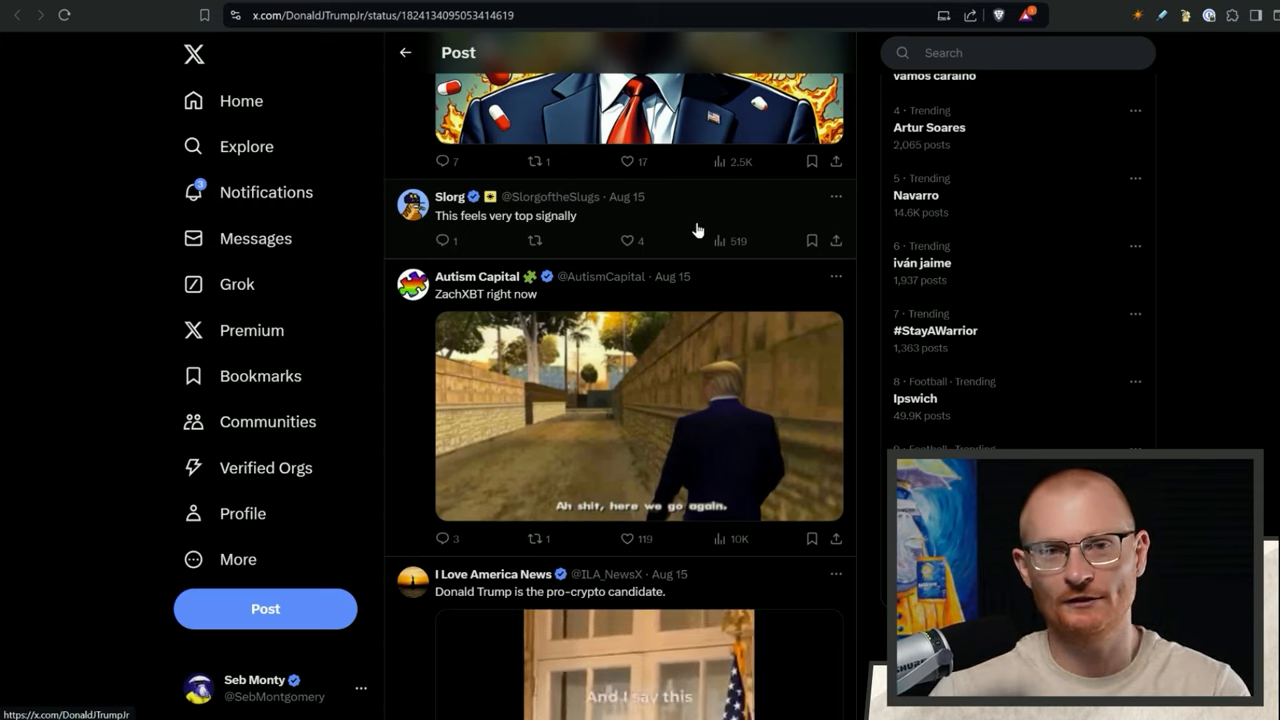
{"action": "mouse_move", "coordinate": [716, 230]}
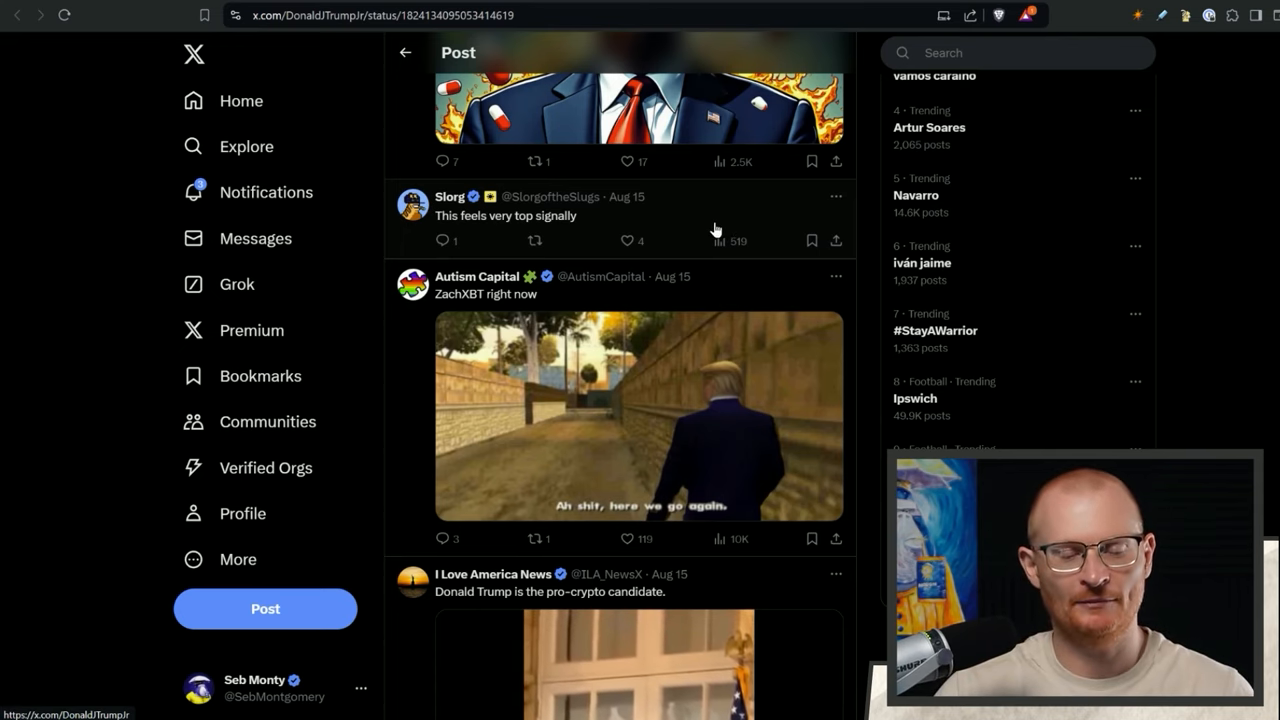
{"action": "scroll", "scroll_direction": "up", "scroll_amount": 3}
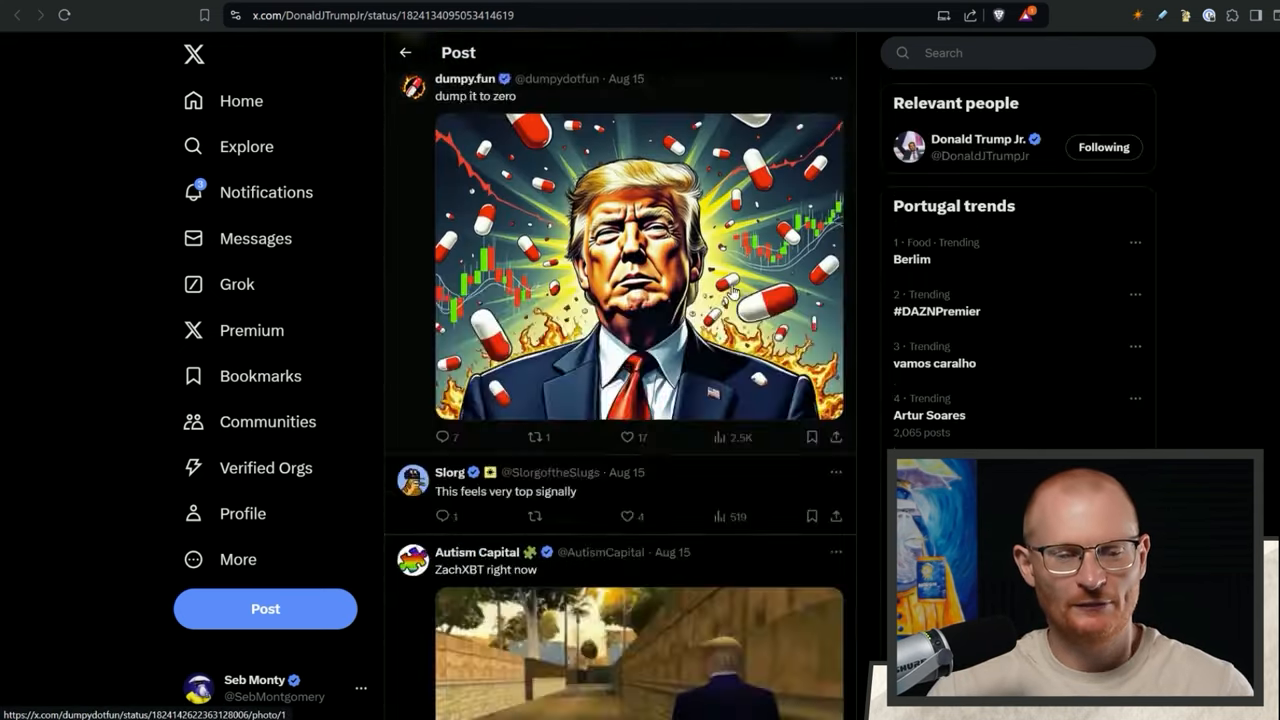
{"action": "scroll", "scroll_direction": "up", "scroll_amount": 3}
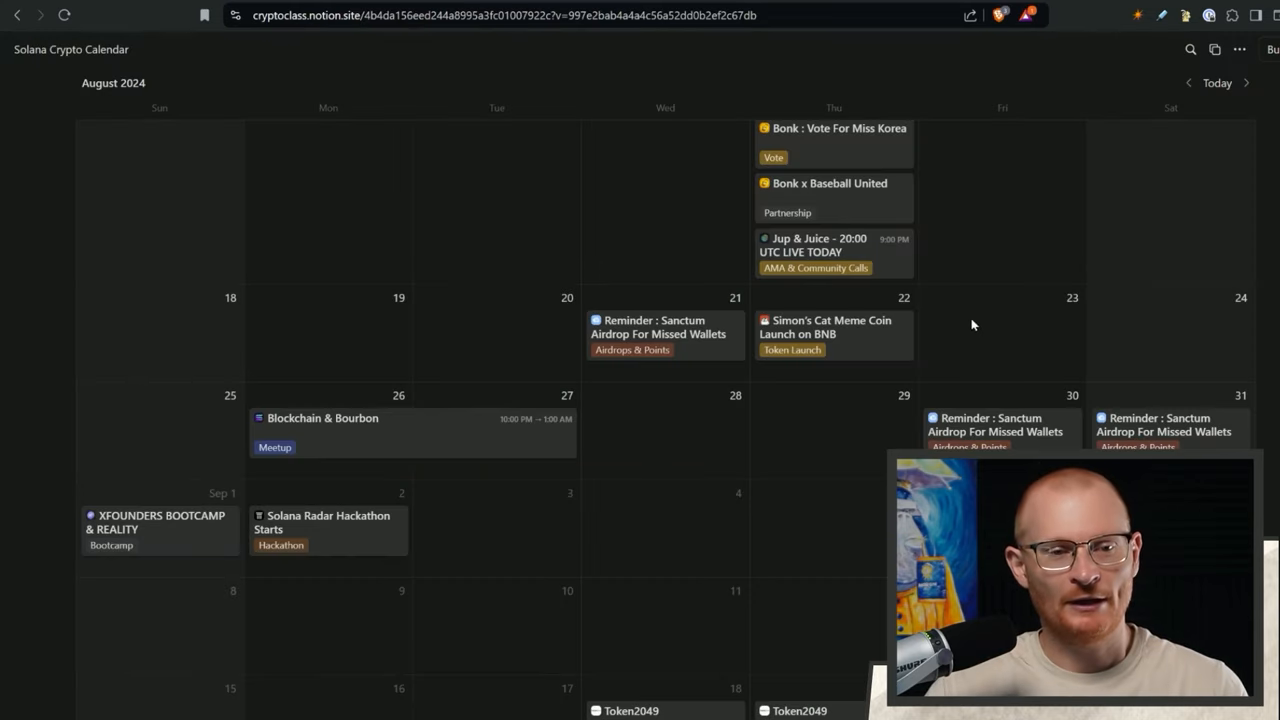
{"action": "mouse_move", "coordinate": [944, 332]}
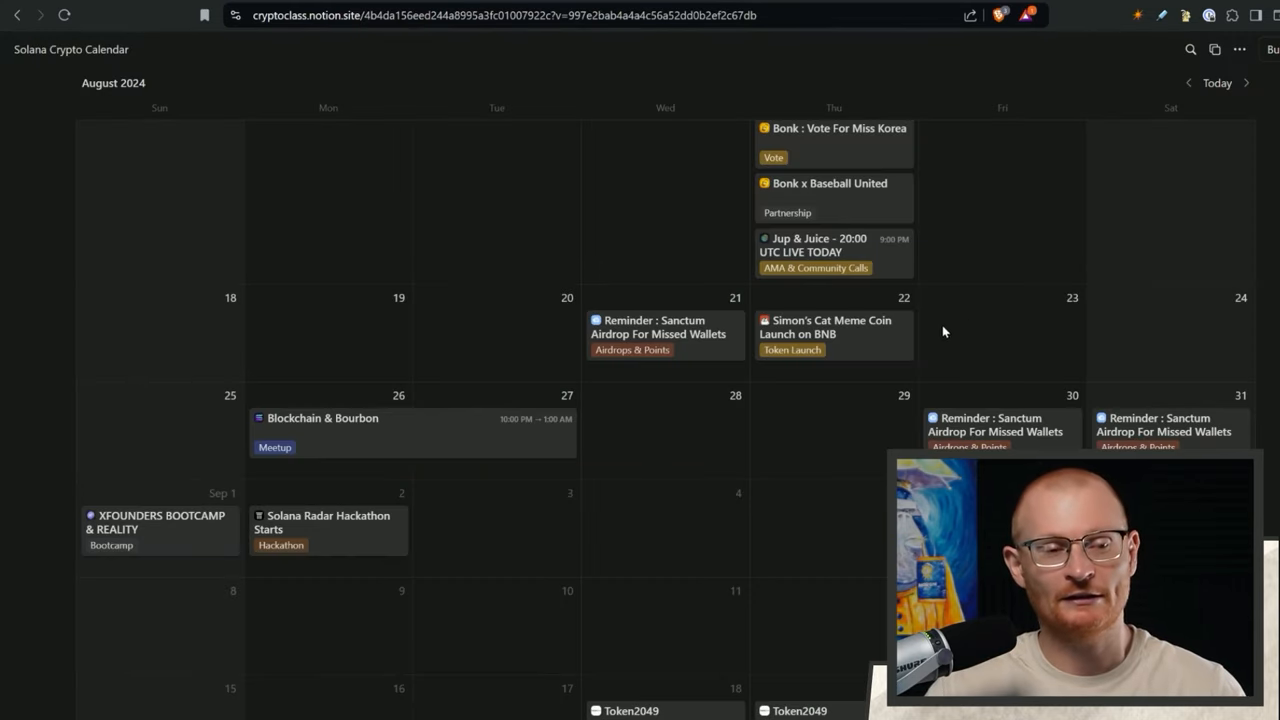
Step: Scroll the August 2024 calendar to the mid-month DRIFT claim deadline and J.U.P Planetary Call events
{"action": "scroll", "scroll_direction": "up", "scroll_amount": 3}
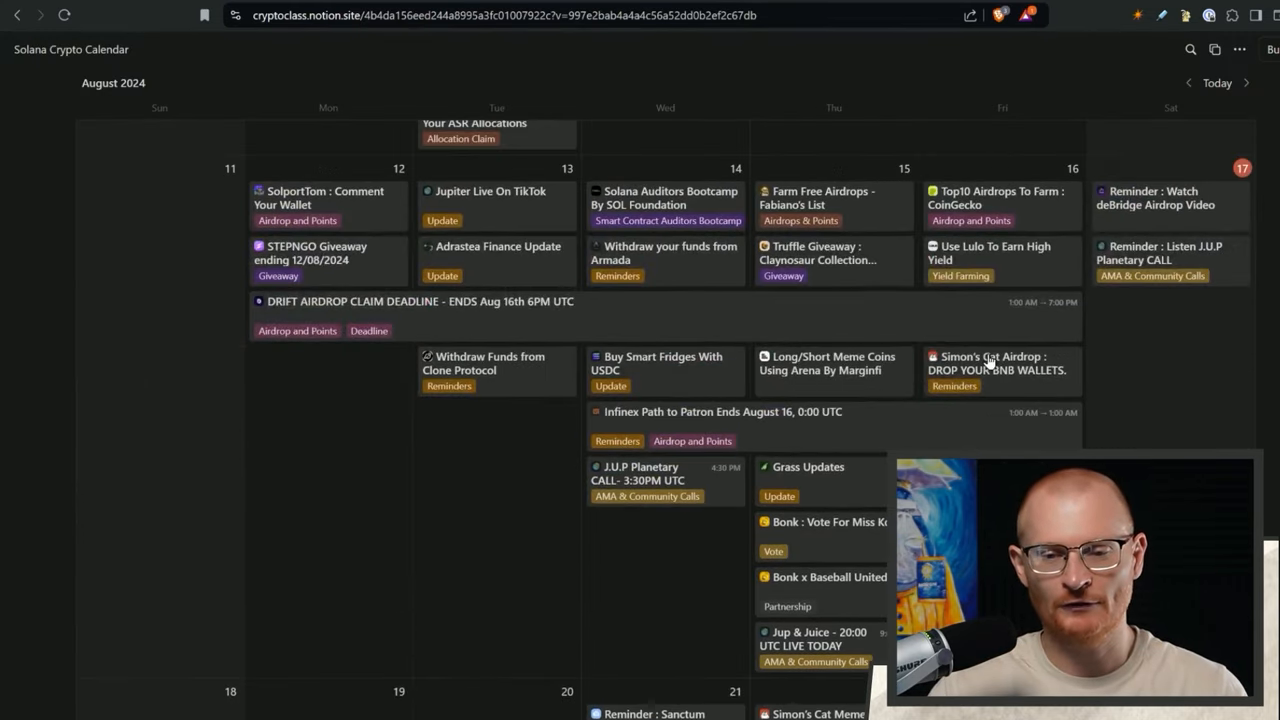
{"action": "scroll", "scroll_direction": "up", "scroll_amount": 3}
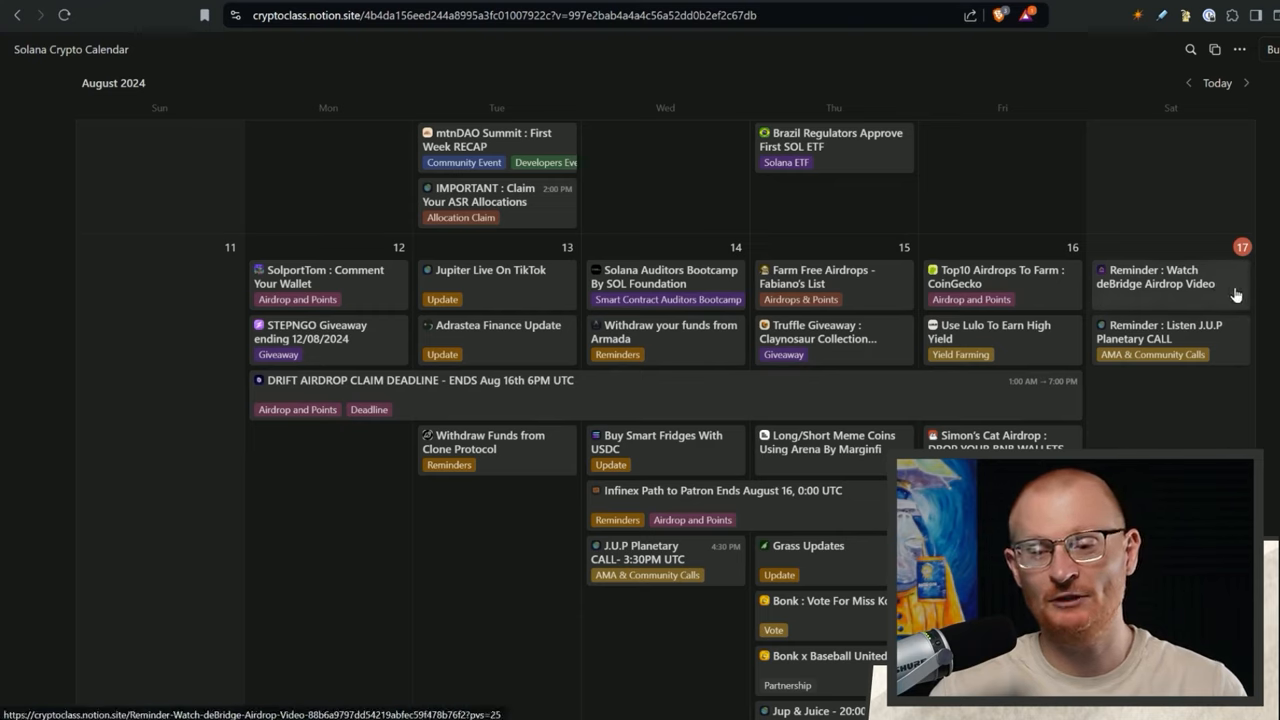
{"action": "mouse_move", "coordinate": [1230, 352]}
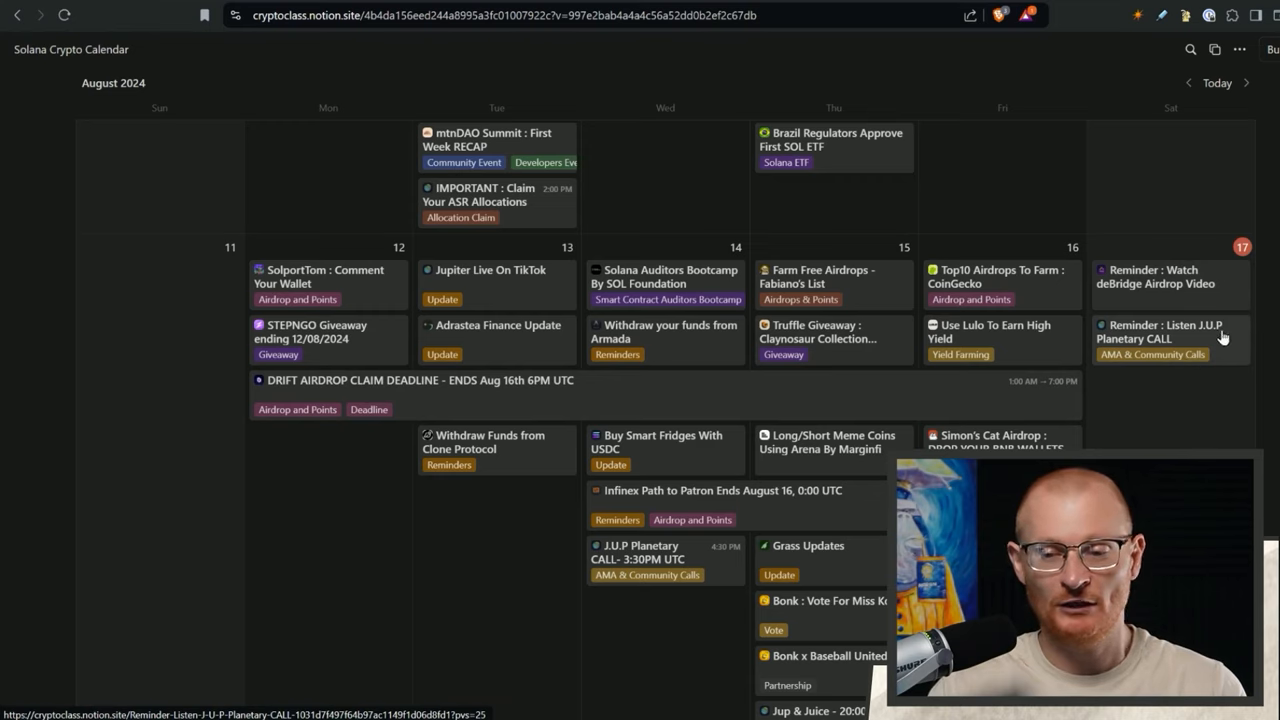
{"action": "mouse_move", "coordinate": [1220, 348]}
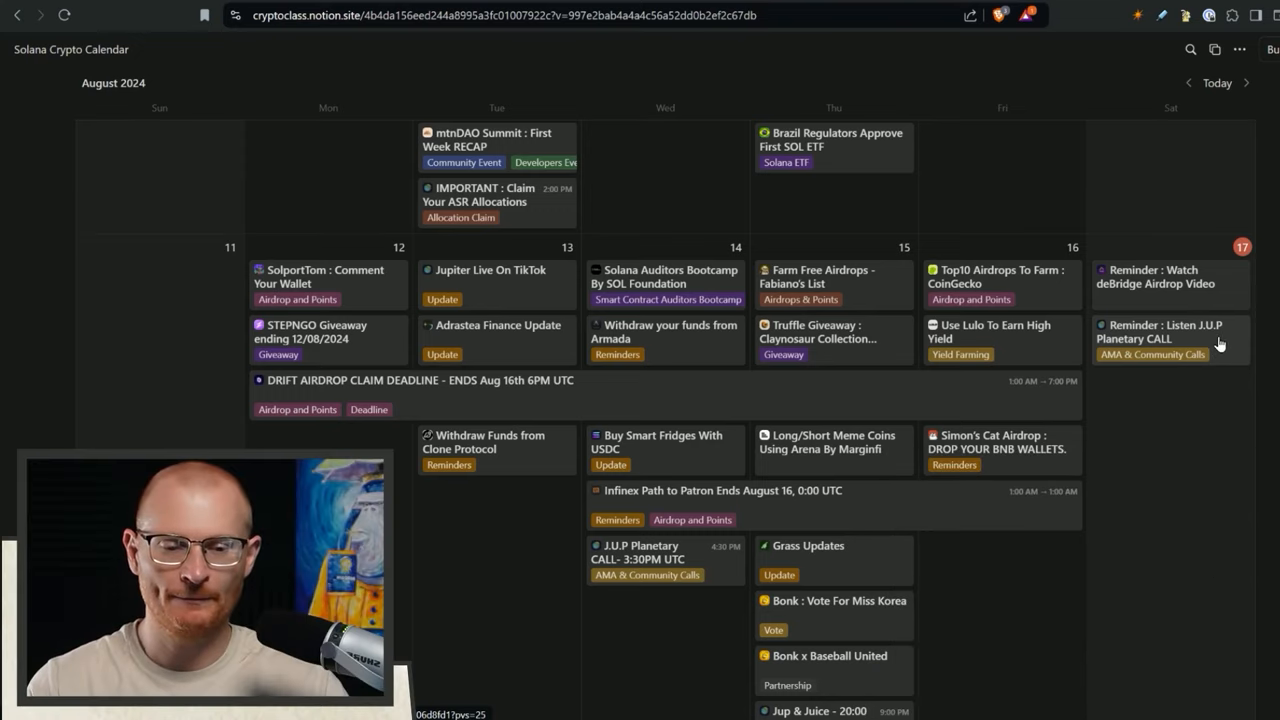
{"action": "mouse_move", "coordinate": [1104, 418]}
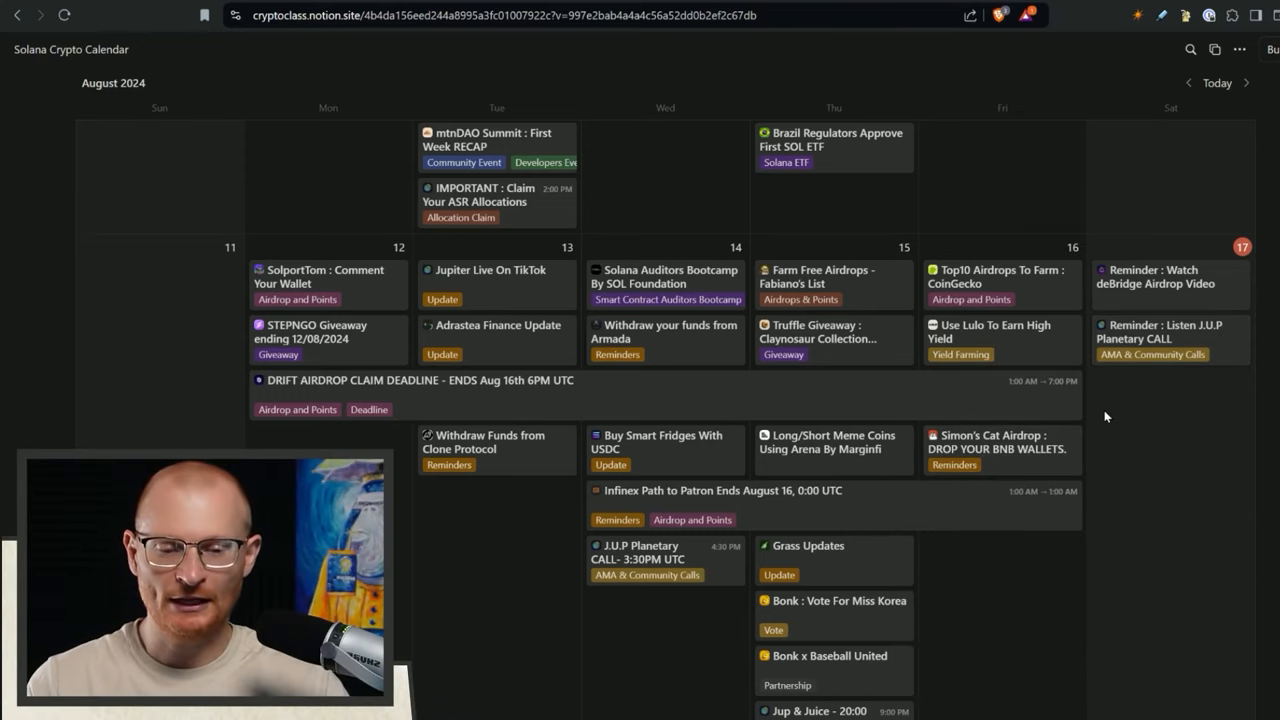
{"action": "mouse_move", "coordinate": [984, 464]}
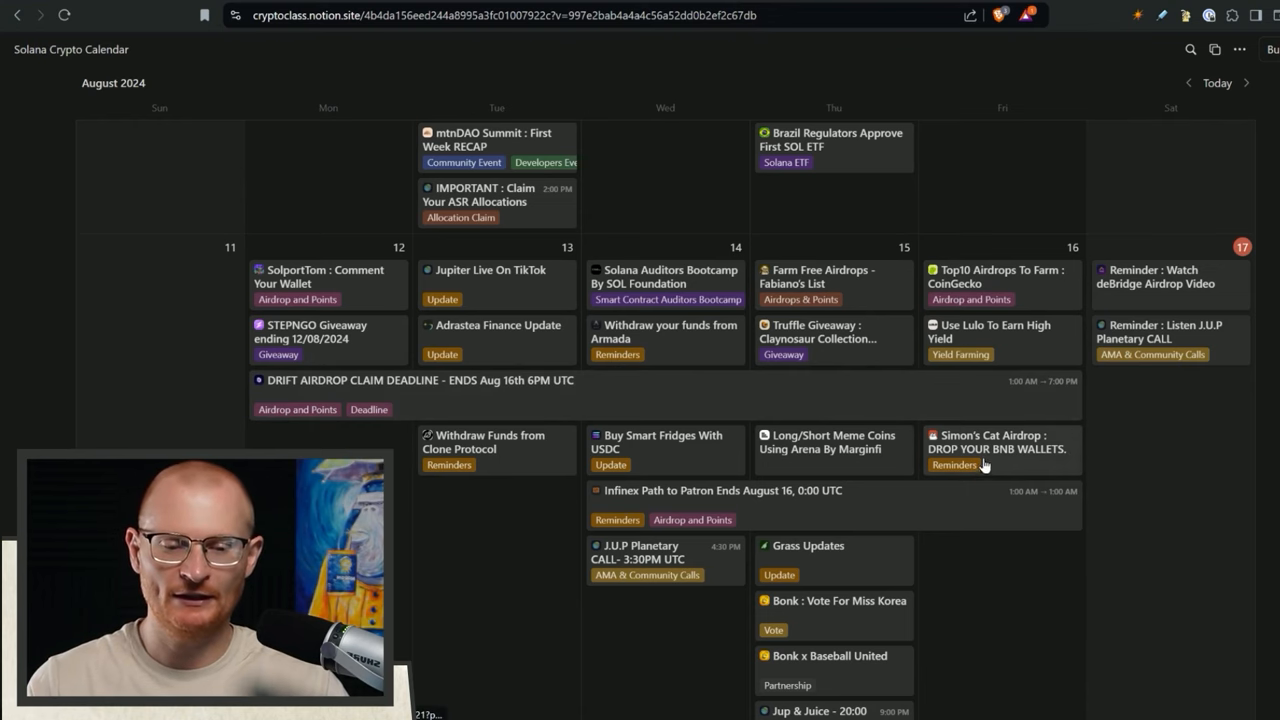
{"action": "scroll", "scroll_direction": "down", "scroll_amount": 3}
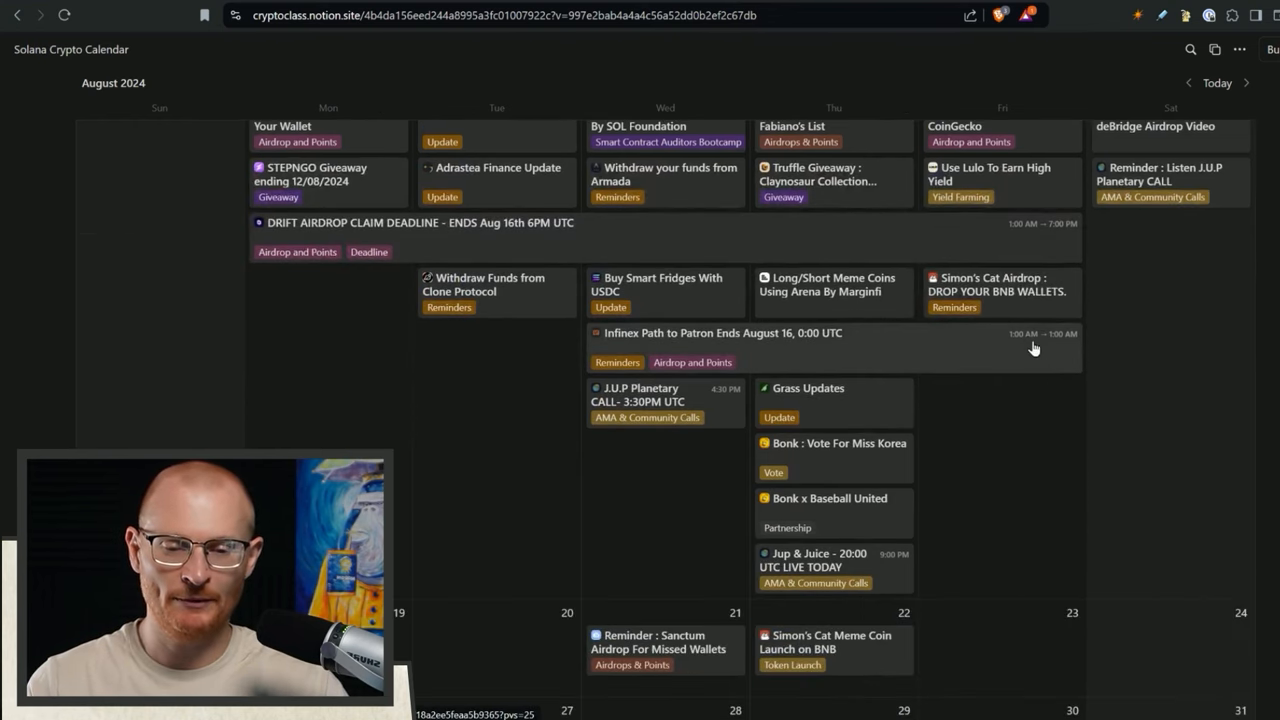
{"action": "scroll", "scroll_direction": "down", "scroll_amount": 3}
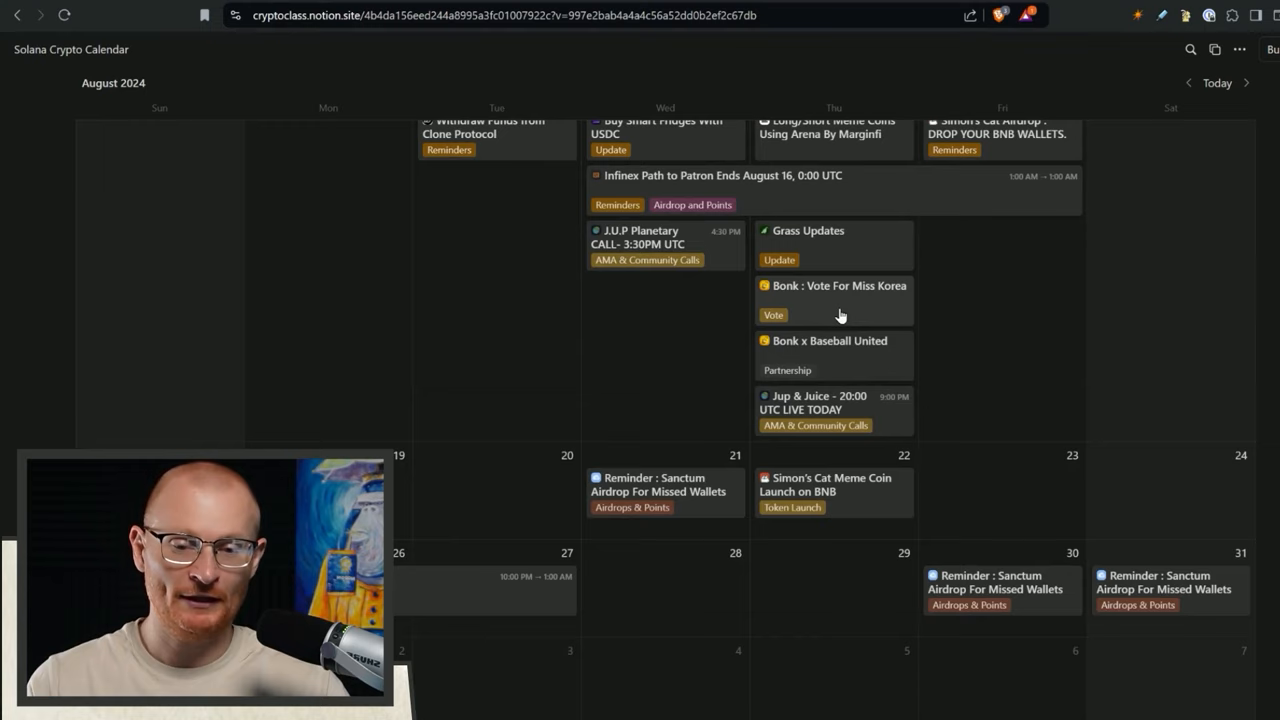
{"action": "mouse_move", "coordinate": [832, 320]}
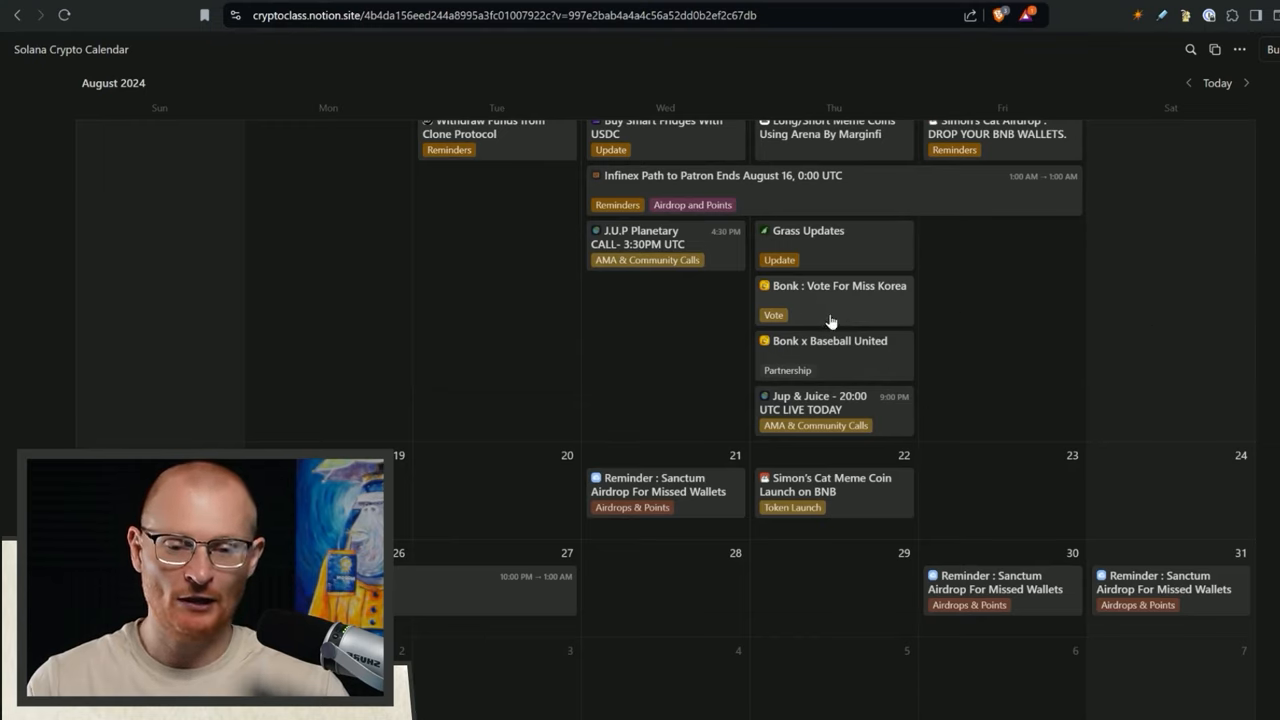
{"action": "mouse_move", "coordinate": [902, 260]}
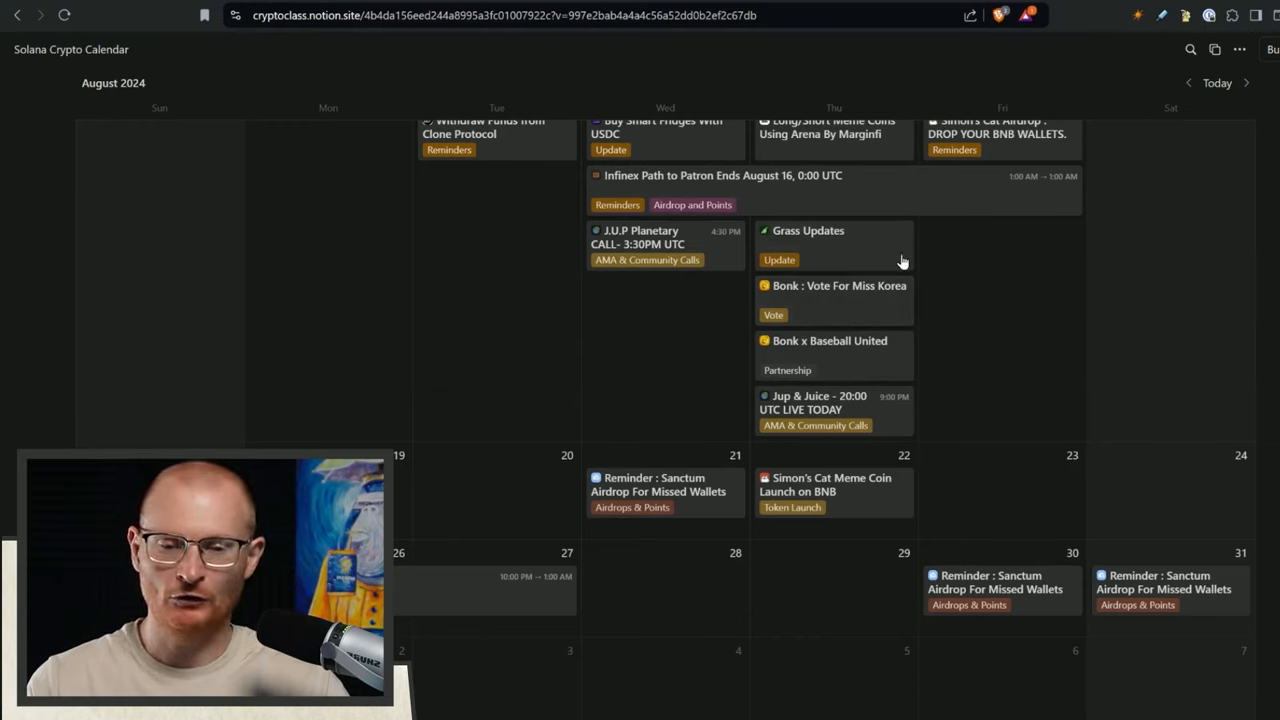
{"action": "mouse_move", "coordinate": [1064, 376]}
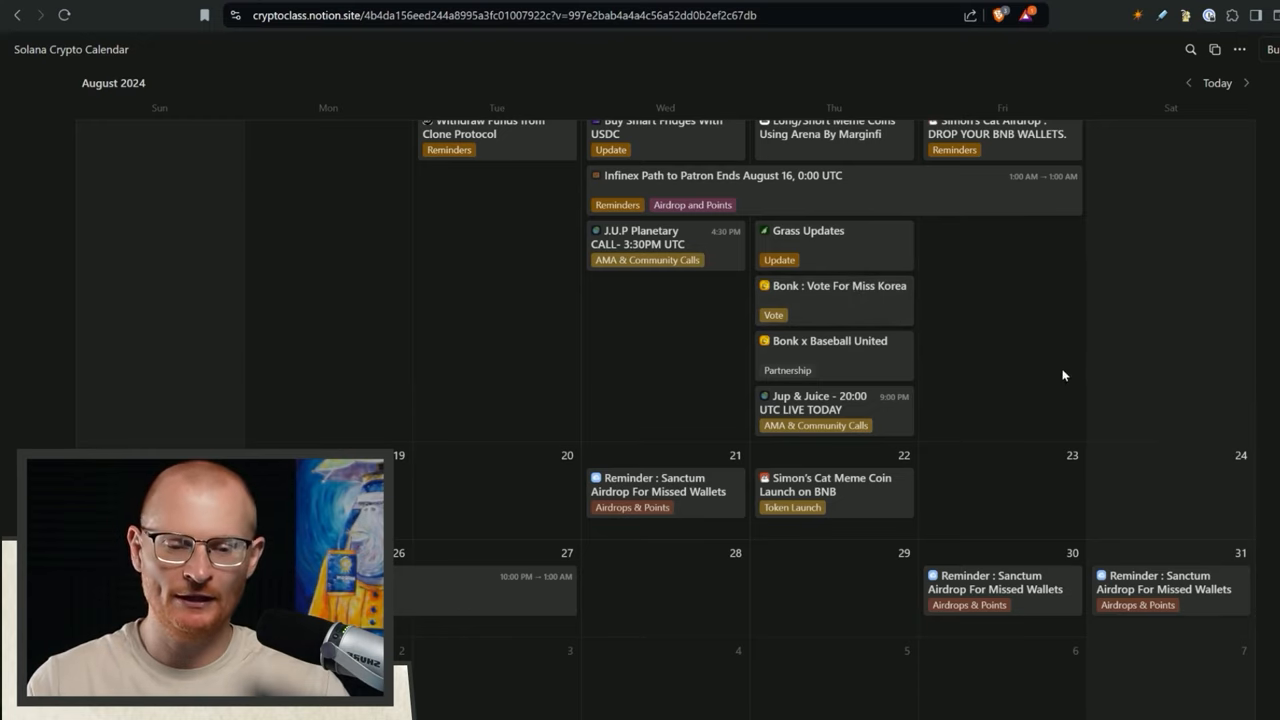
{"action": "scroll", "scroll_direction": "down", "scroll_amount": 3}
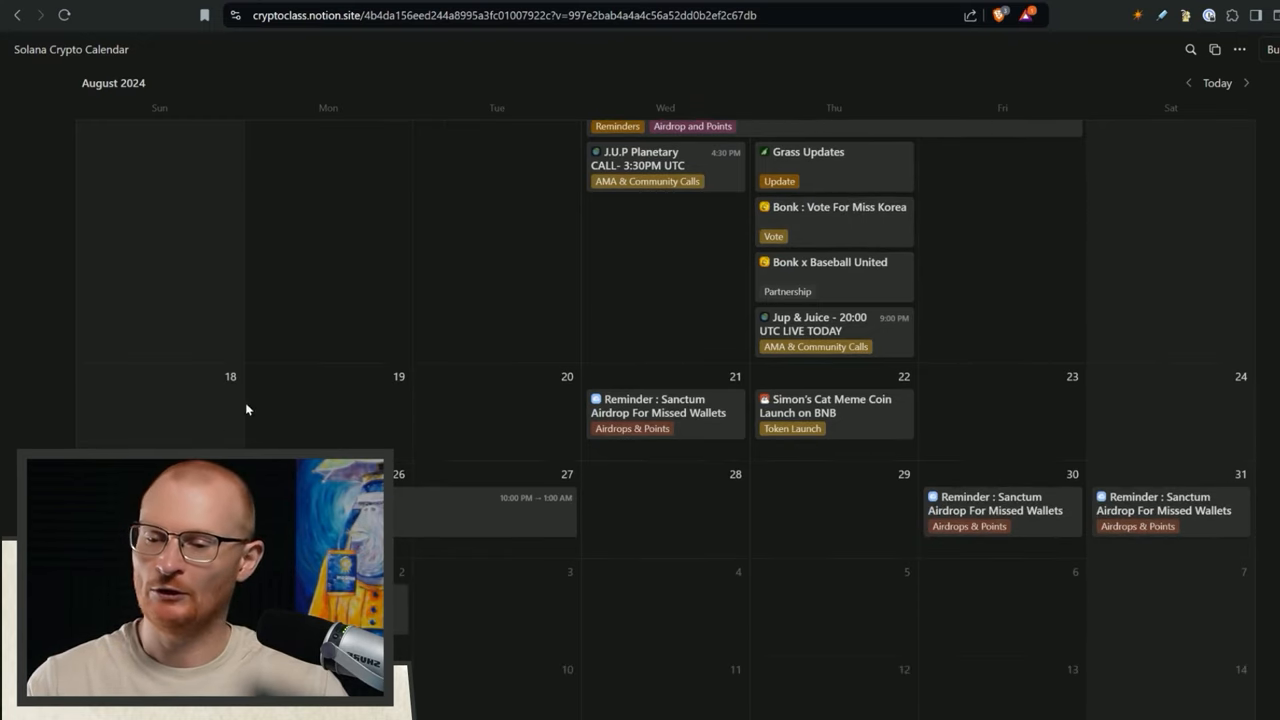
{"action": "mouse_move", "coordinate": [576, 436]}
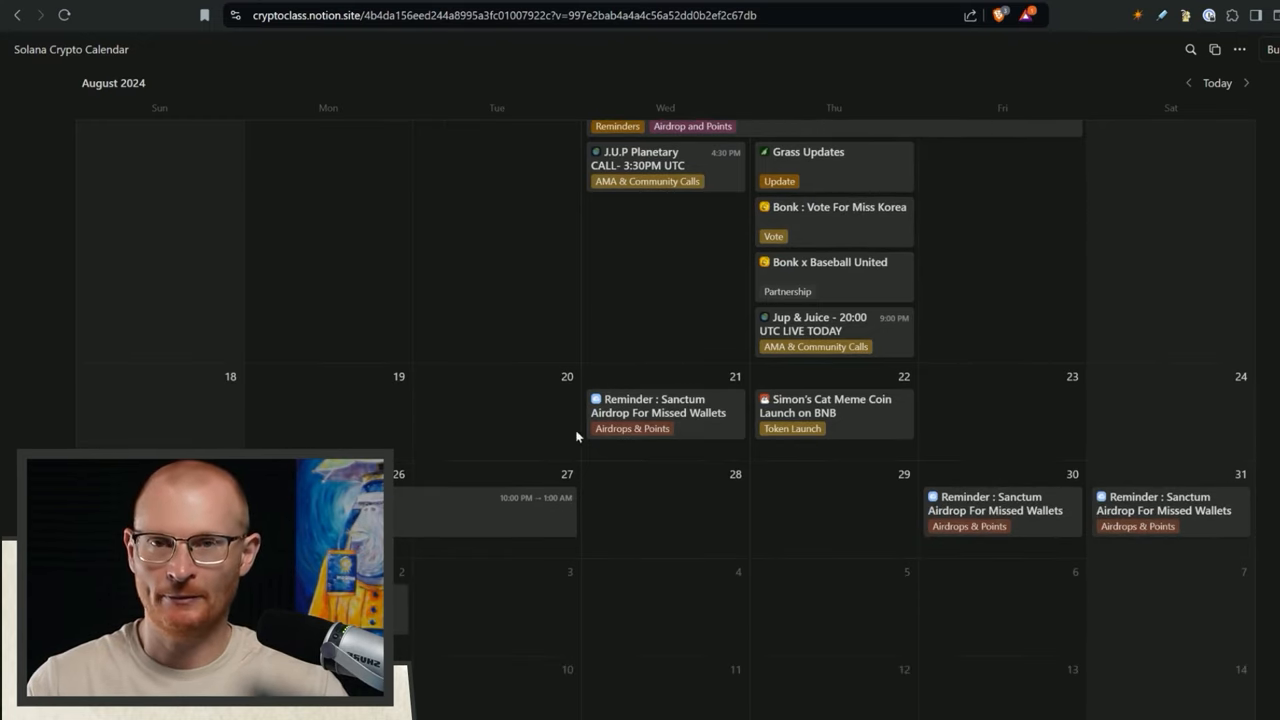